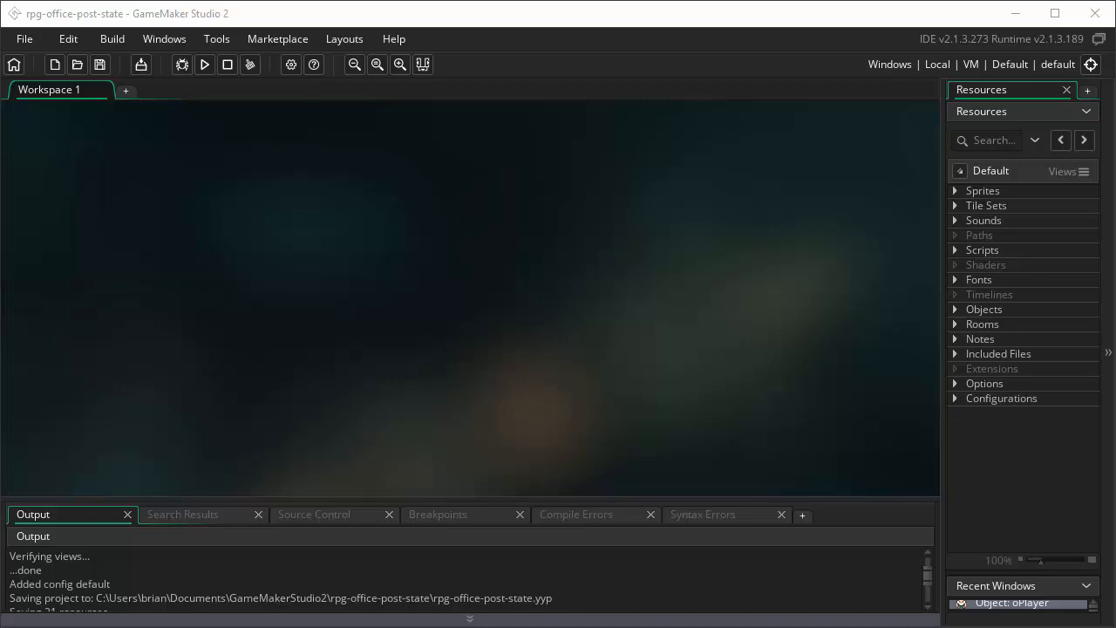
pyautogui.moveTo(234, 136)
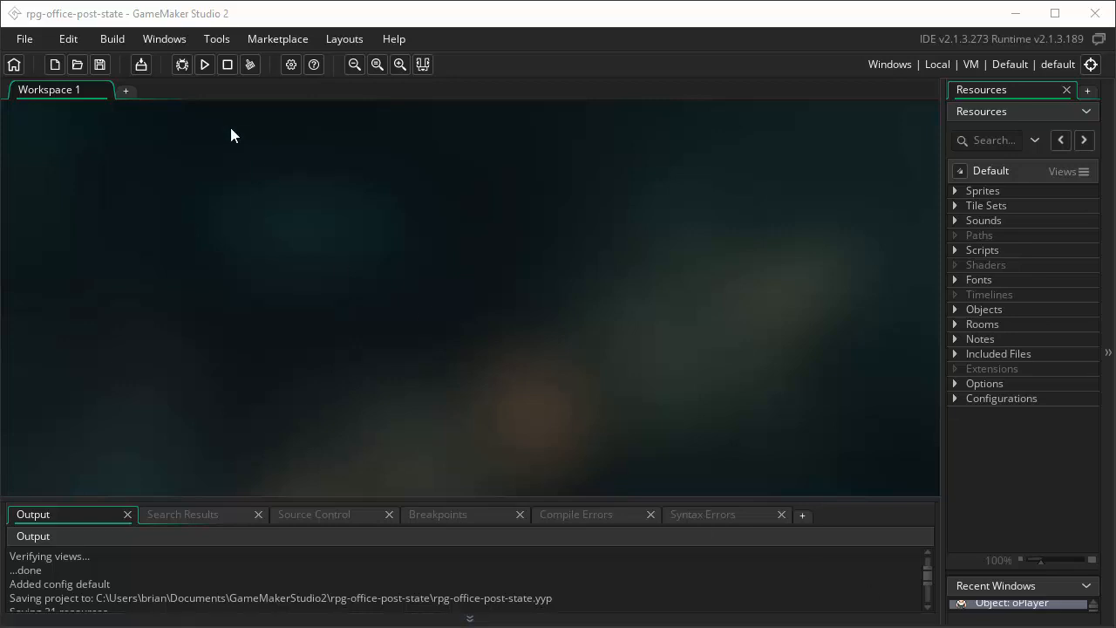
# Step: Build and run the RPG project, then expand the Objects group showing oPlayer, oWall and others
pyautogui.click(202, 65)
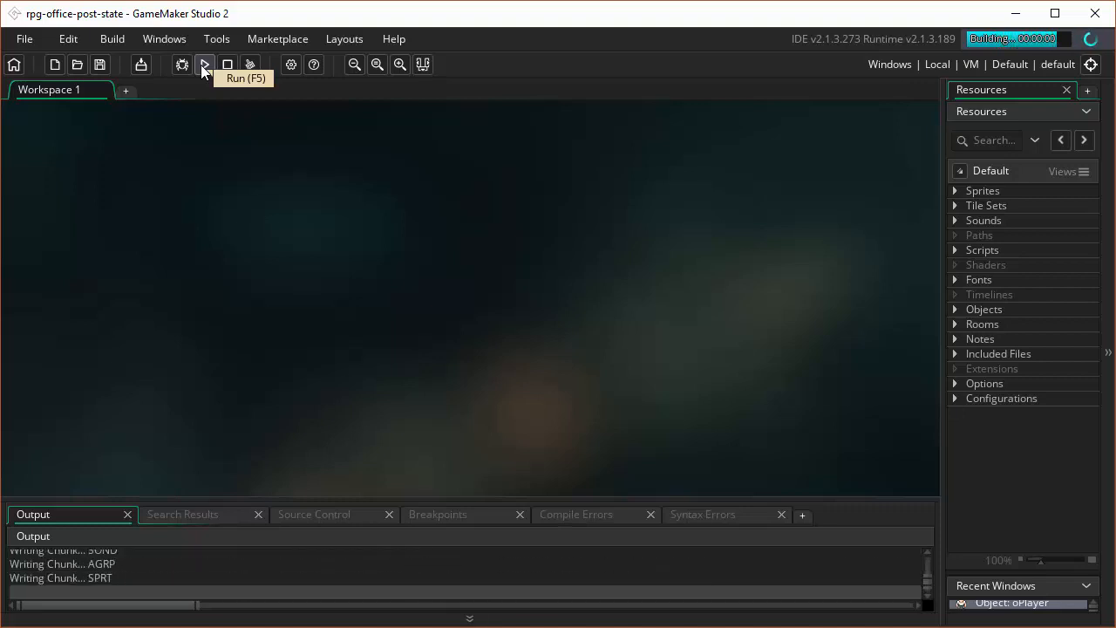
pyautogui.click(204, 64)
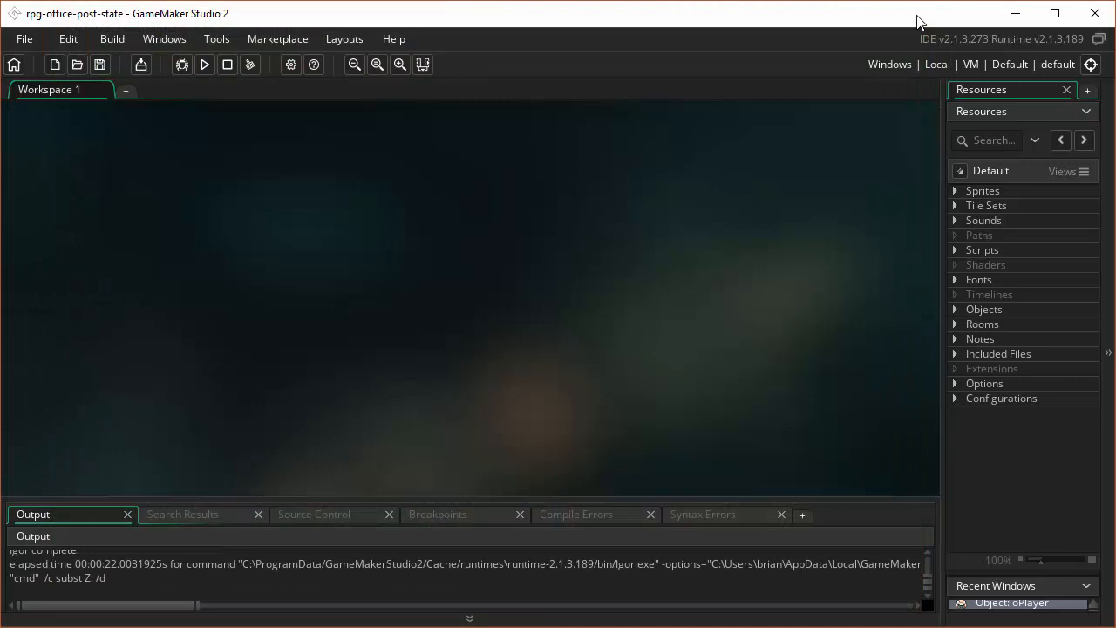
pyautogui.moveTo(824, 300)
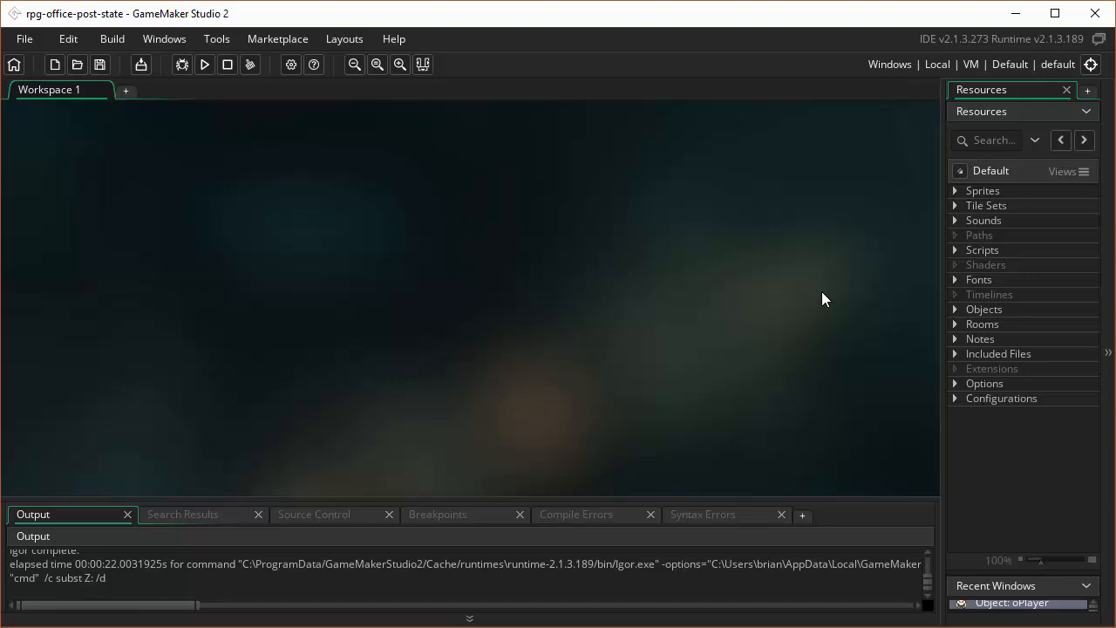
pyautogui.click(956, 309)
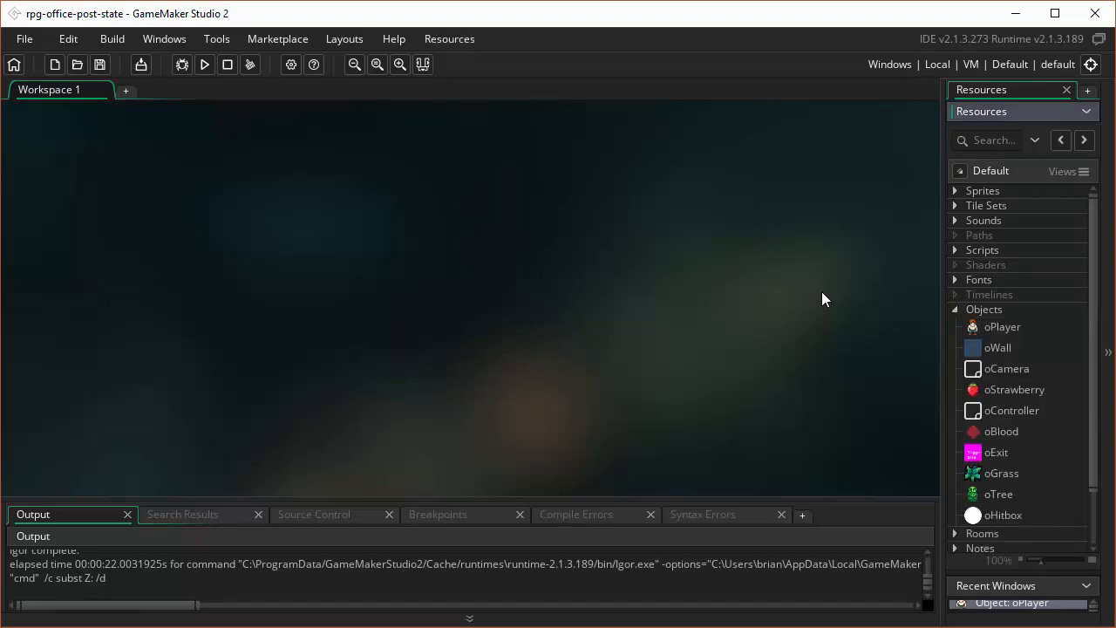
# Step: Give oGrass a collision event with oHitbox that calls instance_destroy(), then save the project
pyautogui.doubleClick(1001, 473)
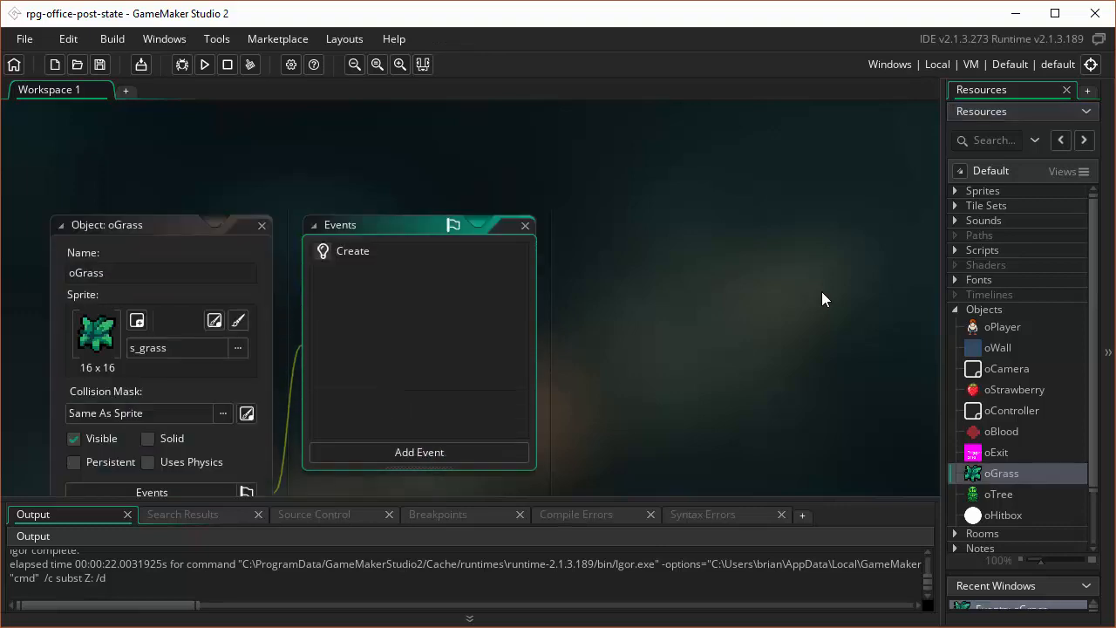
pyautogui.doubleClick(352, 252)
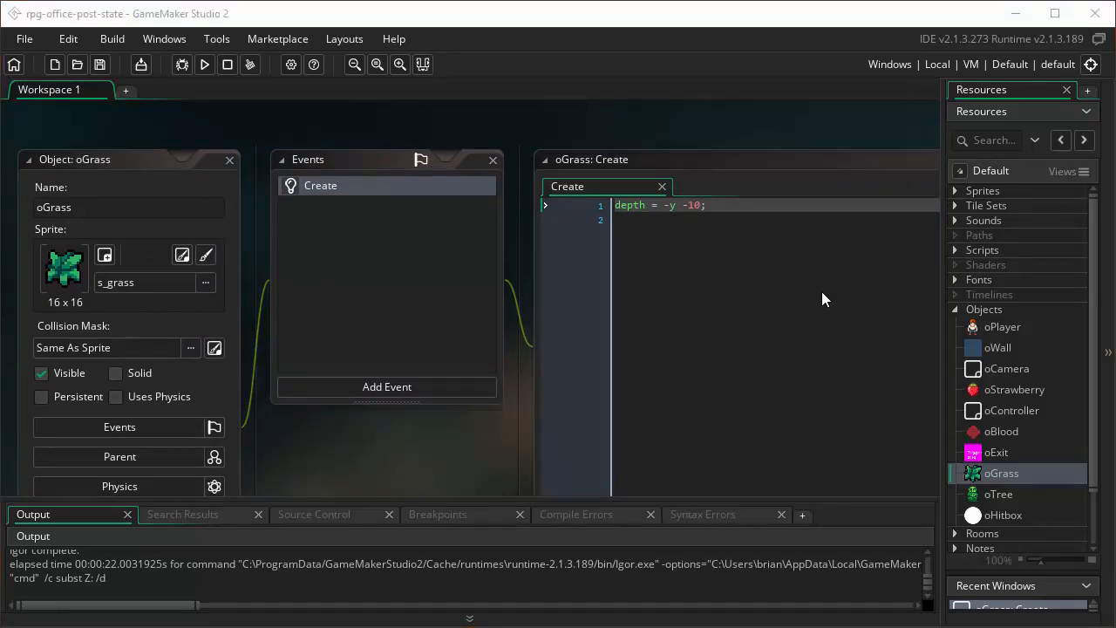
pyautogui.click(387, 387)
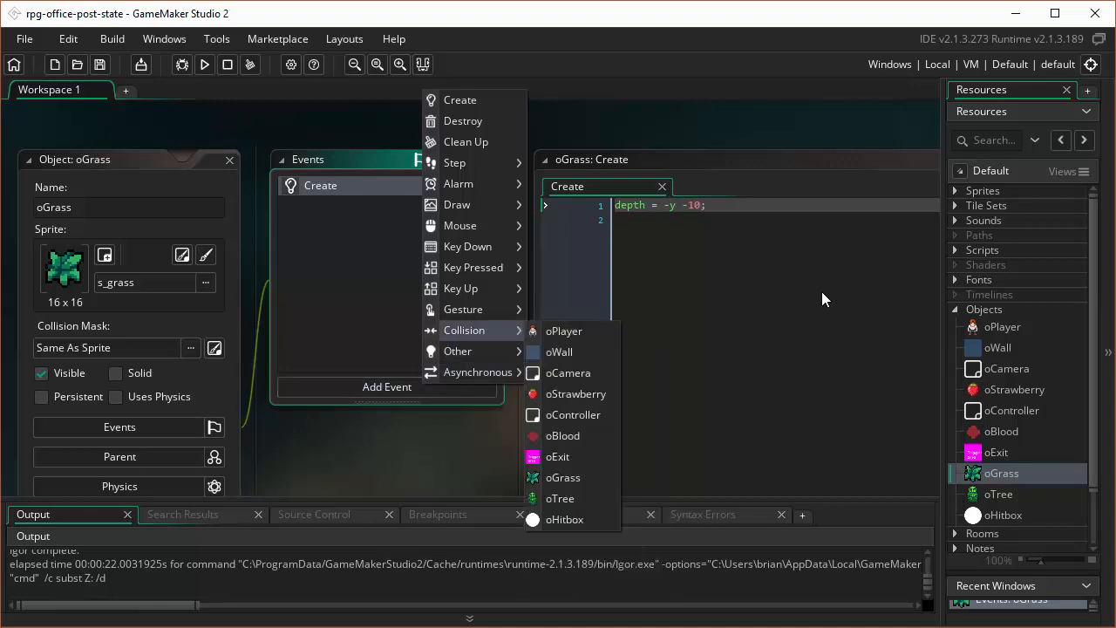
pyautogui.click(565, 520)
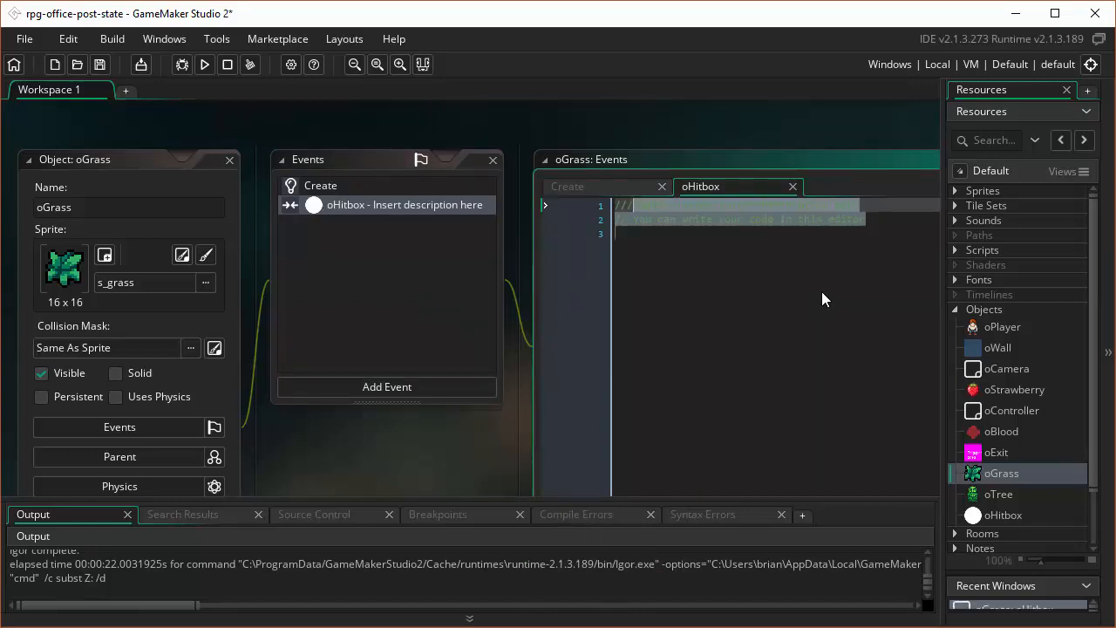
pyautogui.write('instance_destroy();')
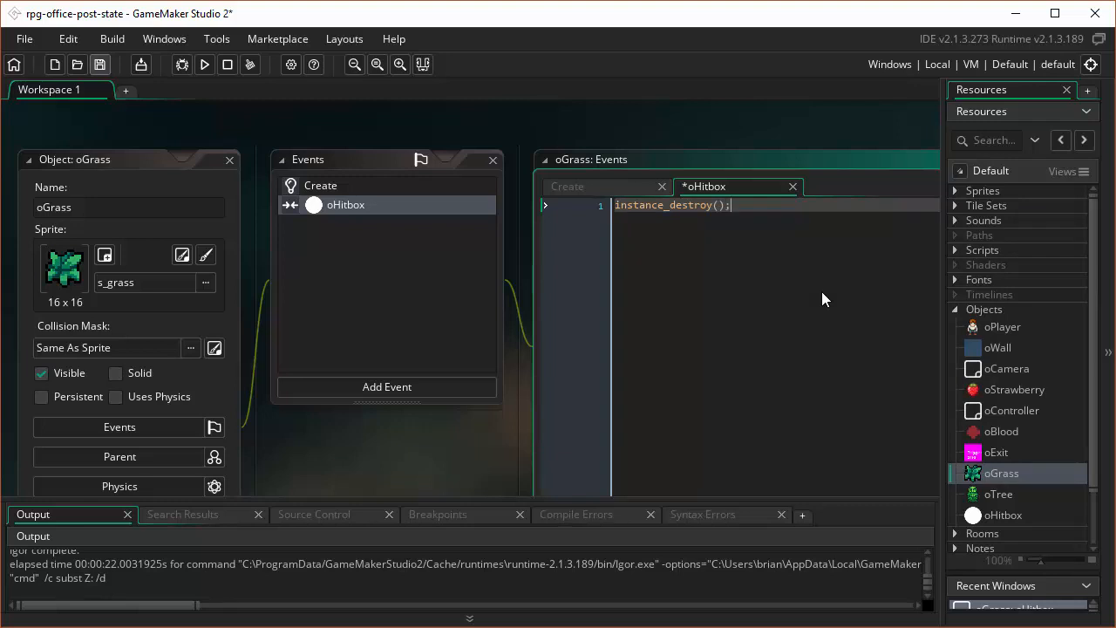
pyautogui.click(203, 65)
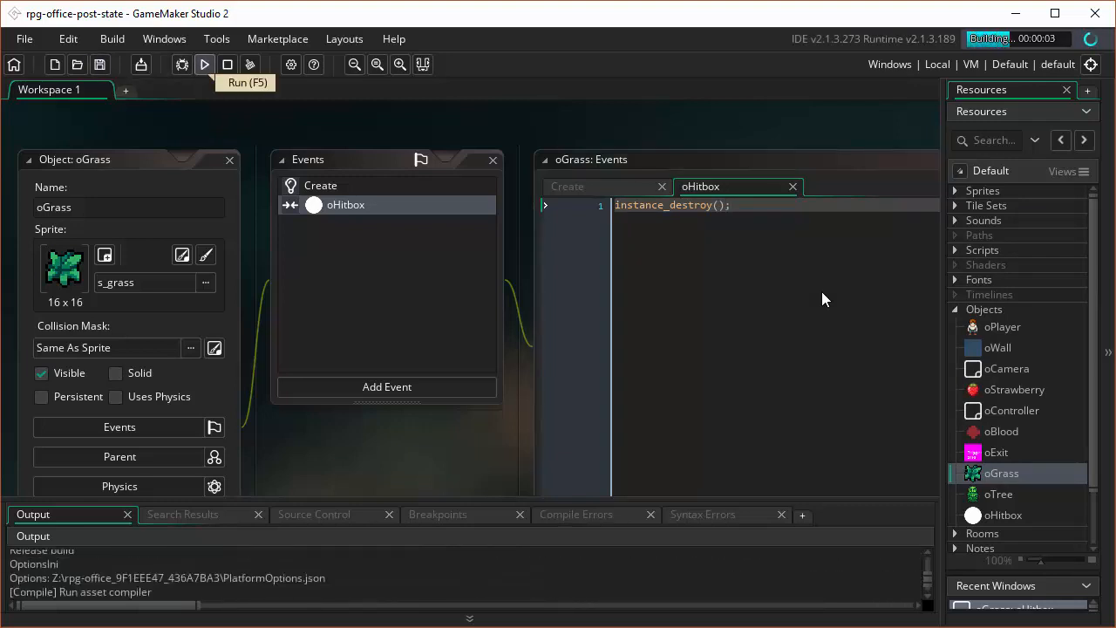
# Step: Run the game and walk the player up the dirt path with the Up arrow
pyautogui.click(204, 63)
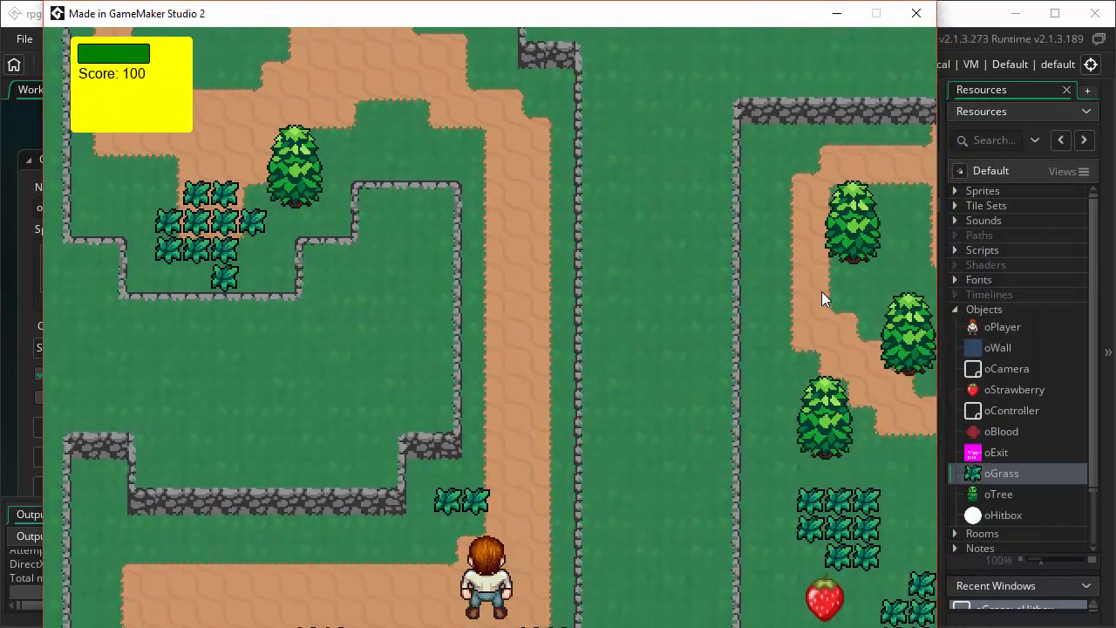
pyautogui.press('Up')
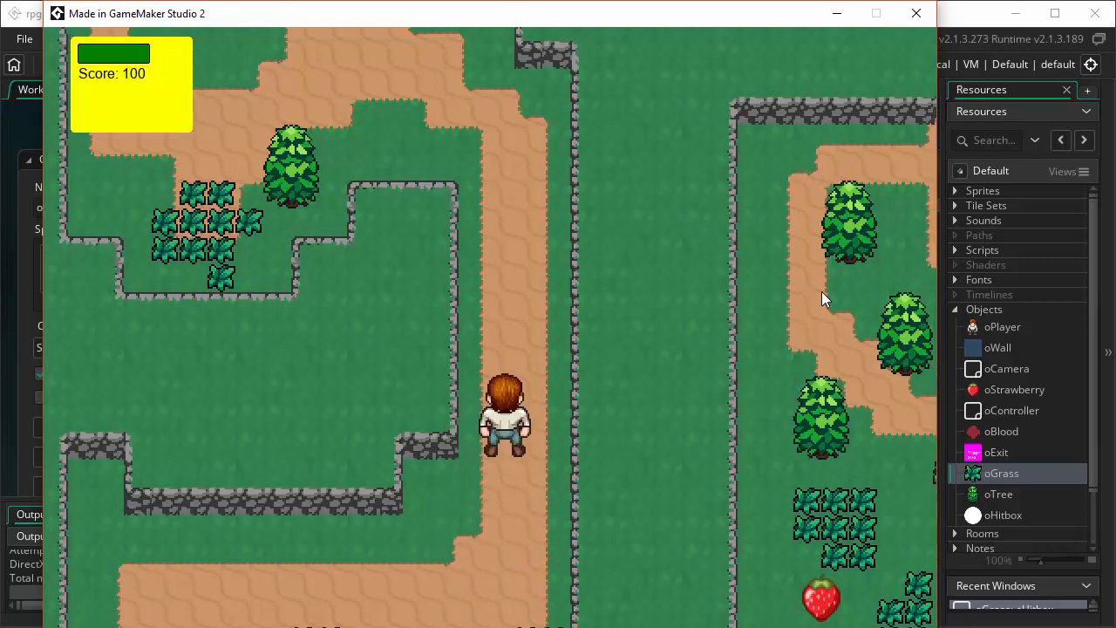
pyautogui.press('Up')
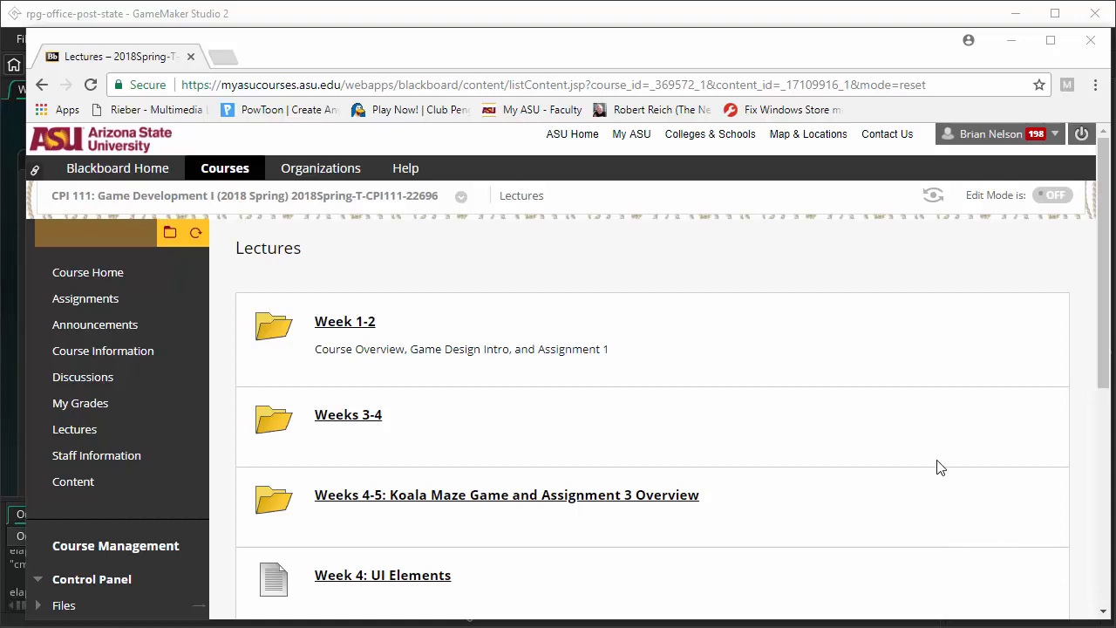
# Step: Scroll the Lectures page and enter the Weeks 9-11: RPG Game folder
pyautogui.scroll(-3)
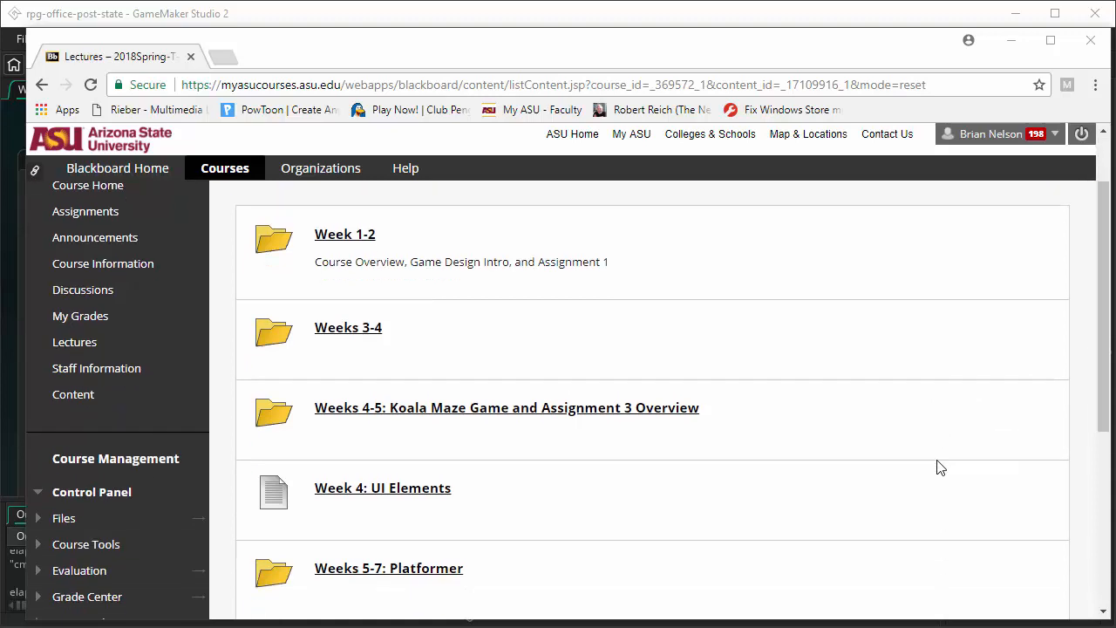
pyautogui.scroll(-3)
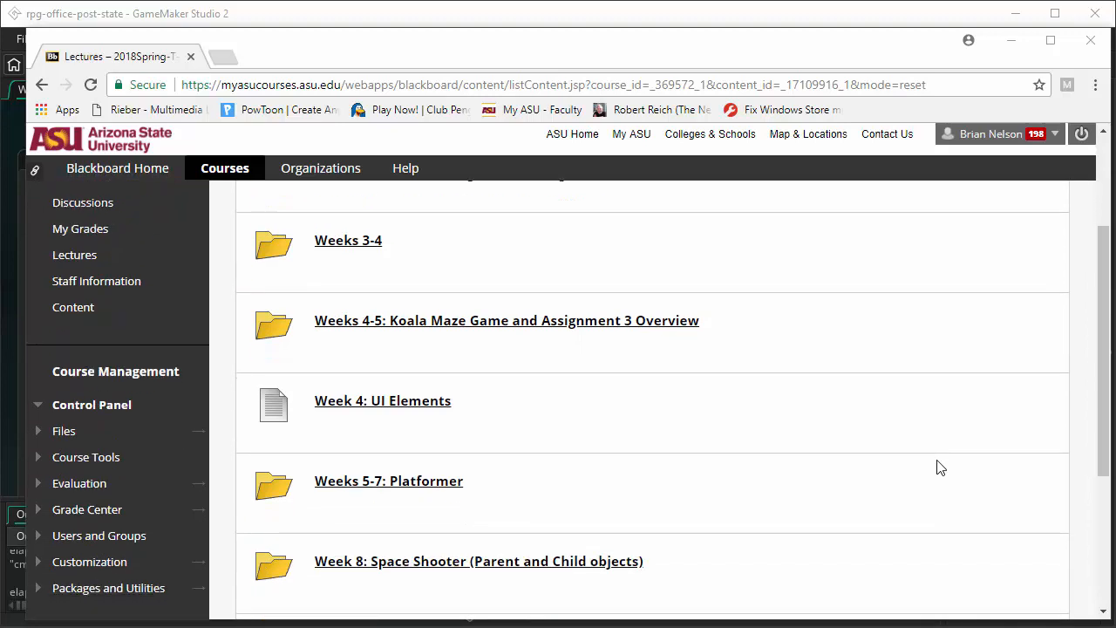
pyautogui.scroll(-3)
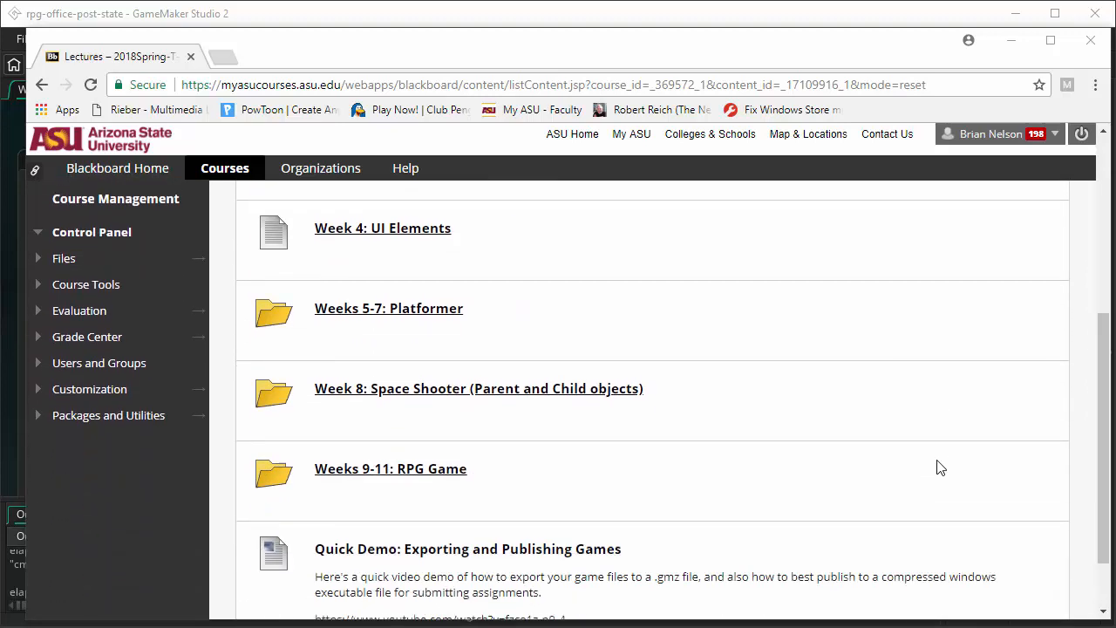
pyautogui.scroll(-3)
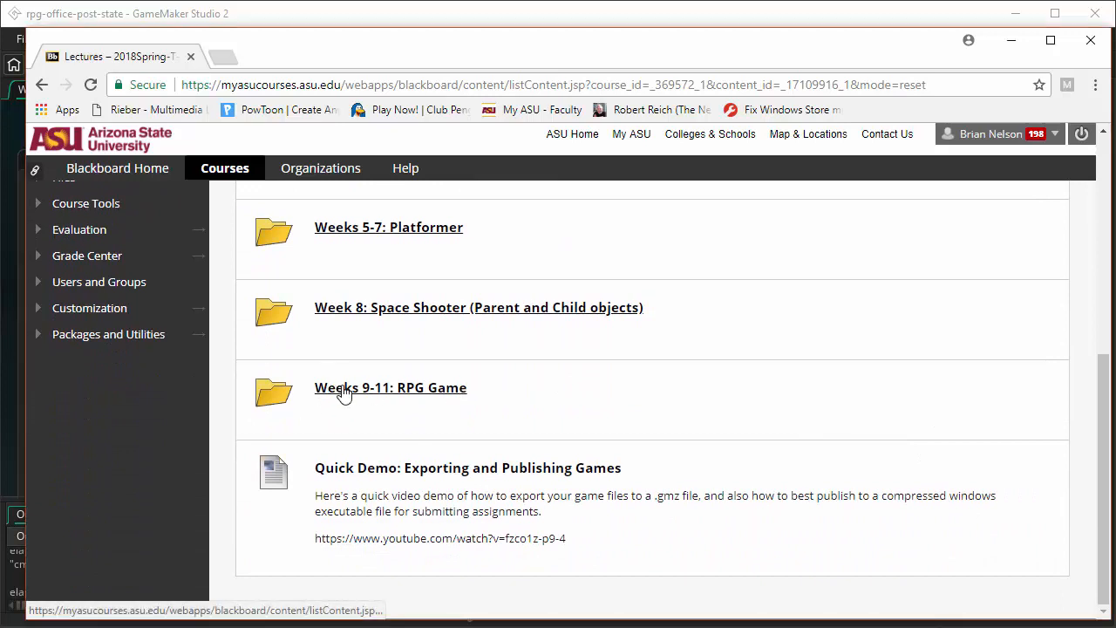
pyautogui.click(391, 388)
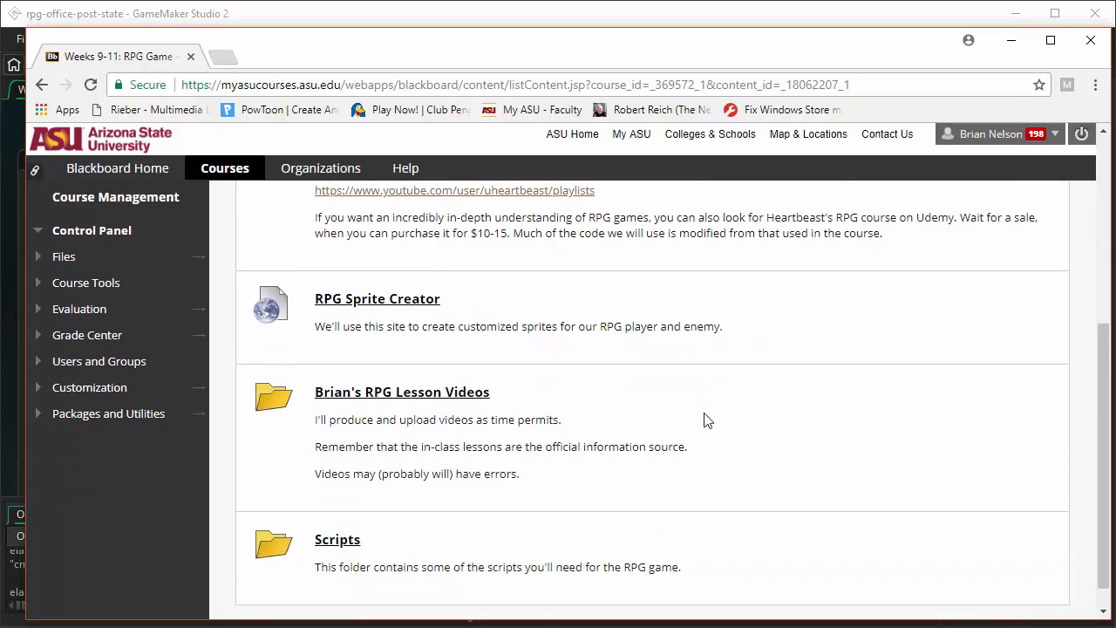
# Step: Enter the Scripts folder listing create_hitbox, hurtbox_object_can_be_hit and is_target
pyautogui.scroll(-3)
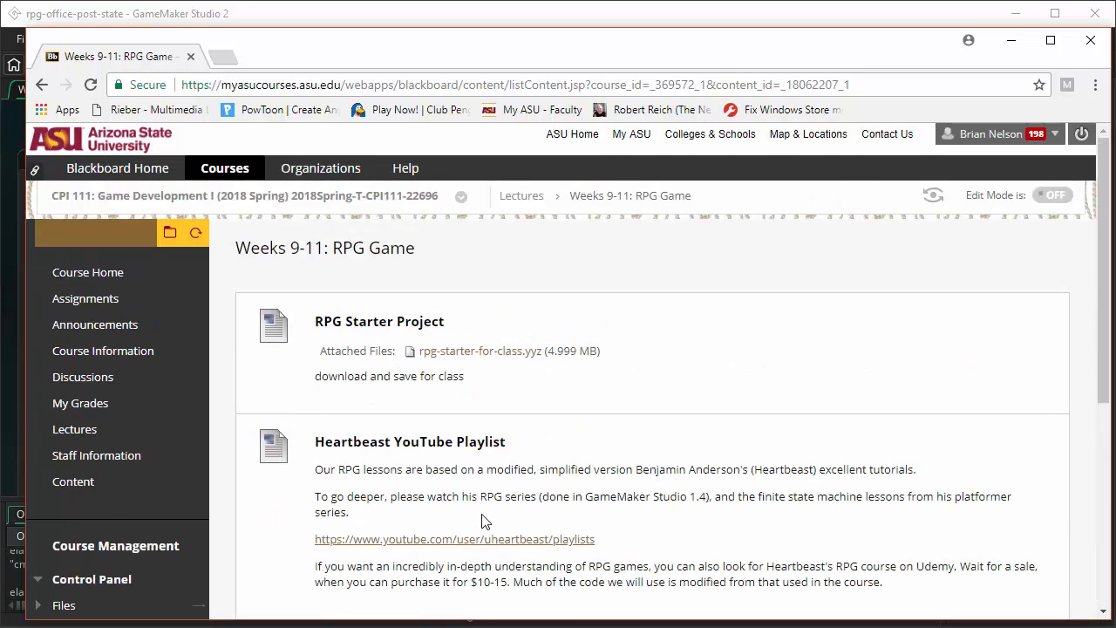
pyautogui.scroll(-3)
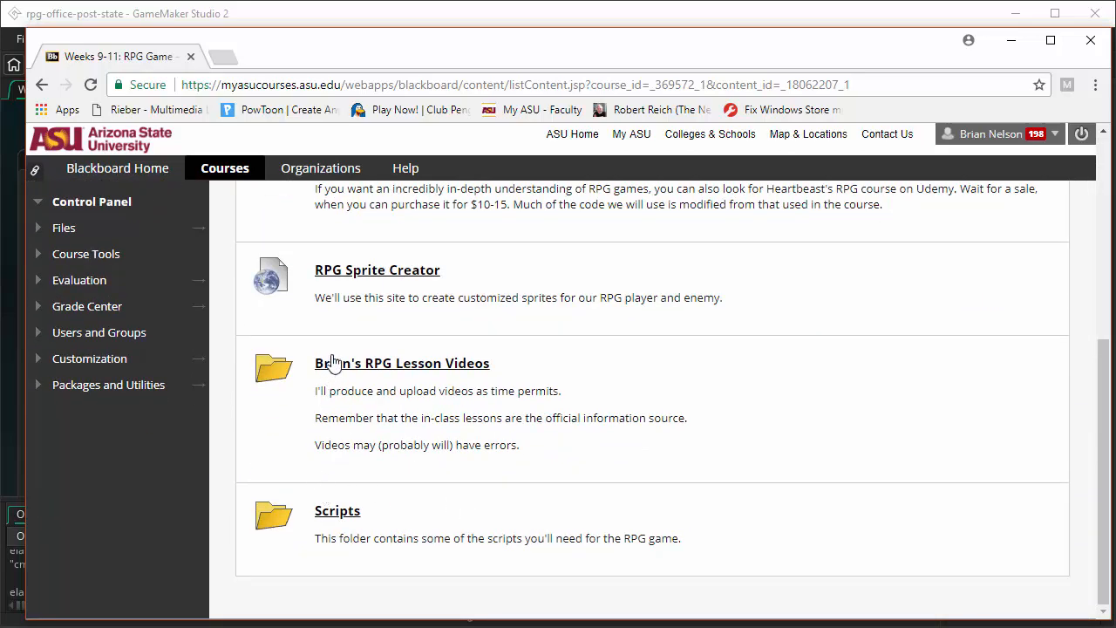
pyautogui.moveTo(343, 520)
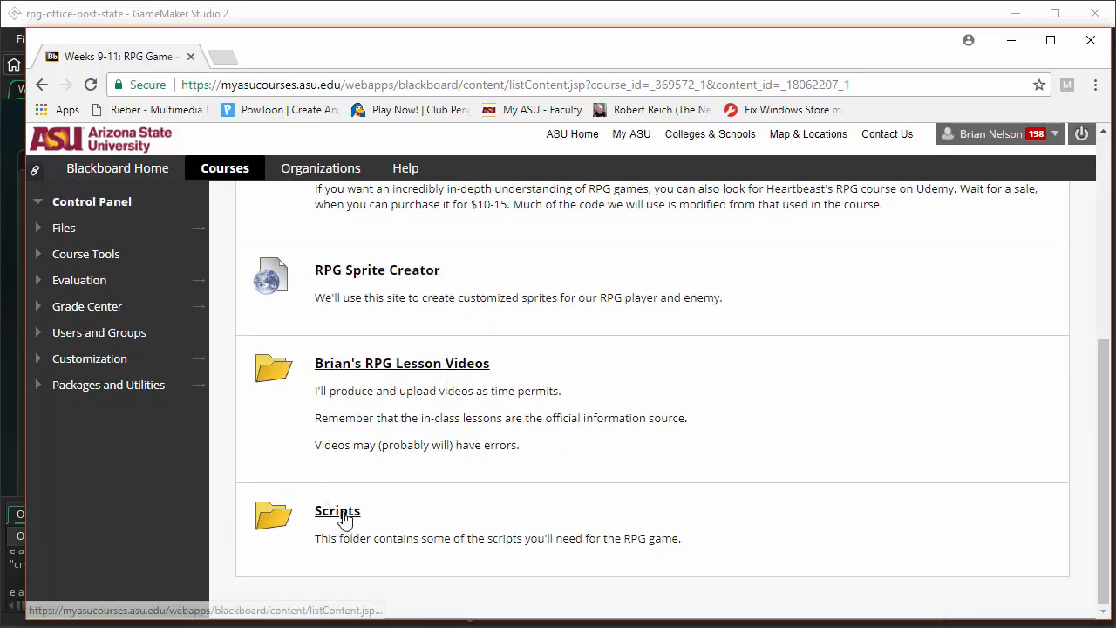
pyautogui.click(339, 511)
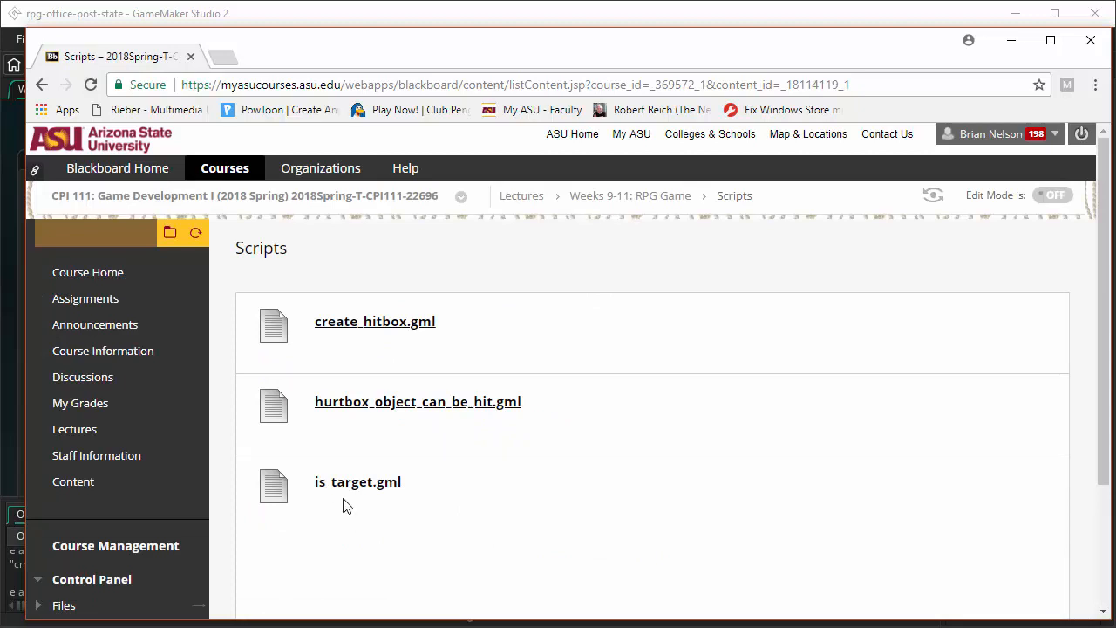
pyautogui.moveTo(398, 319)
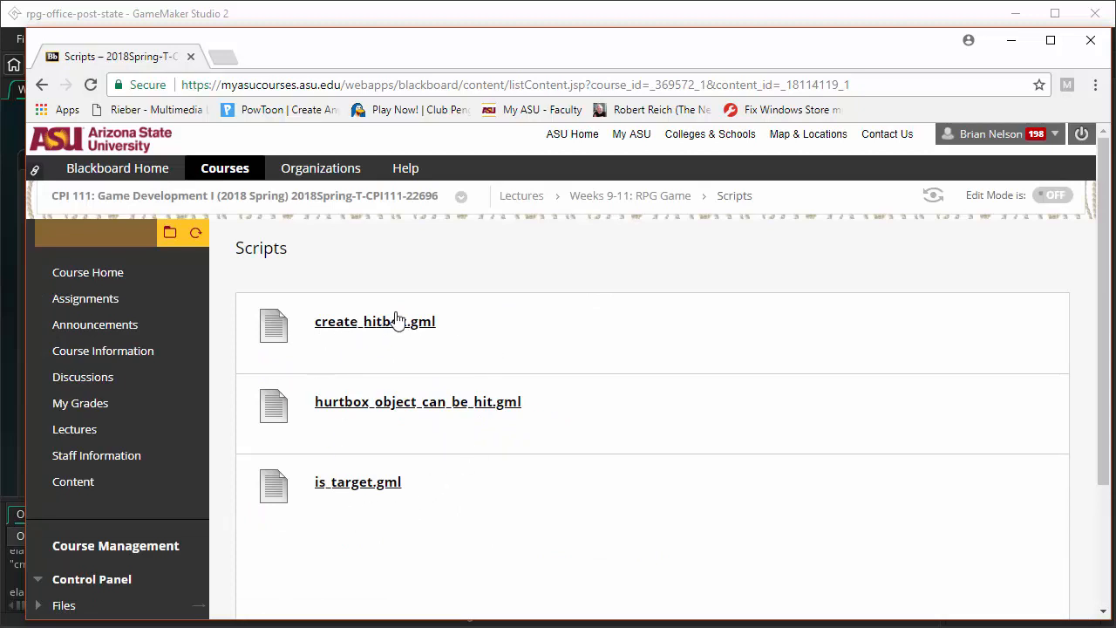
pyautogui.moveTo(318, 419)
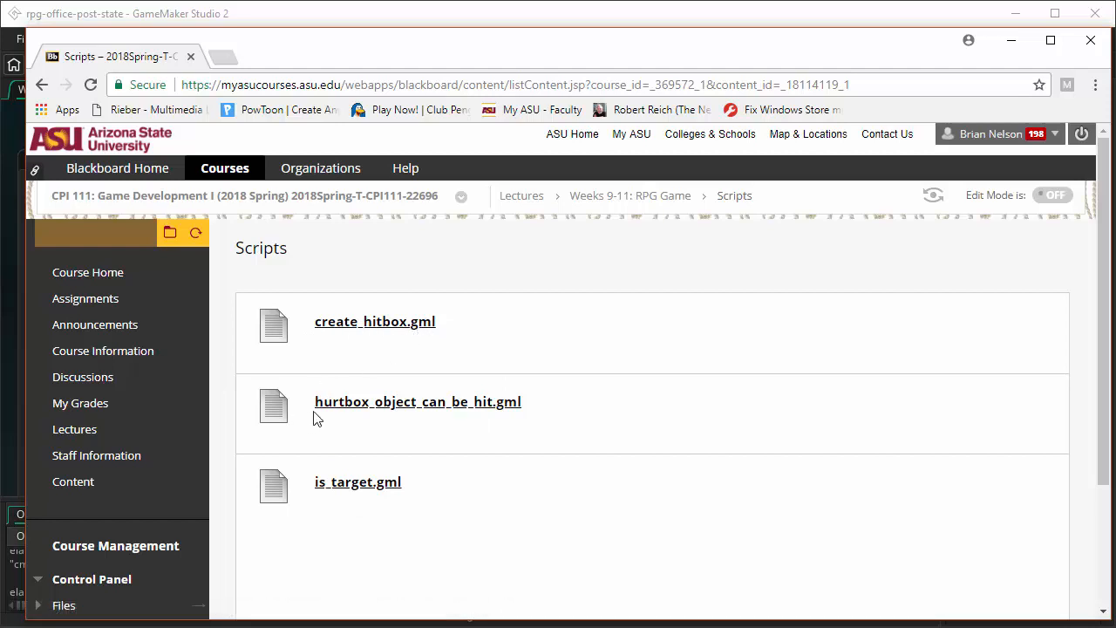
pyautogui.moveTo(345, 412)
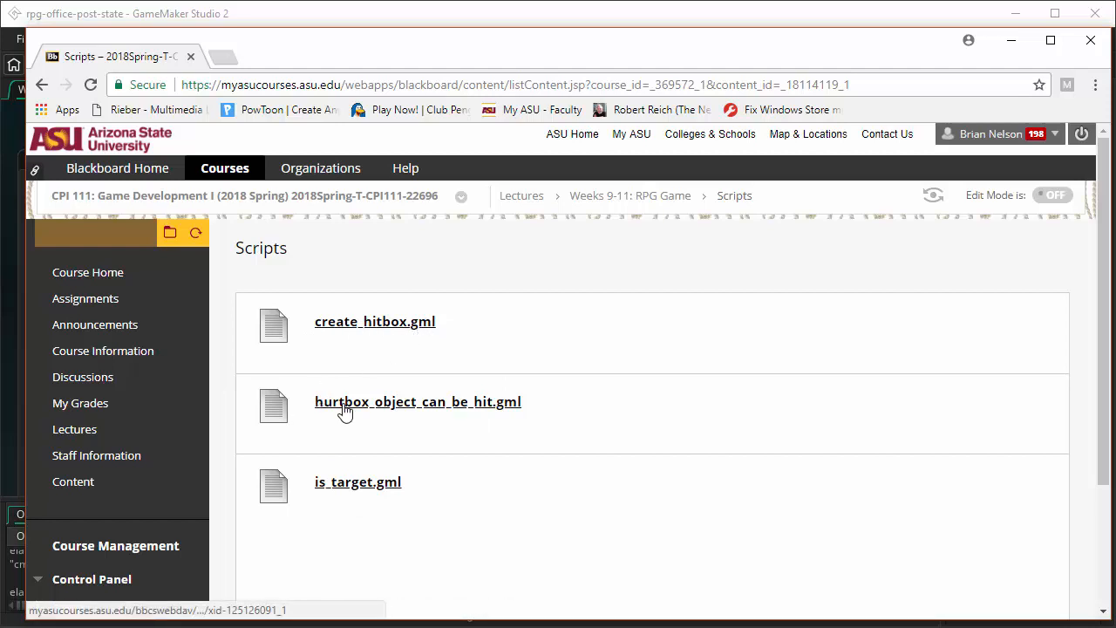
pyautogui.moveTo(485, 412)
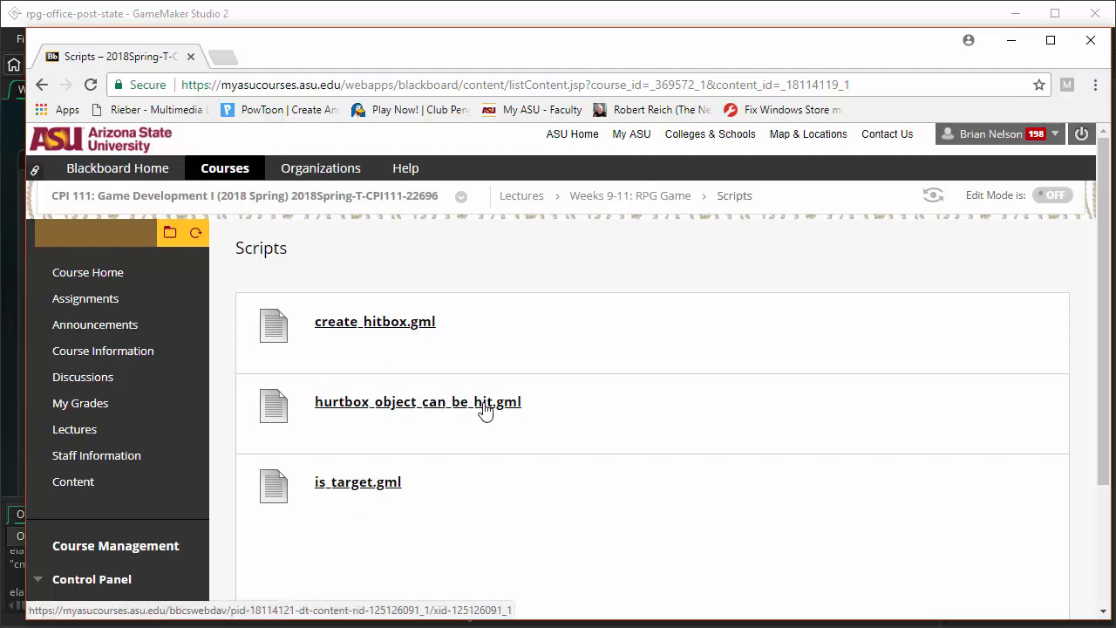
pyautogui.moveTo(345, 492)
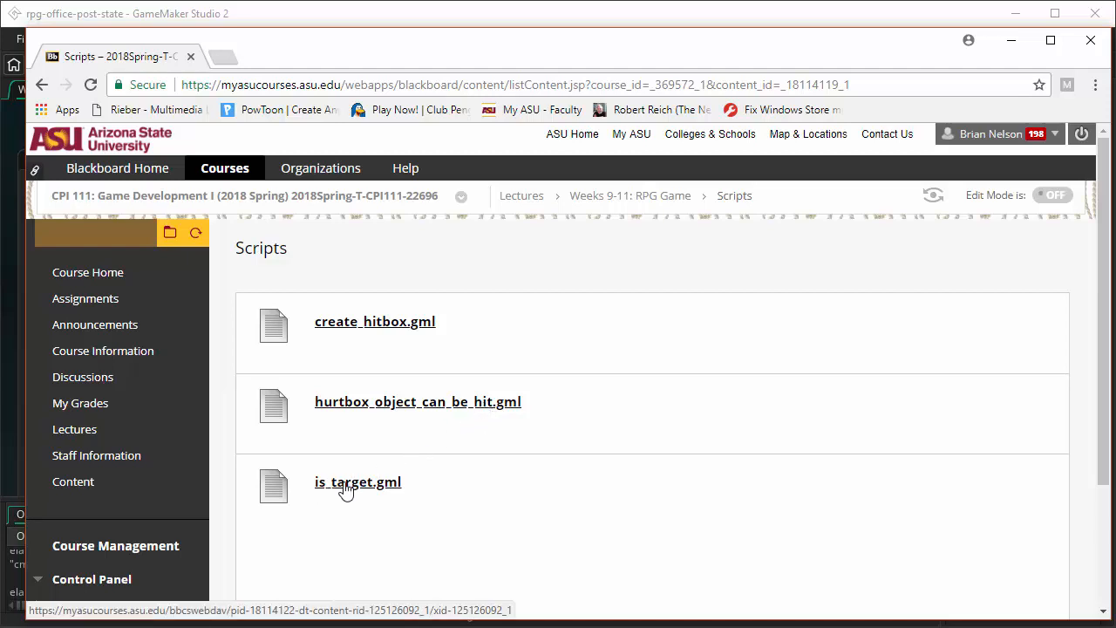
pyautogui.moveTo(488, 374)
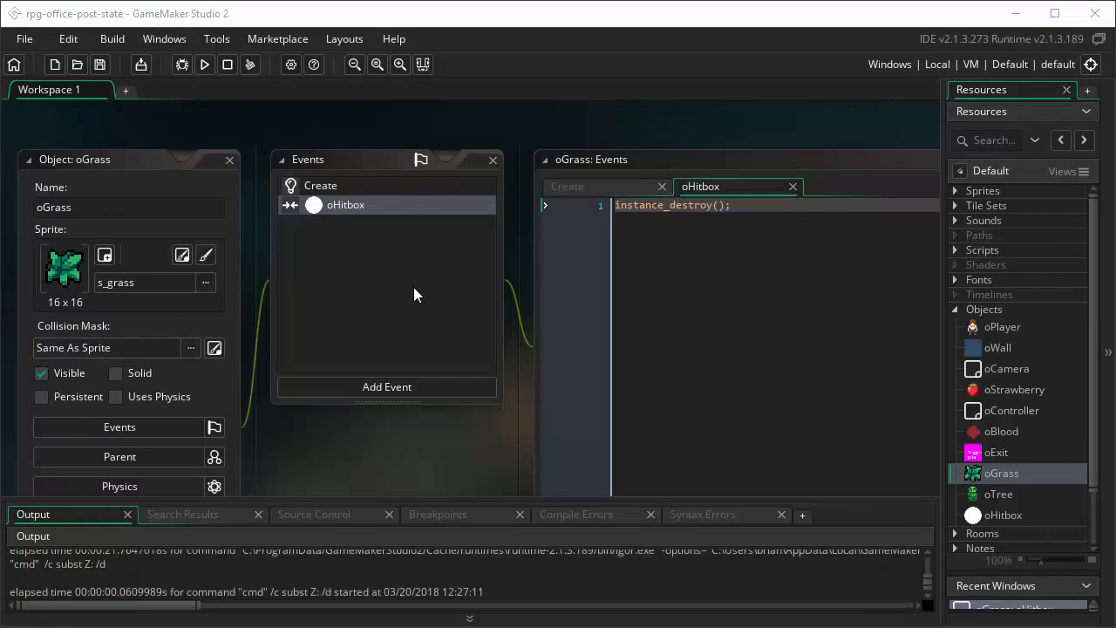
# Step: Show oGrass's Create event code, expand the Scripts group and bring up create_hitbox
pyautogui.click(321, 185)
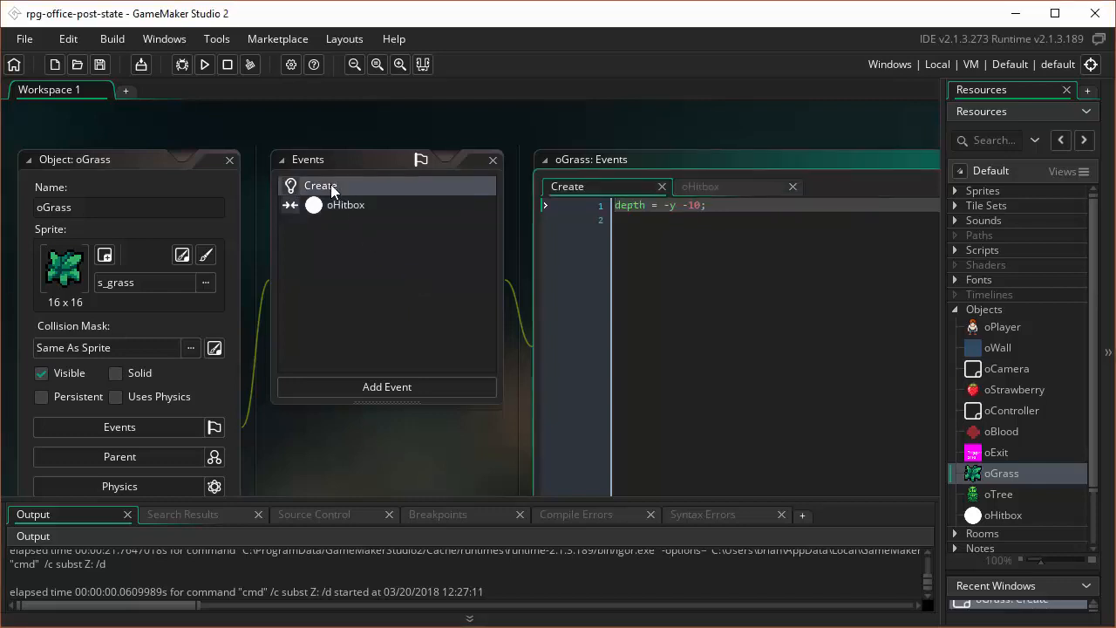
pyautogui.moveTo(666, 171)
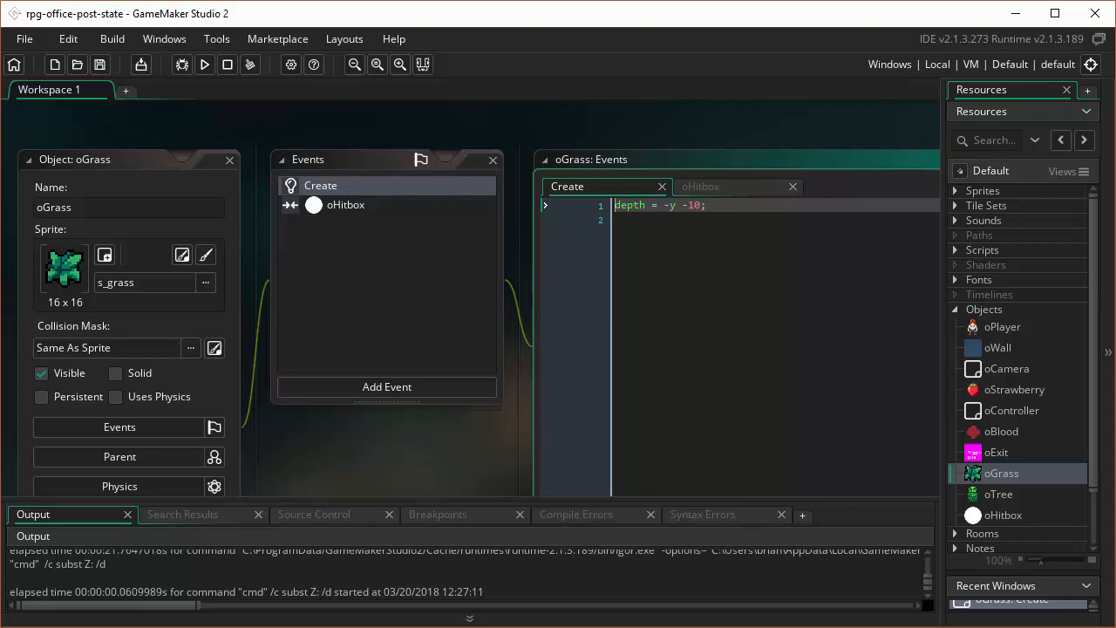
pyautogui.moveTo(669, 122)
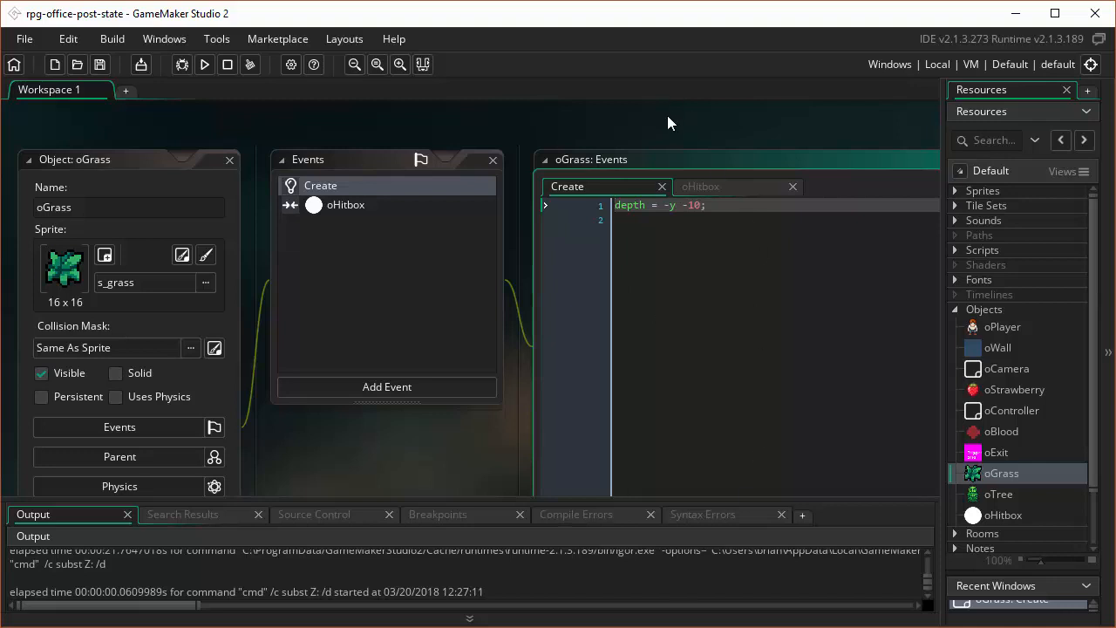
pyautogui.click(956, 251)
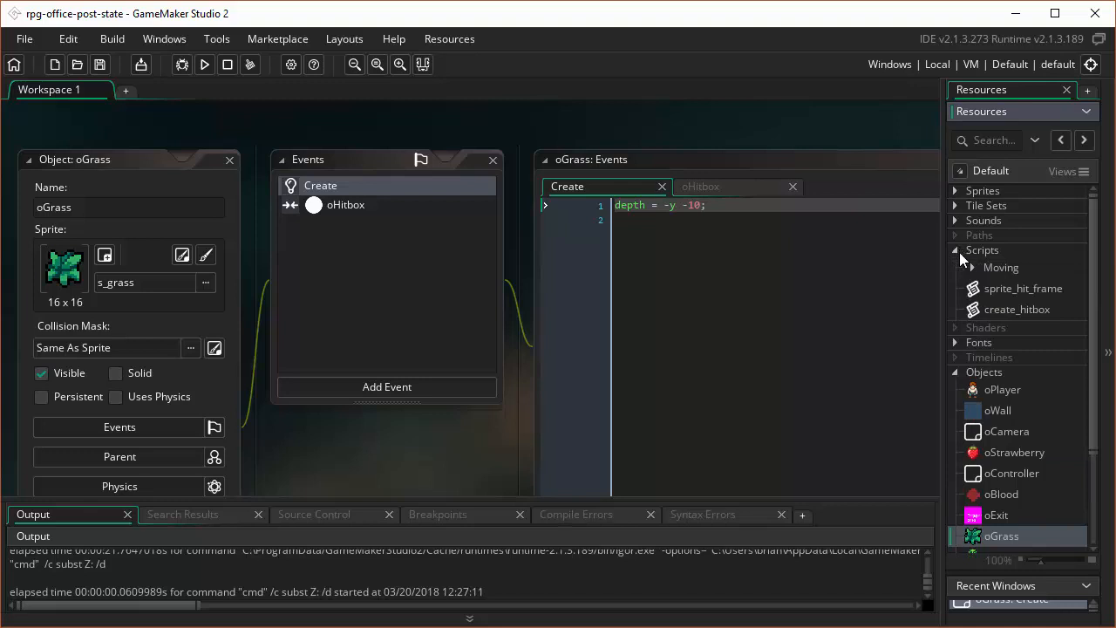
pyautogui.moveTo(970, 270)
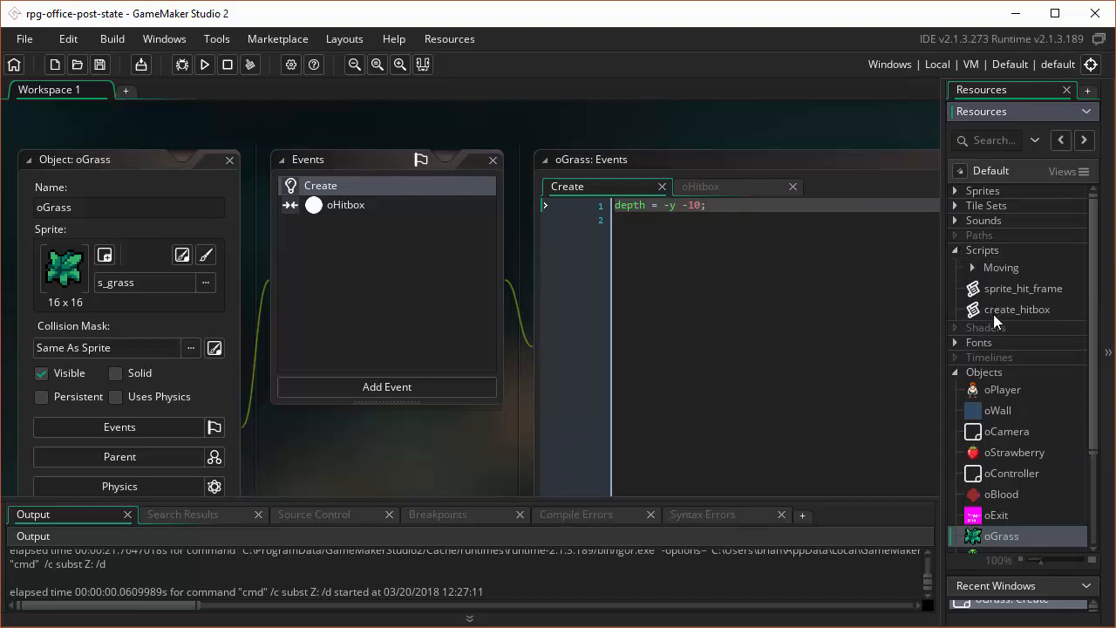
pyautogui.doubleClick(1017, 309)
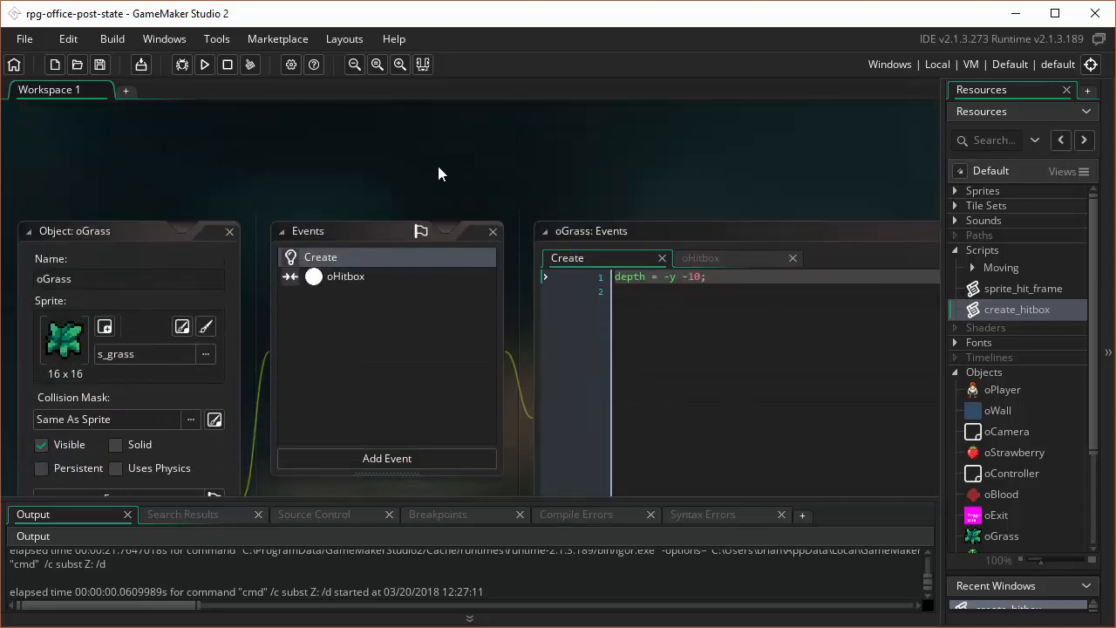
# Step: Create a new script headed with the comment //setup_hurtbox_object()
pyautogui.rightClick(440, 173)
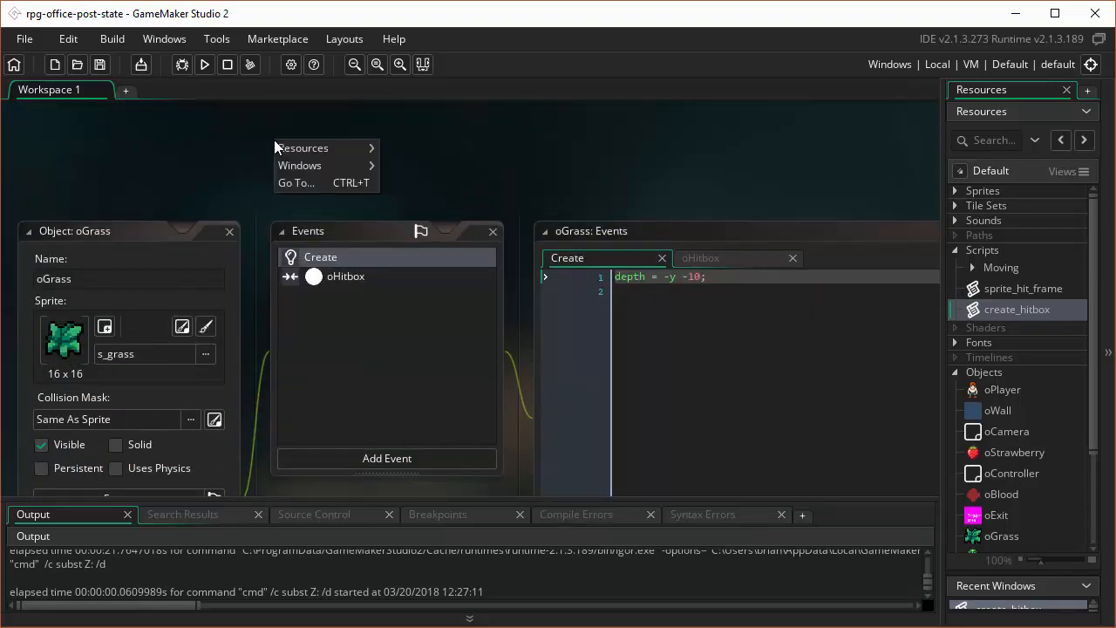
pyautogui.moveTo(303, 146)
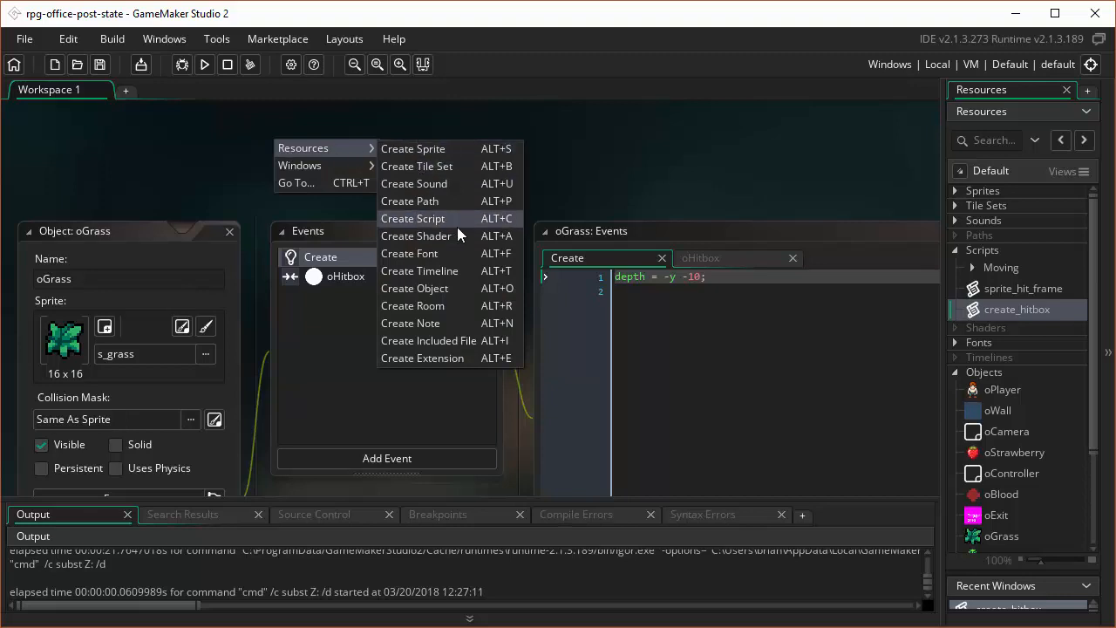
pyautogui.click(412, 218)
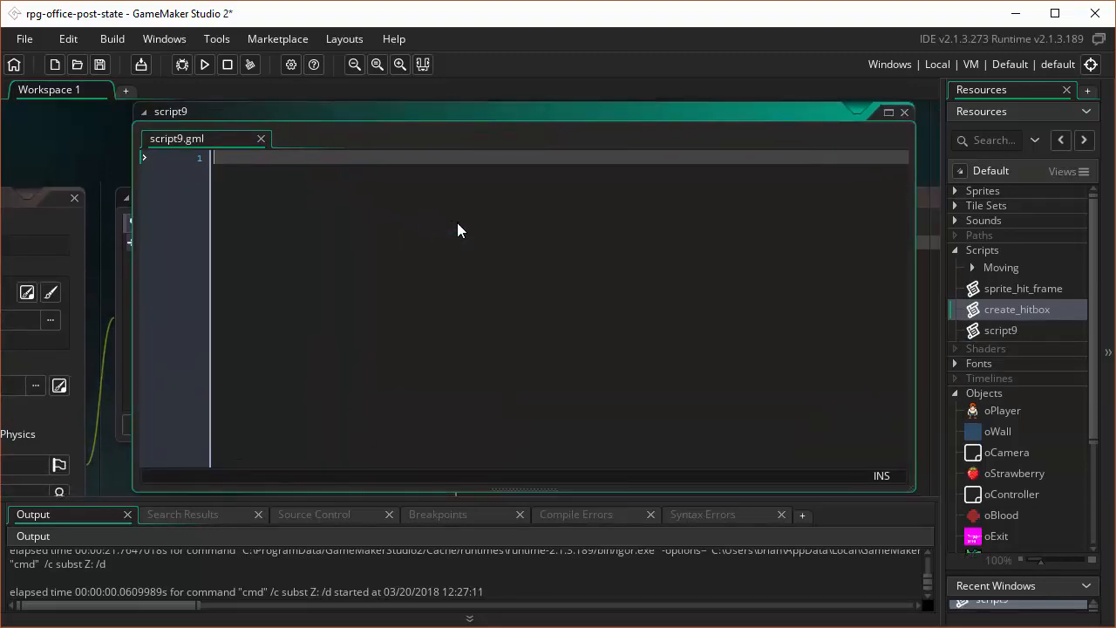
pyautogui.write('//')
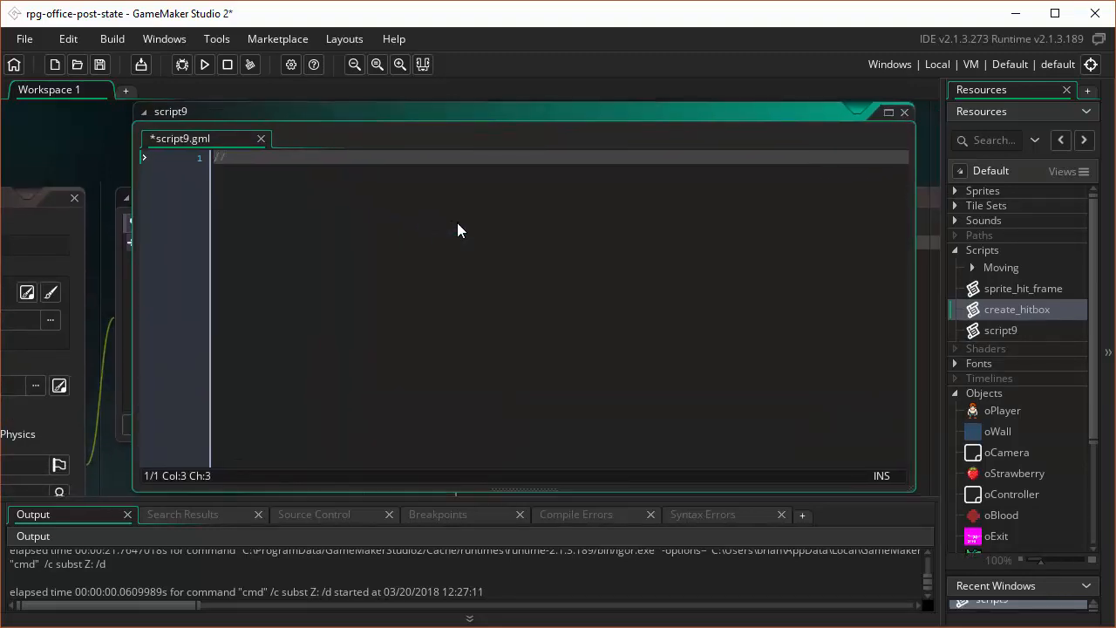
pyautogui.write('setu')
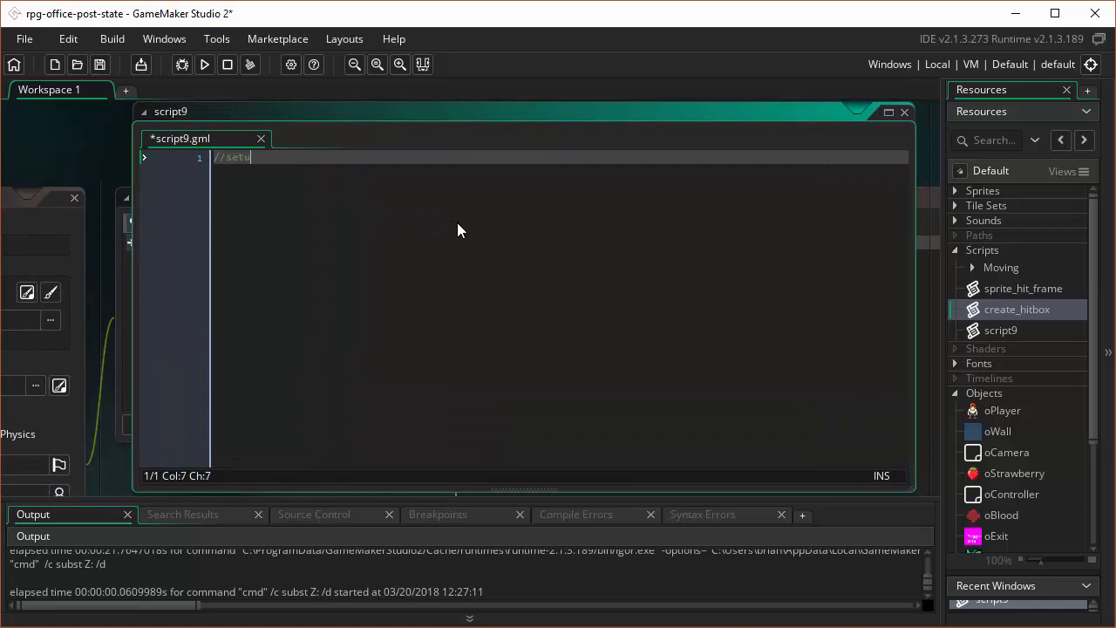
pyautogui.write('p')
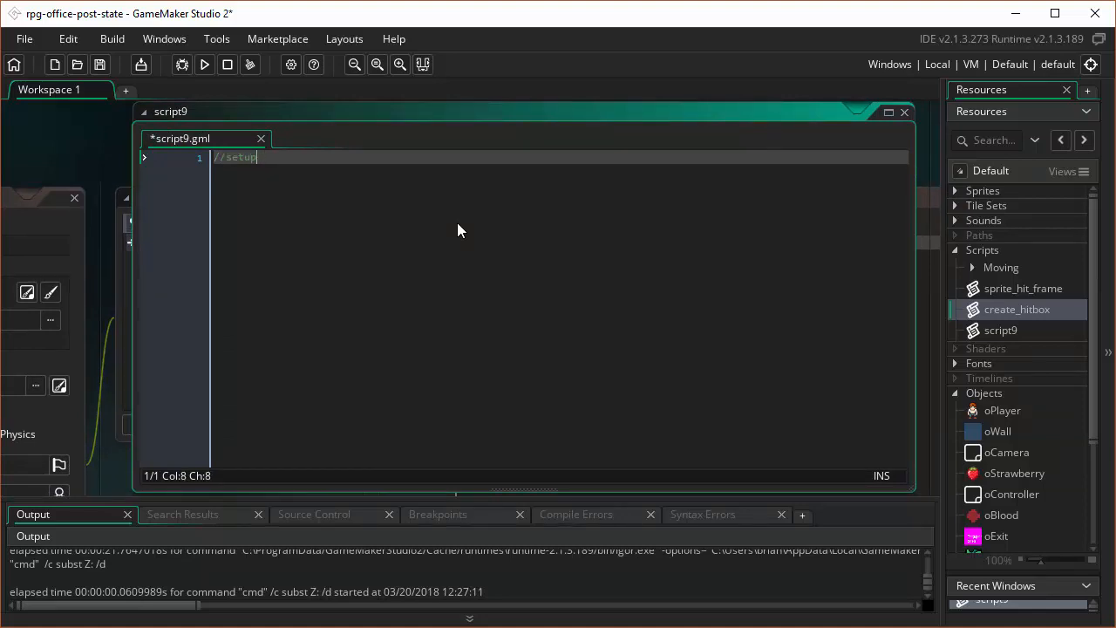
pyautogui.write('_hurtbo')
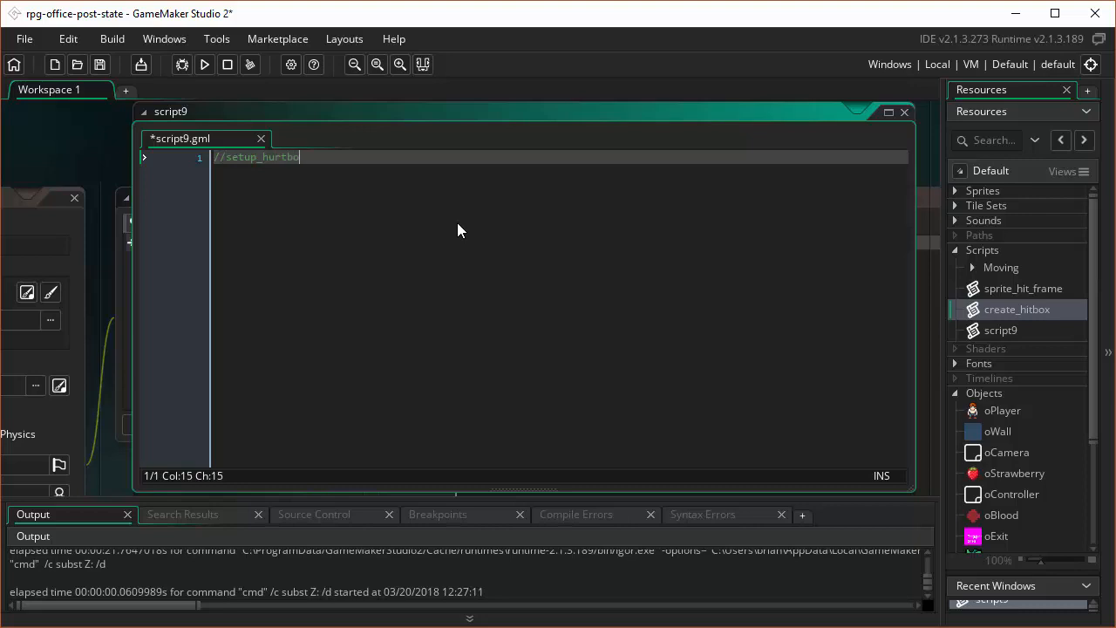
pyautogui.write('x_object(')
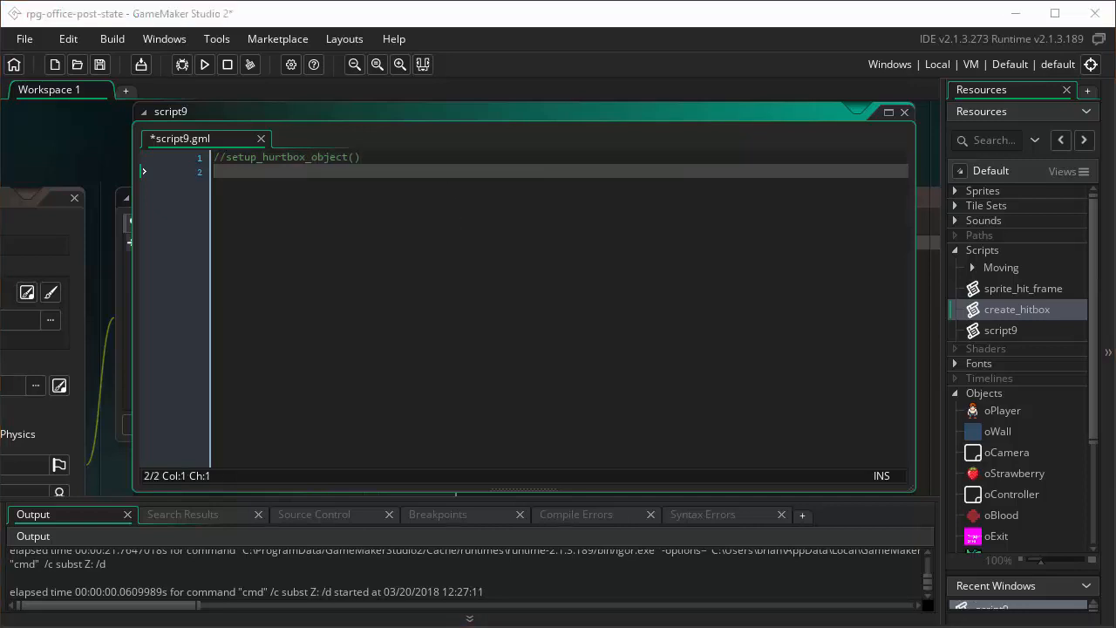
pyautogui.moveTo(279, 179)
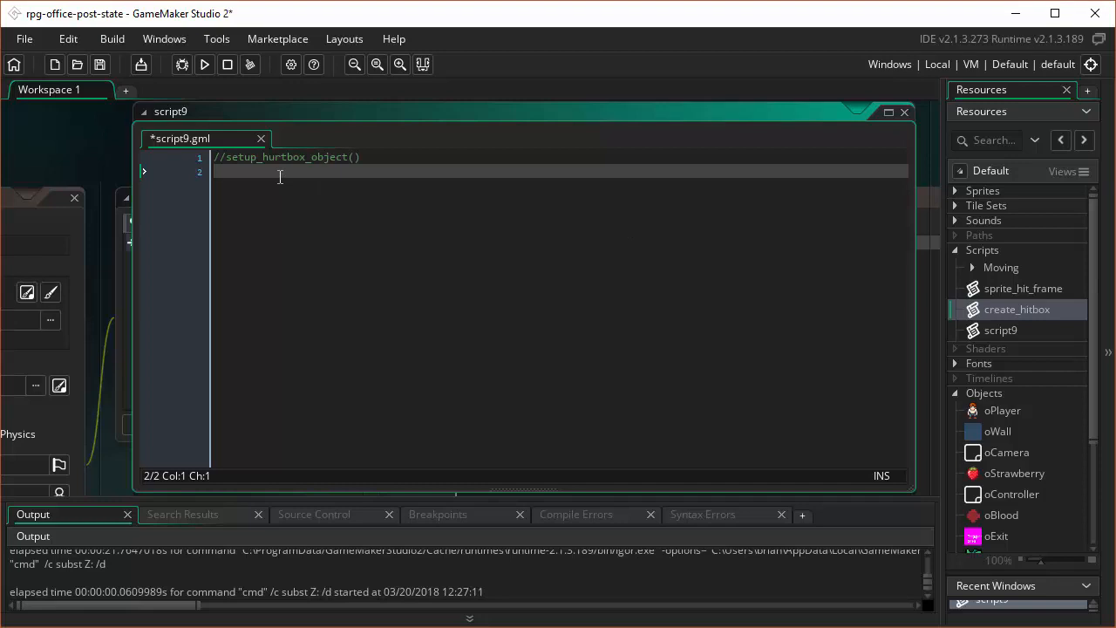
# Step: Add the line invincible = false; below the header comment
pyautogui.write('invincible = fa')
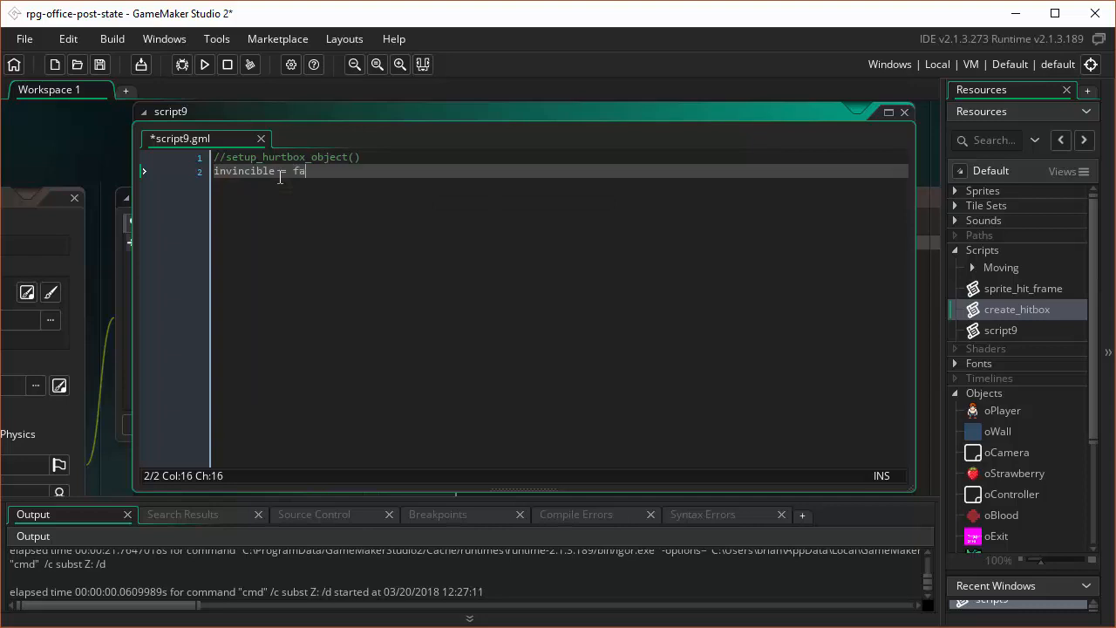
pyautogui.write('lse;')
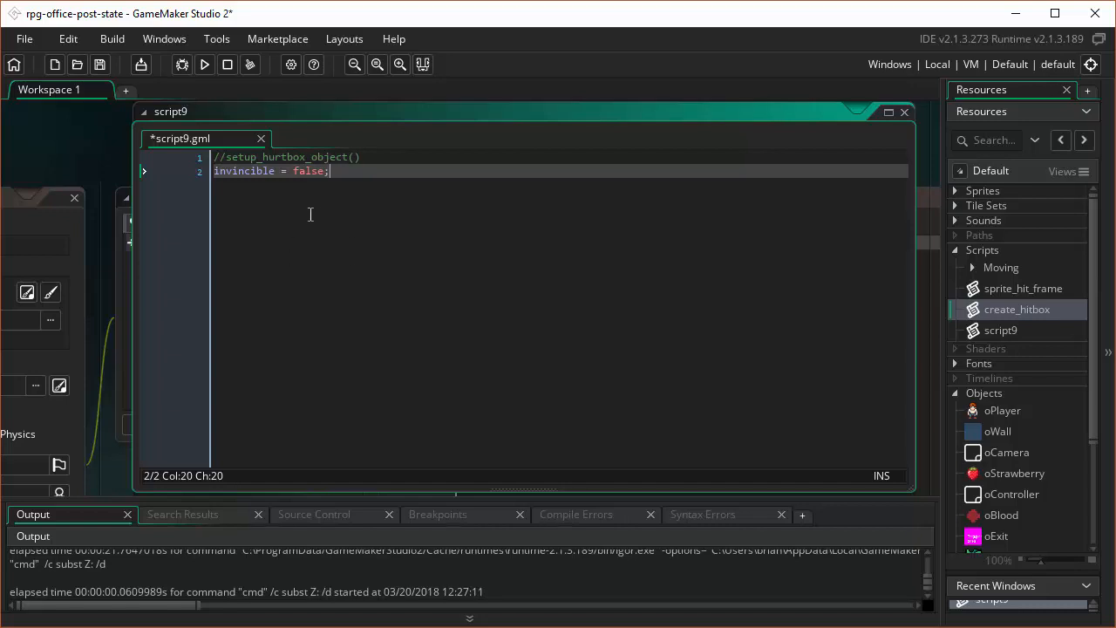
pyautogui.moveTo(35, 293)
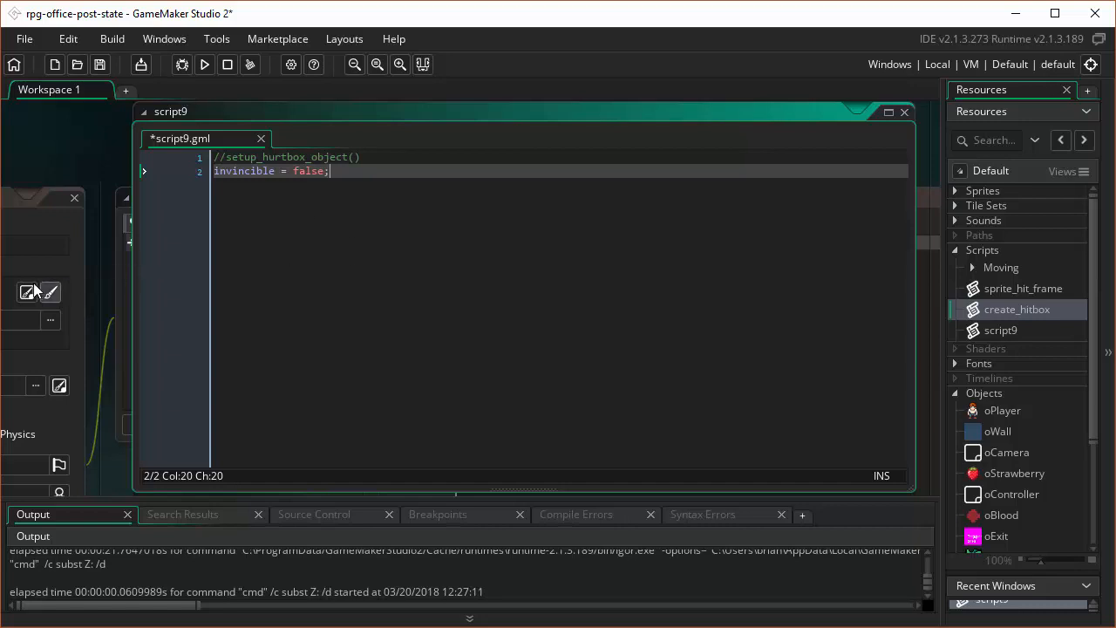
pyautogui.moveTo(28, 293)
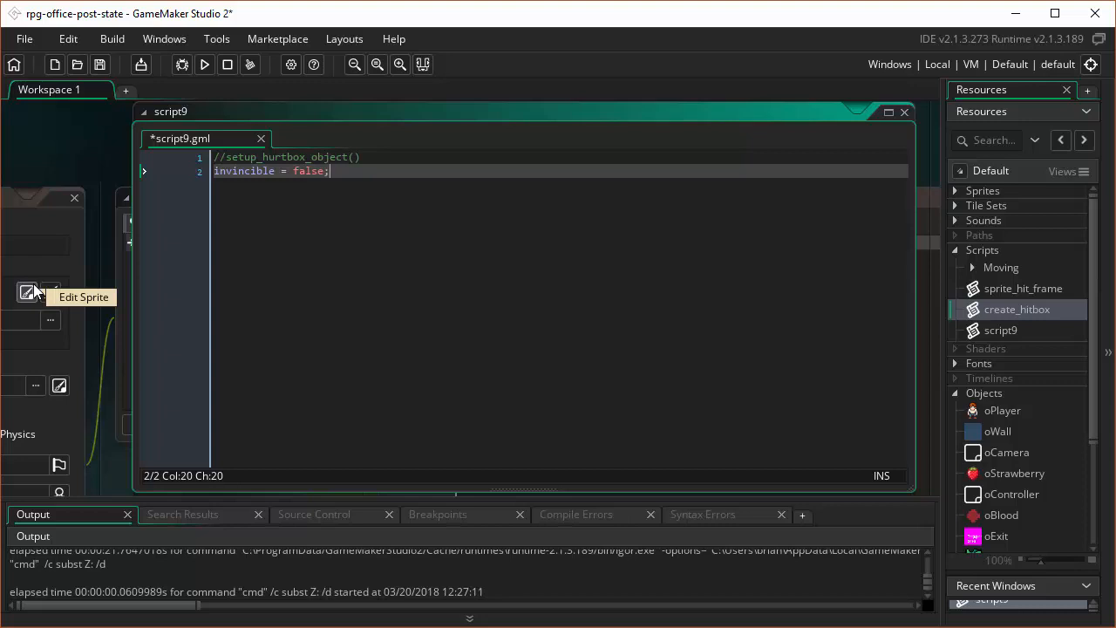
pyautogui.moveTo(39, 276)
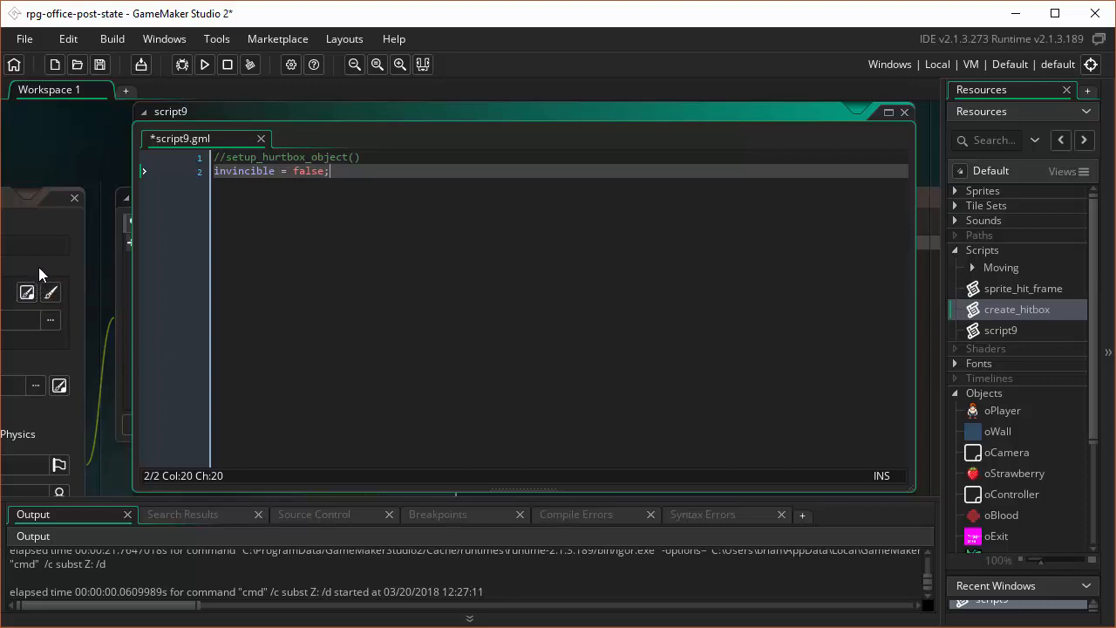
pyautogui.moveTo(275, 219)
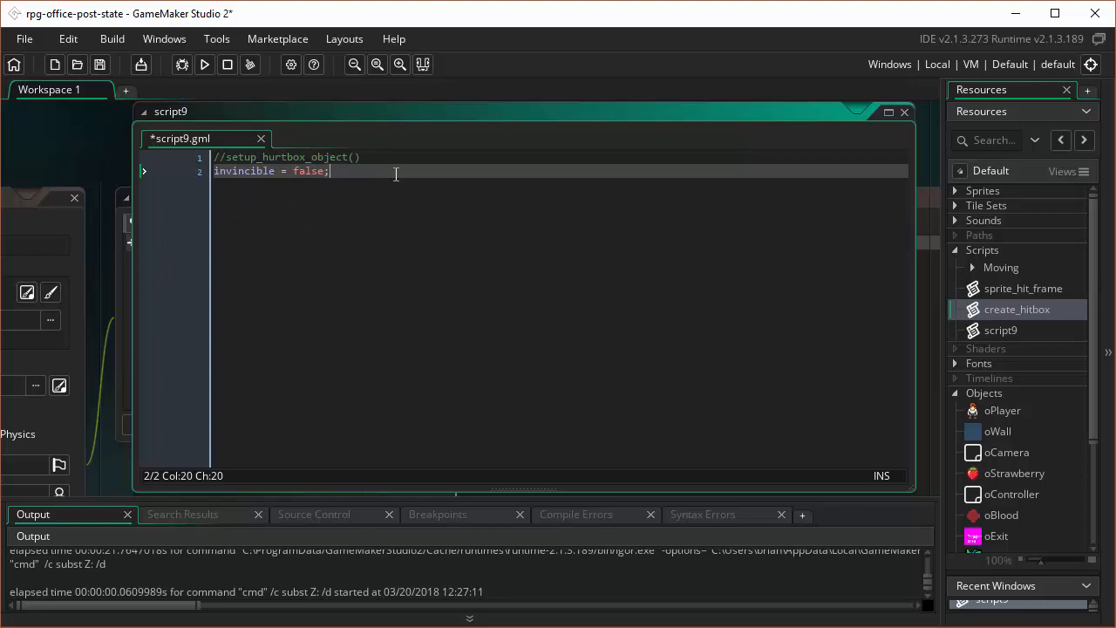
pyautogui.moveTo(328, 328)
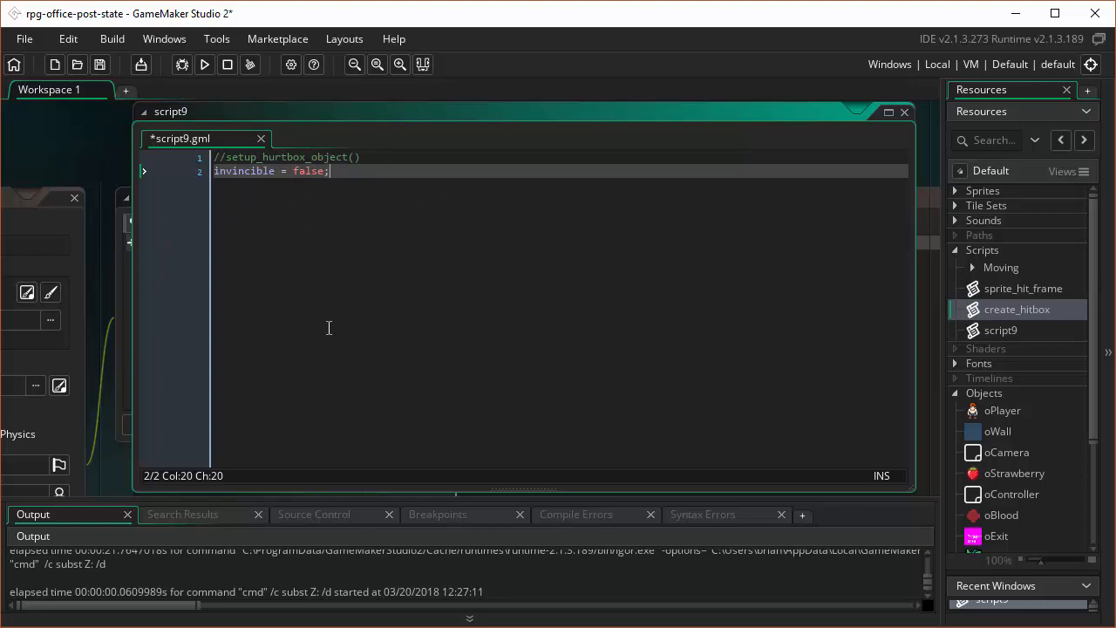
pyautogui.moveTo(305, 199)
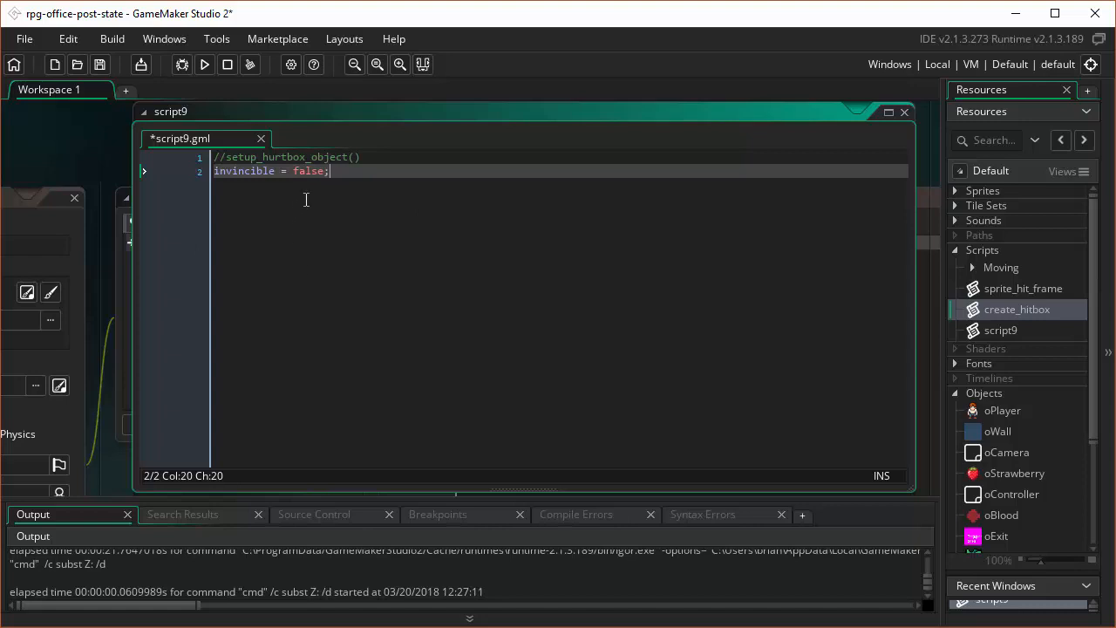
pyautogui.moveTo(841, 168)
pyautogui.write('setu')
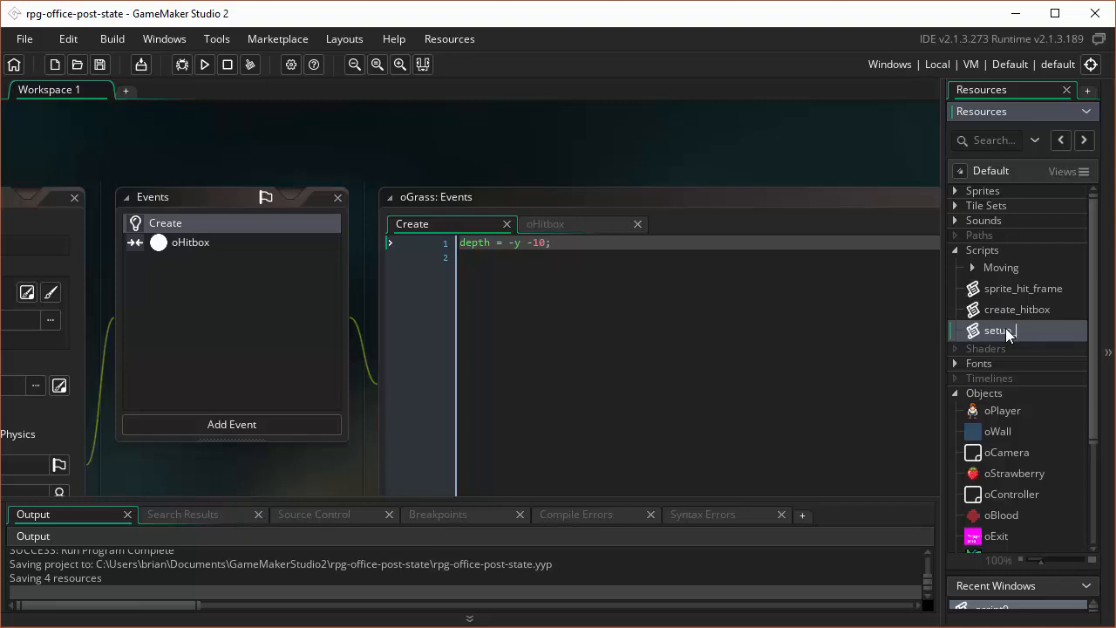
# Step: Rename the script setup_hurtbox_object and make oGrass's Create event call setup_hurtbox_object();
pyautogui.write('_hurtbox')
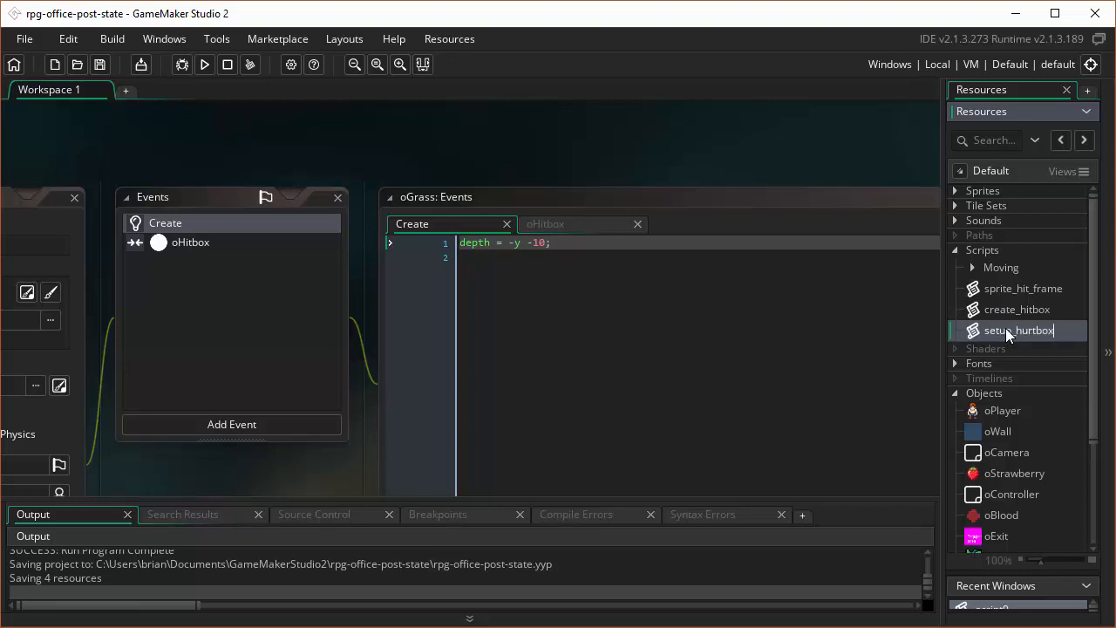
pyautogui.write('_object')
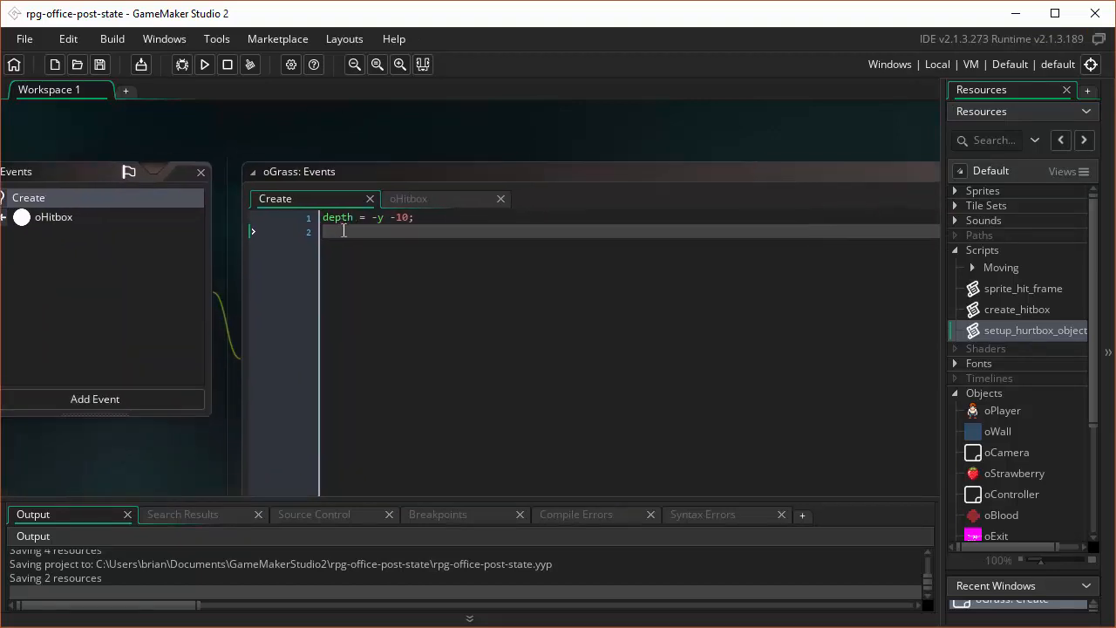
pyautogui.write('s')
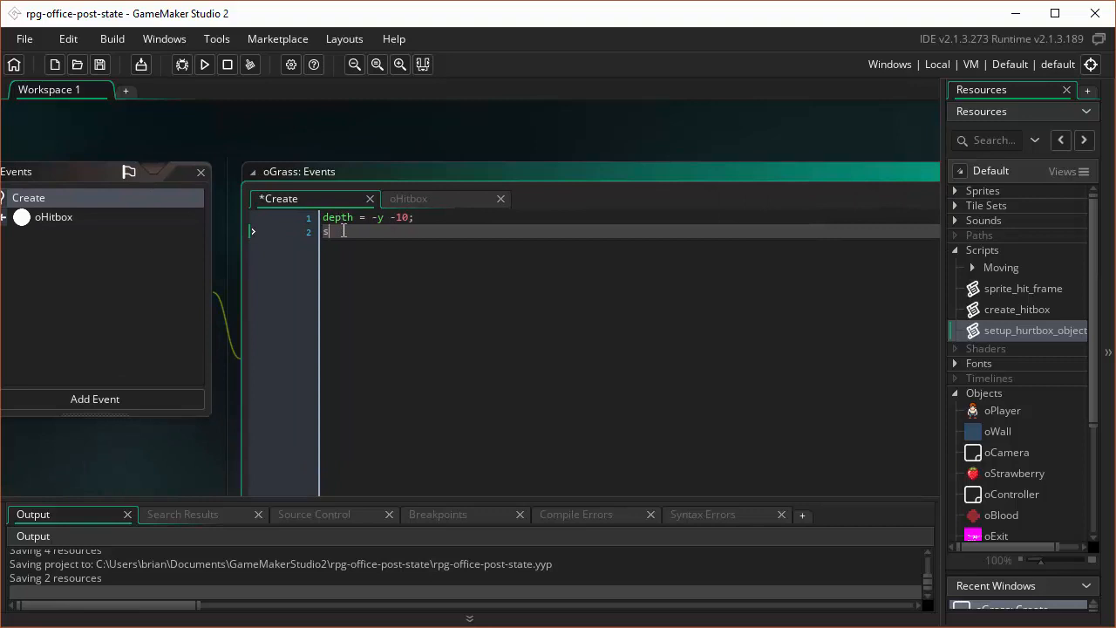
pyautogui.write('setup_')
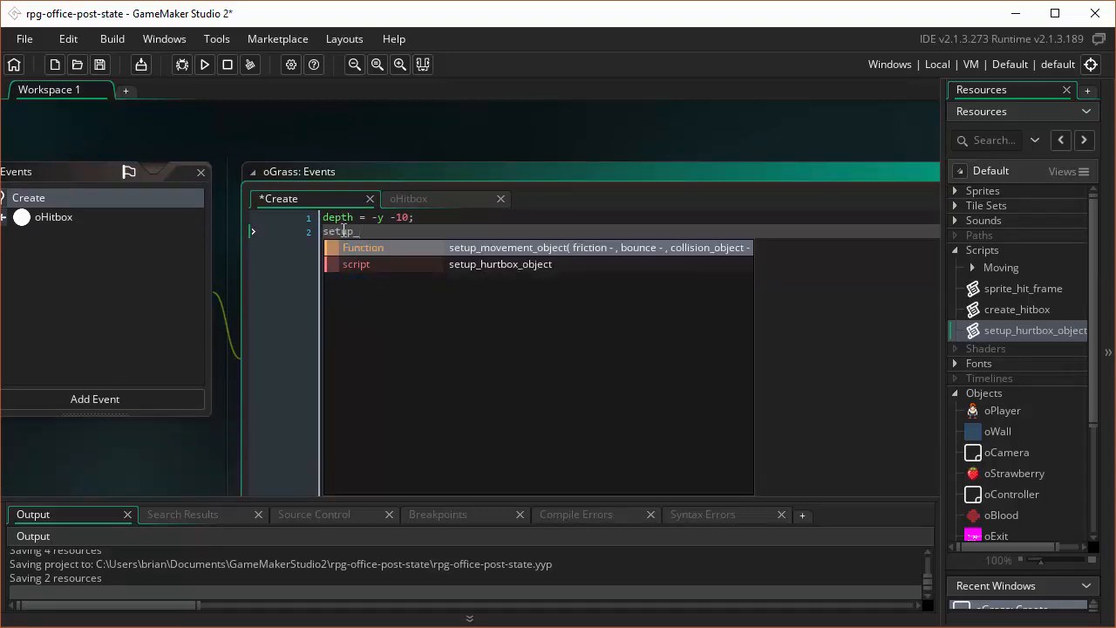
pyautogui.click(499, 264)
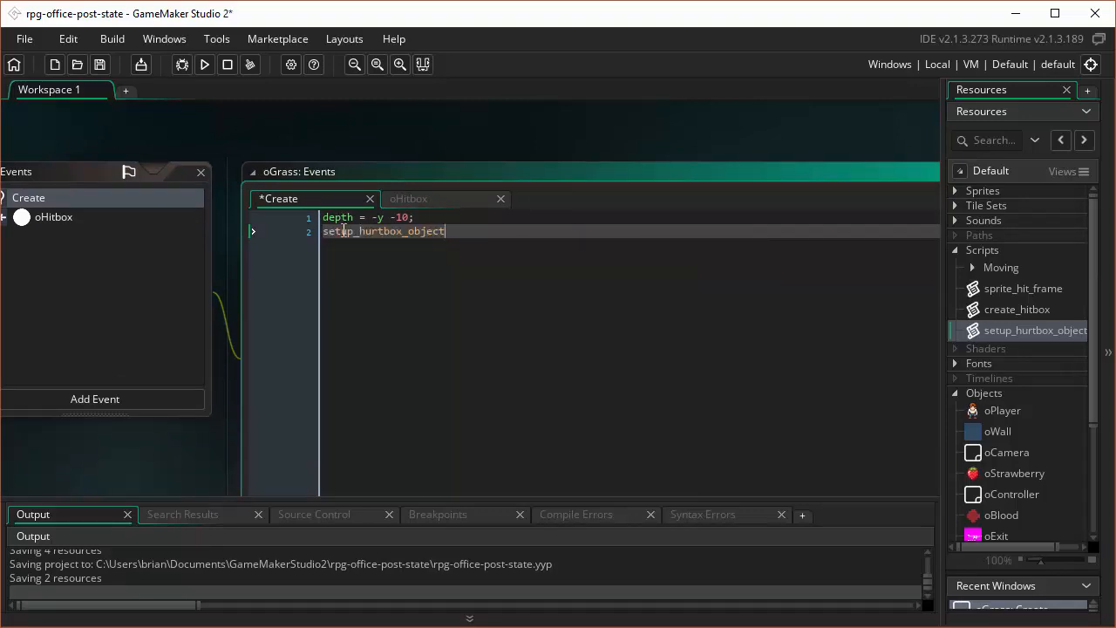
pyautogui.write('();')
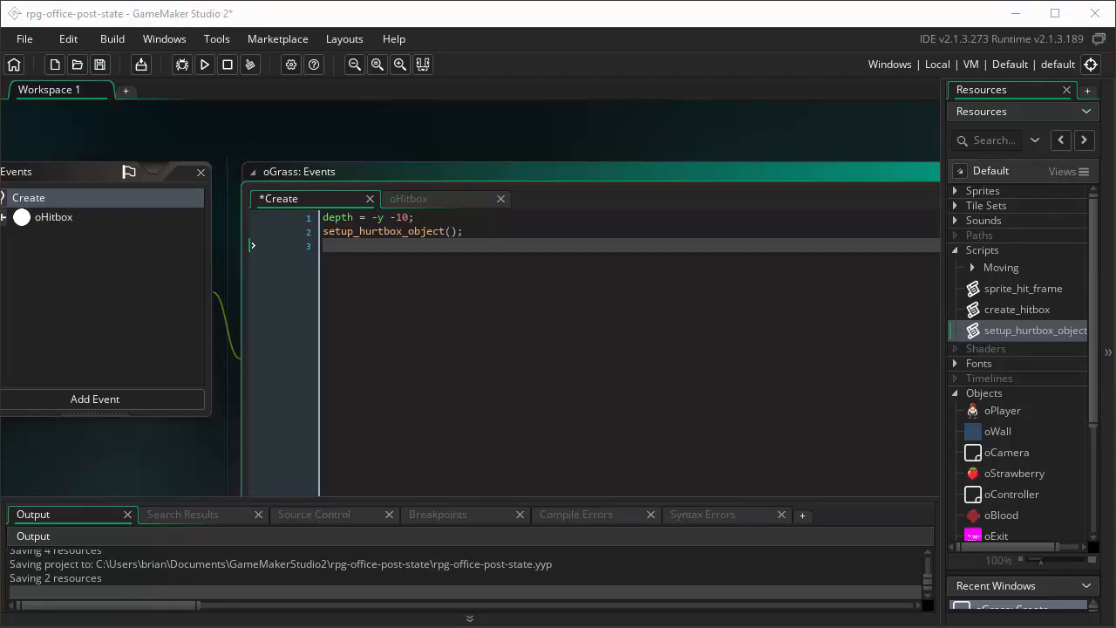
pyautogui.moveTo(935, 405)
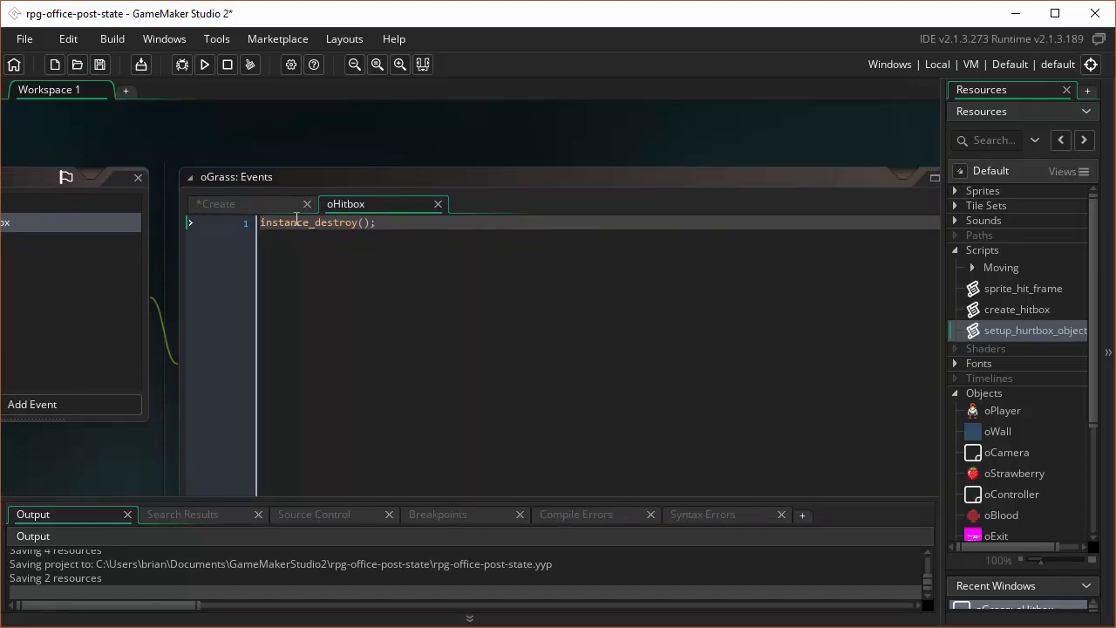
pyautogui.moveTo(258, 300)
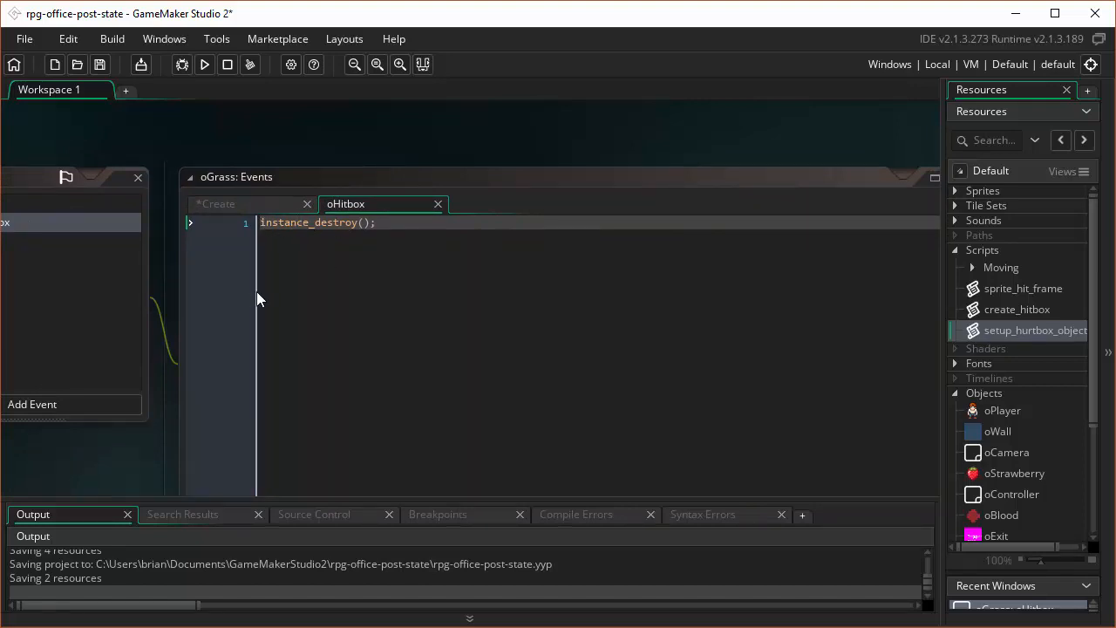
pyautogui.moveTo(234, 380)
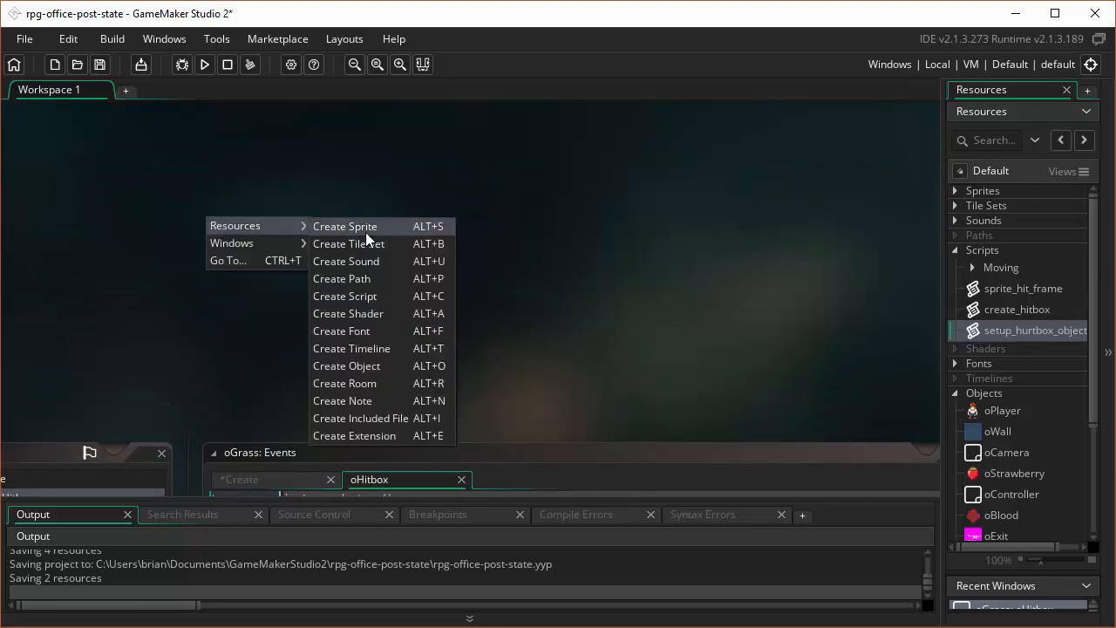
# Step: Create a script headed //hurtbox_object_can_be_hit that stores argument0 in a _hitbox variable
pyautogui.click(343, 297)
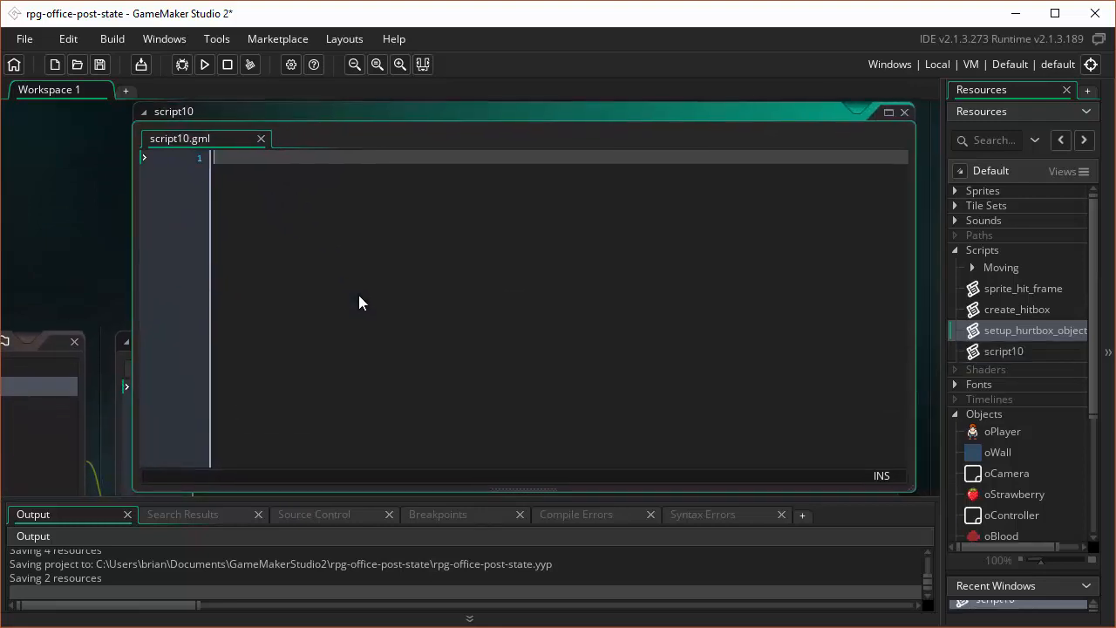
pyautogui.write('//')
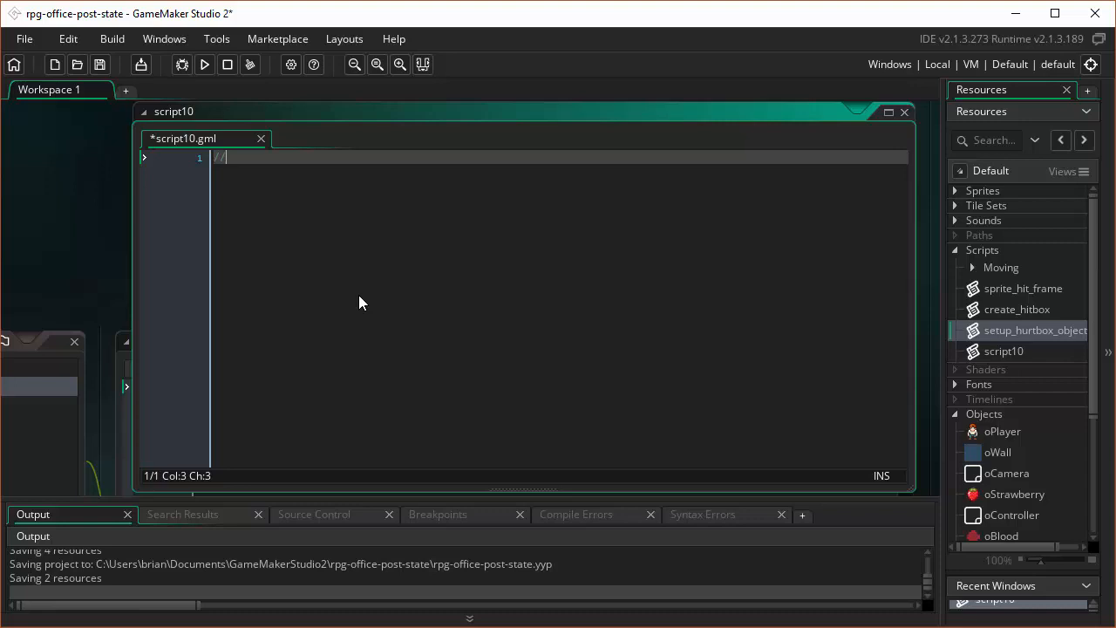
pyautogui.write('hut')
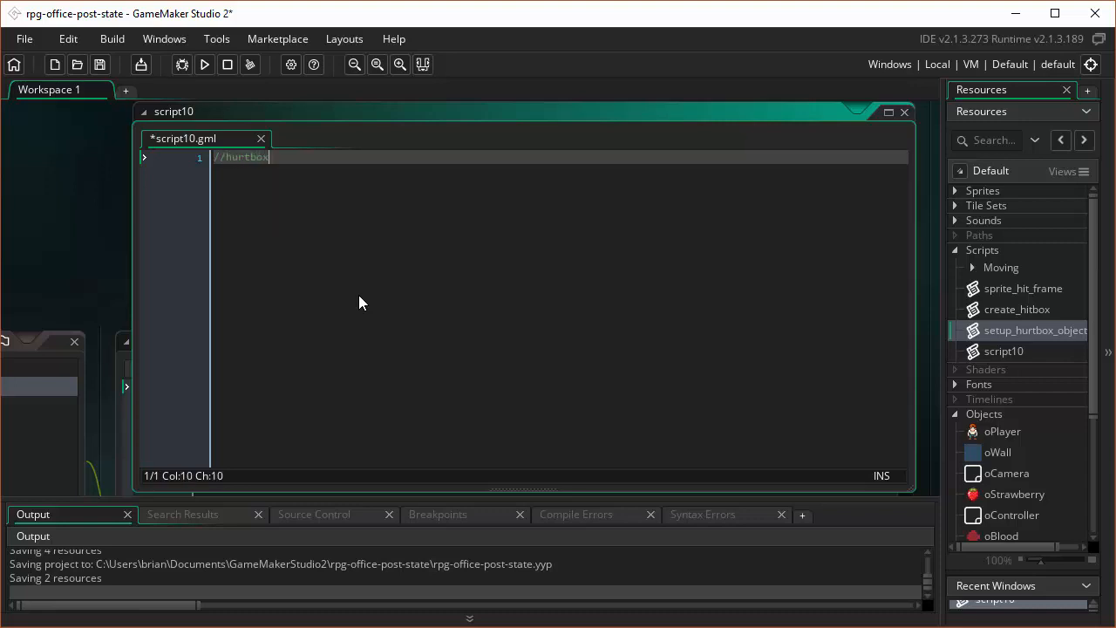
pyautogui.write('_object')
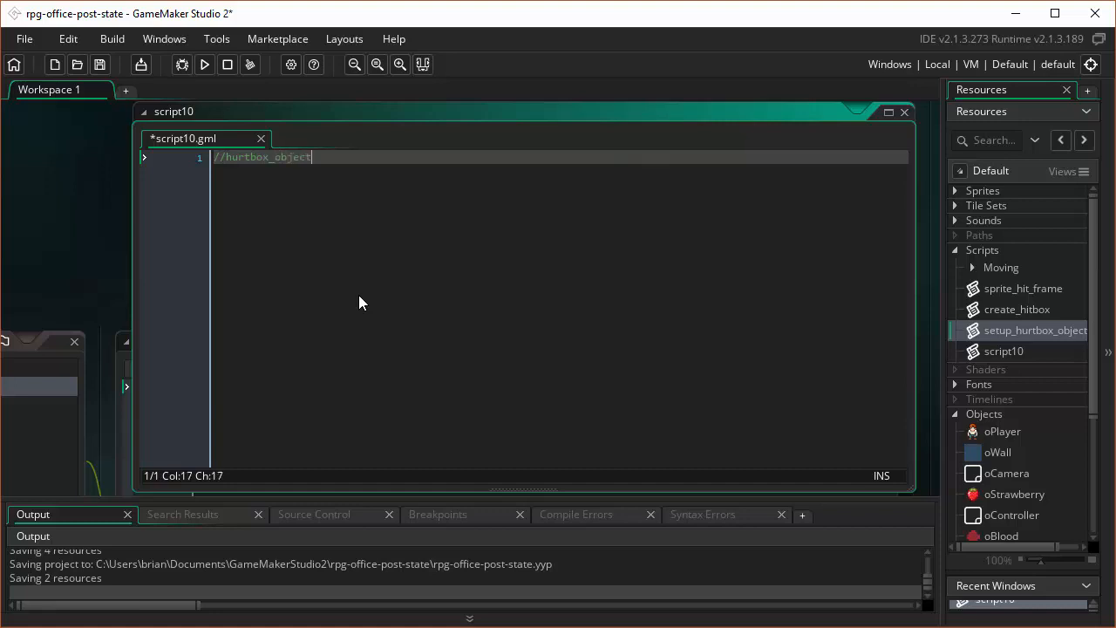
pyautogui.write('_can_be')
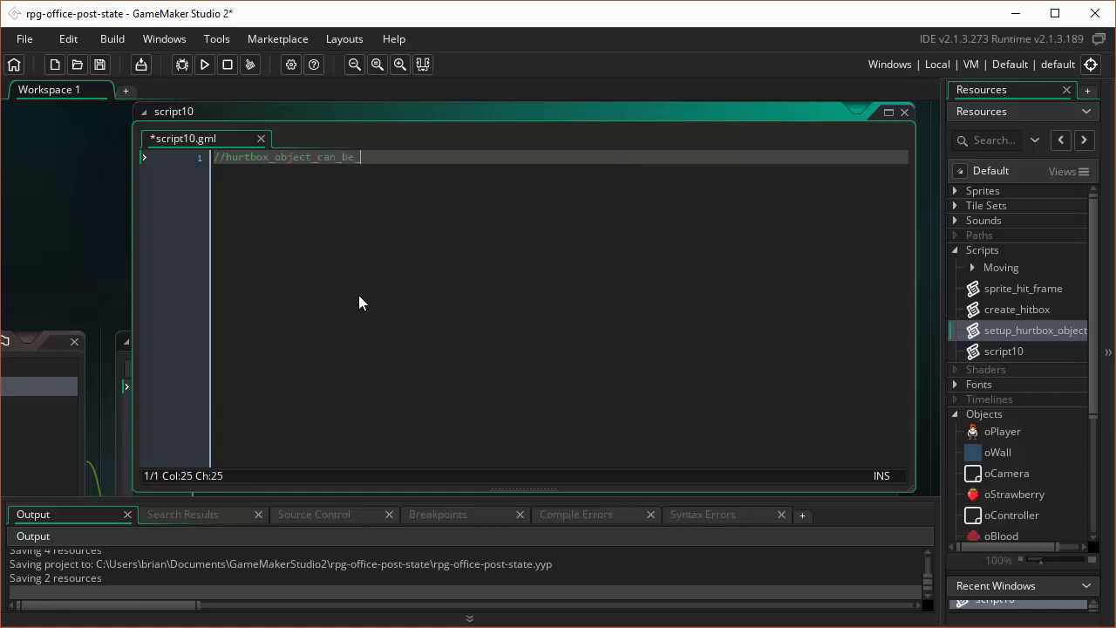
pyautogui.write('hit')
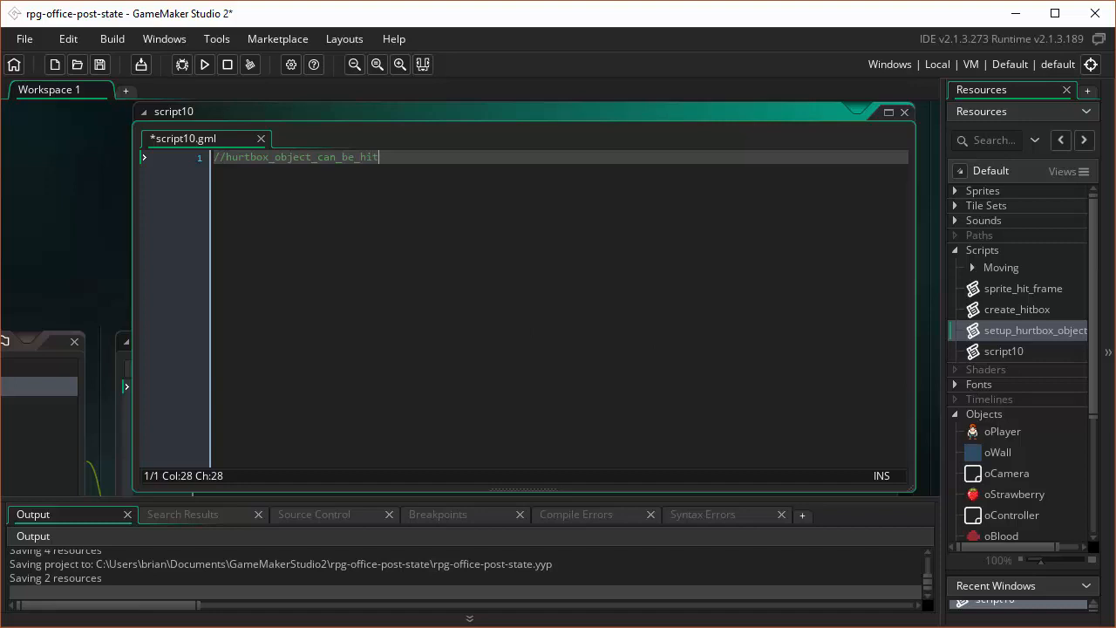
pyautogui.moveTo(721, 312)
pyautogui.write('var ')
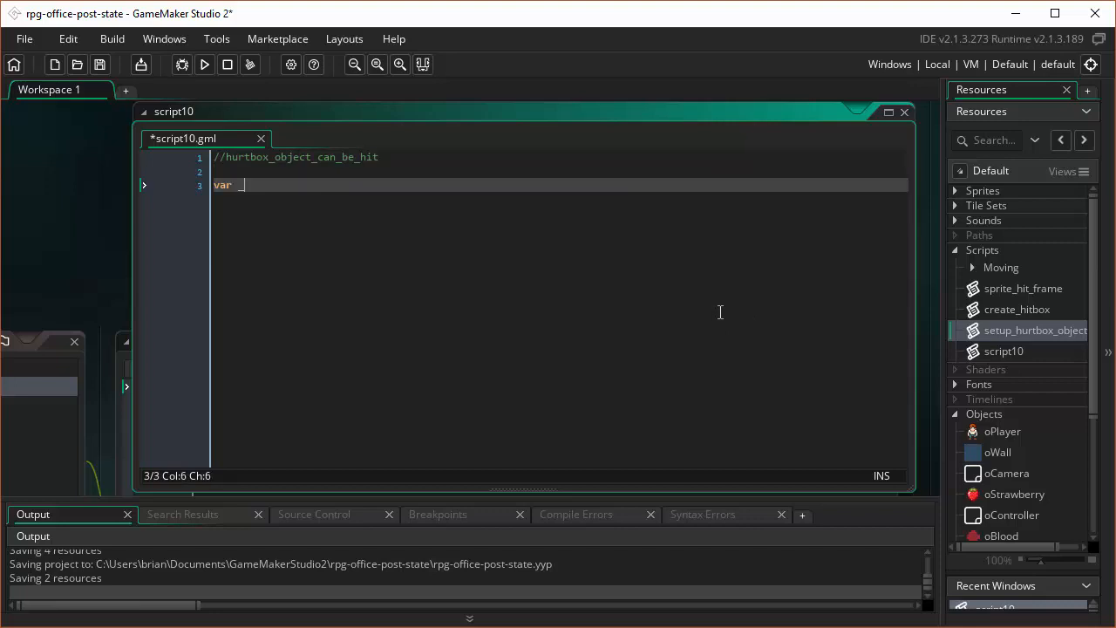
pyautogui.write('_hitbox =')
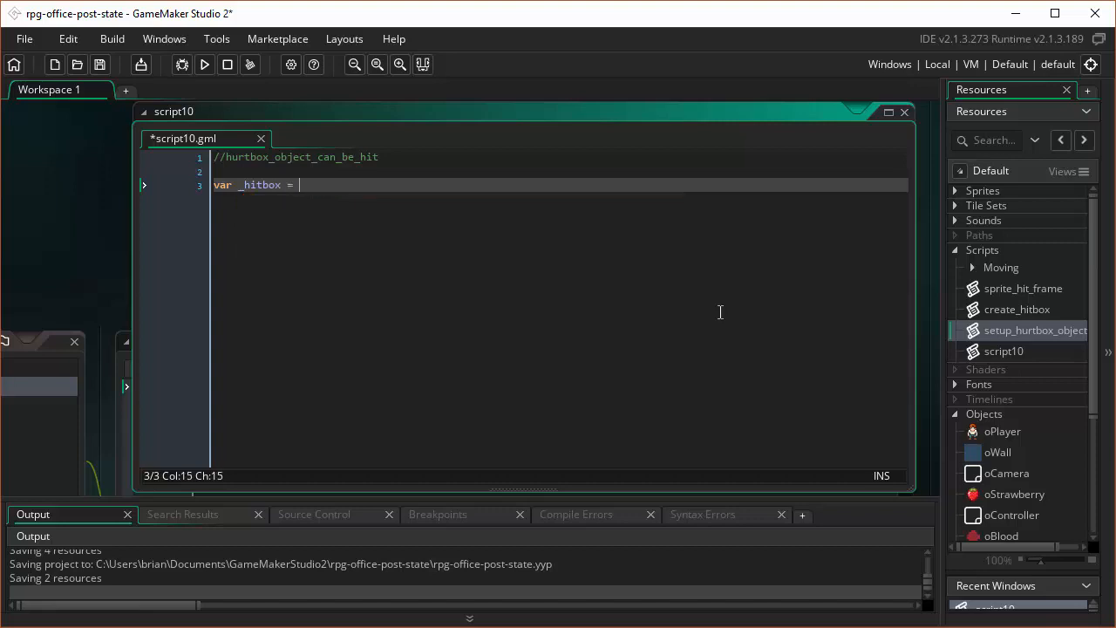
pyautogui.write('argumen')
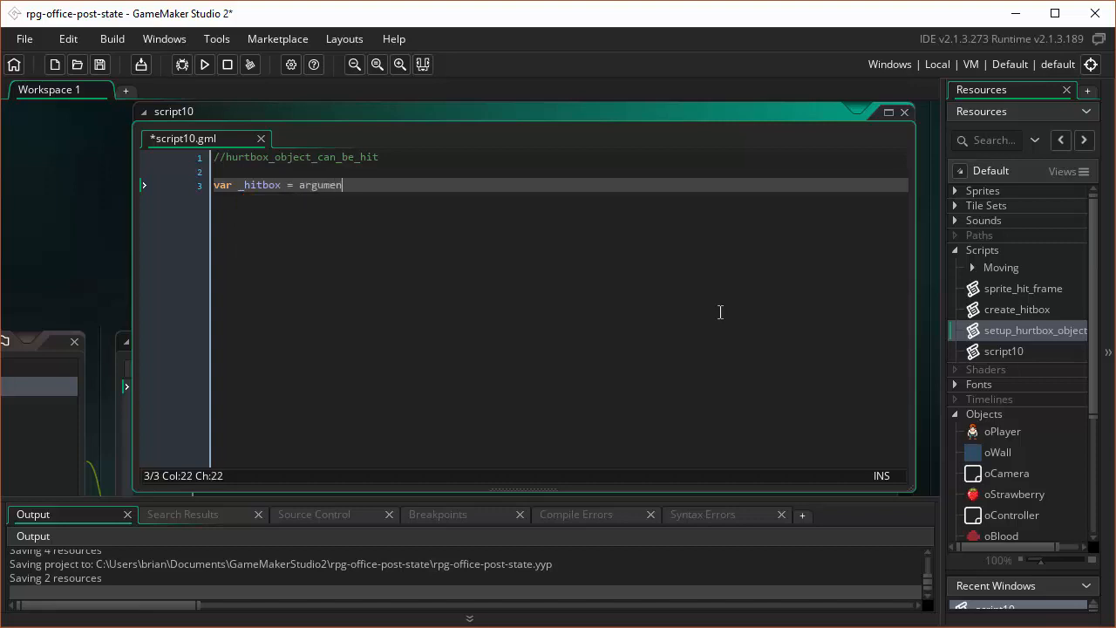
pyautogui.write('t0;')
pyautogui.write('var')
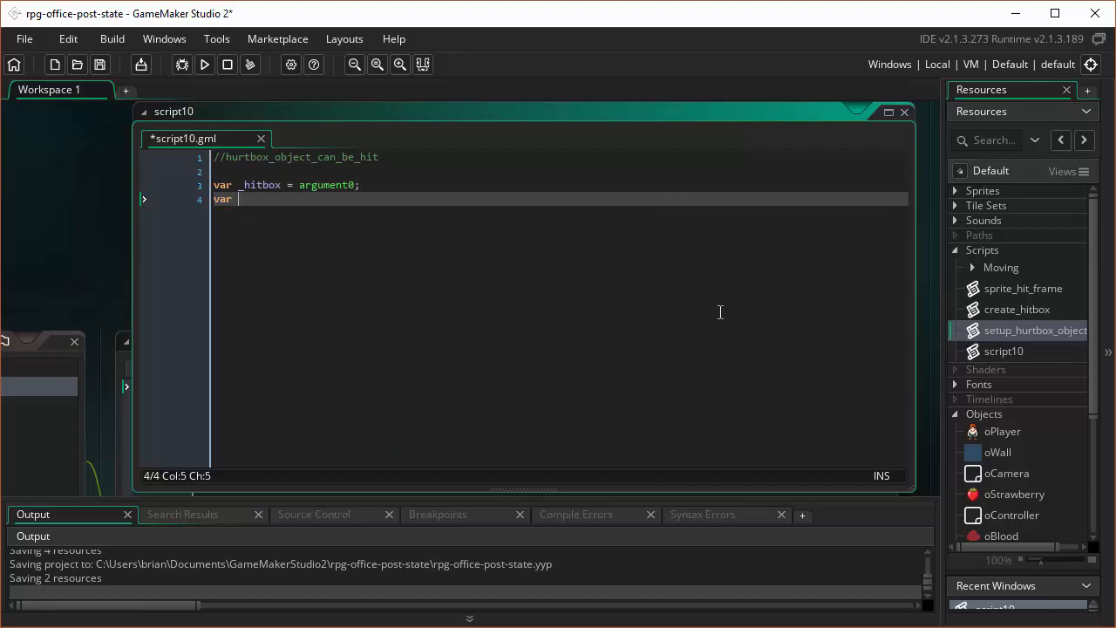
# Step: Set _is_target from is_target(object_index, ...) using the hitbox's targets
pyautogui.write('_is_target')
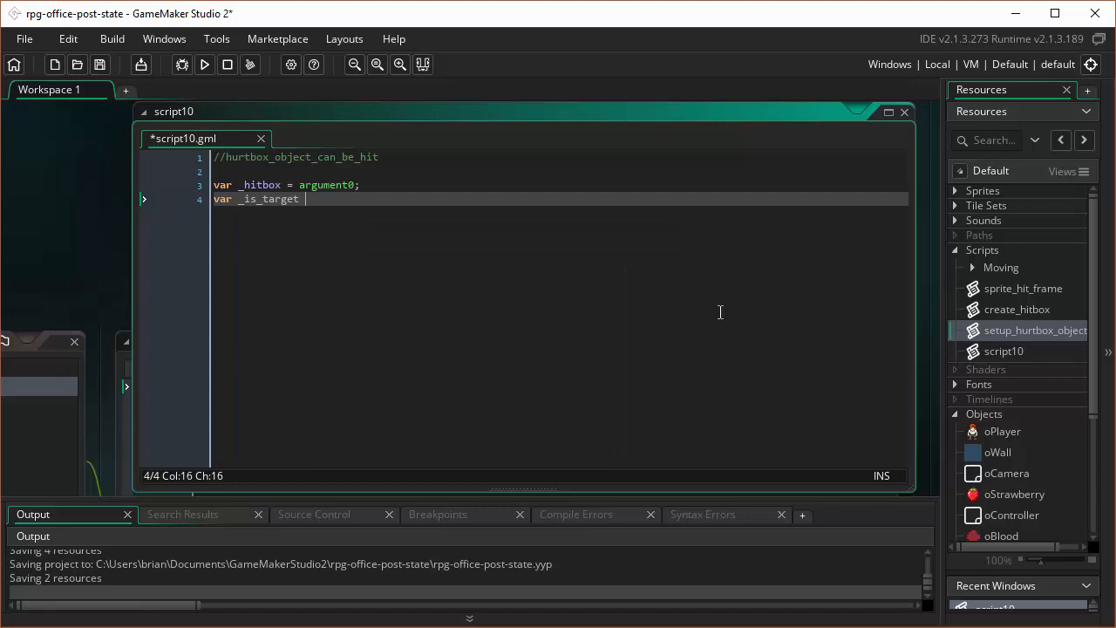
pyautogui.write('=')
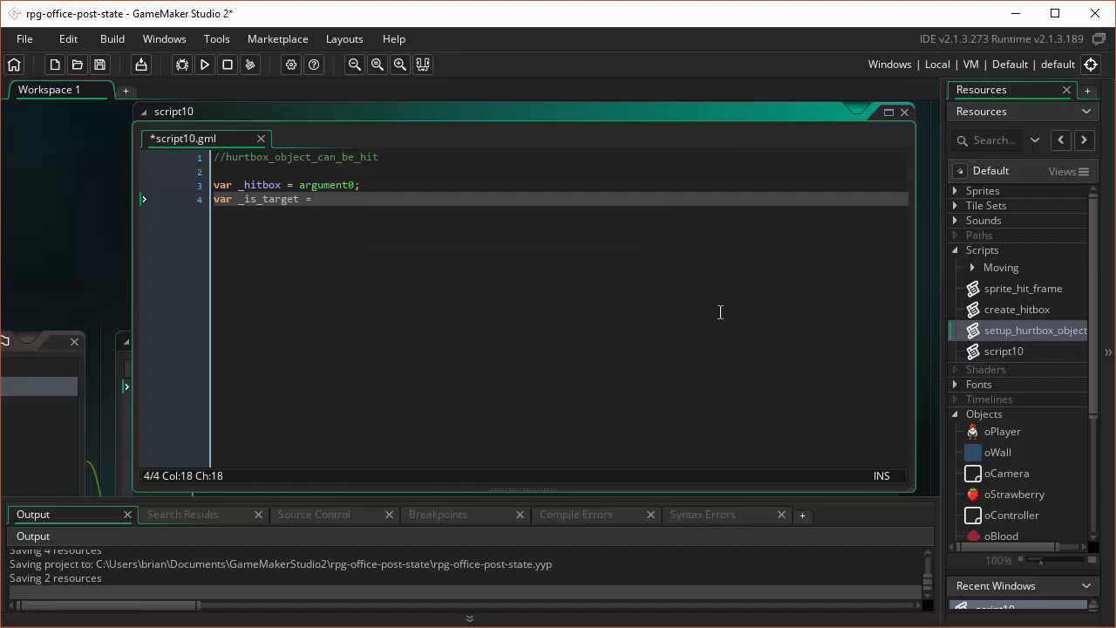
pyautogui.write('is')
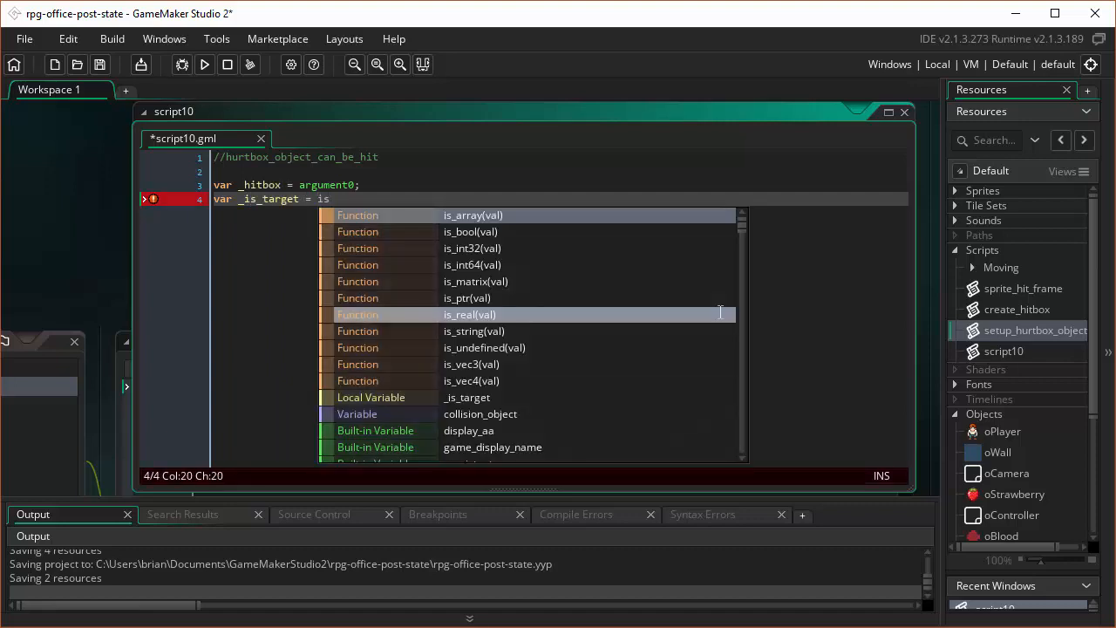
pyautogui.write('_')
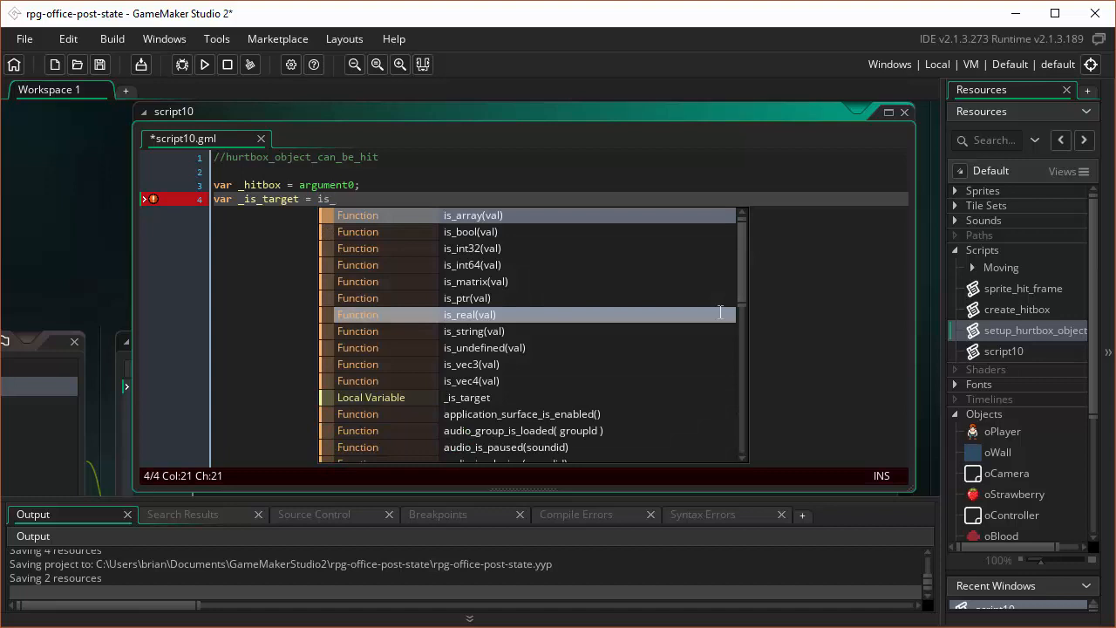
pyautogui.write('tar')
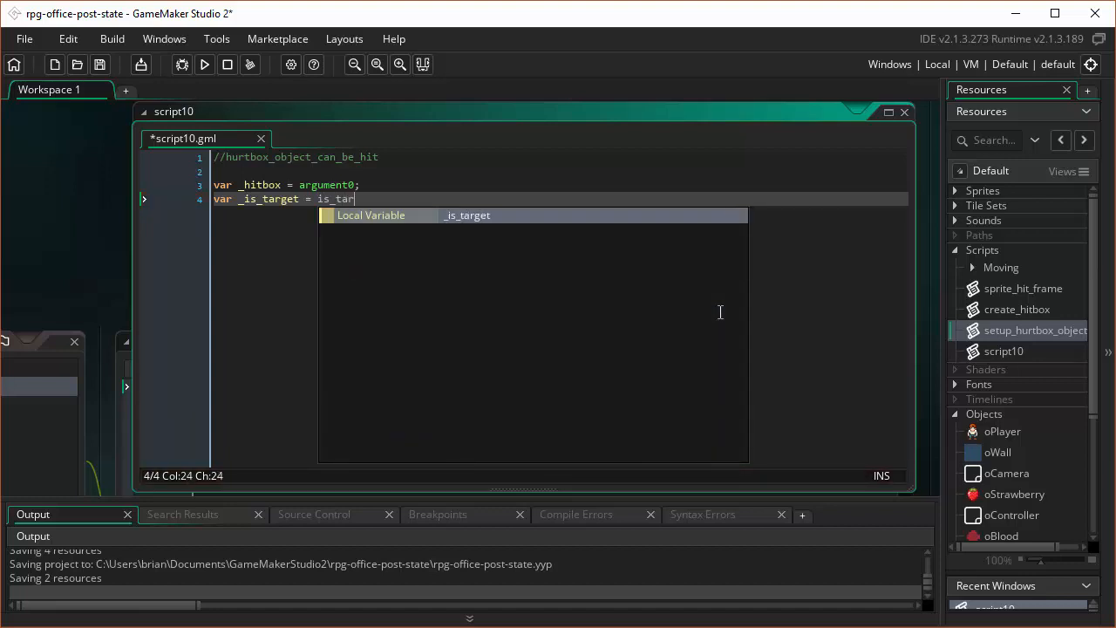
pyautogui.write('get')
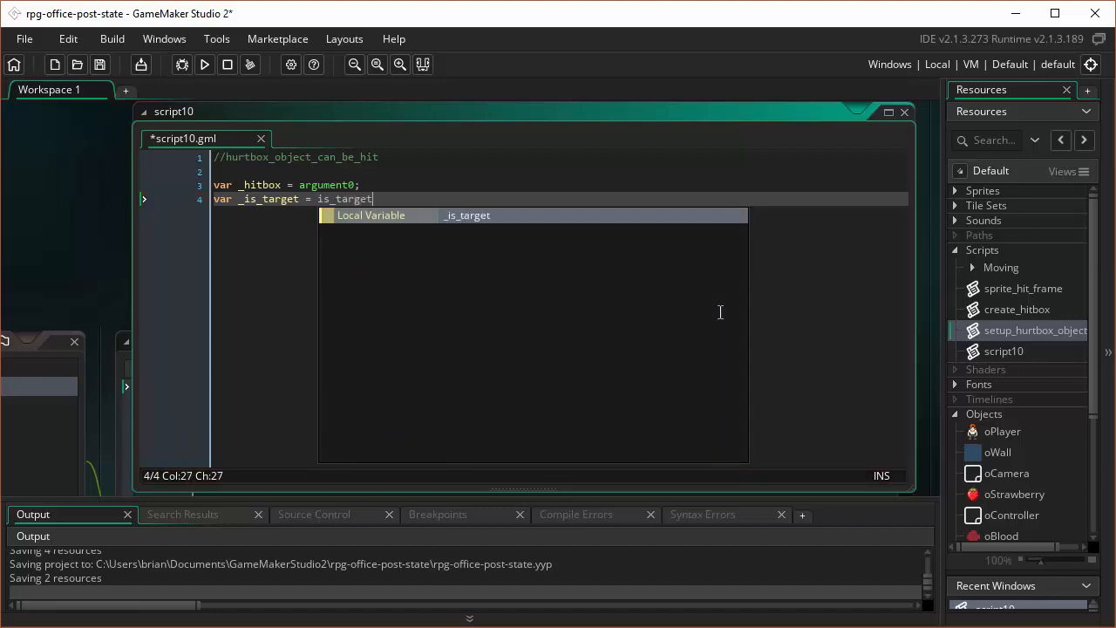
pyautogui.write('(')
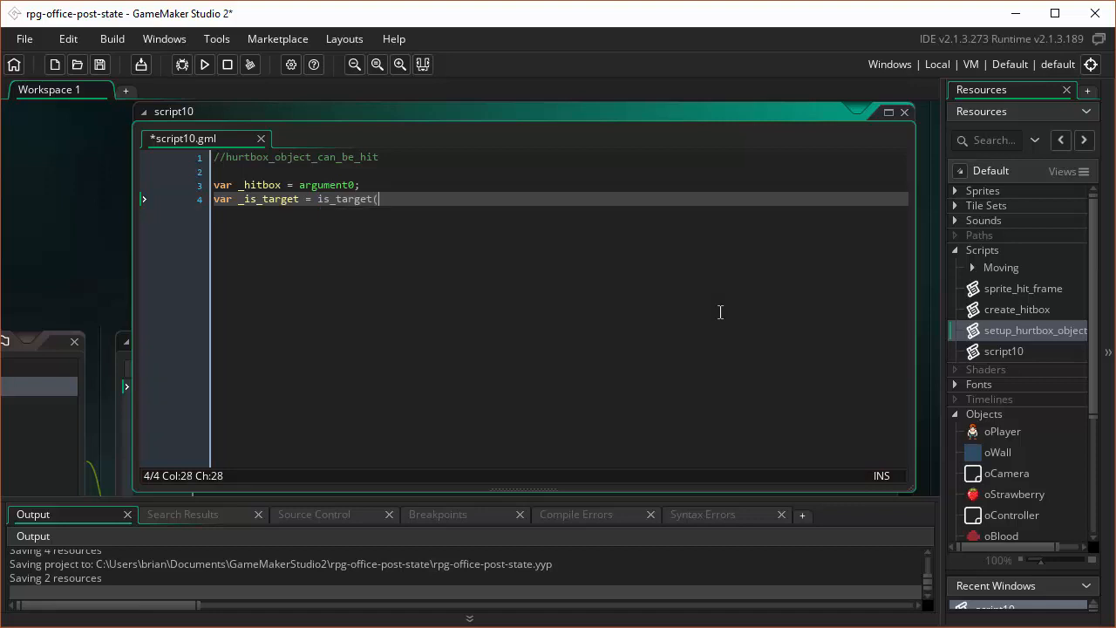
pyautogui.write('object')
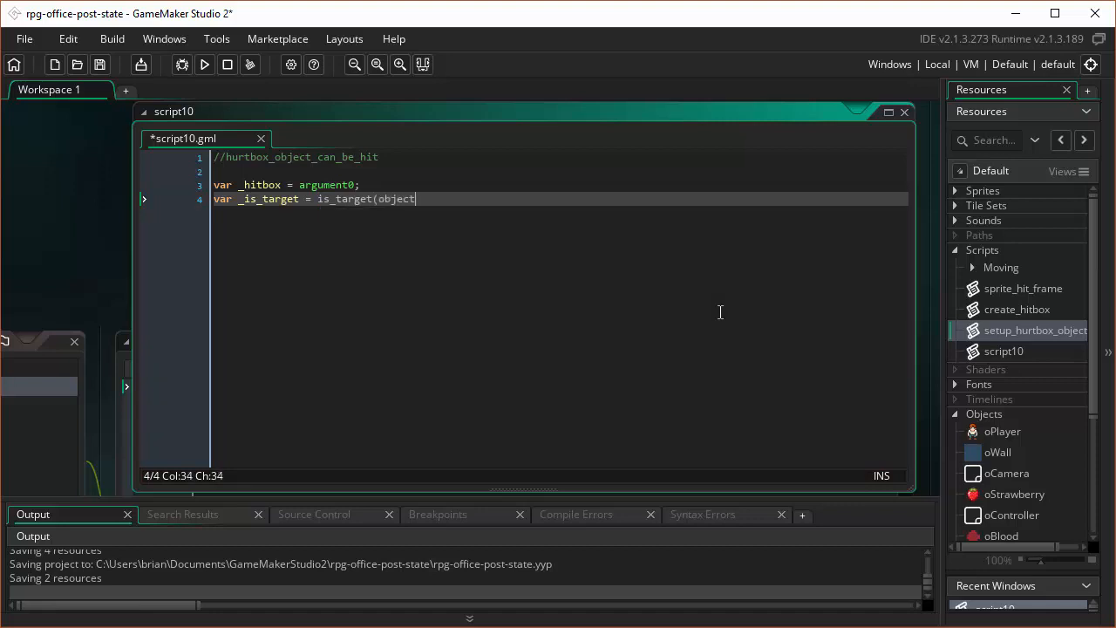
pyautogui.write('_i')
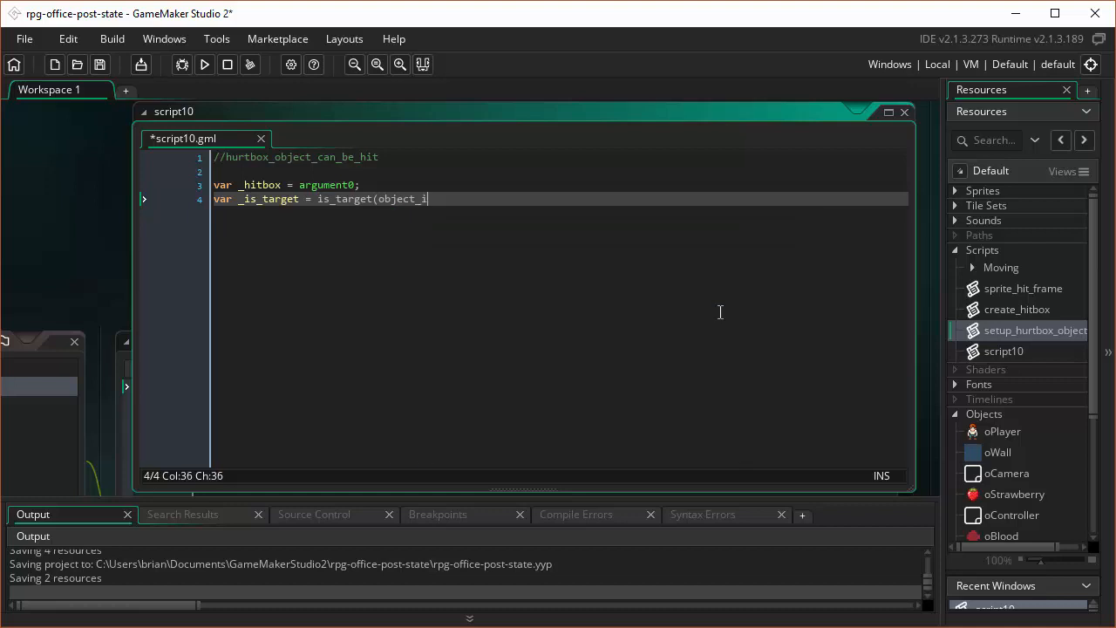
pyautogui.write('ndex,')
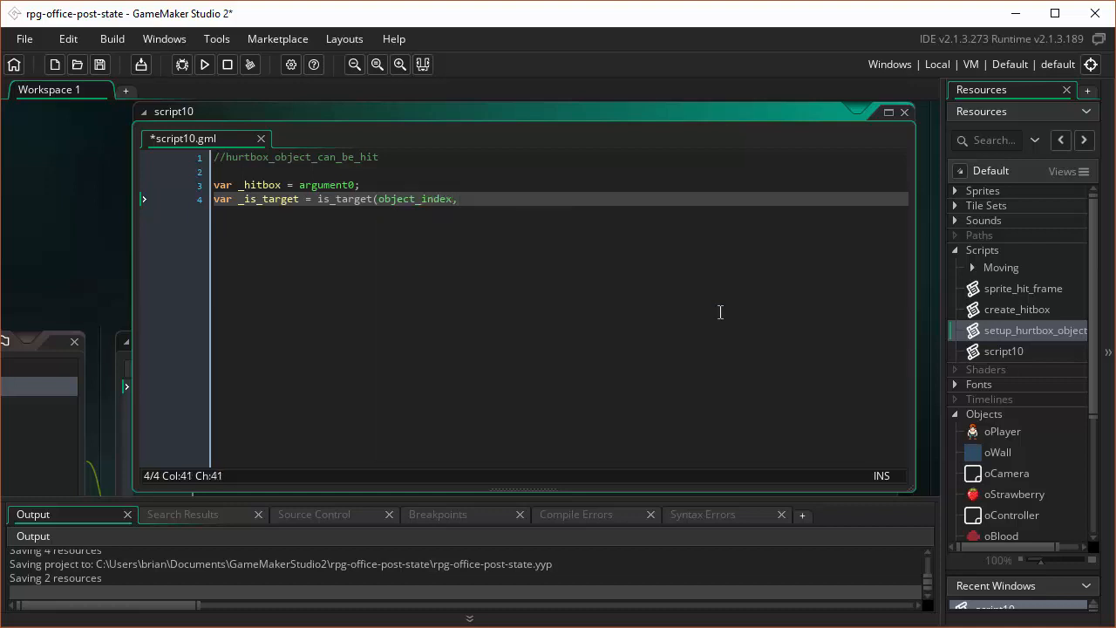
pyautogui.write('_hitbox.tar')
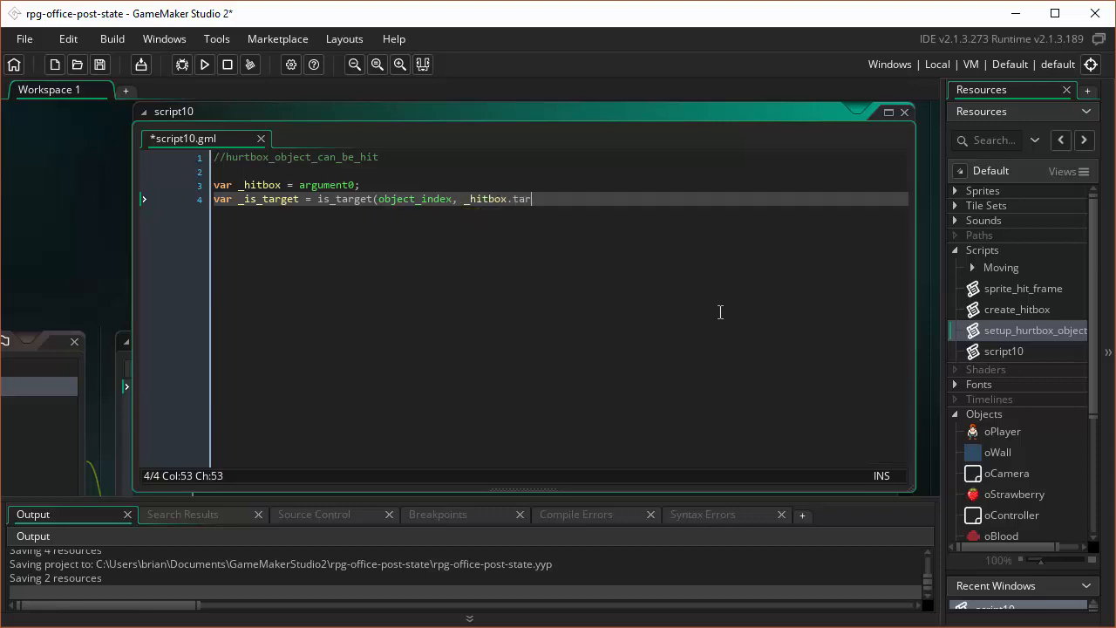
pyautogui.write('gets')
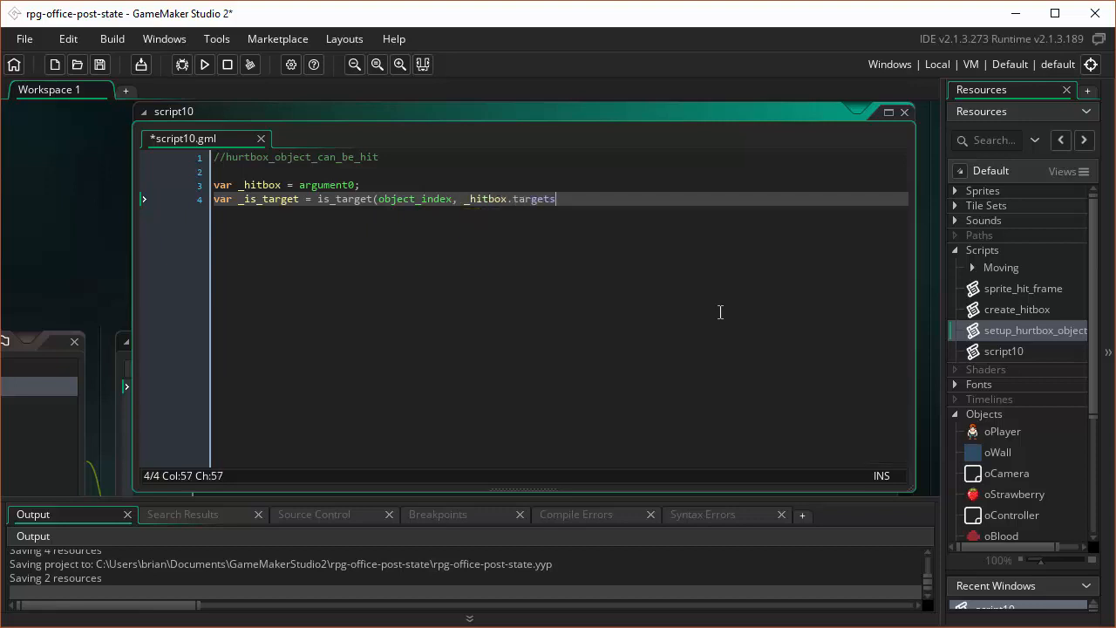
pyautogui.write(');')
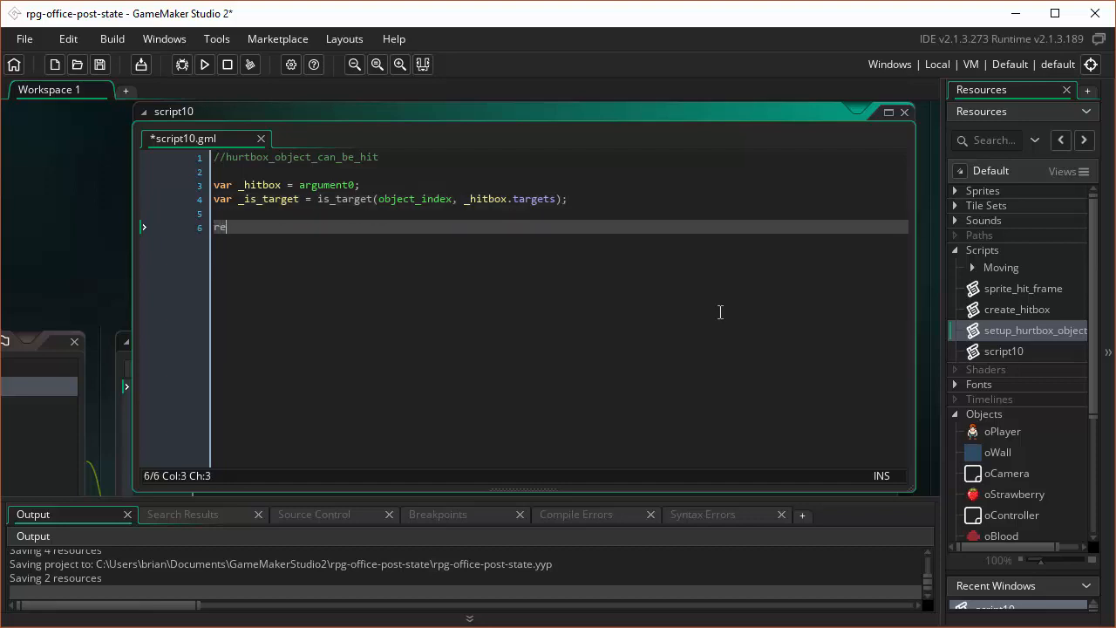
# Step: Return !invincible && _is_target; and close the finished script
pyautogui.write('turn')
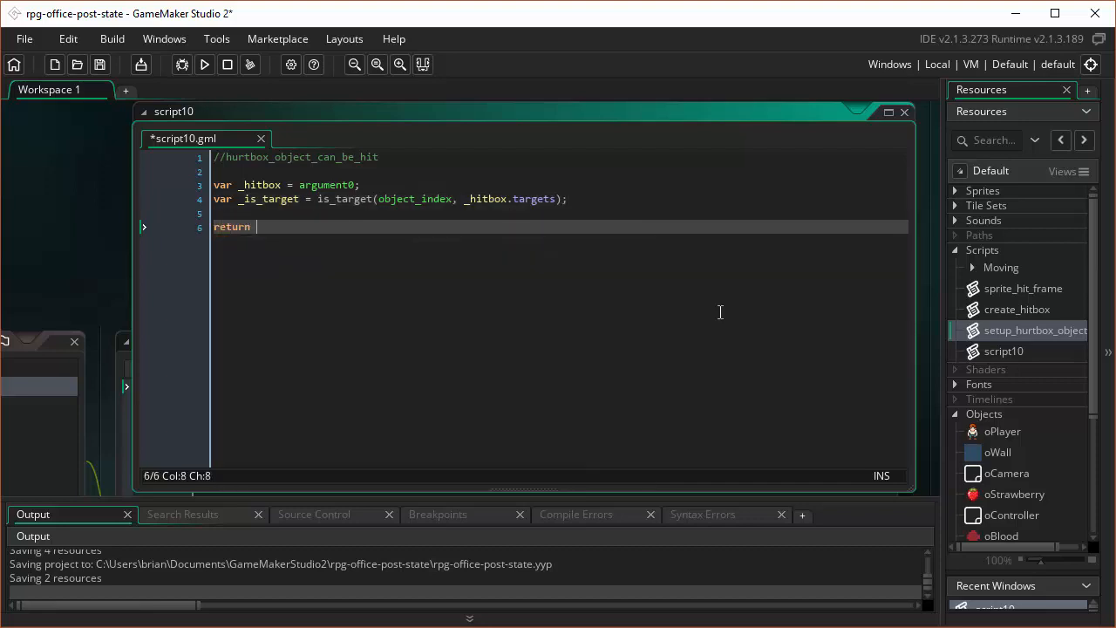
pyautogui.write('!invi')
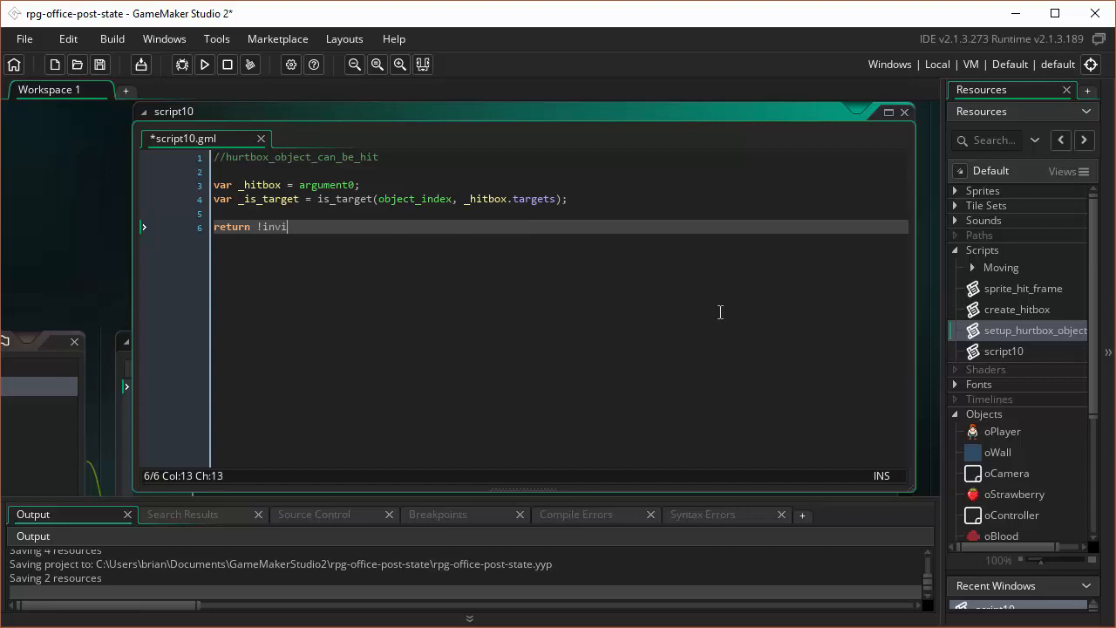
pyautogui.write('ncible')
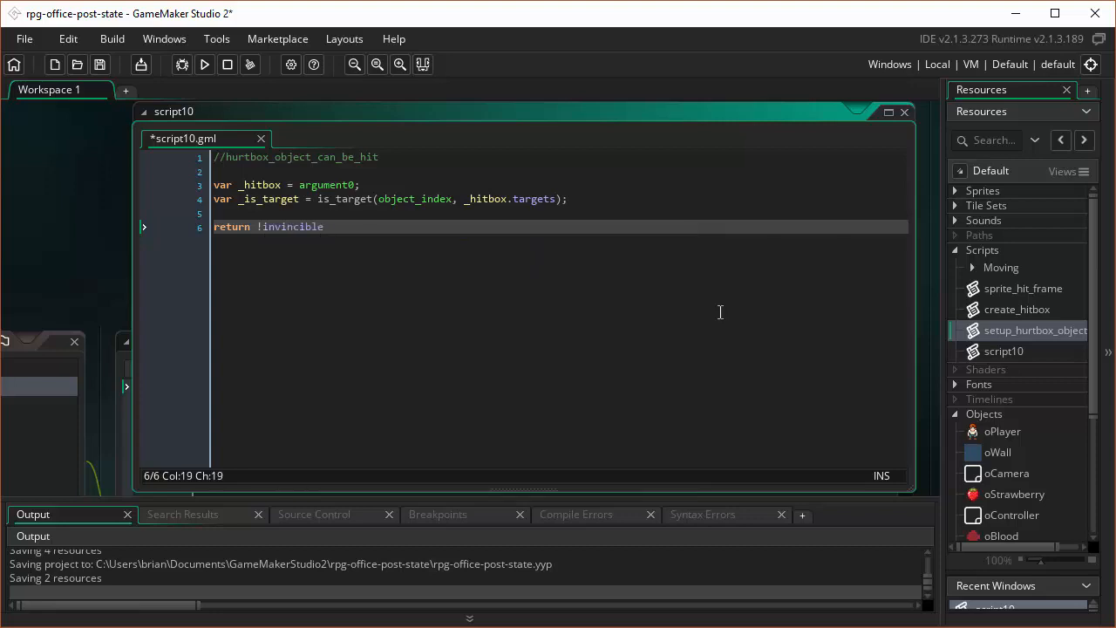
pyautogui.write('&&')
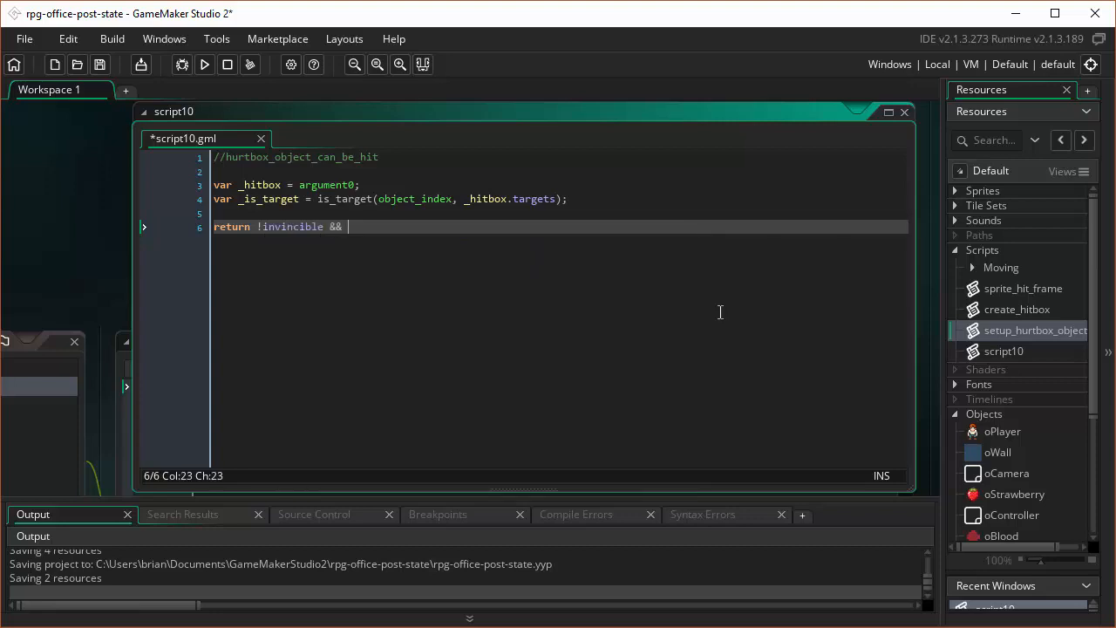
pyautogui.write('_ist')
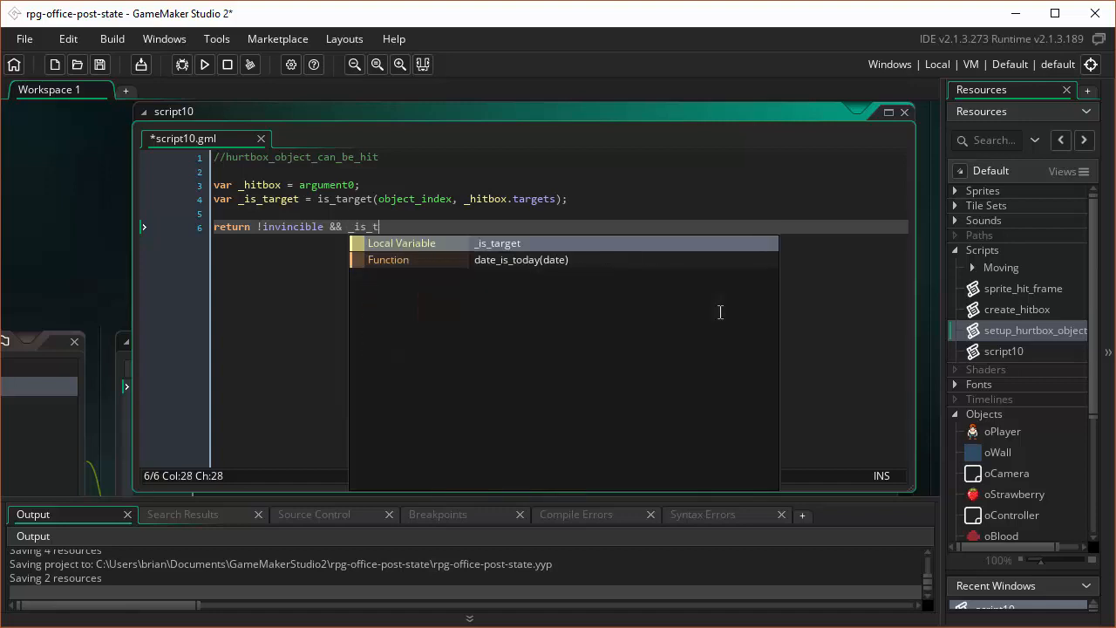
pyautogui.write('arget;')
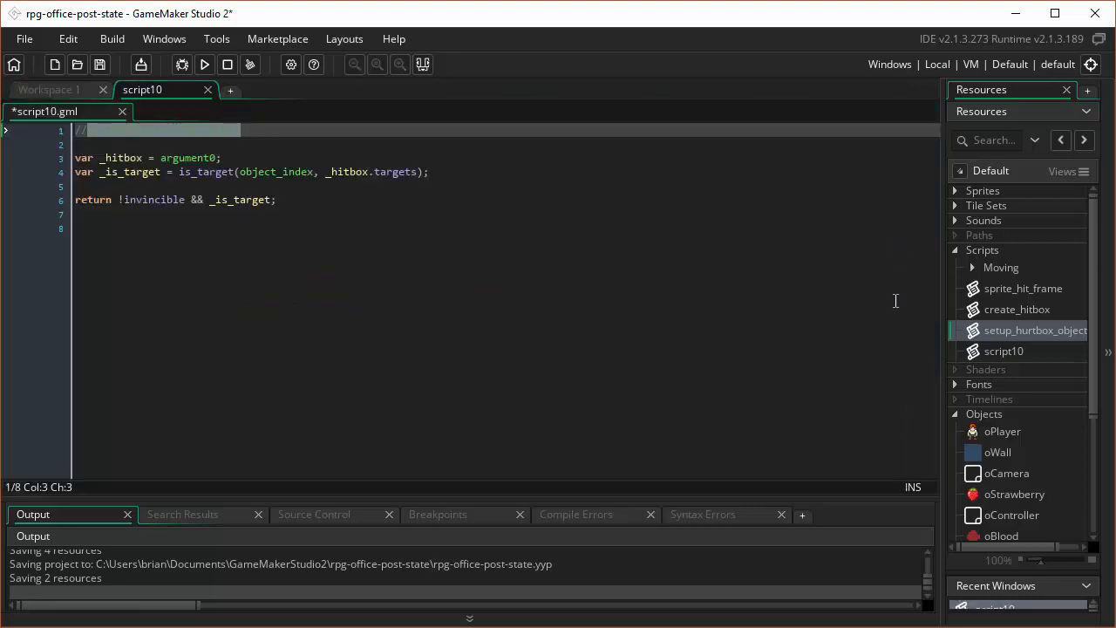
pyautogui.click(1005, 351)
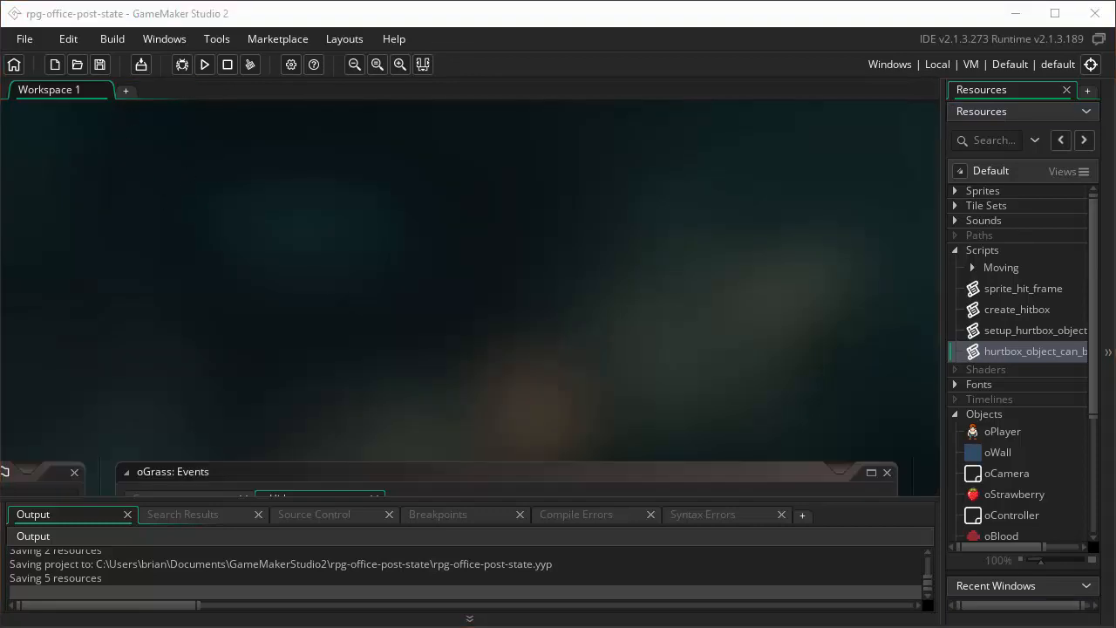
# Step: Bring up the workspace's quick options for creating a new resource
pyautogui.rightClick(375, 209)
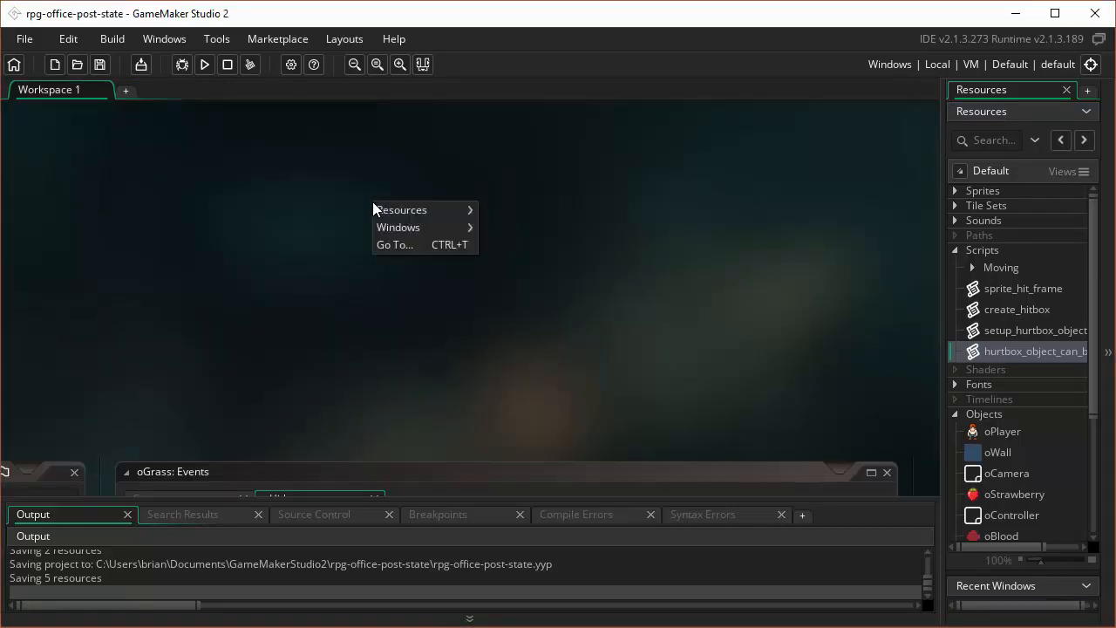
pyautogui.moveTo(401, 209)
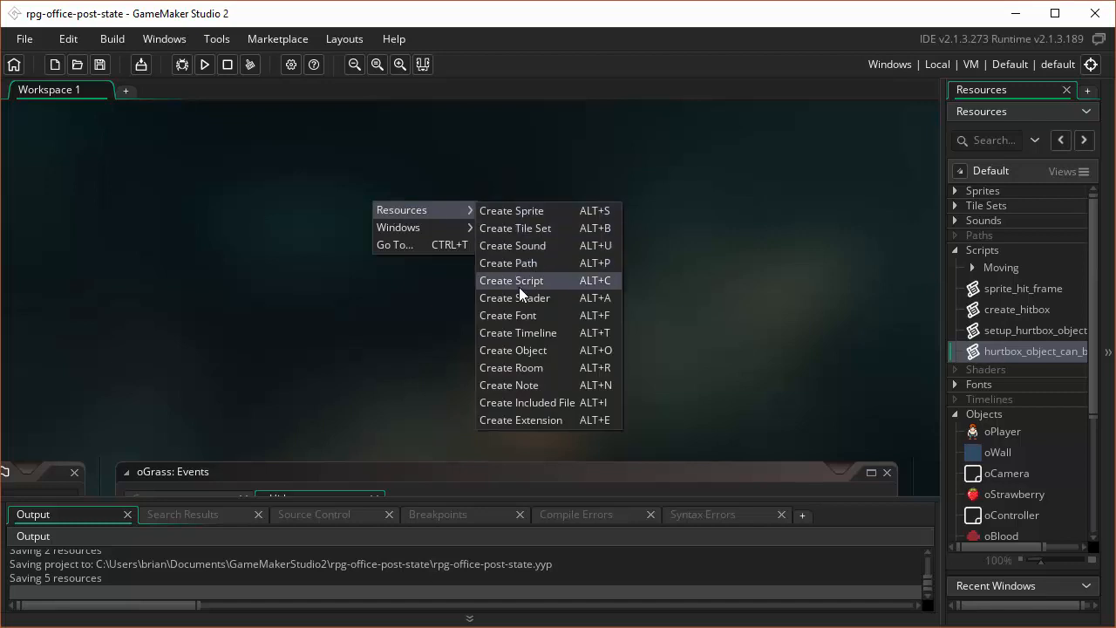
# Step: Create a new script with header comments //is_target and //@ target_array
pyautogui.click(511, 279)
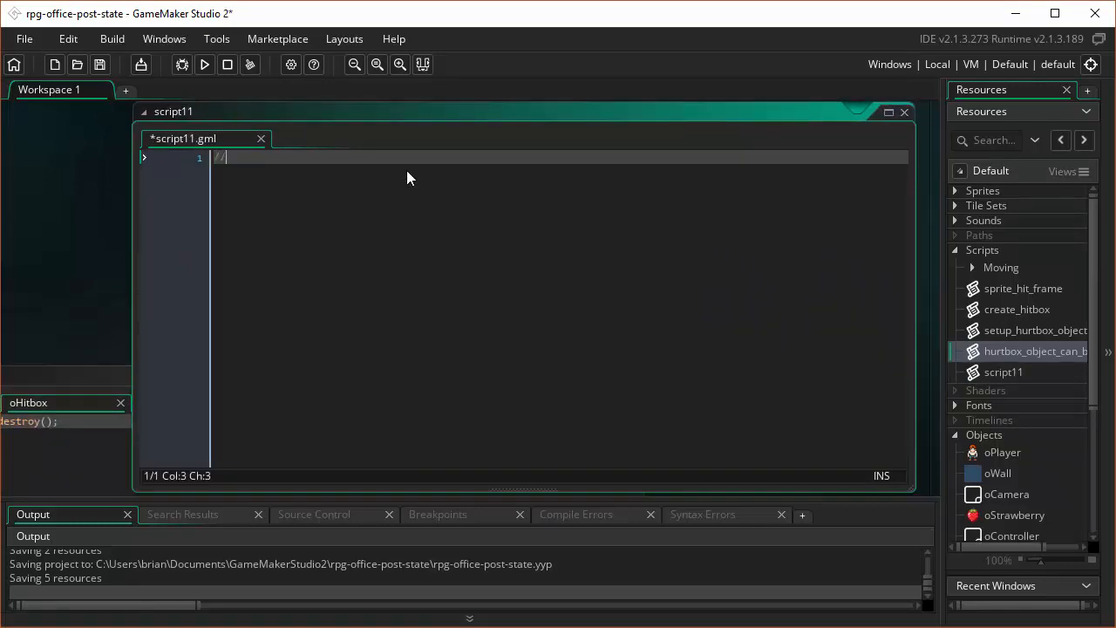
pyautogui.write('is_target')
pyautogui.write('@arg')
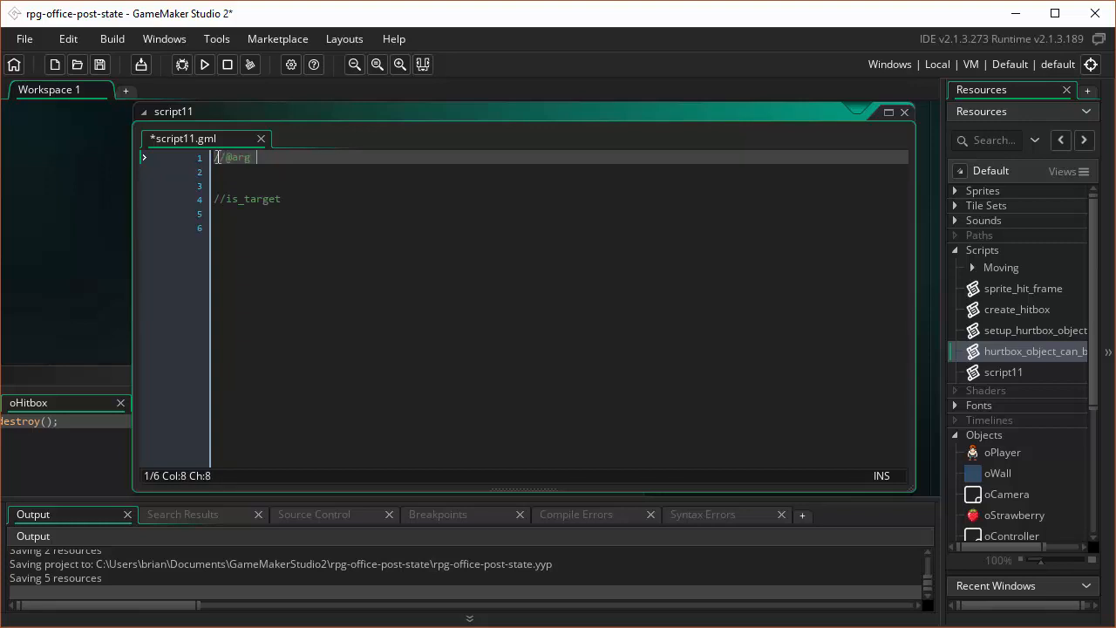
pyautogui.press('Enter')
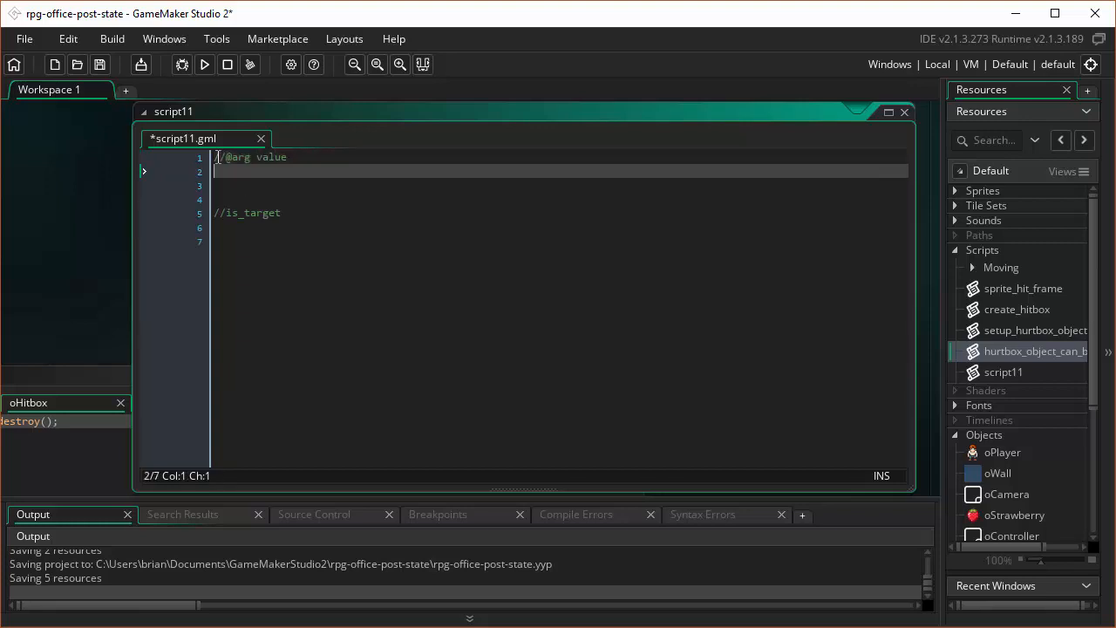
pyautogui.write('//')
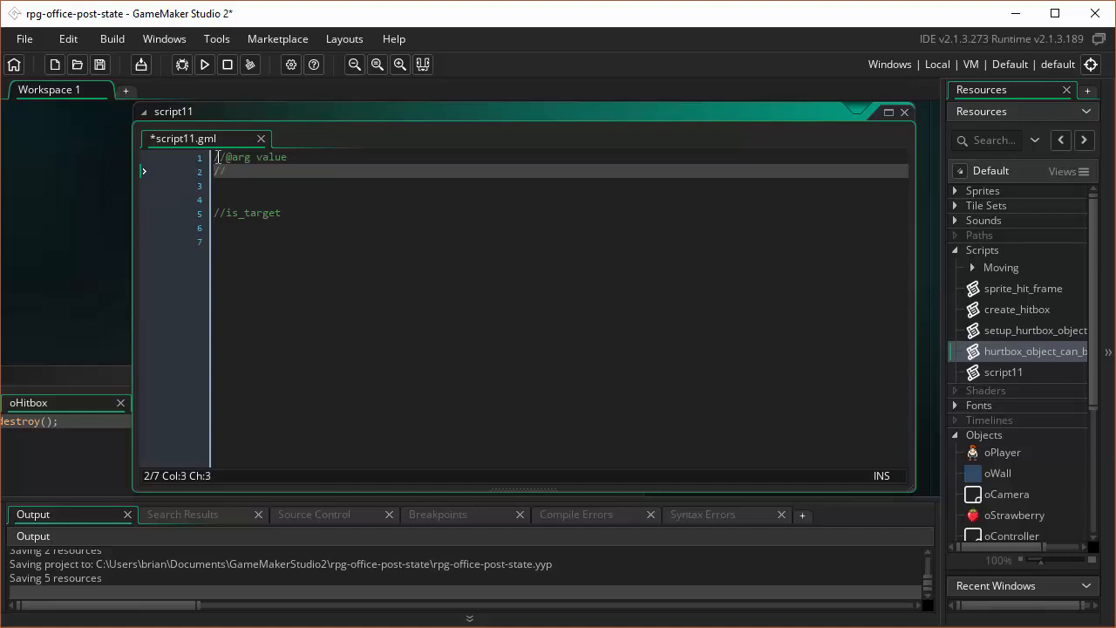
pyautogui.write('@')
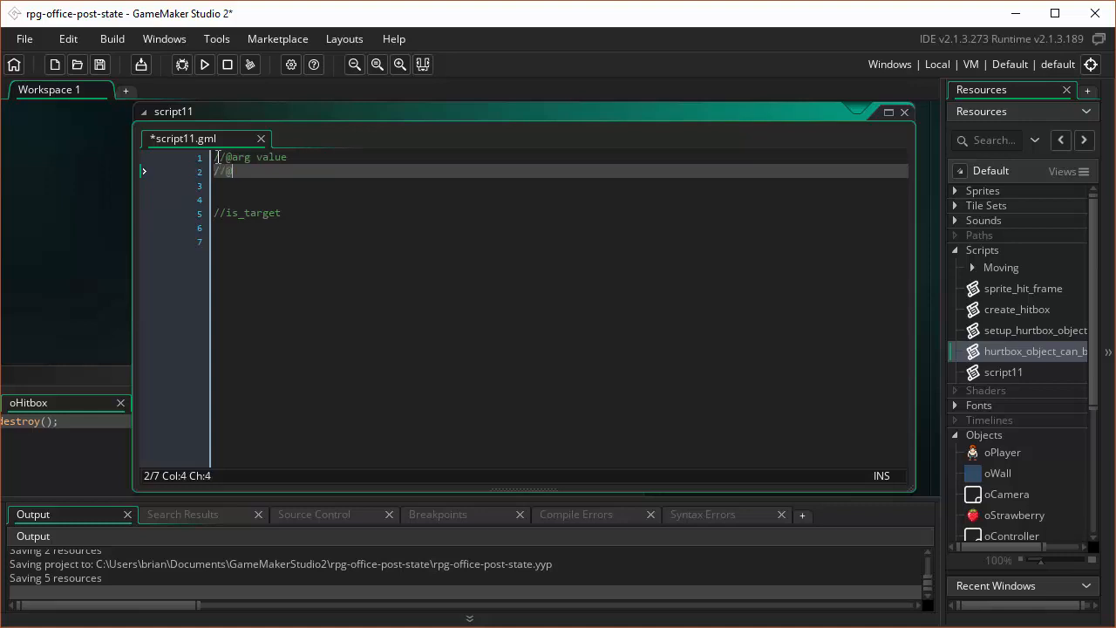
pyautogui.write('target')
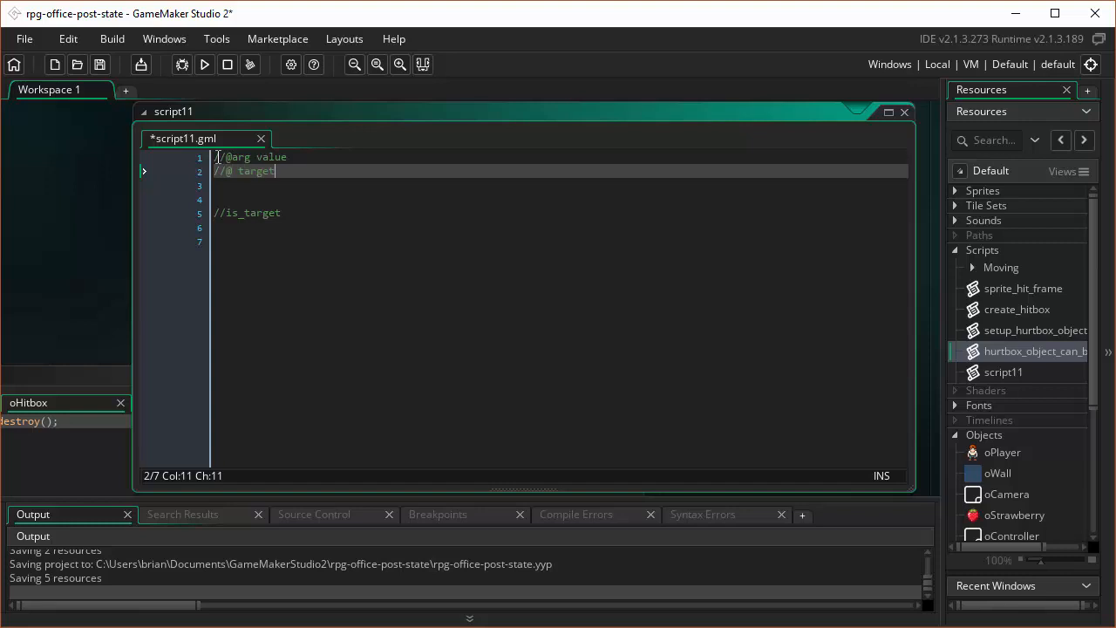
pyautogui.write('_array')
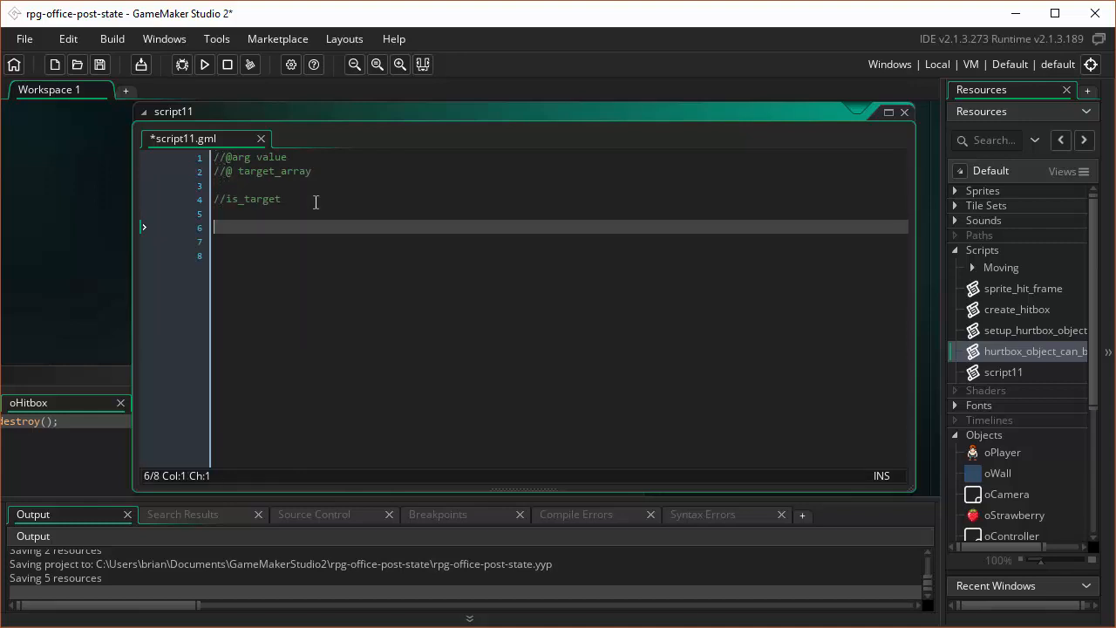
# Step: Declare _value and _array in script11, reading them from the script's arguments
pyautogui.write('var')
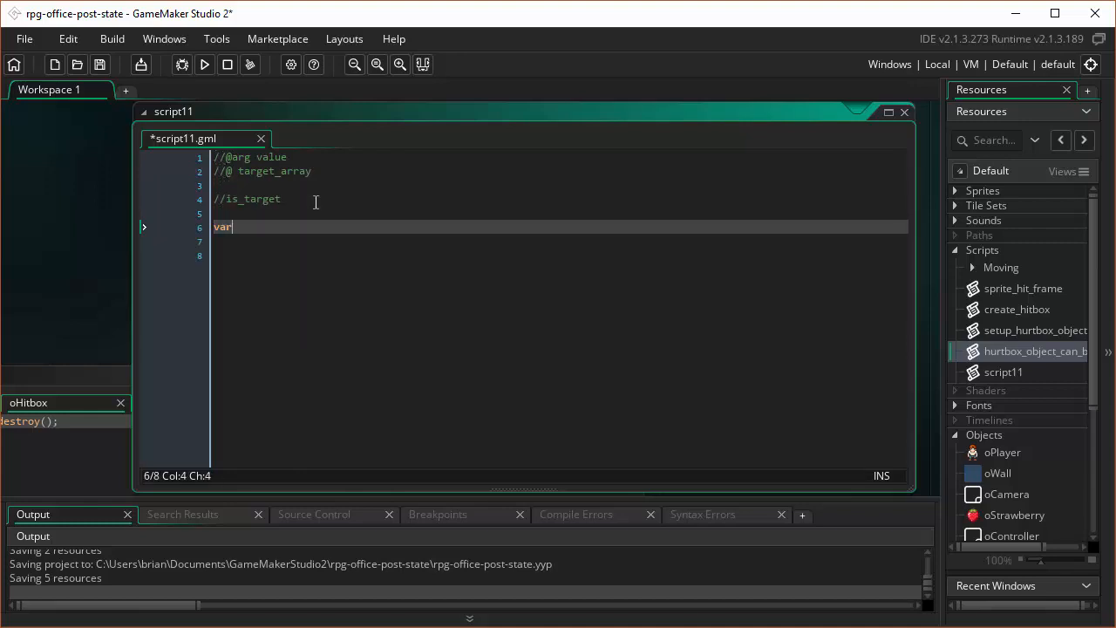
pyautogui.write('_val')
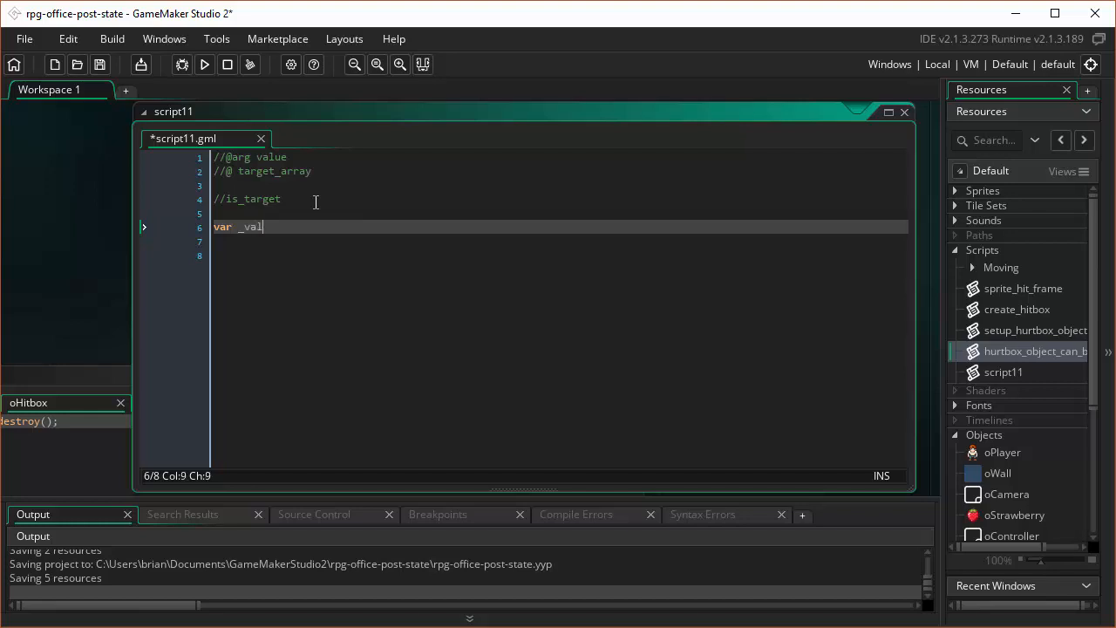
pyautogui.write('ue =')
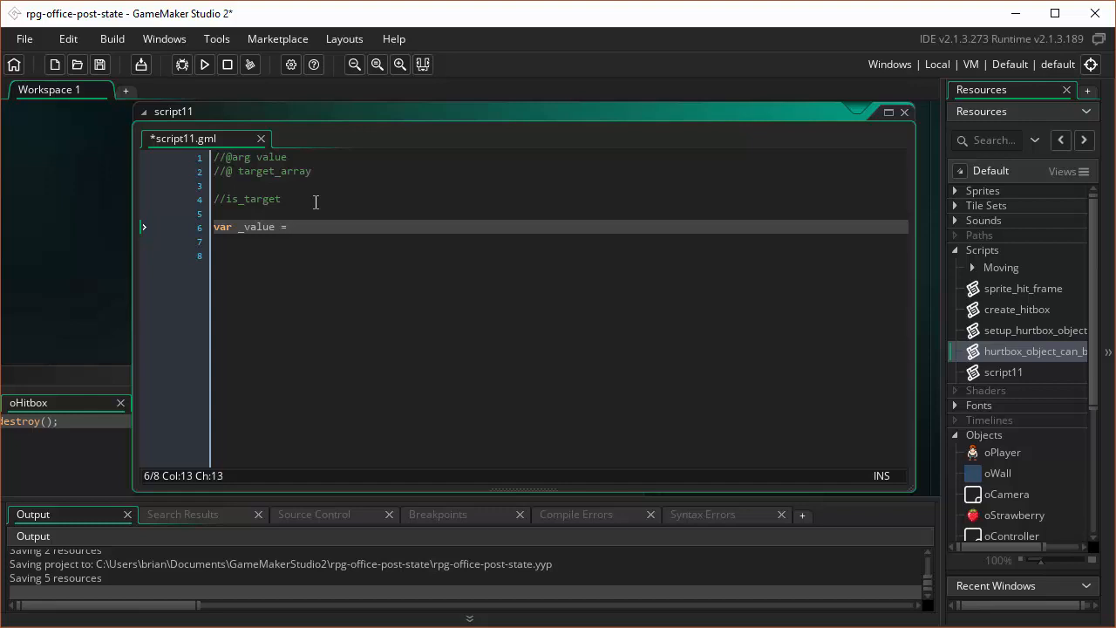
pyautogui.write('ar')
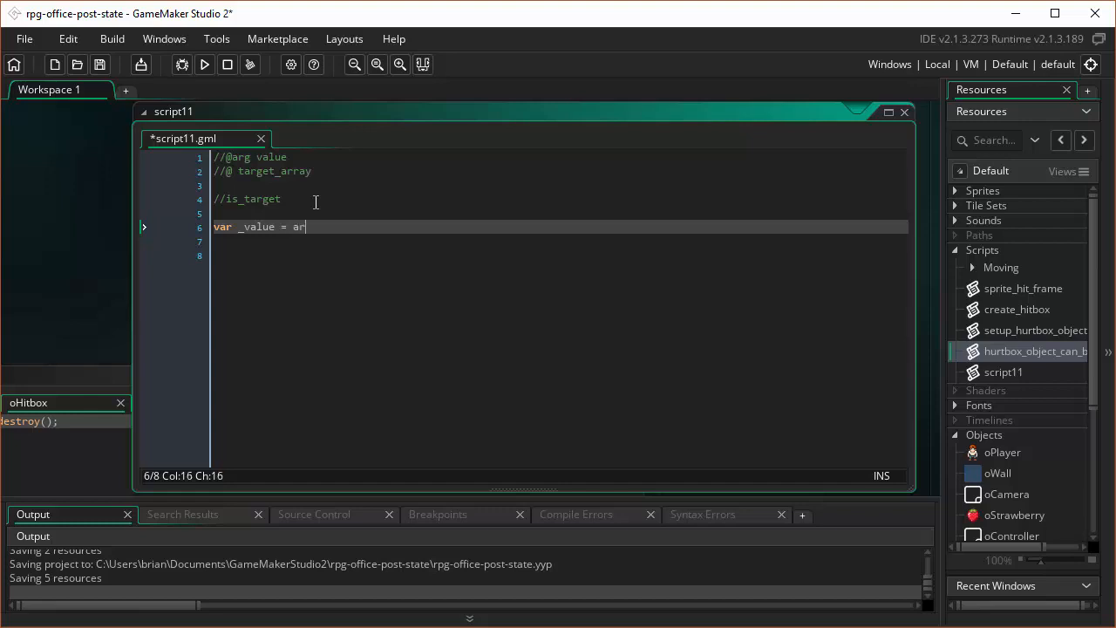
pyautogui.write('gument0;')
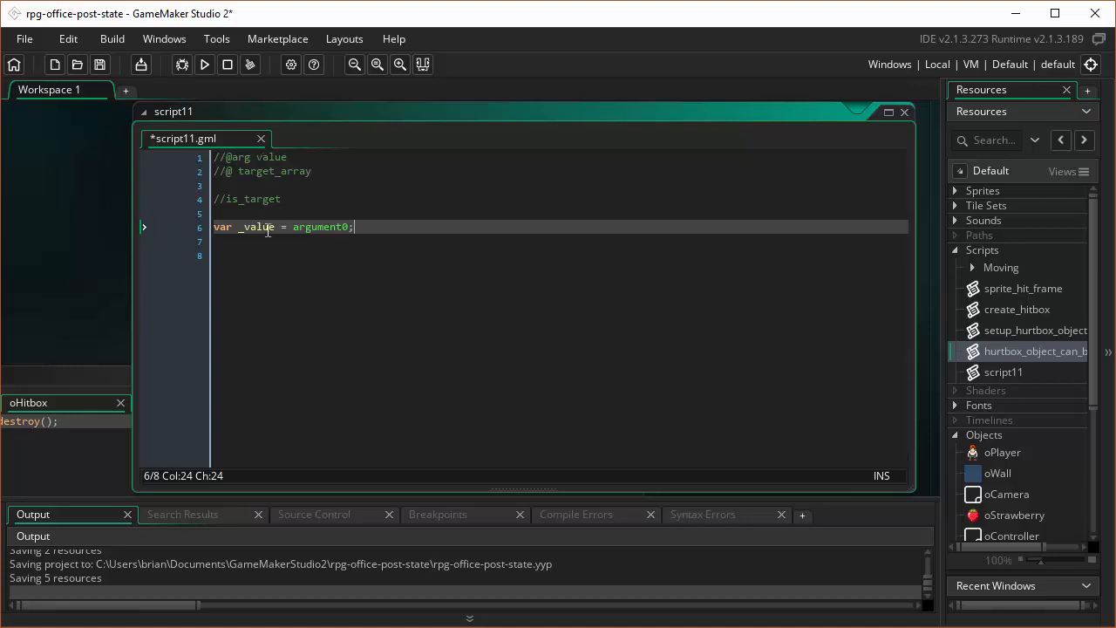
pyautogui.write('var')
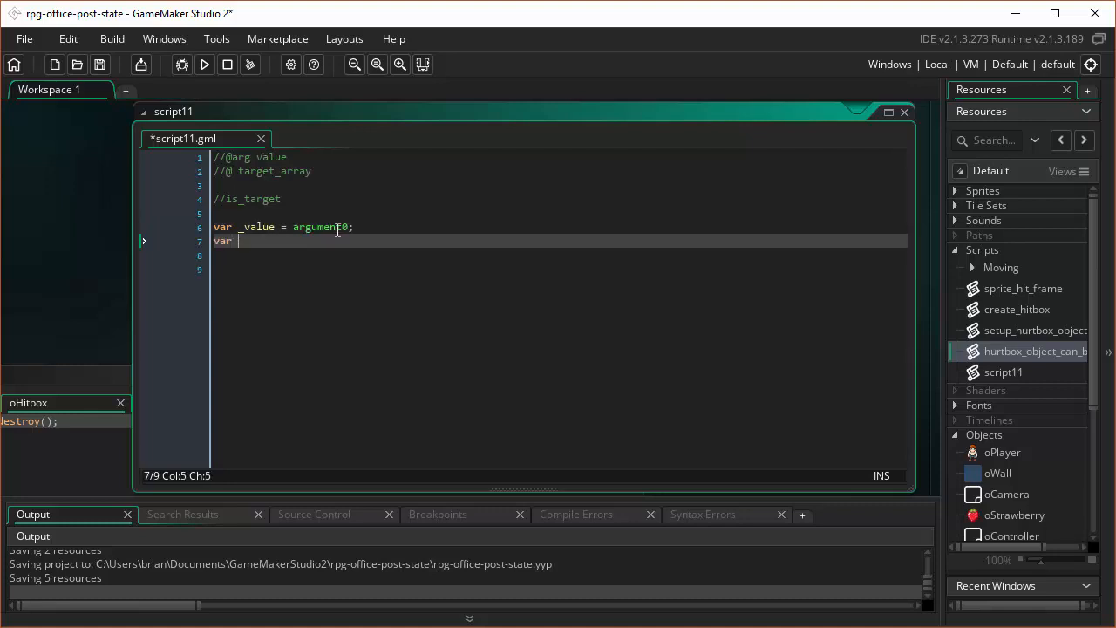
pyautogui.write('_a')
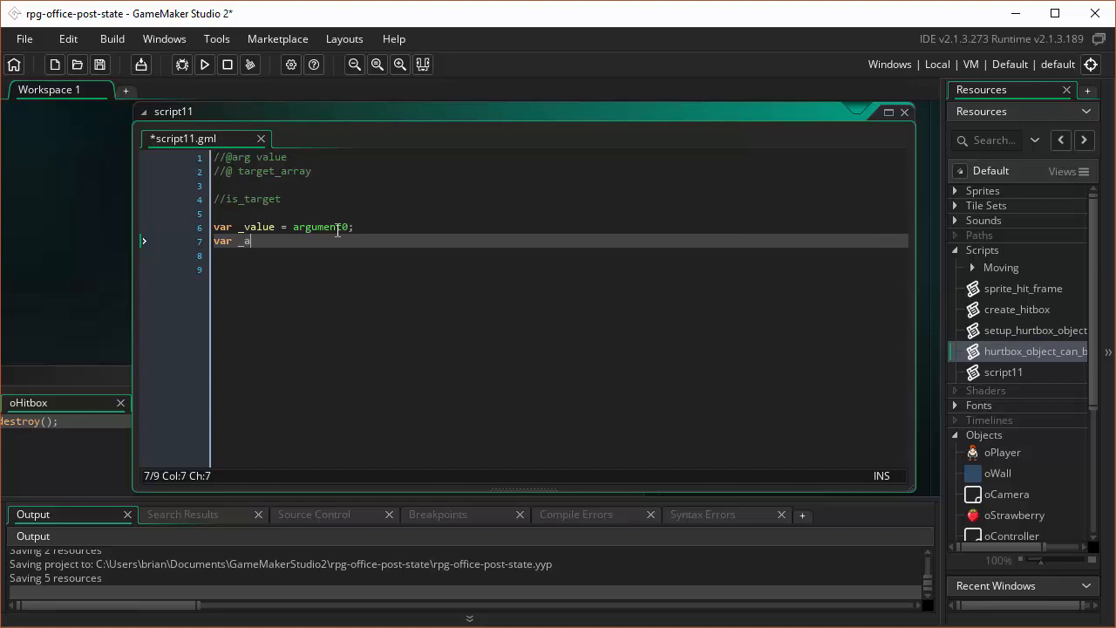
pyautogui.write('rray =')
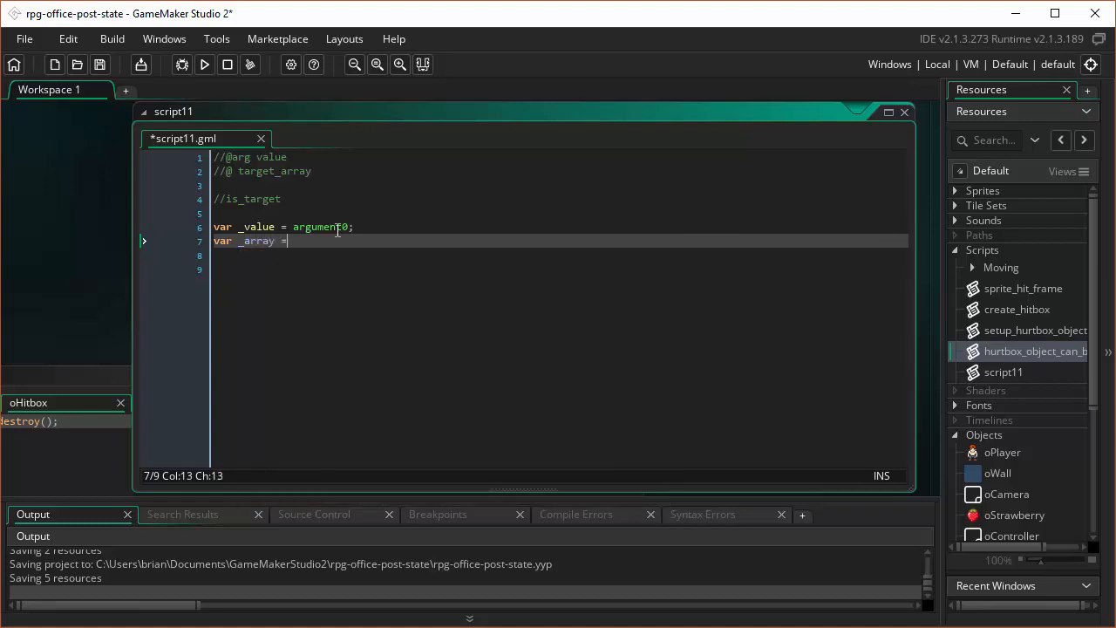
pyautogui.write('arge')
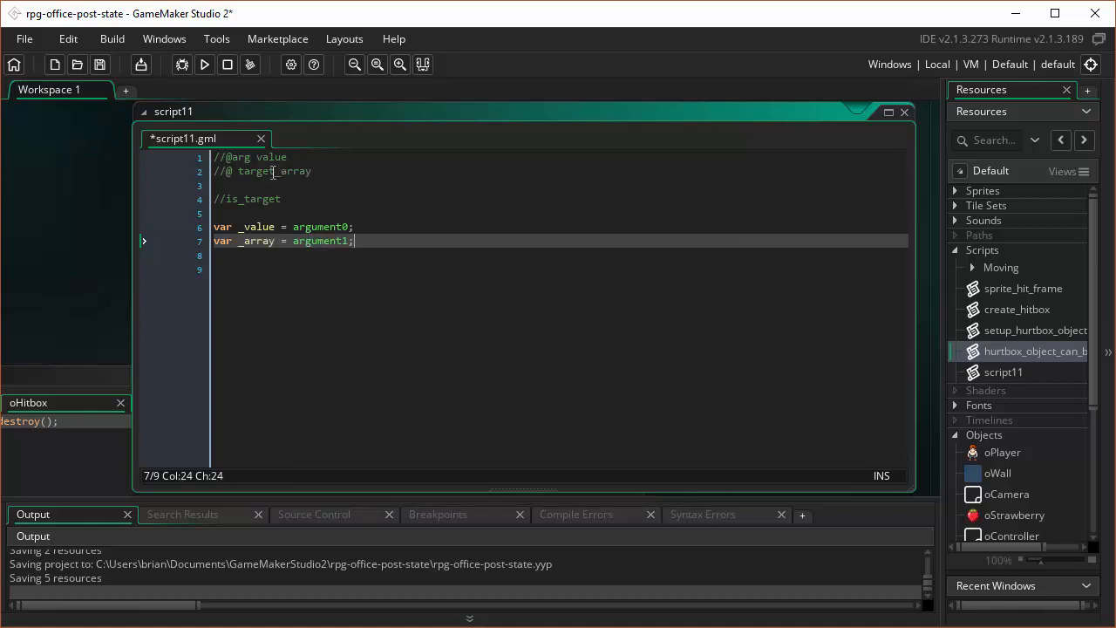
pyautogui.press('Enter')
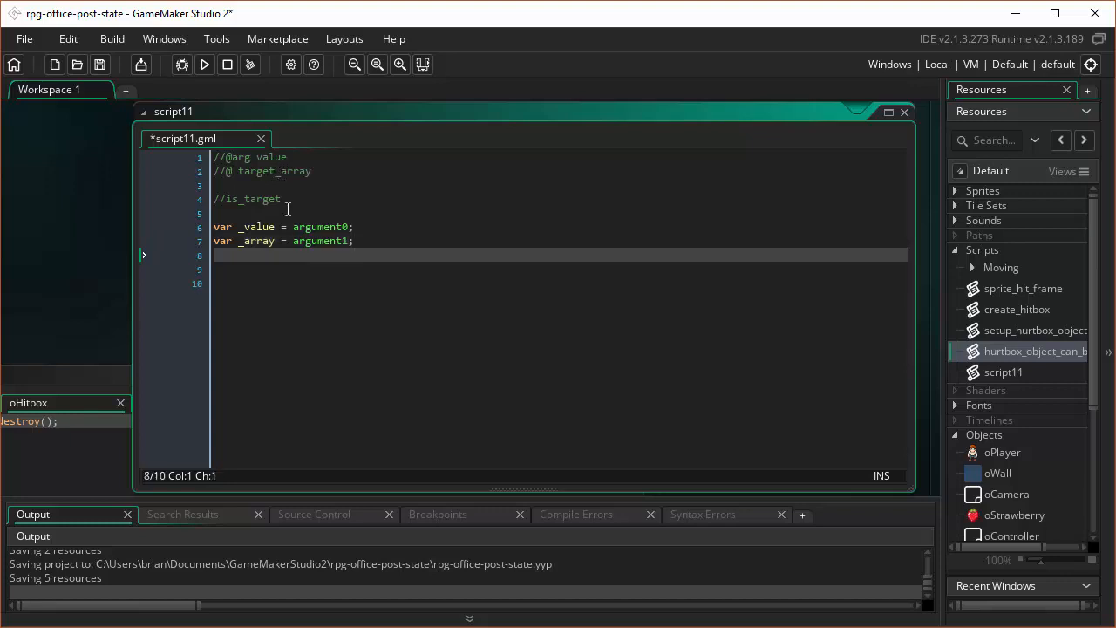
# Step: Add var _array_length = array_length_1d(_array); using the autocomplete suggestion
pyautogui.write('var')
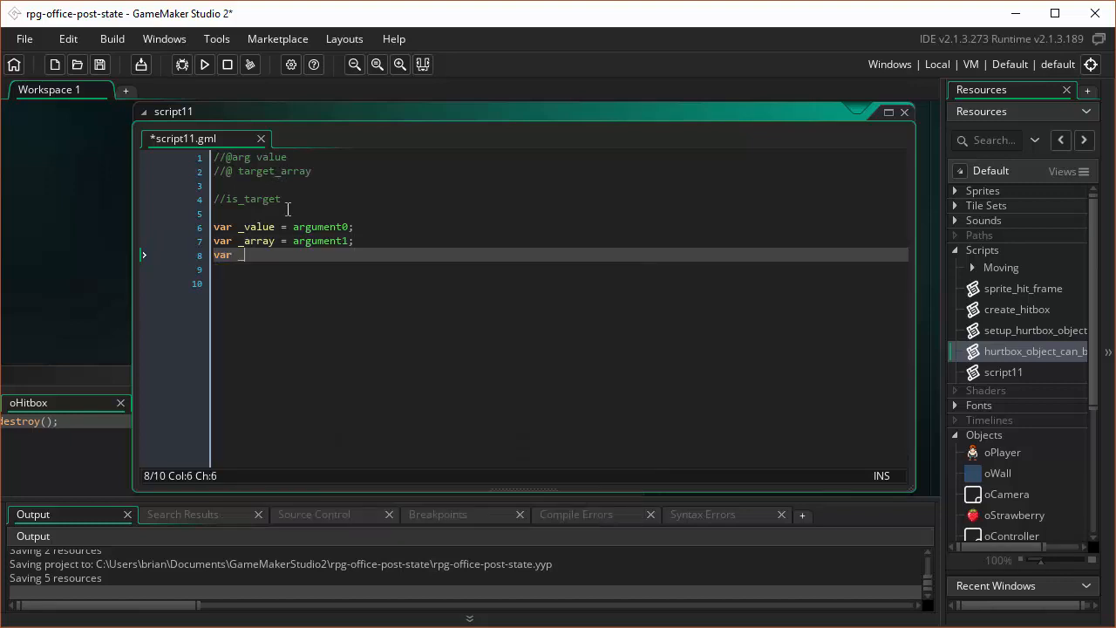
pyautogui.write('_array')
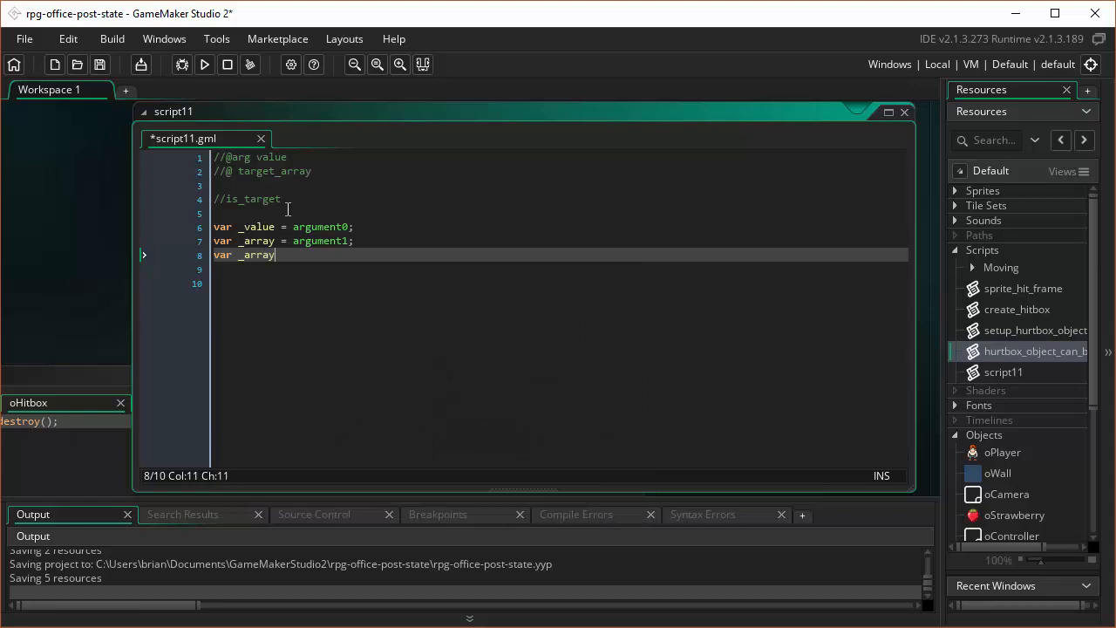
pyautogui.write('_lent')
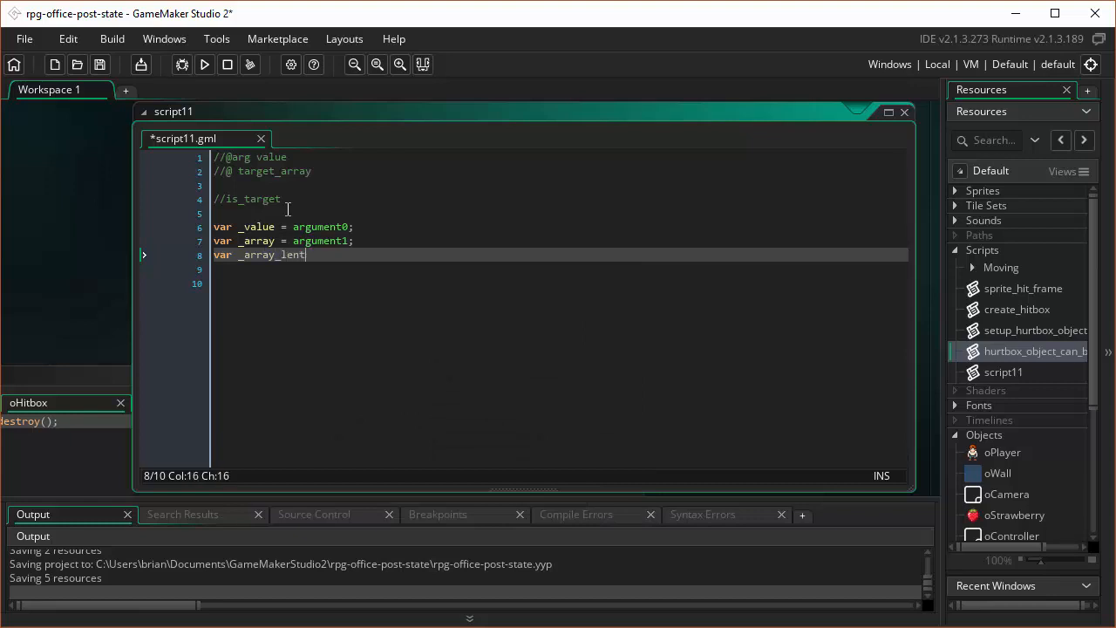
pyautogui.write('g')
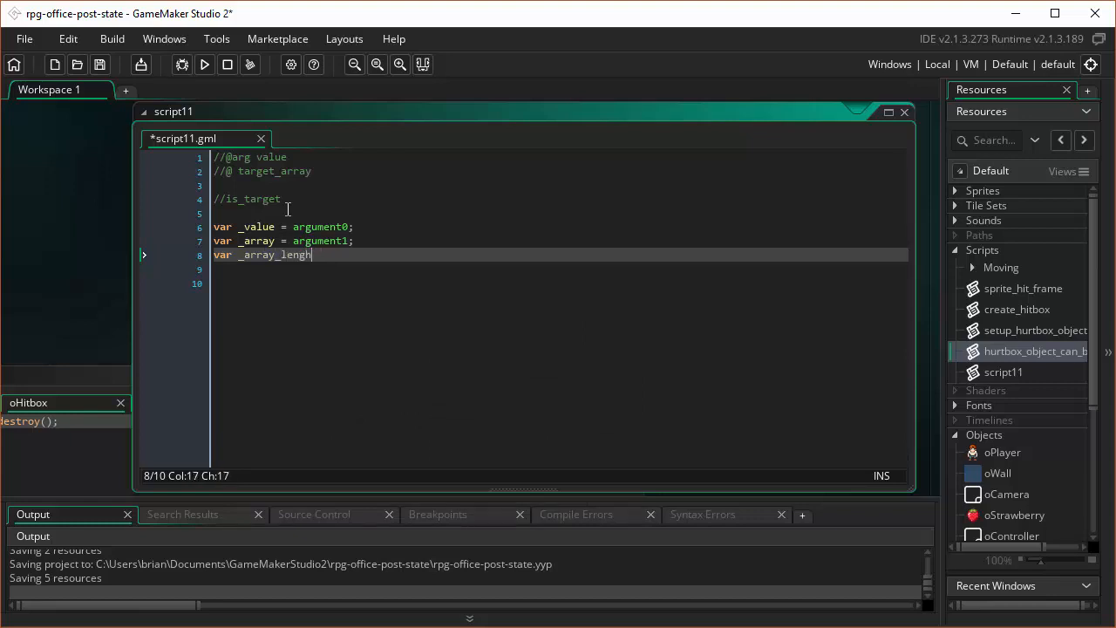
pyautogui.write('h = array_')
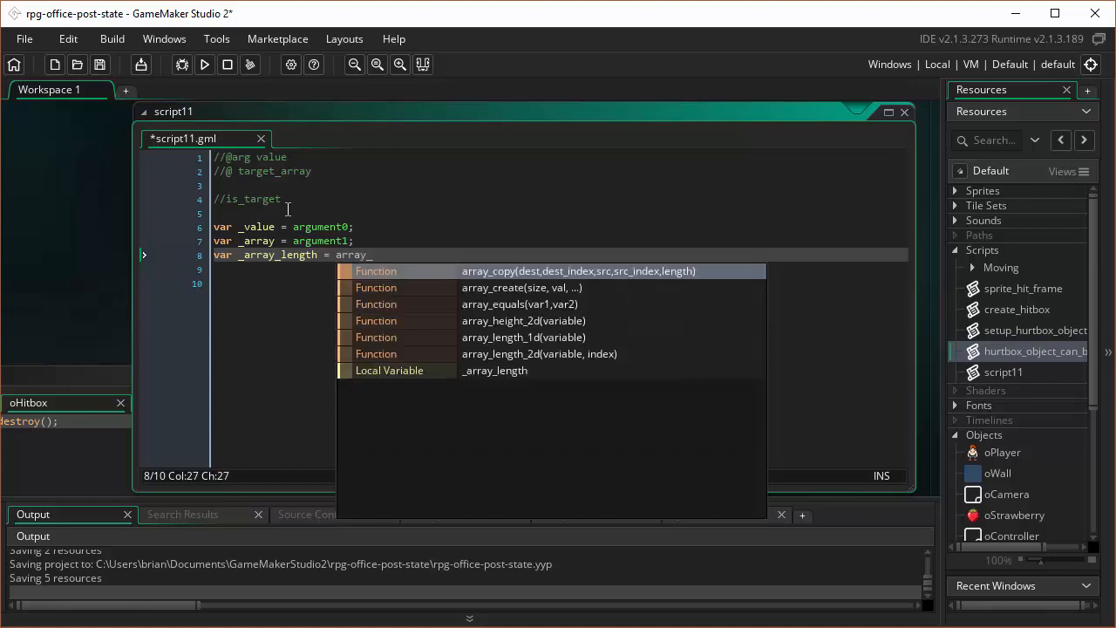
pyautogui.click(520, 336)
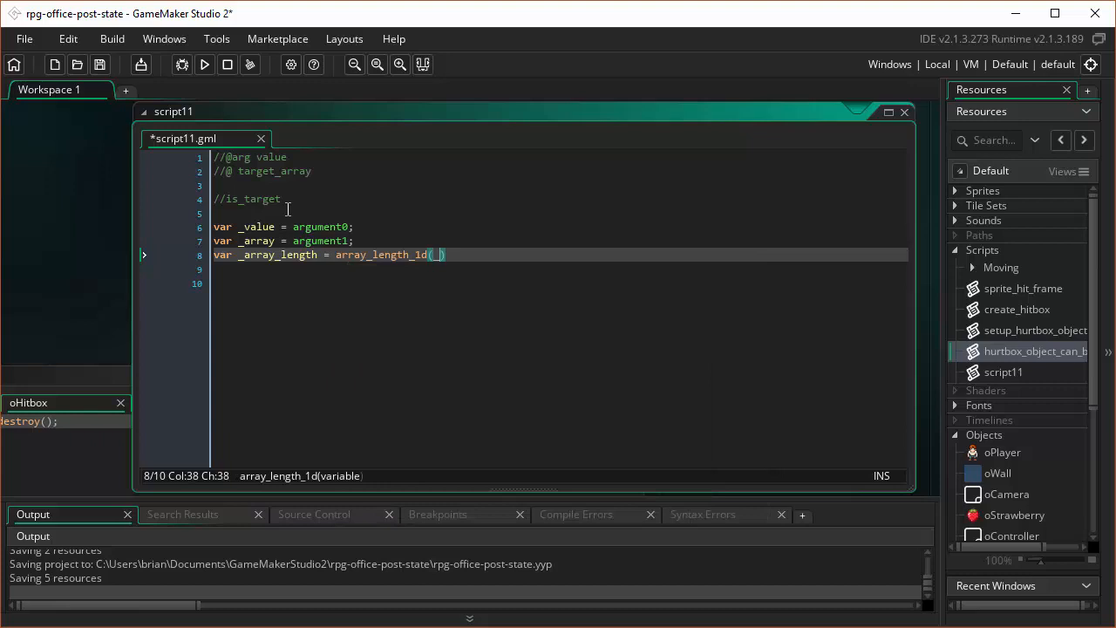
pyautogui.write('_array')
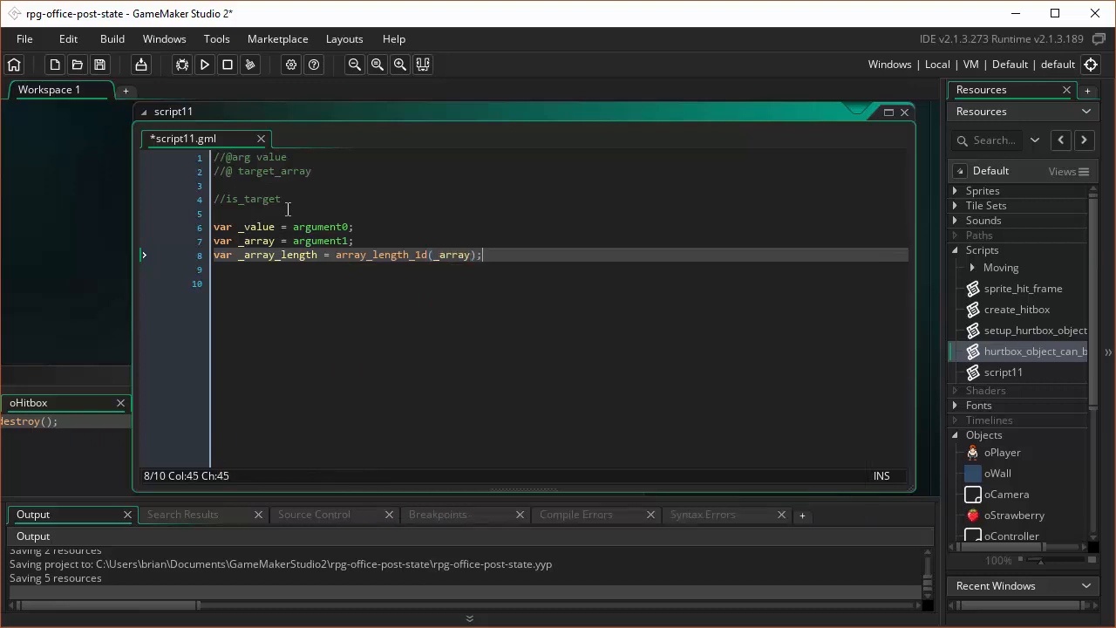
pyautogui.press('Enter')
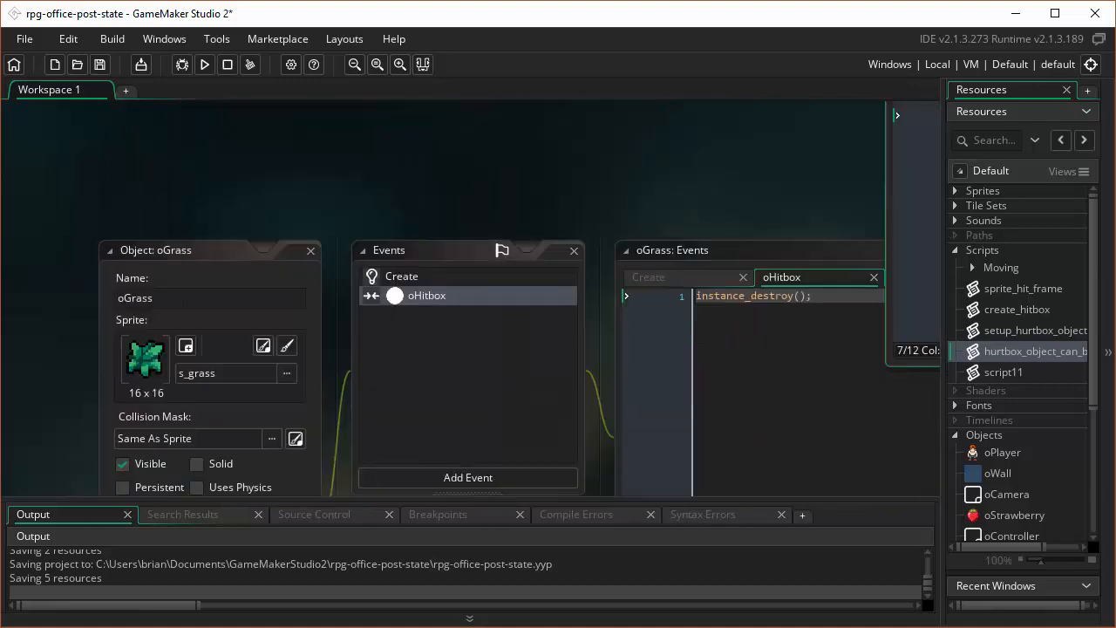
pyautogui.doubleClick(1003, 371)
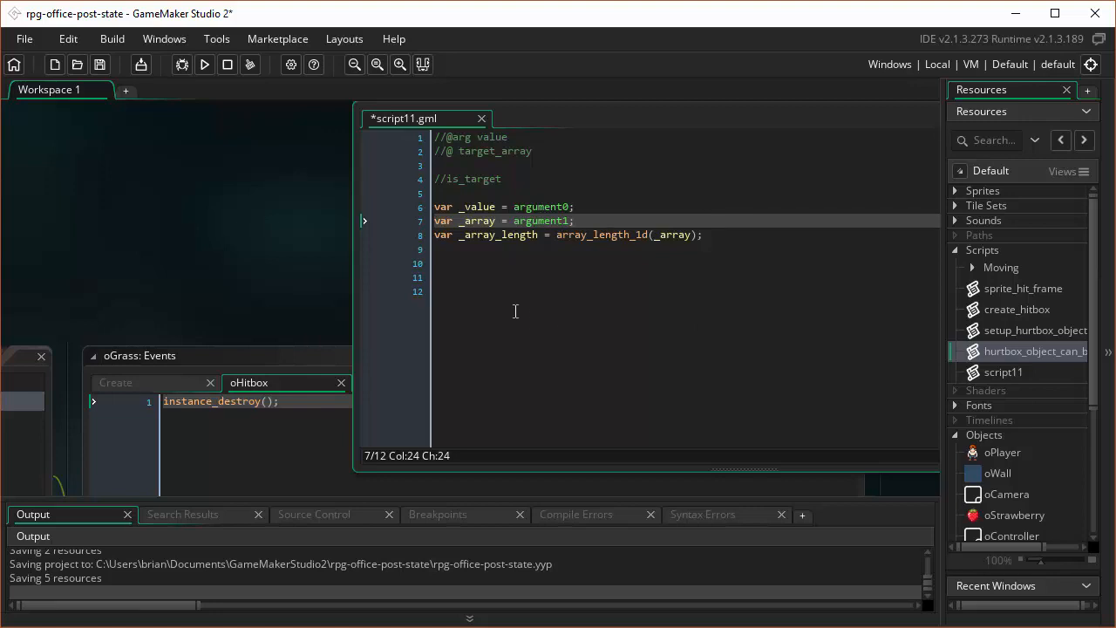
pyautogui.moveTo(506, 314)
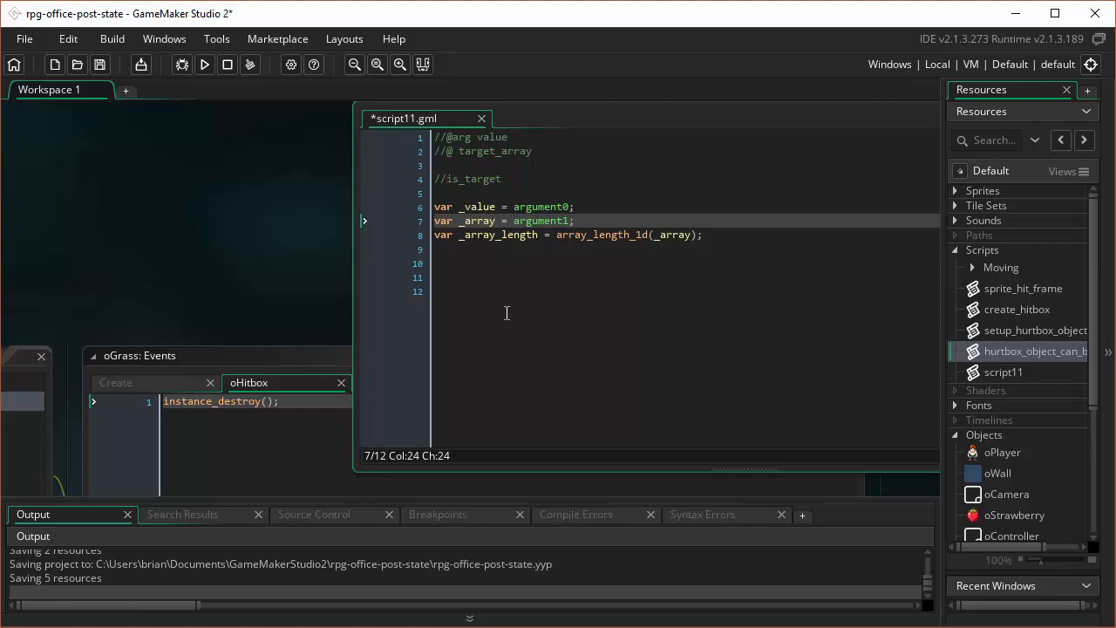
pyautogui.moveTo(495, 307)
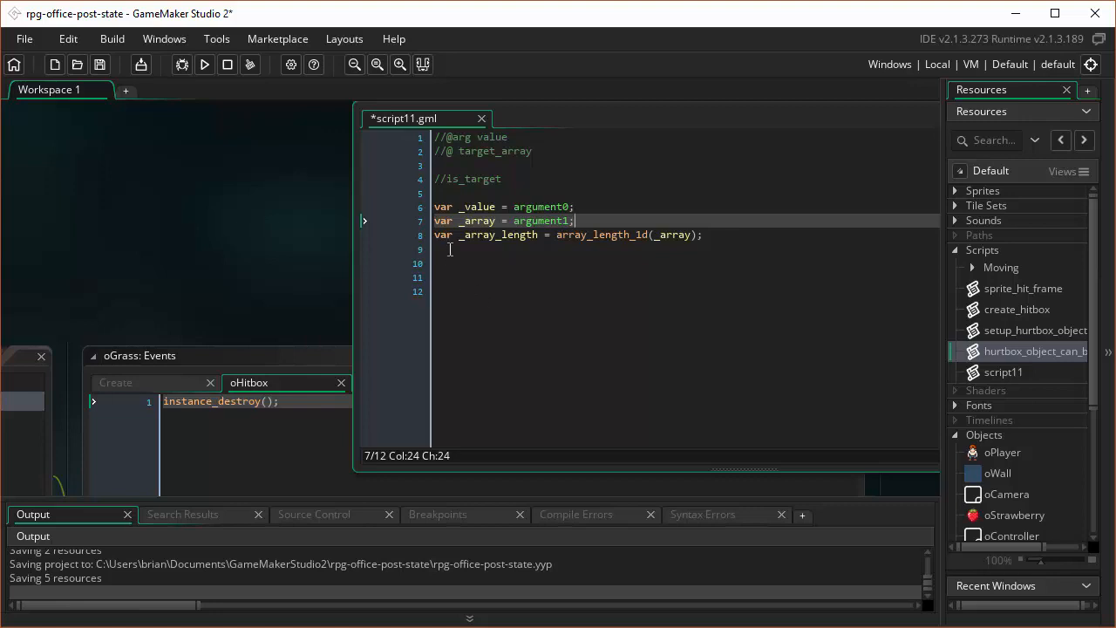
pyautogui.moveTo(575, 178)
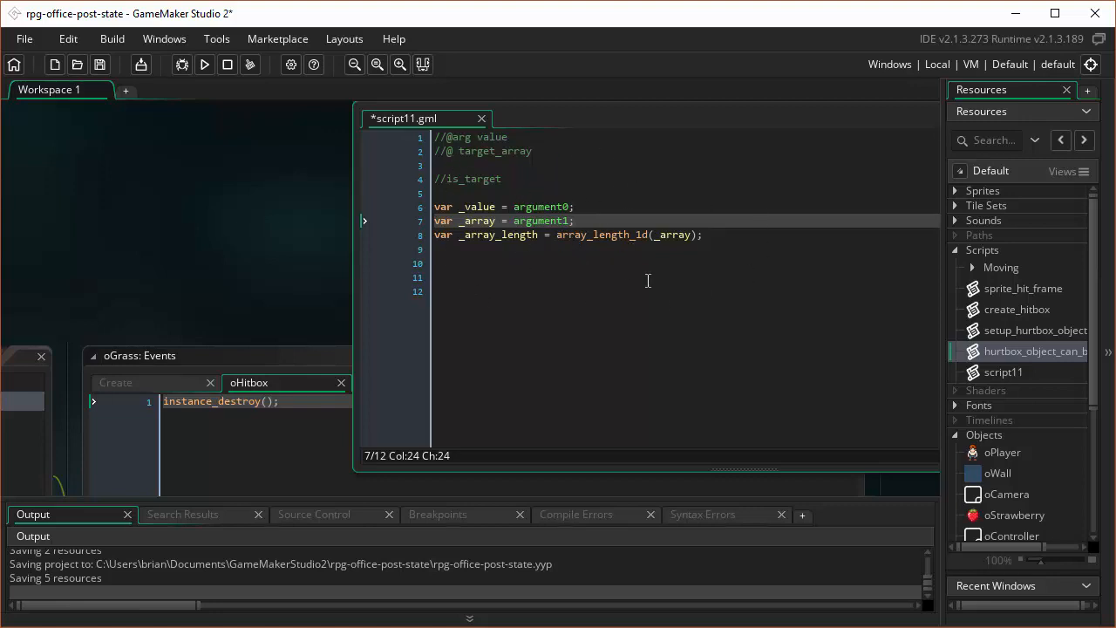
pyautogui.click(576, 220)
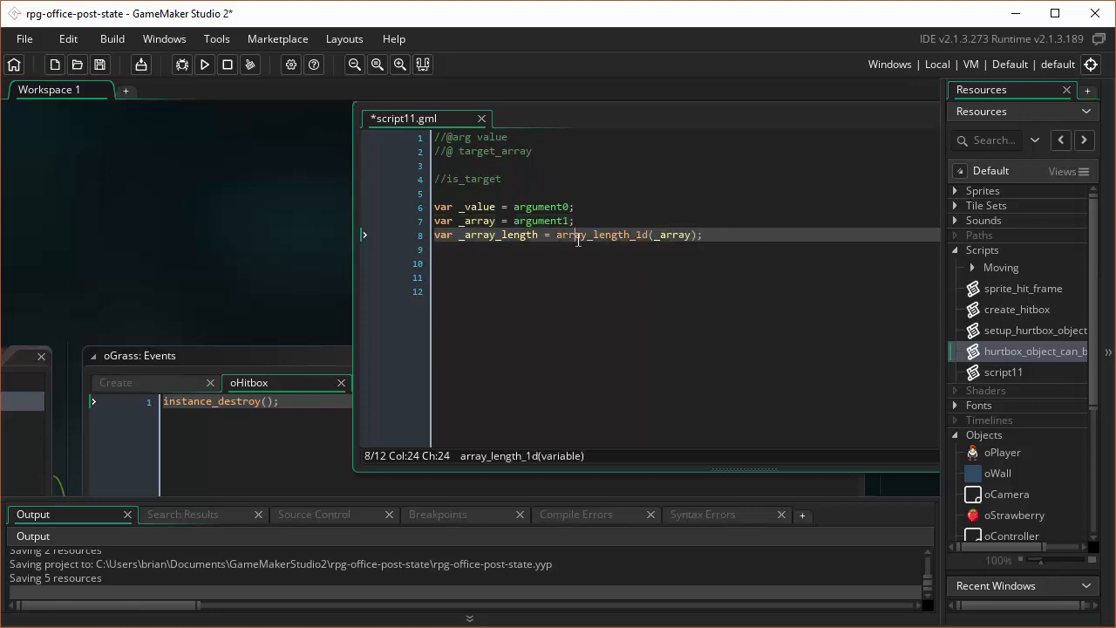
pyautogui.moveTo(632, 234)
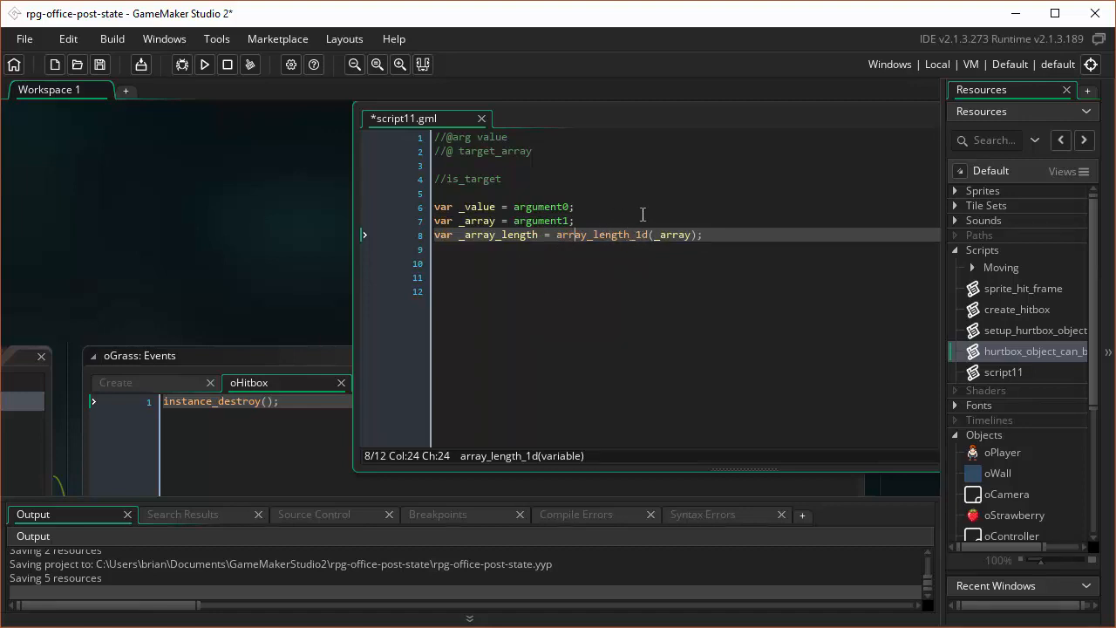
pyautogui.moveTo(647, 192)
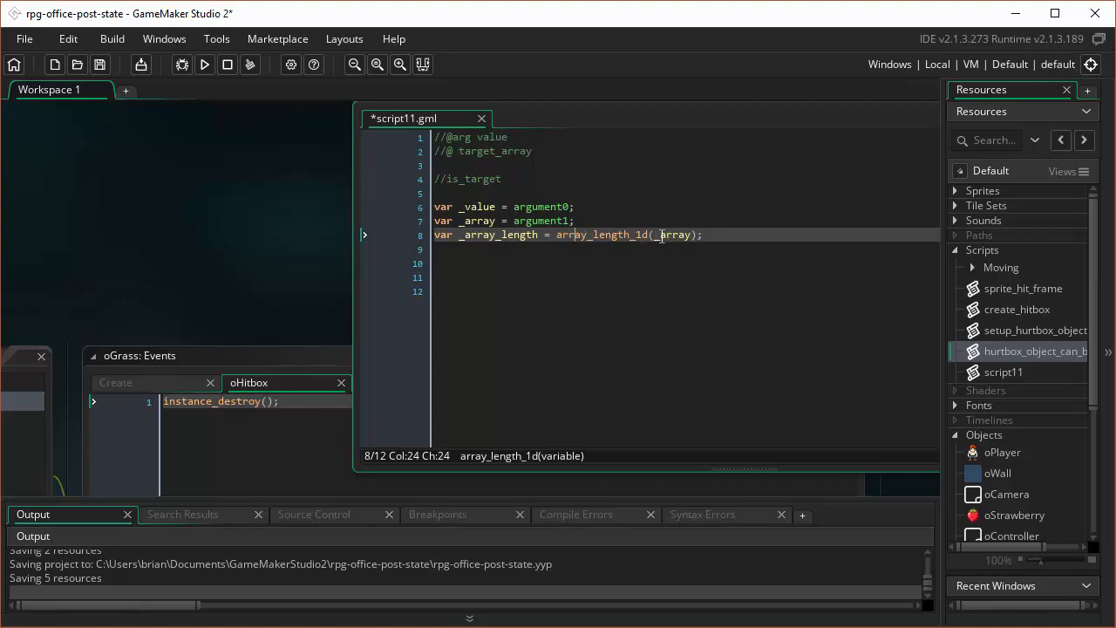
pyautogui.moveTo(663, 244)
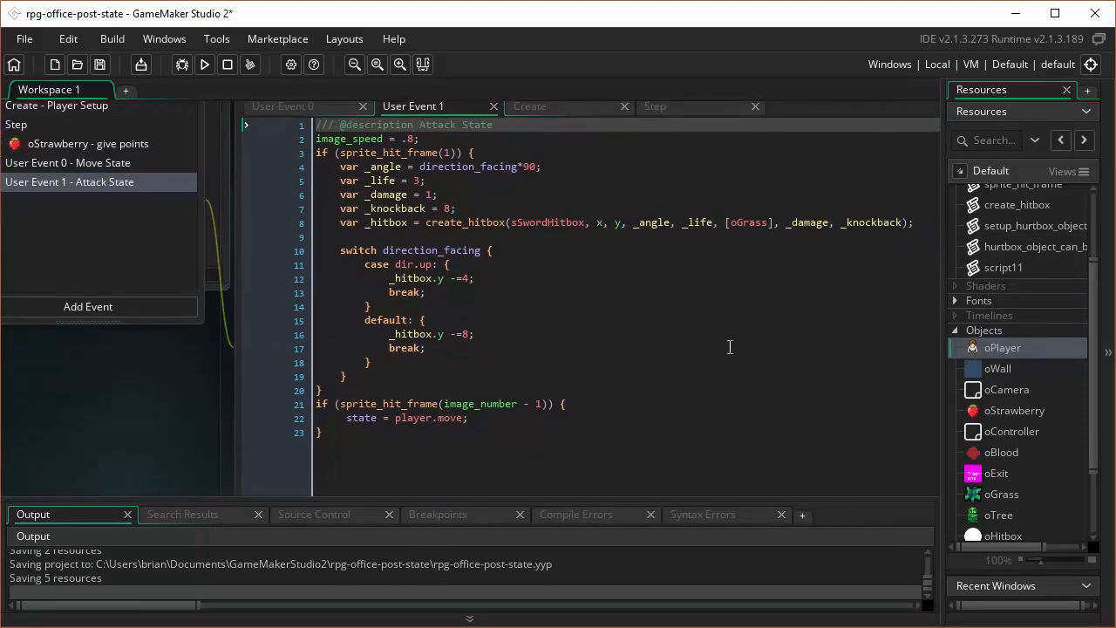
pyautogui.moveTo(736, 228)
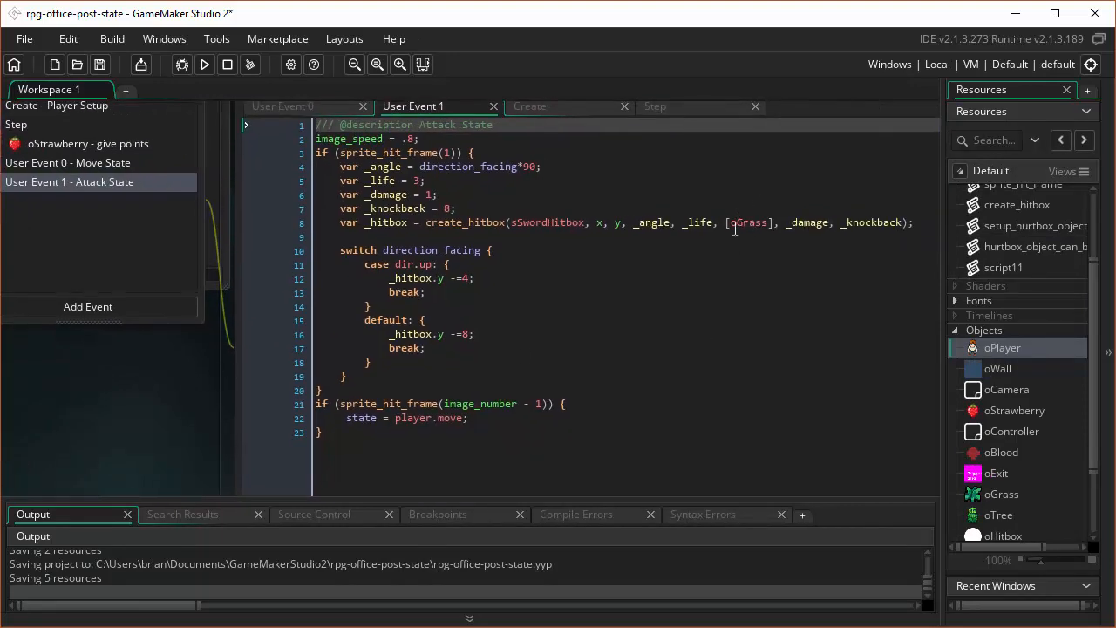
pyautogui.moveTo(754, 240)
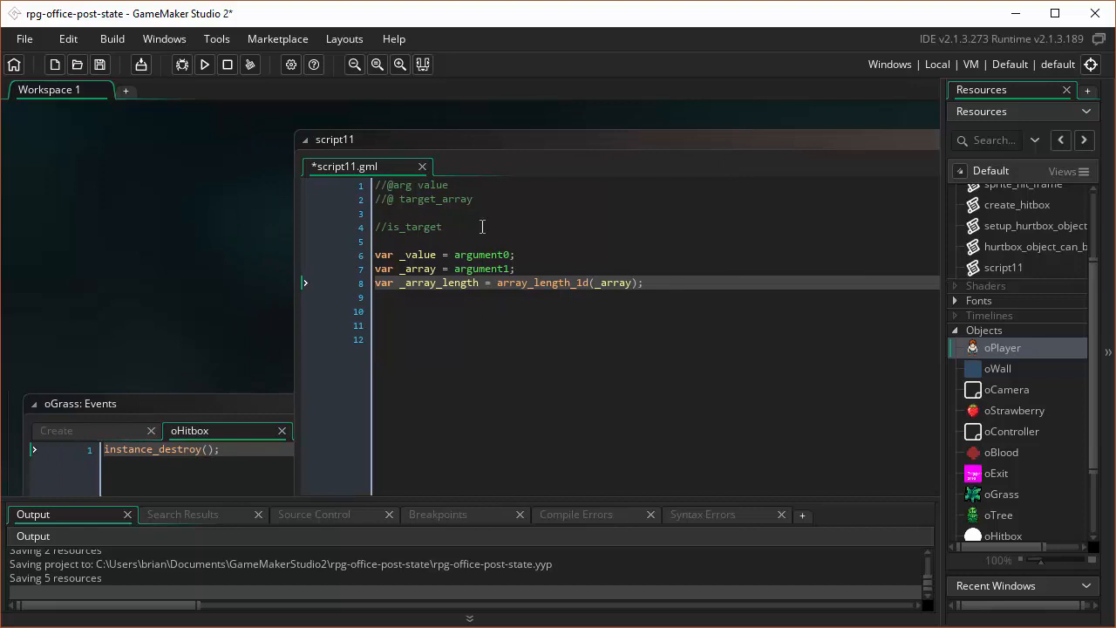
pyautogui.moveTo(549, 248)
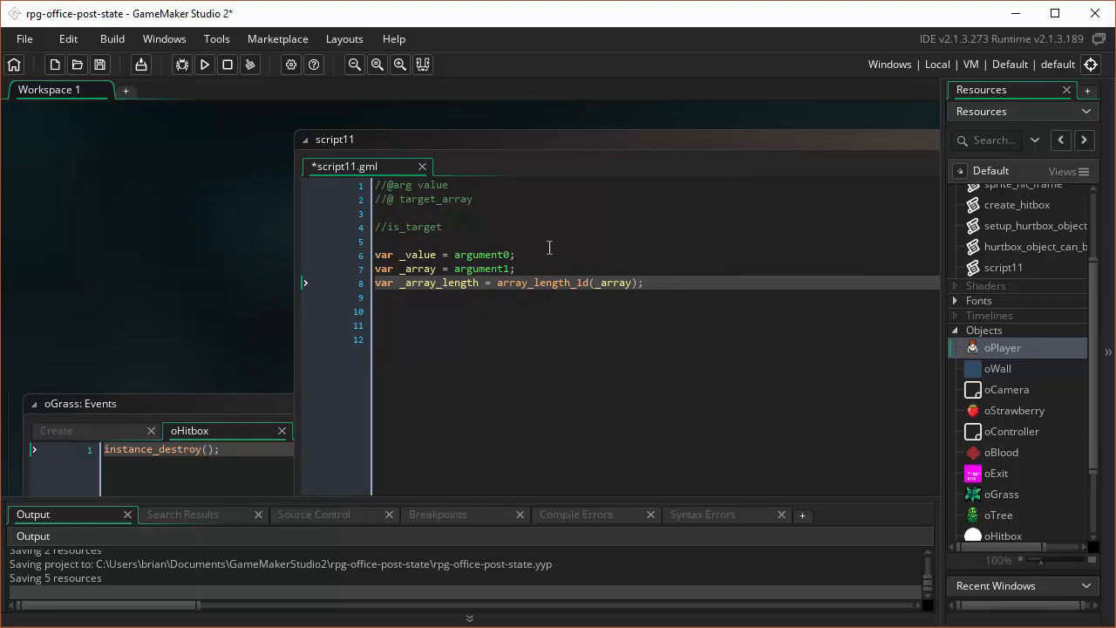
pyautogui.moveTo(616, 300)
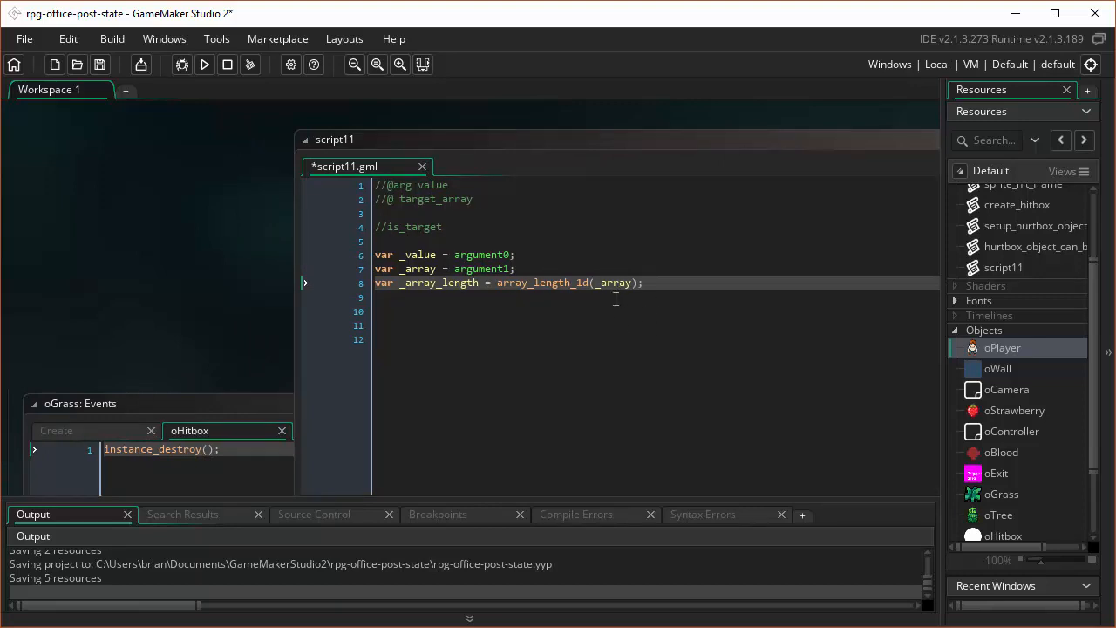
pyautogui.moveTo(609, 321)
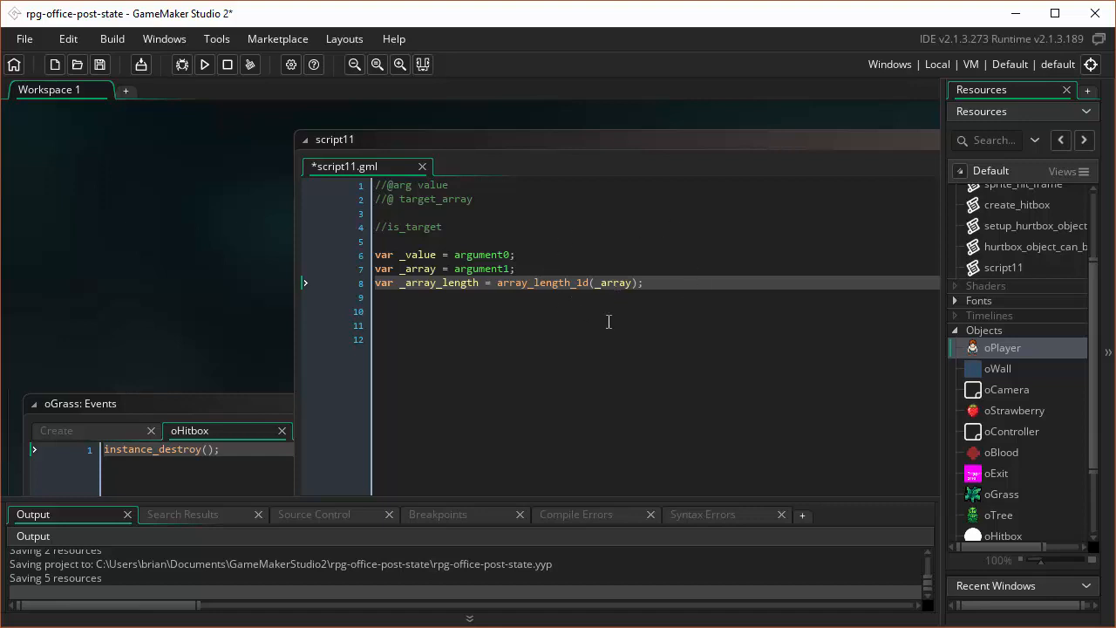
pyautogui.moveTo(576, 290)
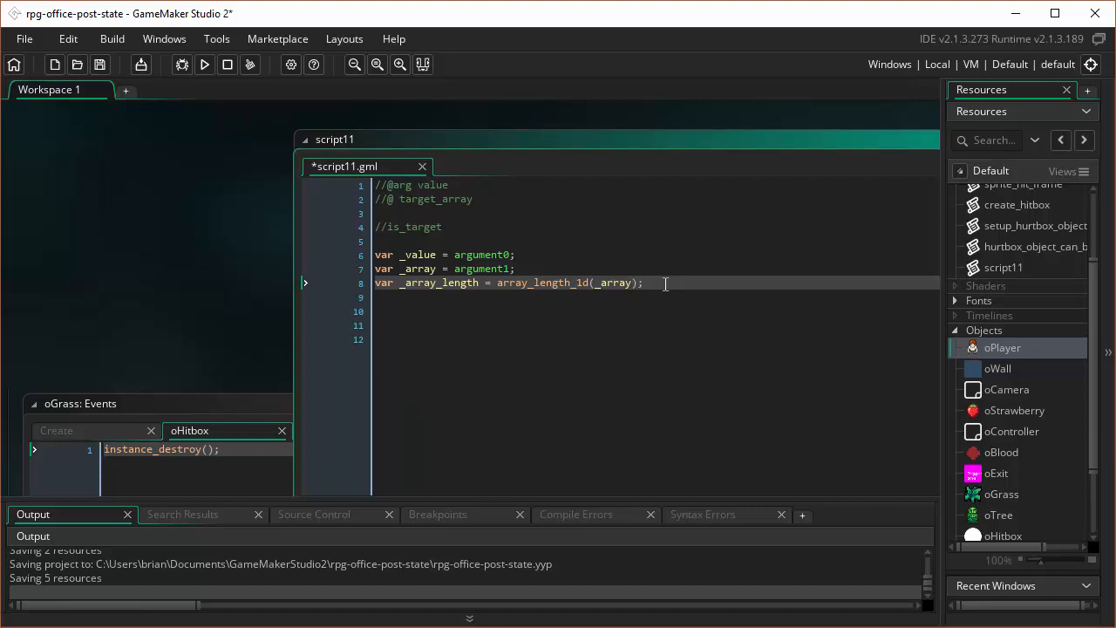
# Step: Declare var _index = 0 and begin a repeat loop over _array_length with an opening brace
pyautogui.write('var')
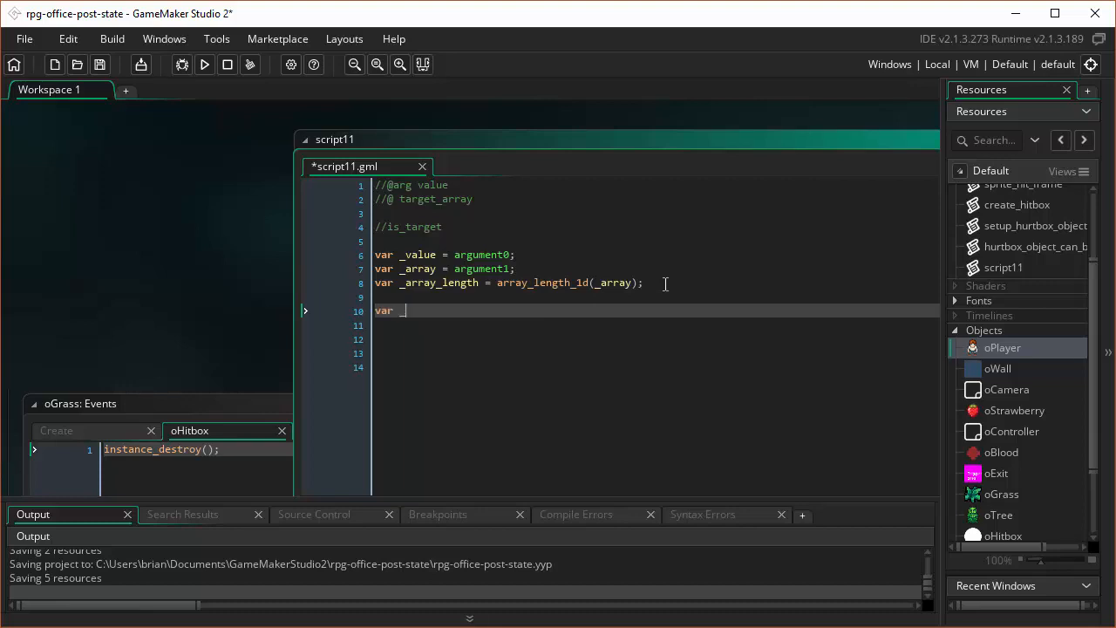
pyautogui.write('_index = 0;')
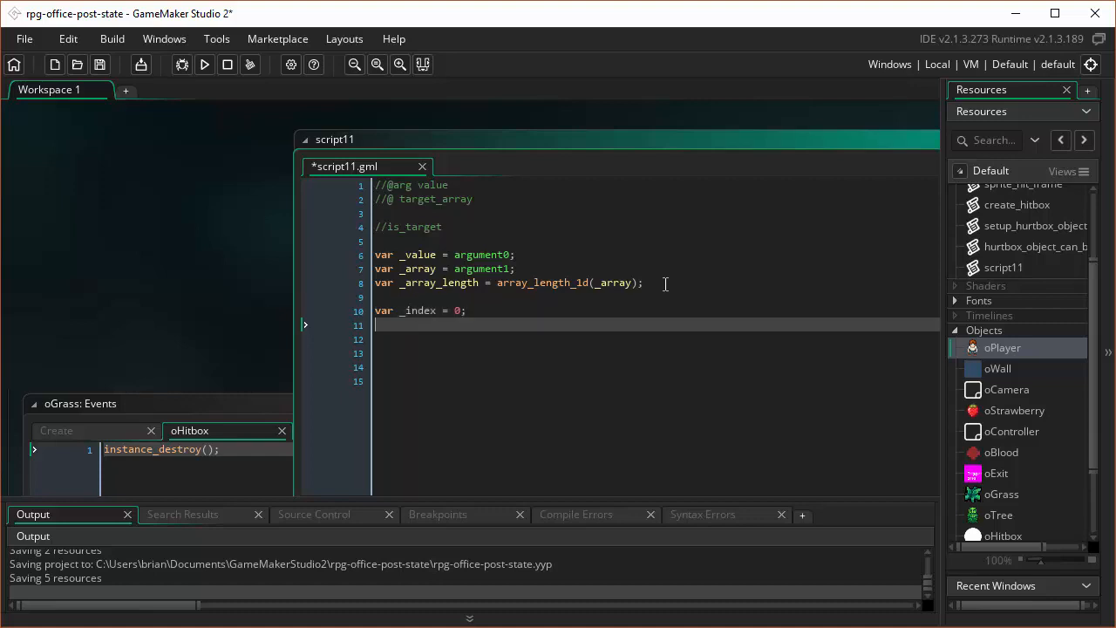
pyautogui.write('repeat')
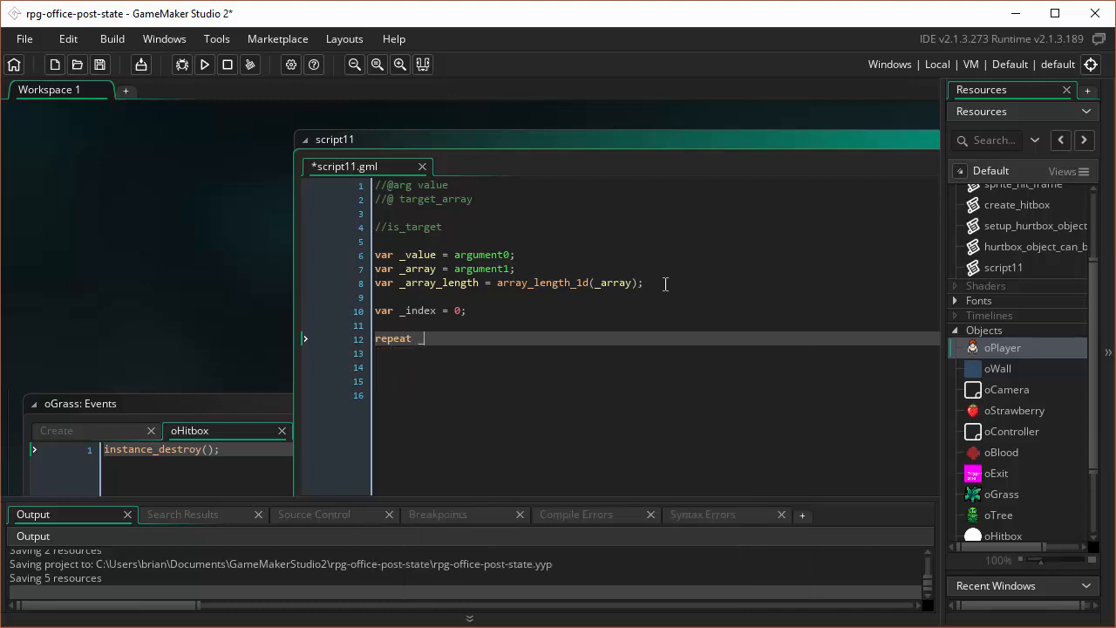
pyautogui.write('_a')
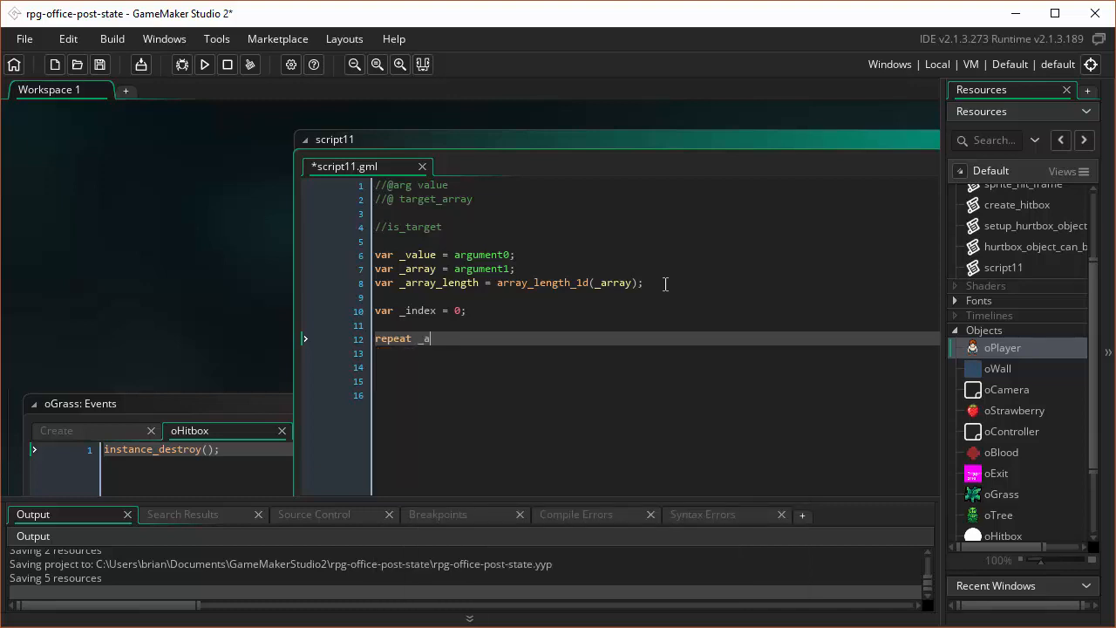
pyautogui.write('rray_length')
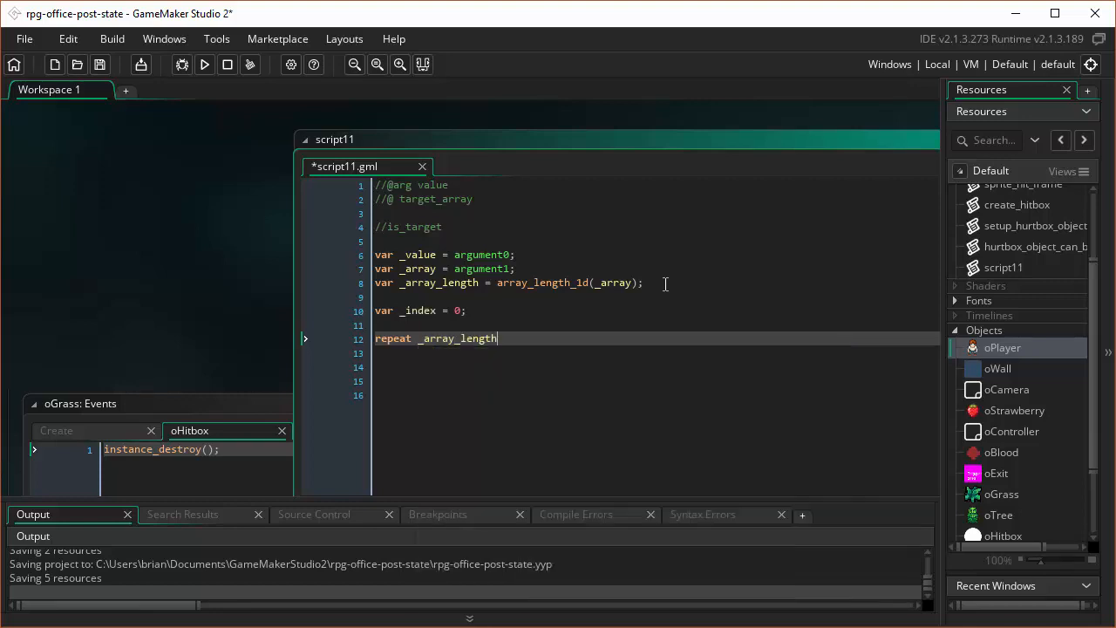
pyautogui.moveTo(597, 288)
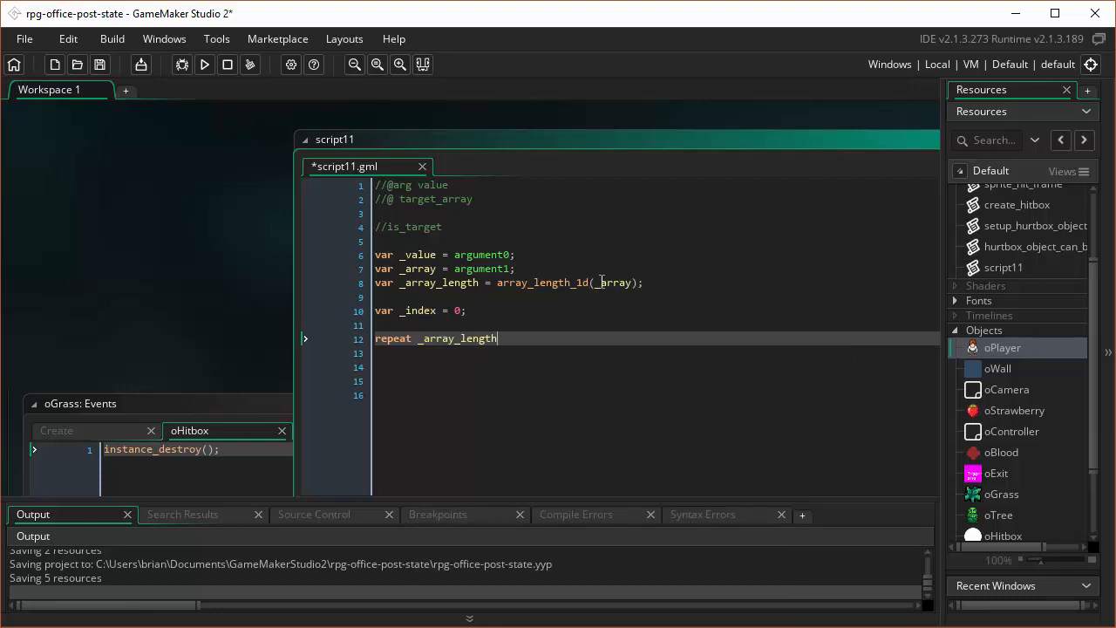
pyautogui.moveTo(454, 324)
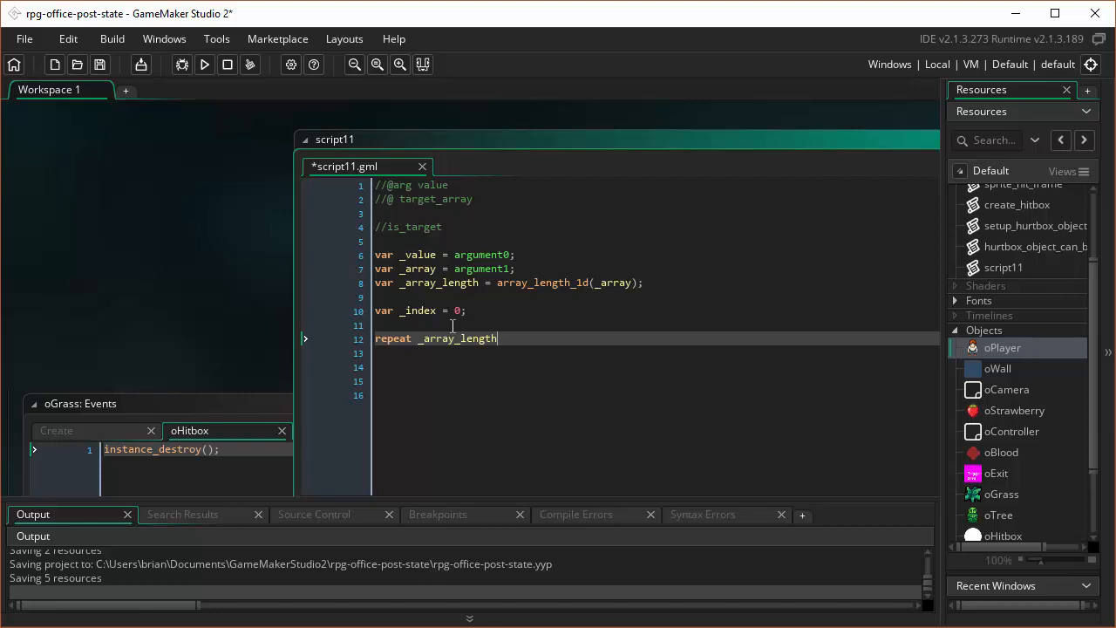
pyautogui.moveTo(789, 344)
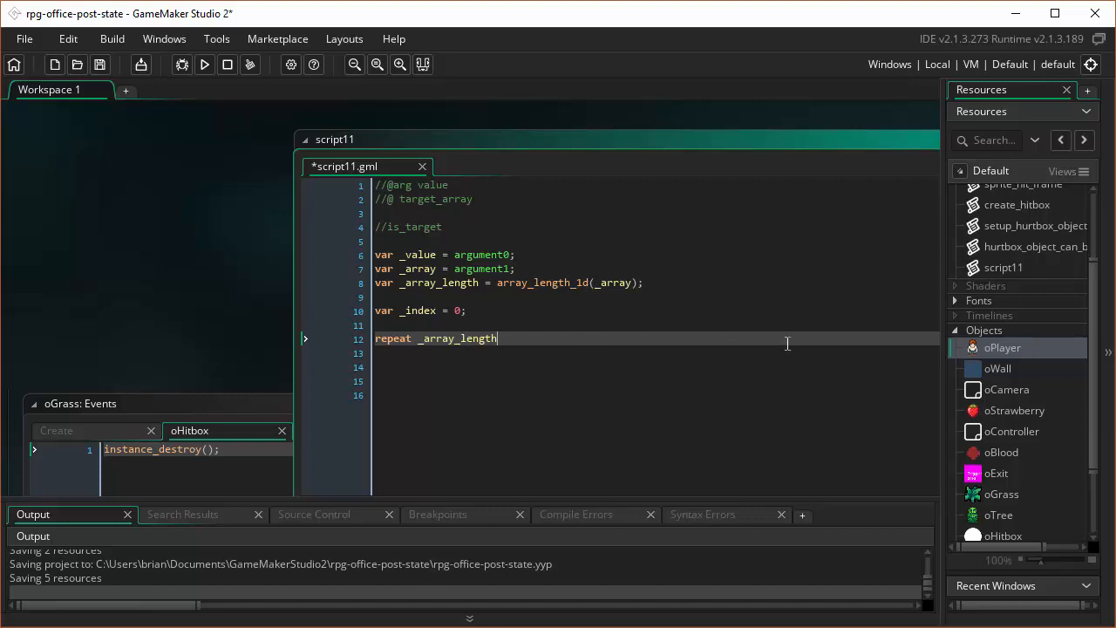
pyautogui.write('{')
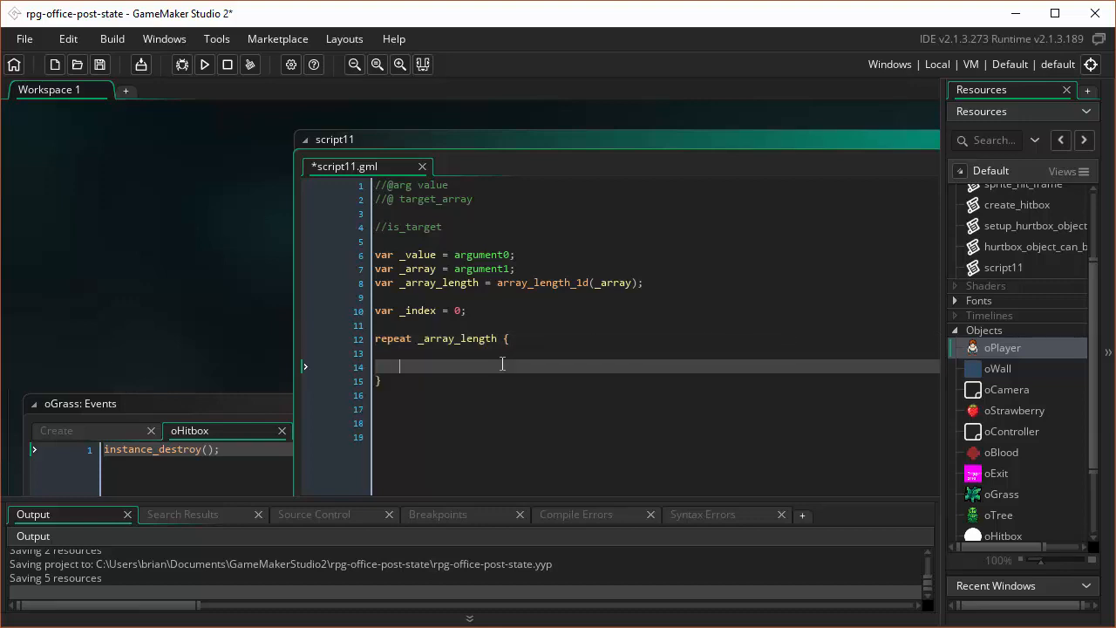
pyautogui.click(509, 353)
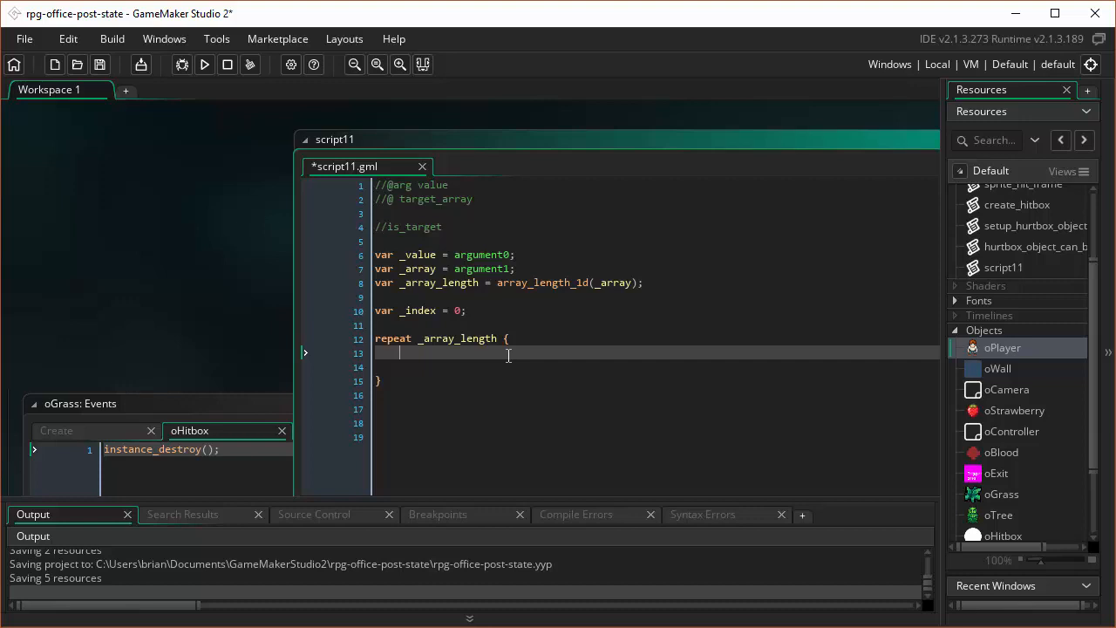
# Step: Inside the loop write the check if _value == _array[_index]
pyautogui.write('if')
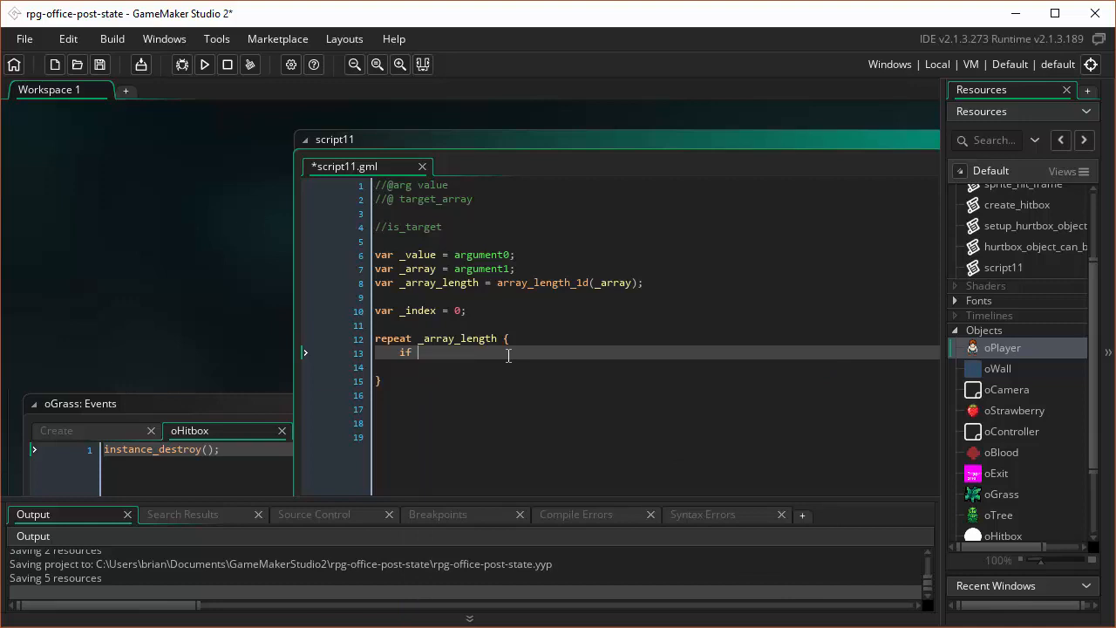
pyautogui.write('_va')
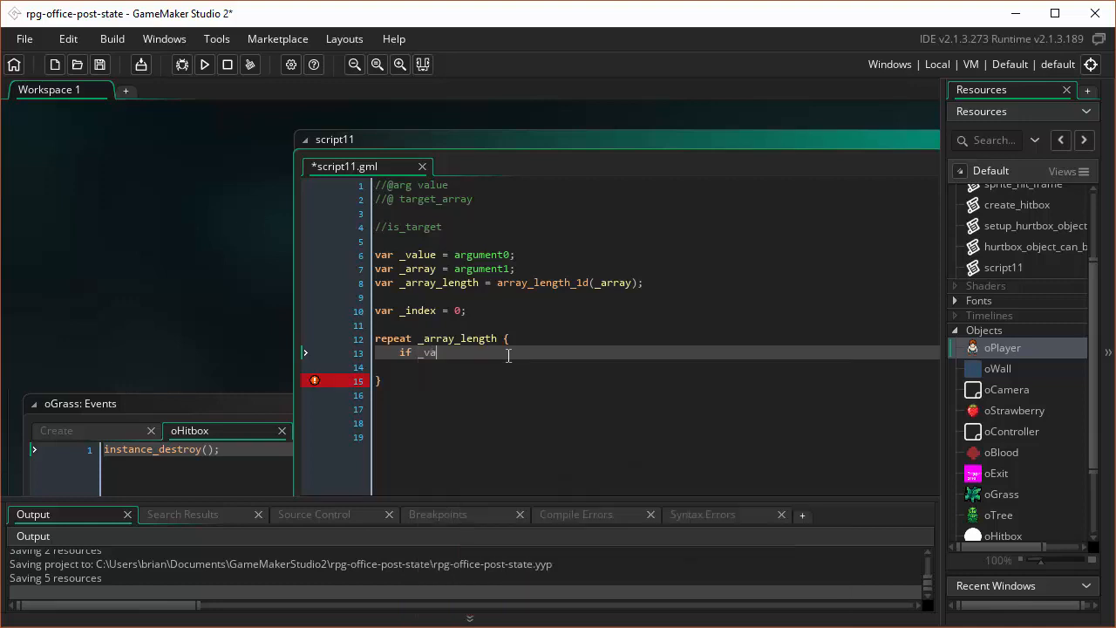
pyautogui.write('lue')
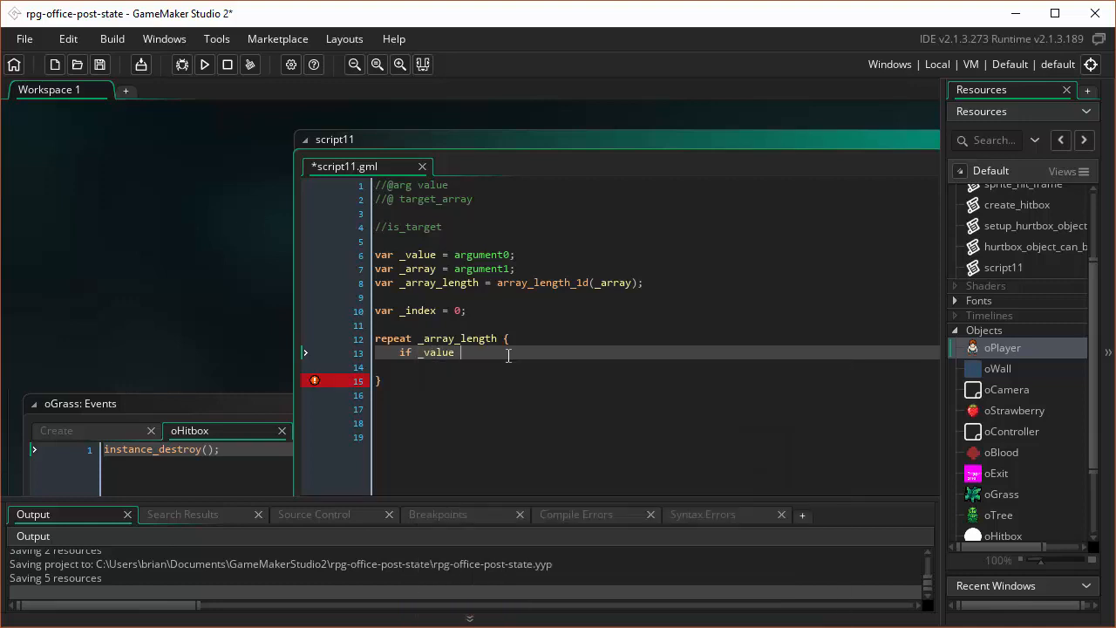
pyautogui.write('== _a')
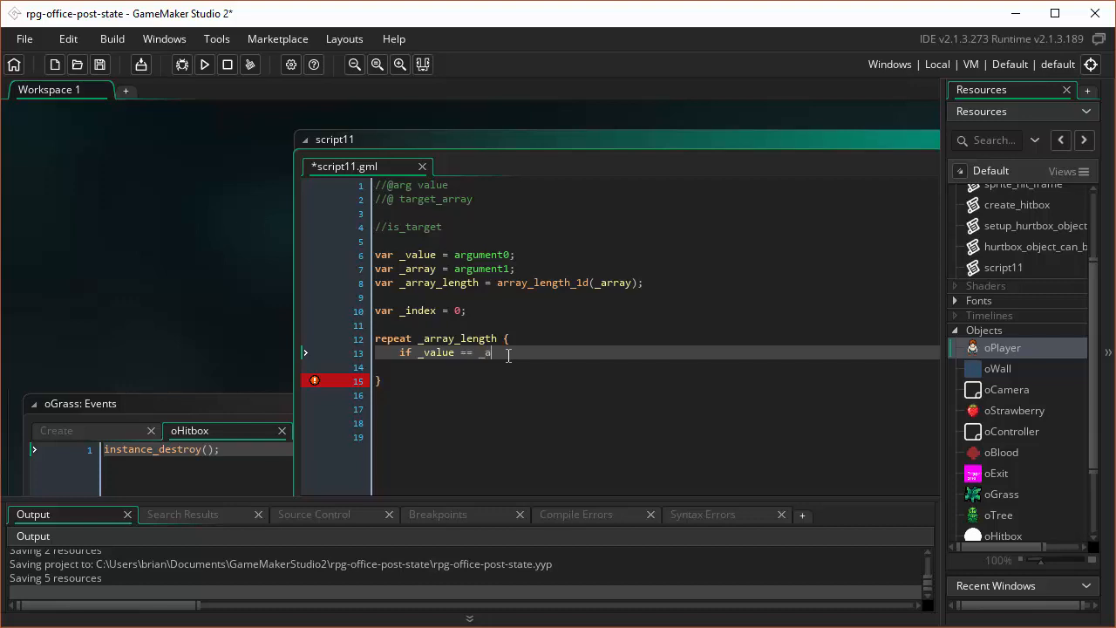
pyautogui.write('rray')
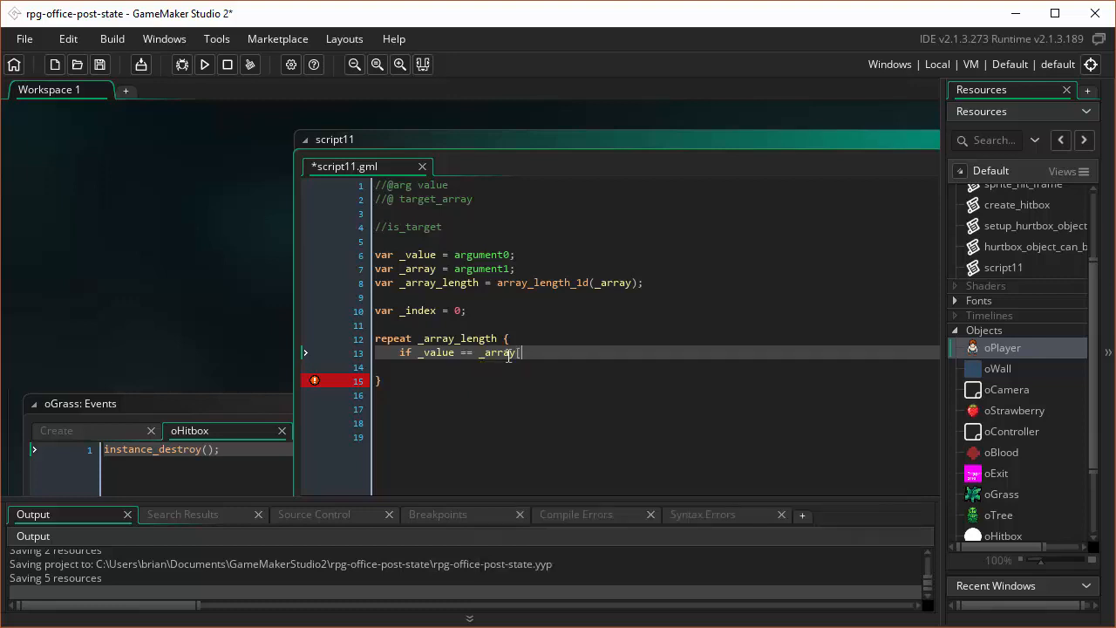
pyautogui.write('[_index')
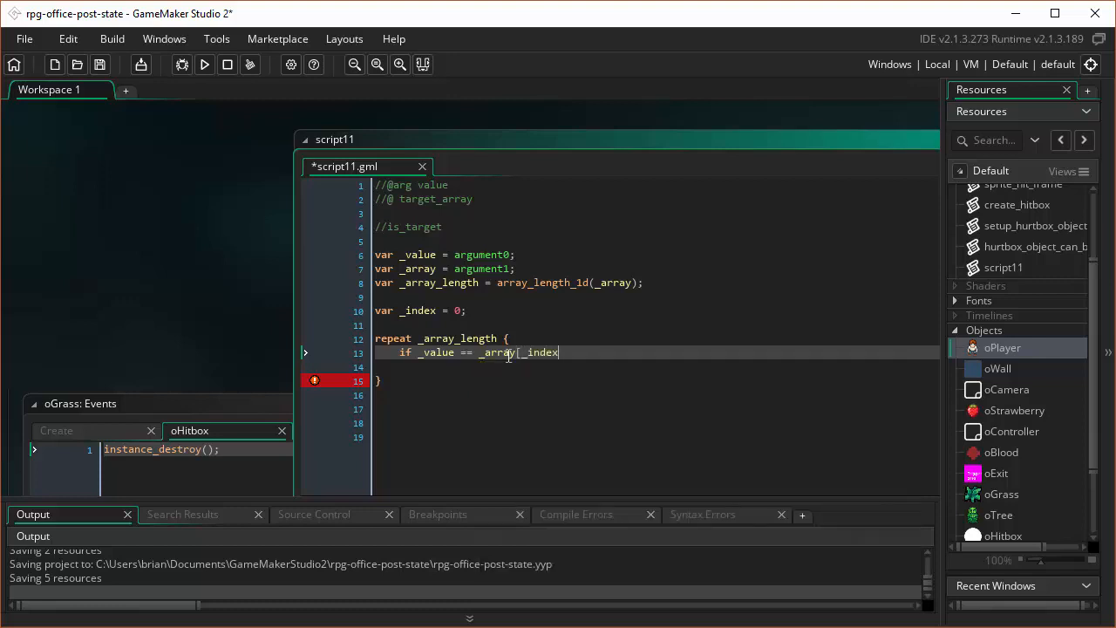
pyautogui.write(']')
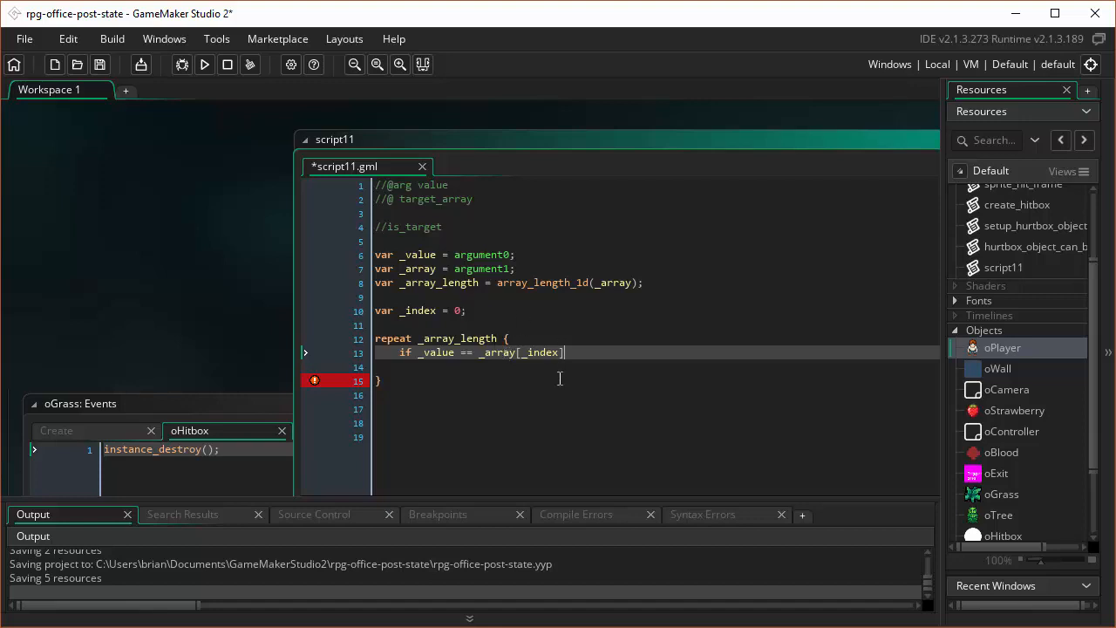
pyautogui.moveTo(579, 353)
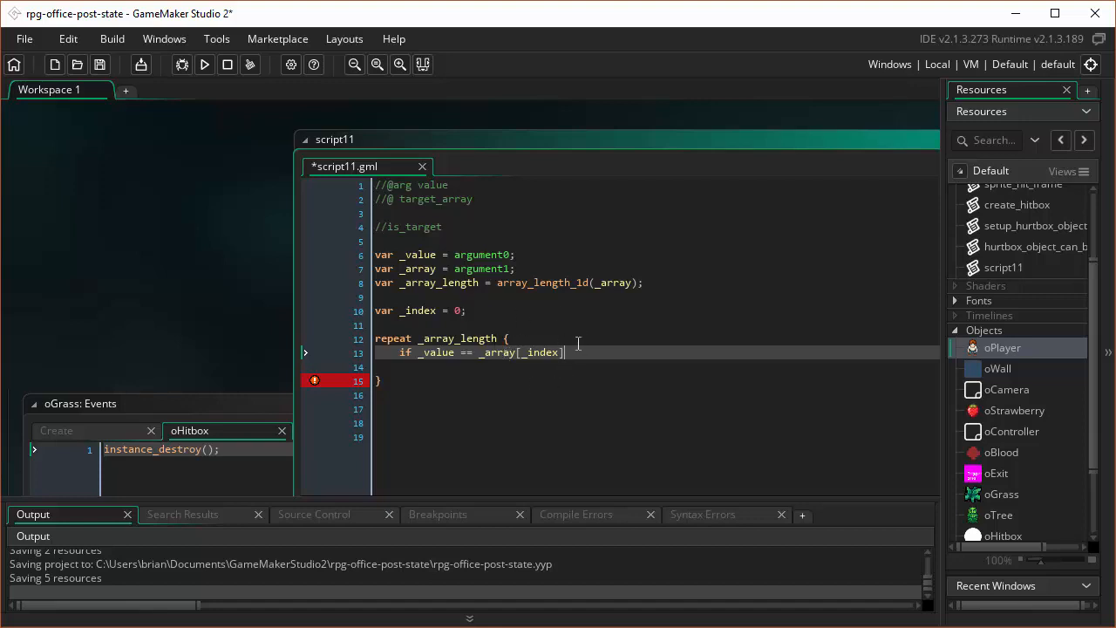
# Step: Return true on a direct match and add if object_is_ancestor(_value, _array[_index]) return true;
pyautogui.write('ret')
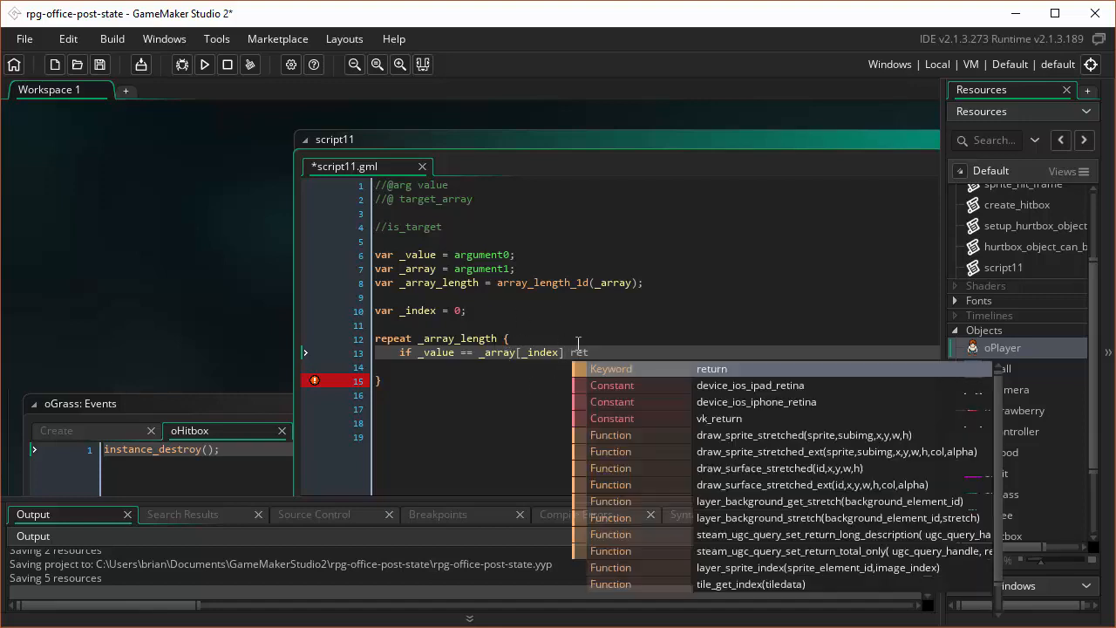
pyautogui.write('return true;')
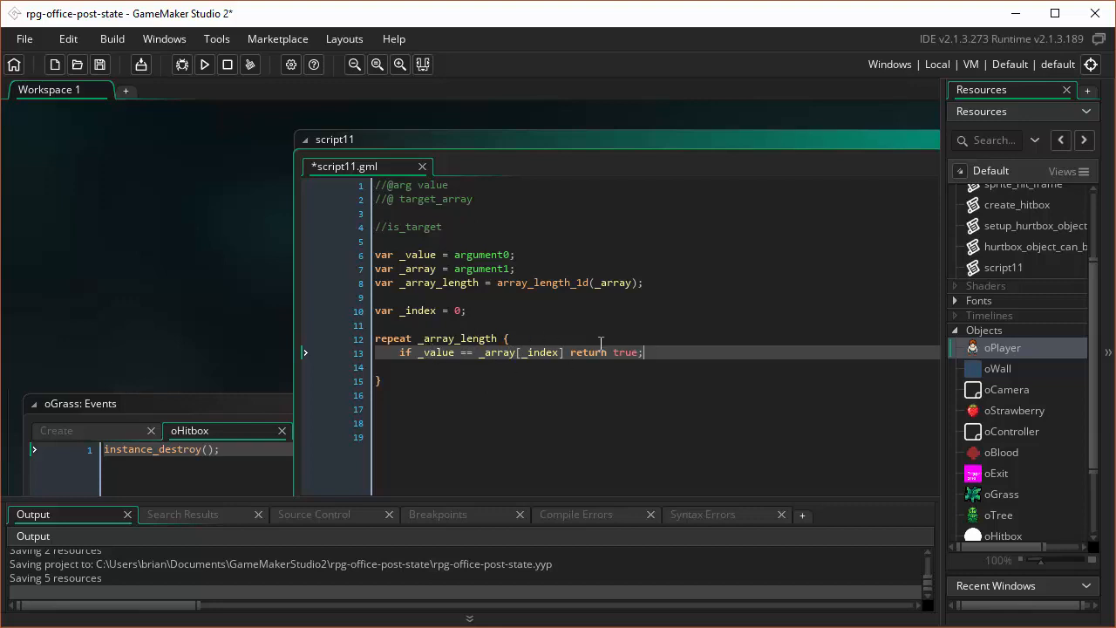
pyautogui.moveTo(633, 339)
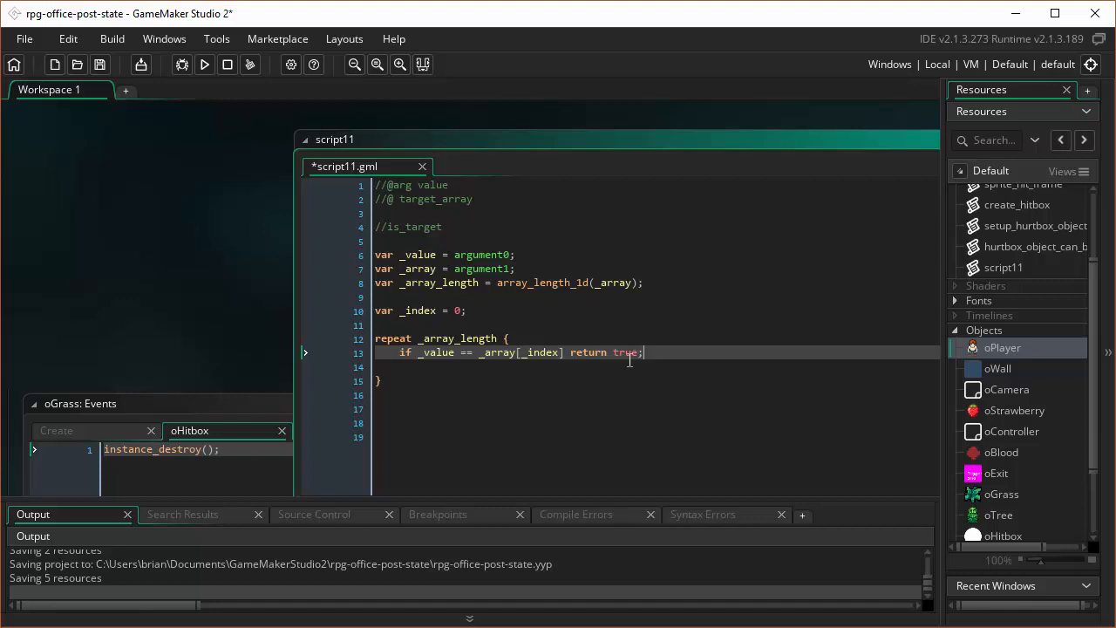
pyautogui.moveTo(649, 354)
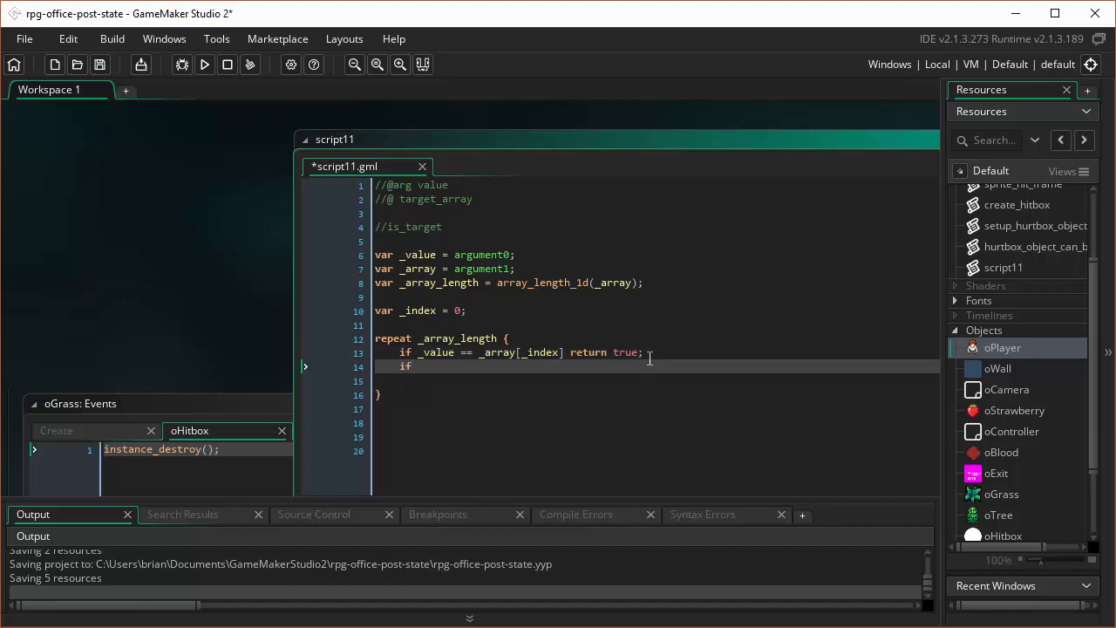
pyautogui.write('if')
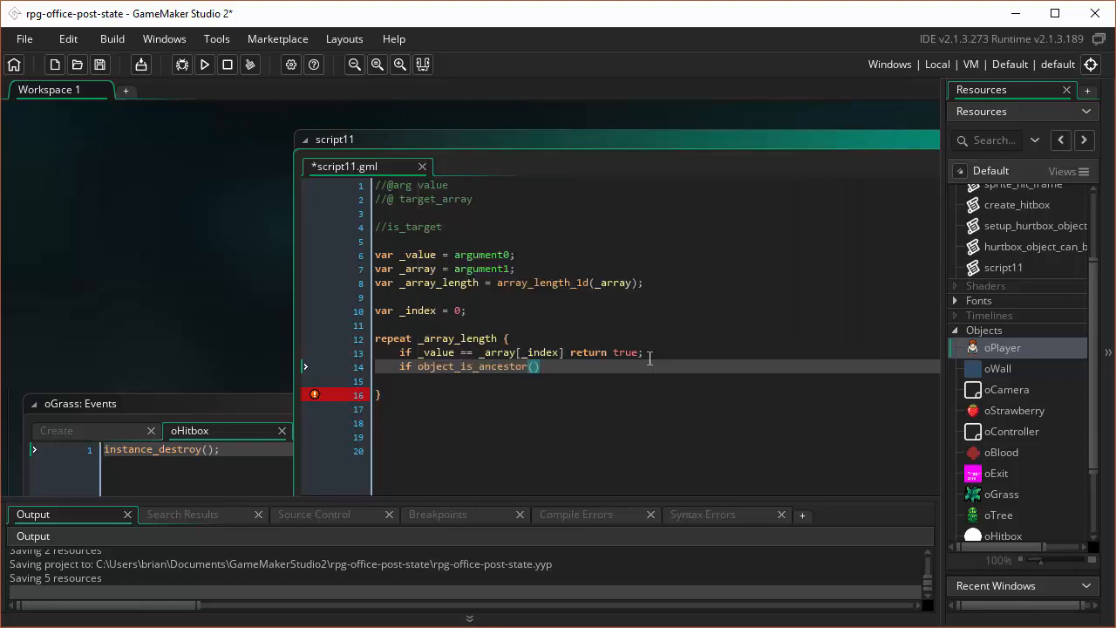
pyautogui.write('_value')
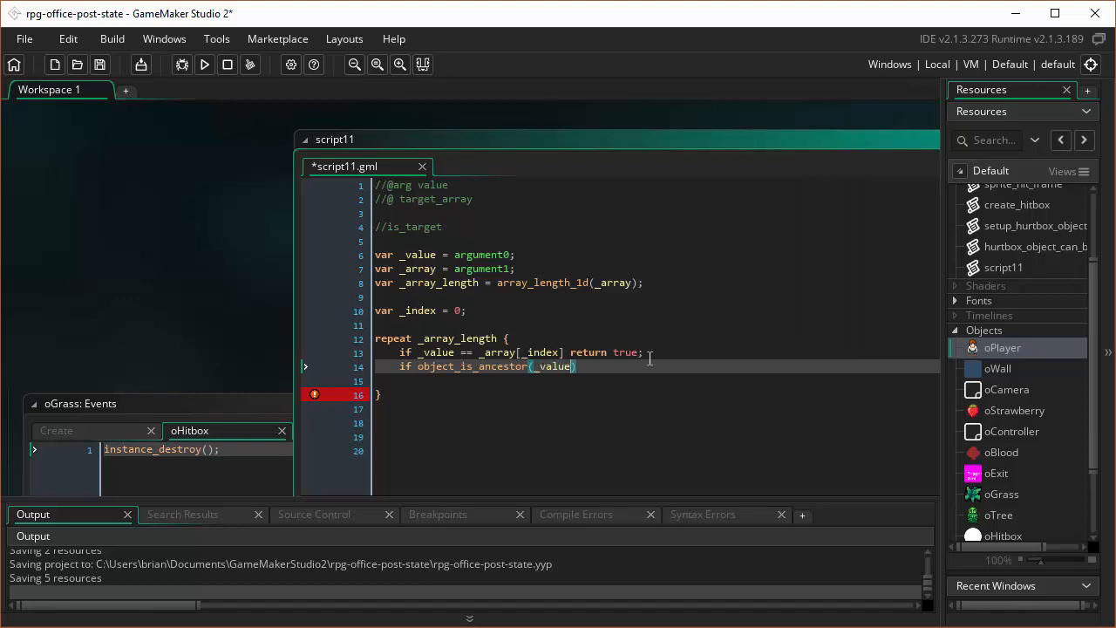
pyautogui.write(', _array')
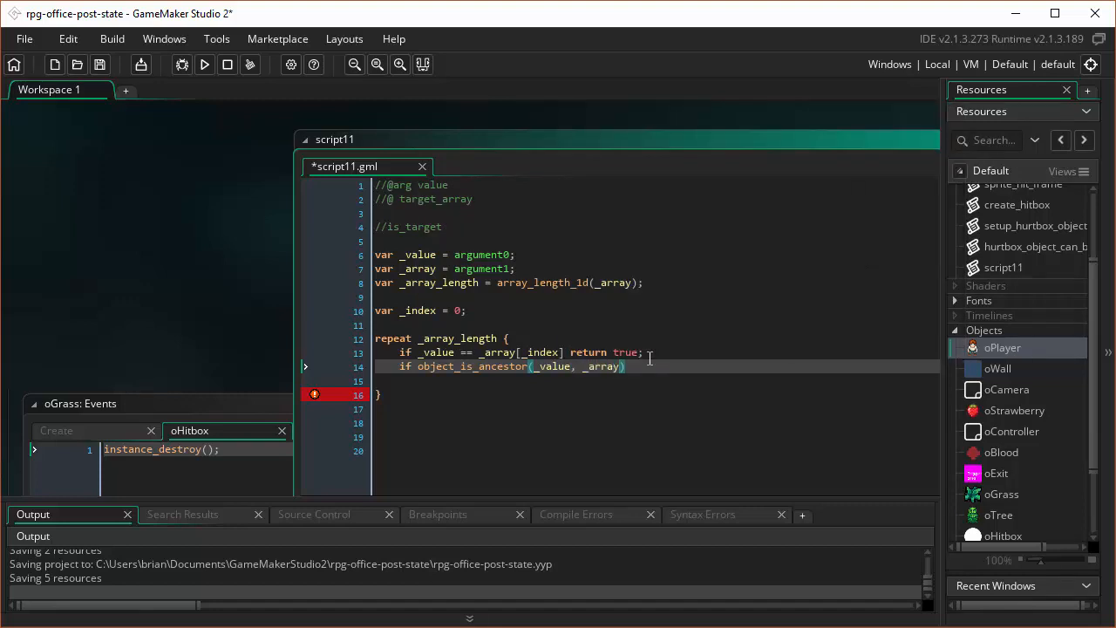
pyautogui.write('[')
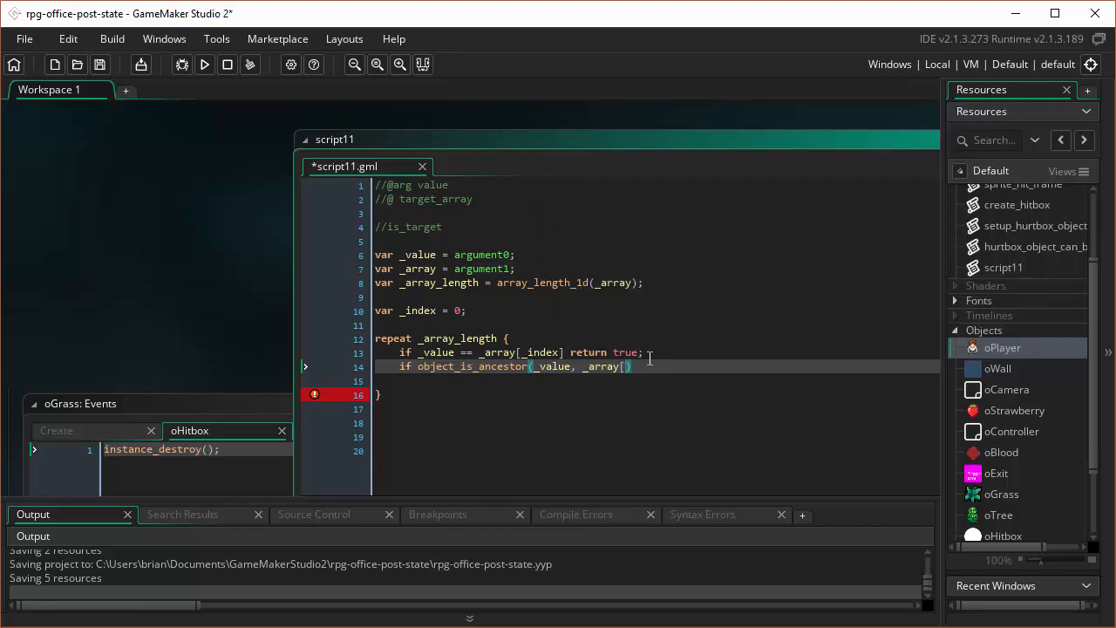
pyautogui.write('_index')
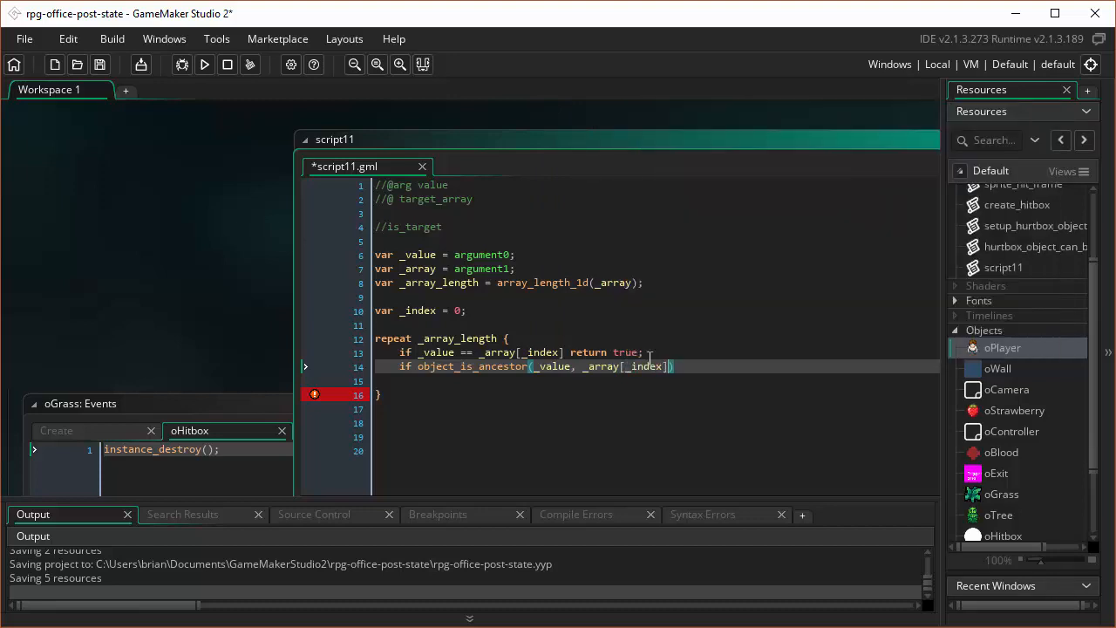
pyautogui.write(')')
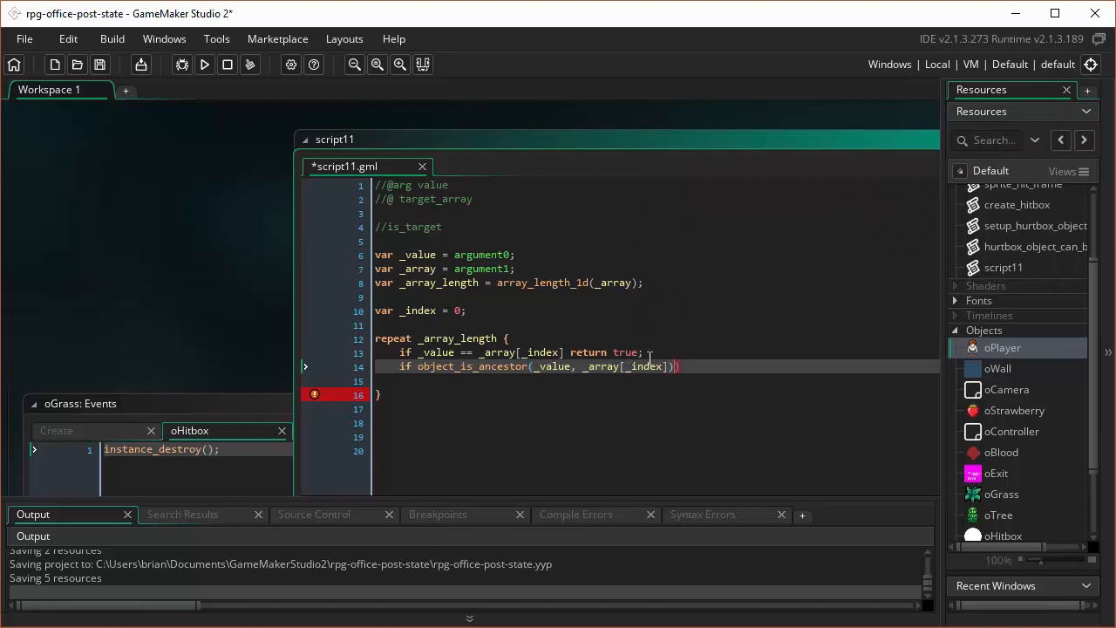
pyautogui.press('BackSpace')
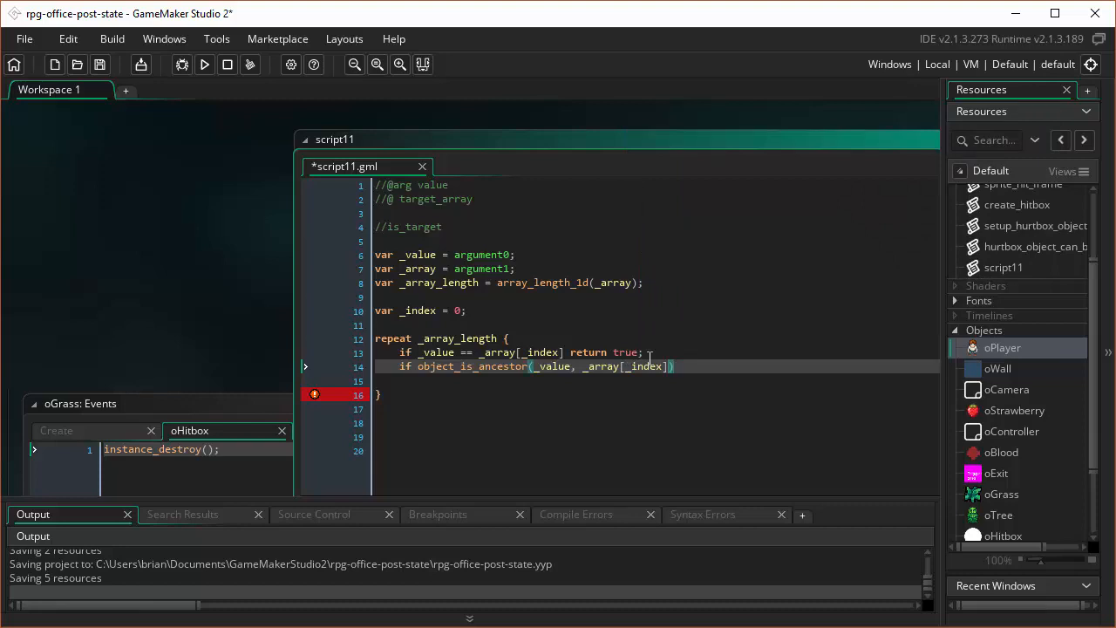
pyautogui.write('return')
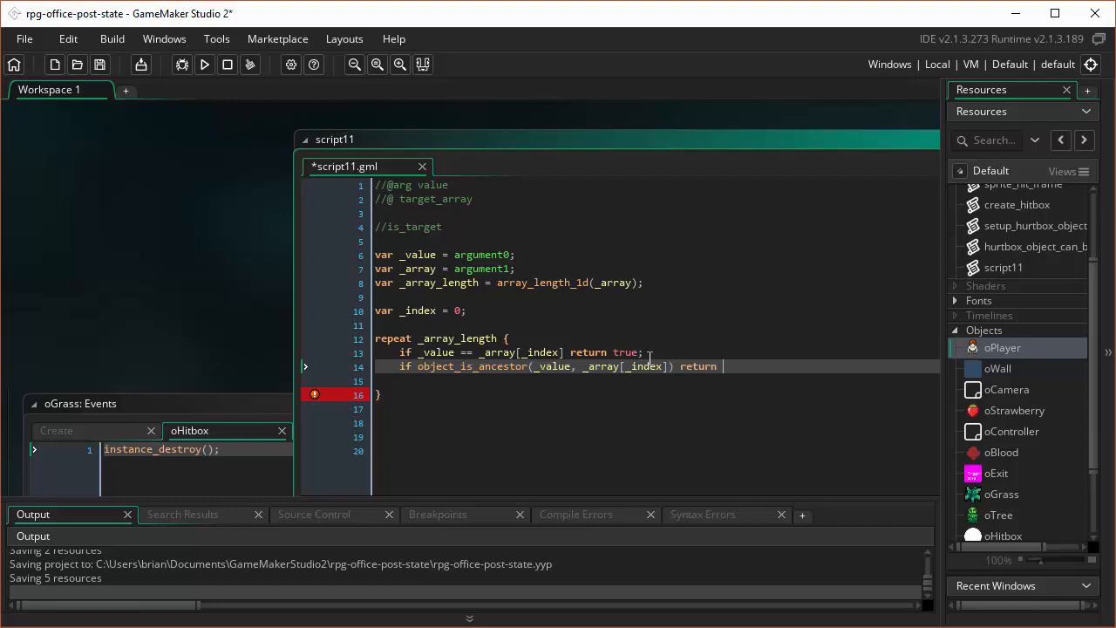
pyautogui.write('true;')
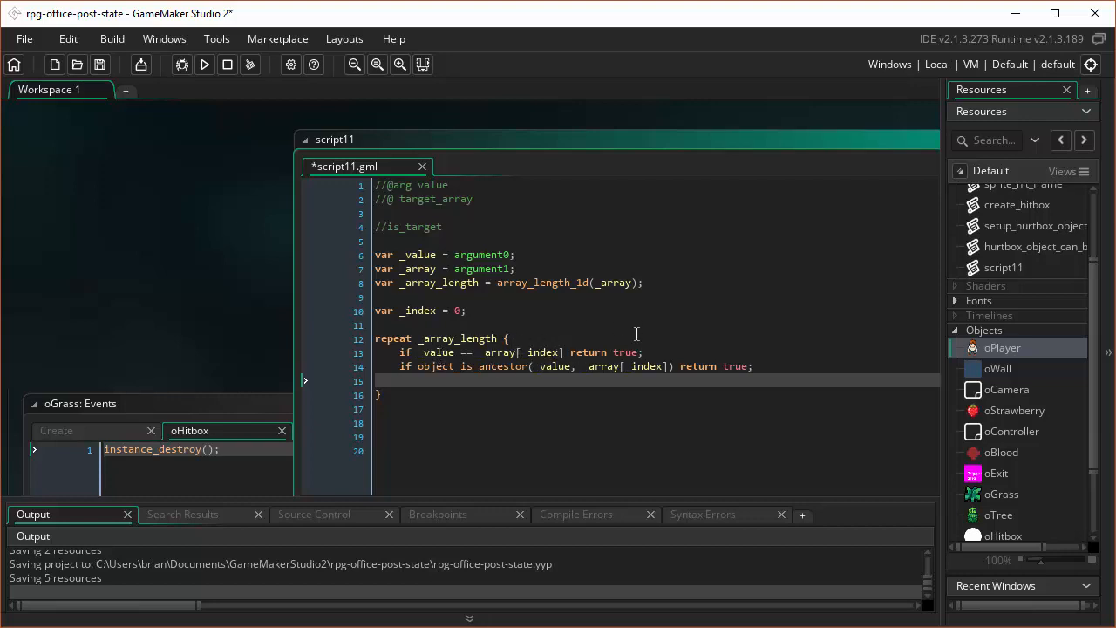
pyautogui.moveTo(583, 366)
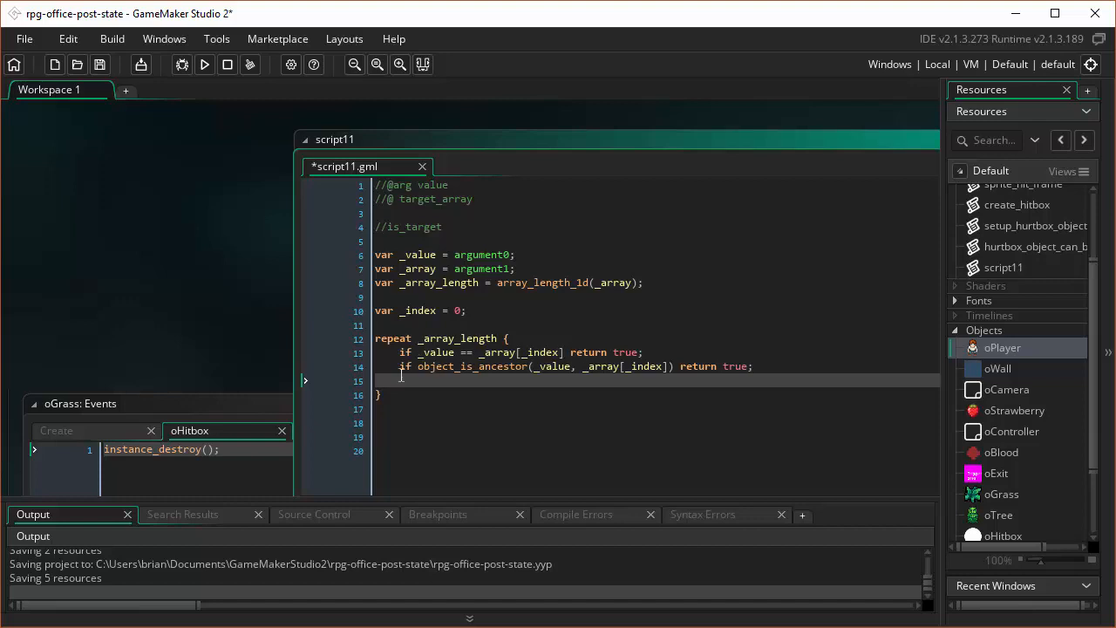
# Step: Show the object_is_ancestor manual page and scroll to its syntax and arguments
pyautogui.click(499, 366)
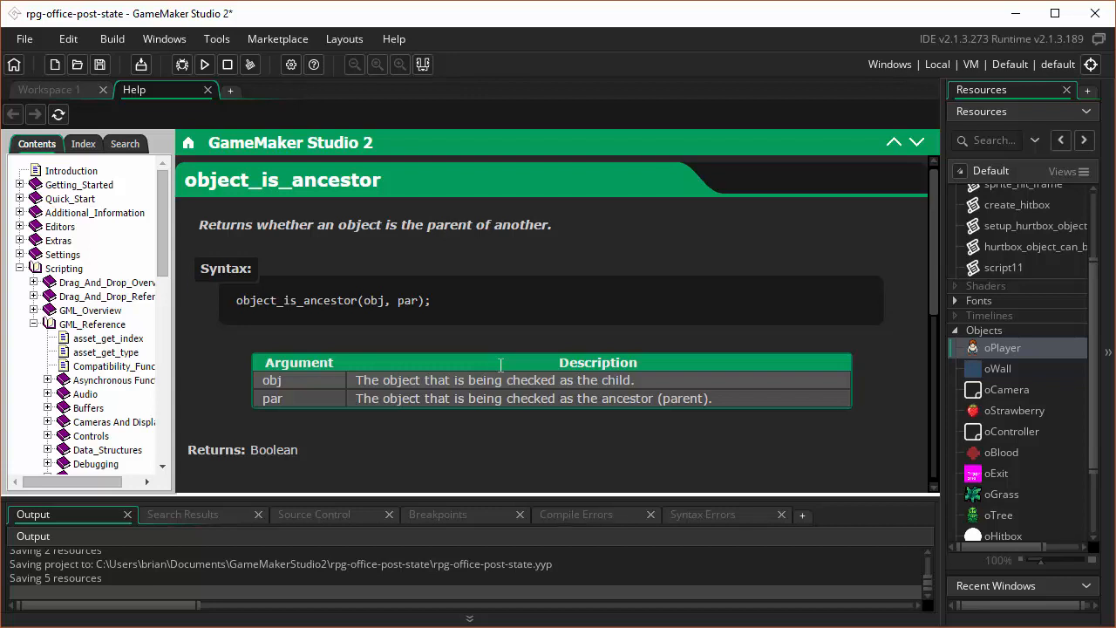
pyautogui.scroll(-3)
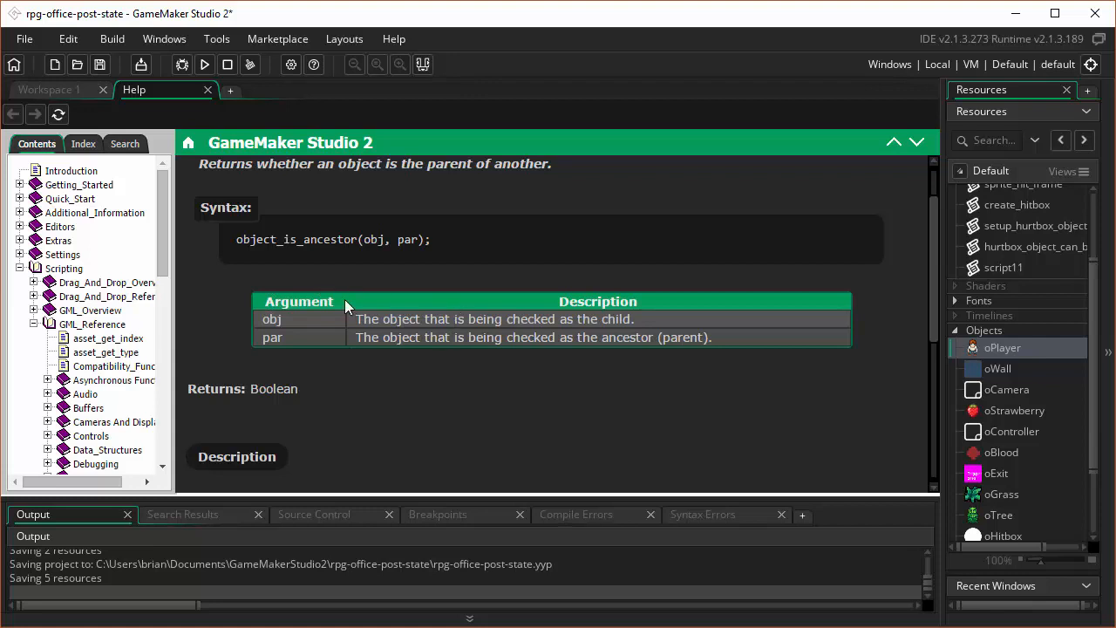
pyautogui.moveTo(366, 317)
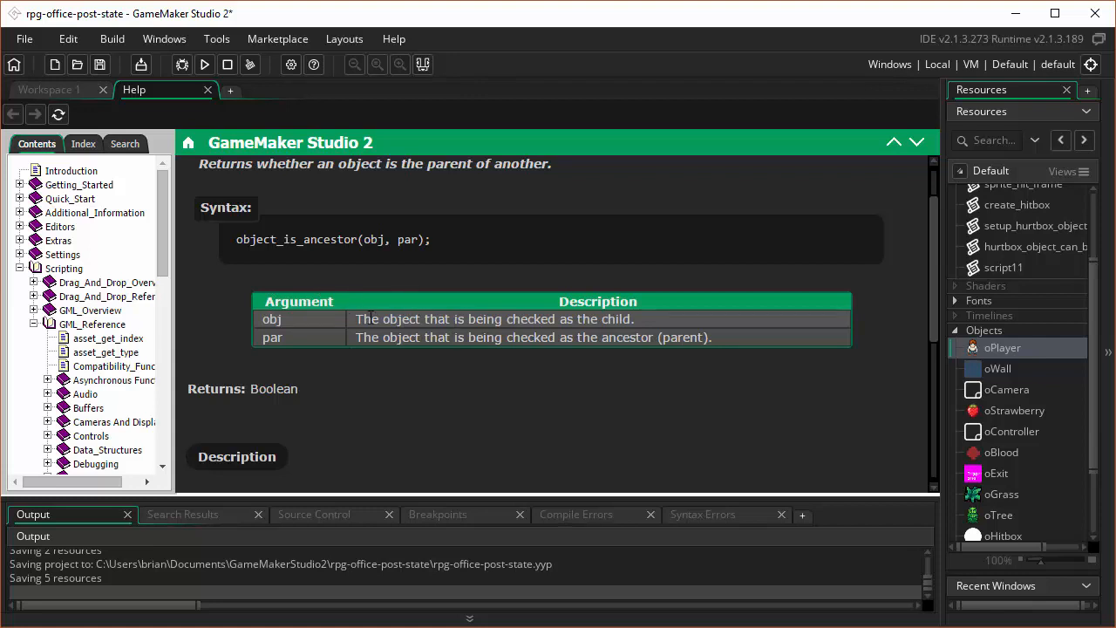
pyautogui.moveTo(417, 315)
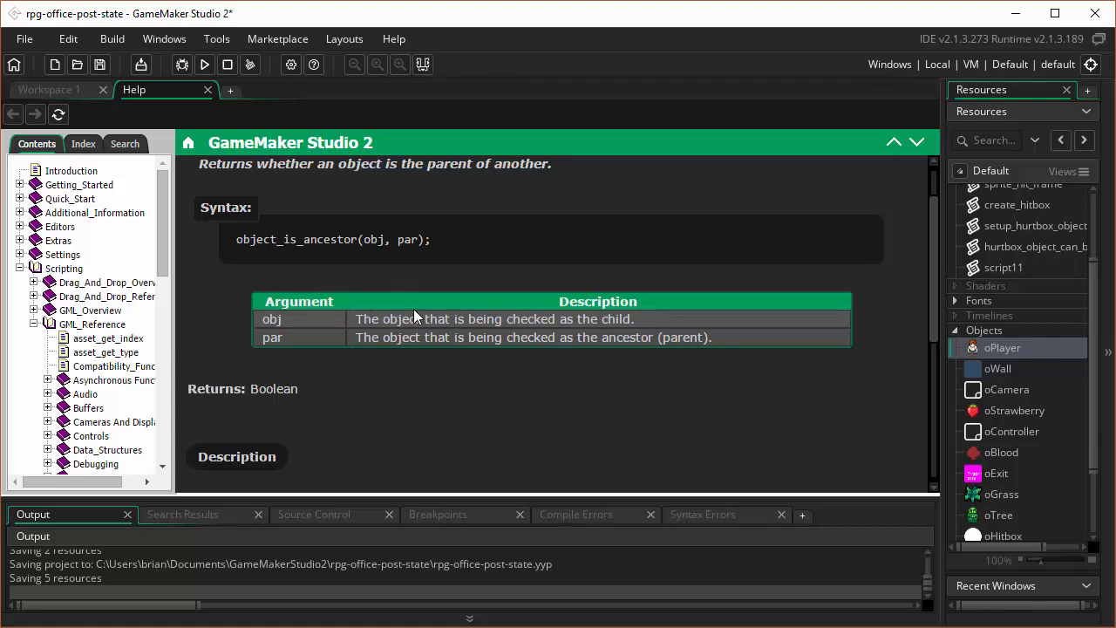
pyautogui.moveTo(475, 310)
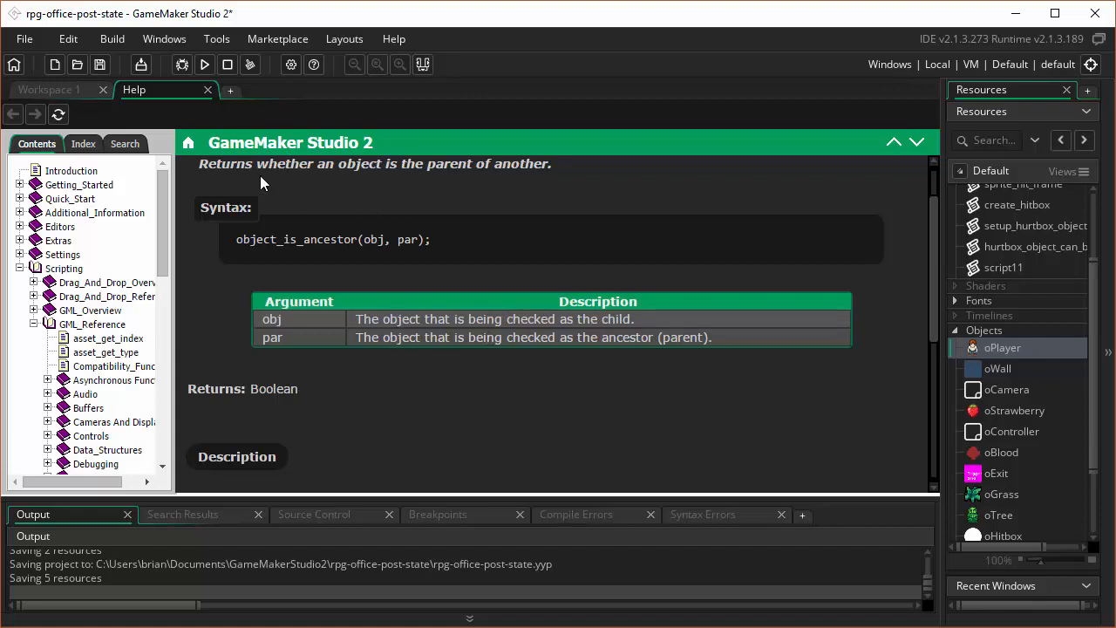
# Step: Add _index++; inside the repeat loop and return false; after it
pyautogui.click(49, 91)
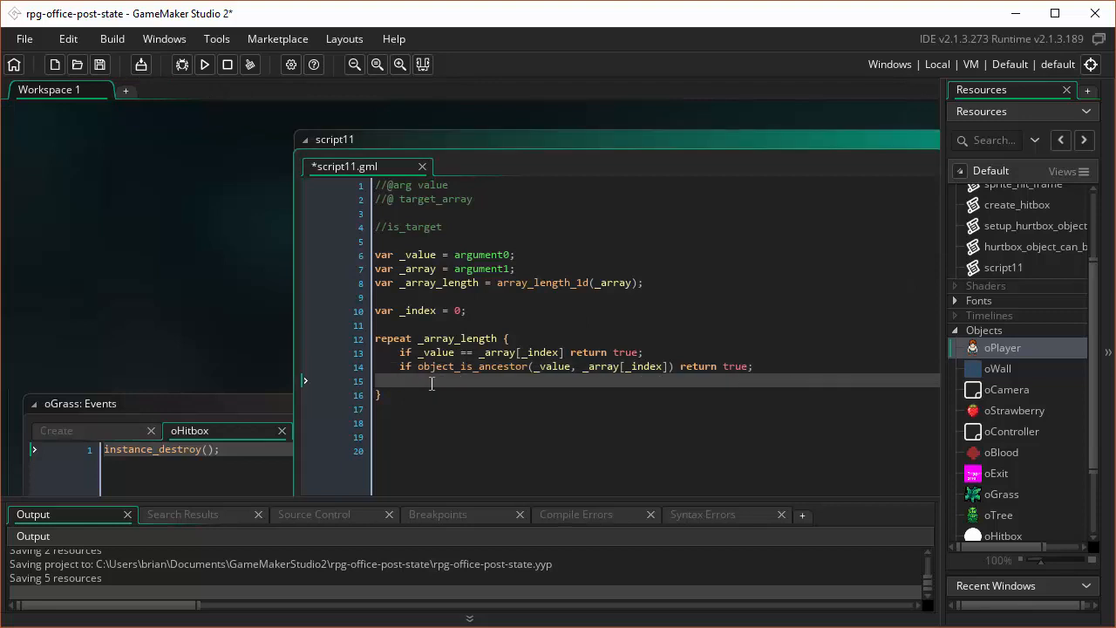
pyautogui.press('Backspace')
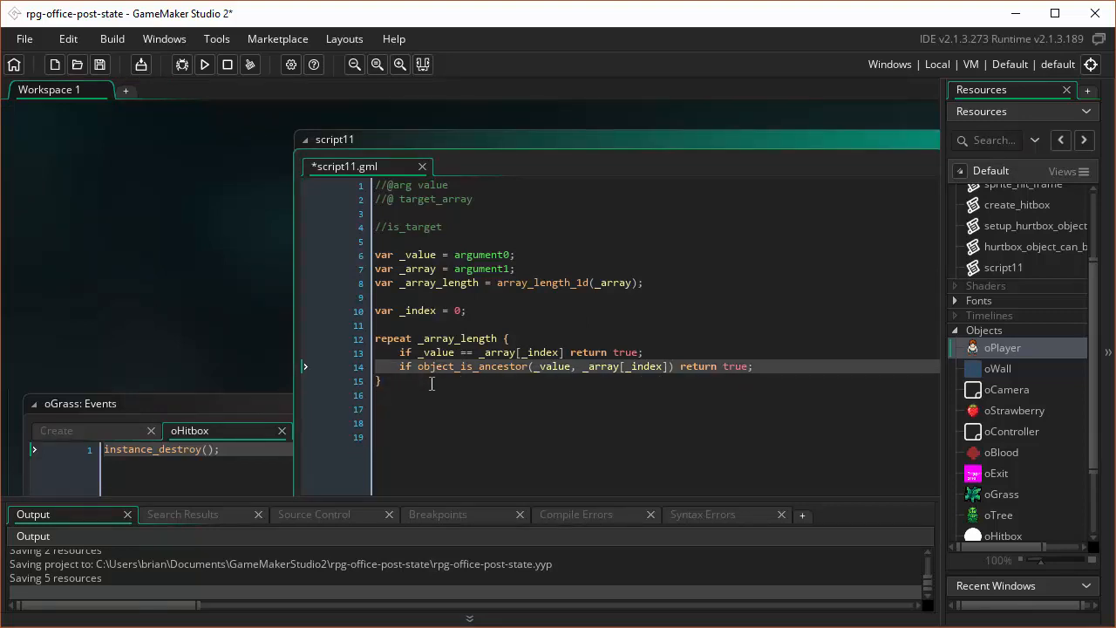
pyautogui.moveTo(471, 338)
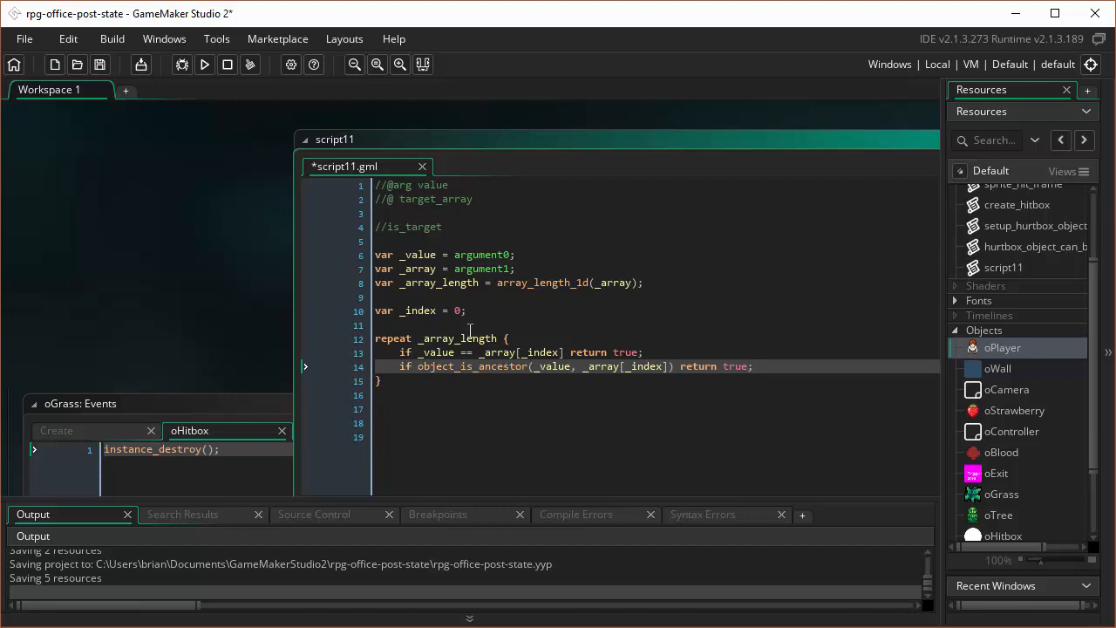
pyautogui.moveTo(339, 424)
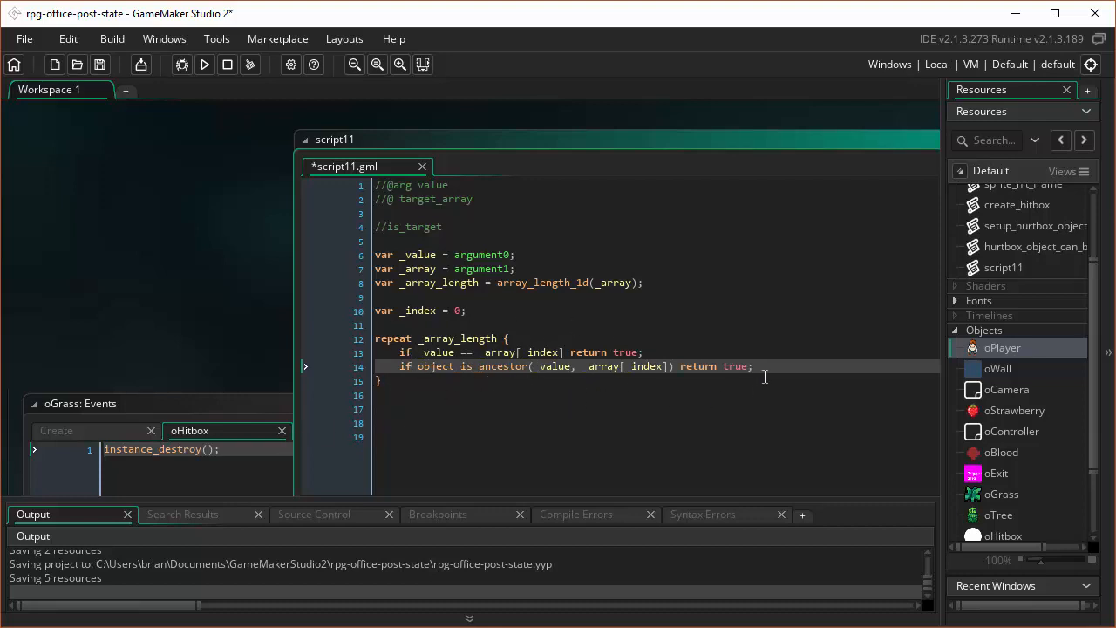
pyautogui.press('Enter')
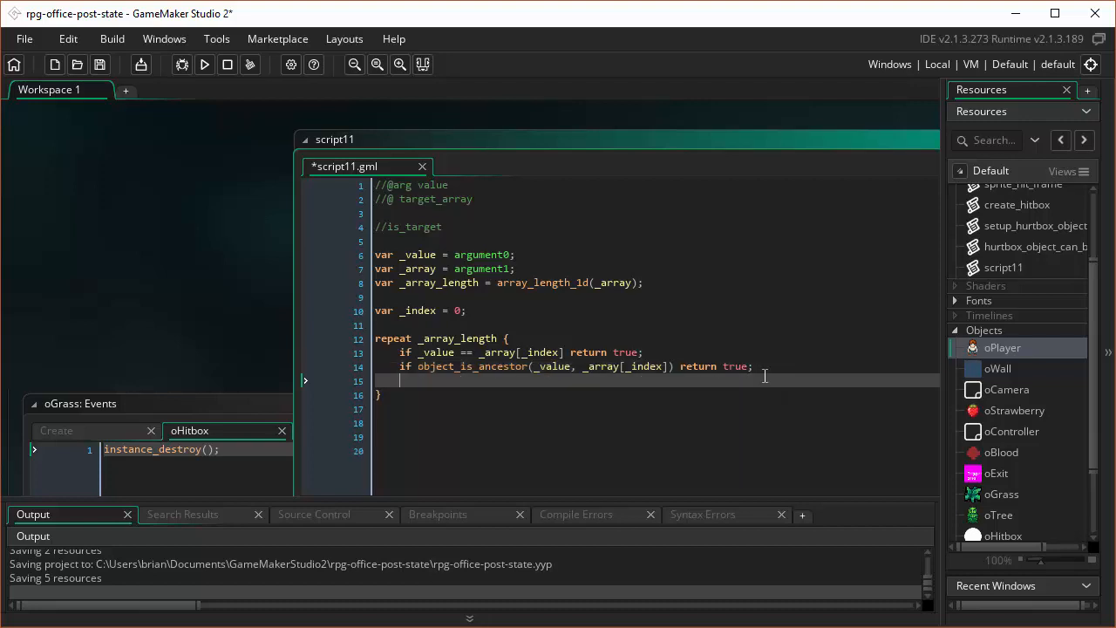
pyautogui.write('_index')
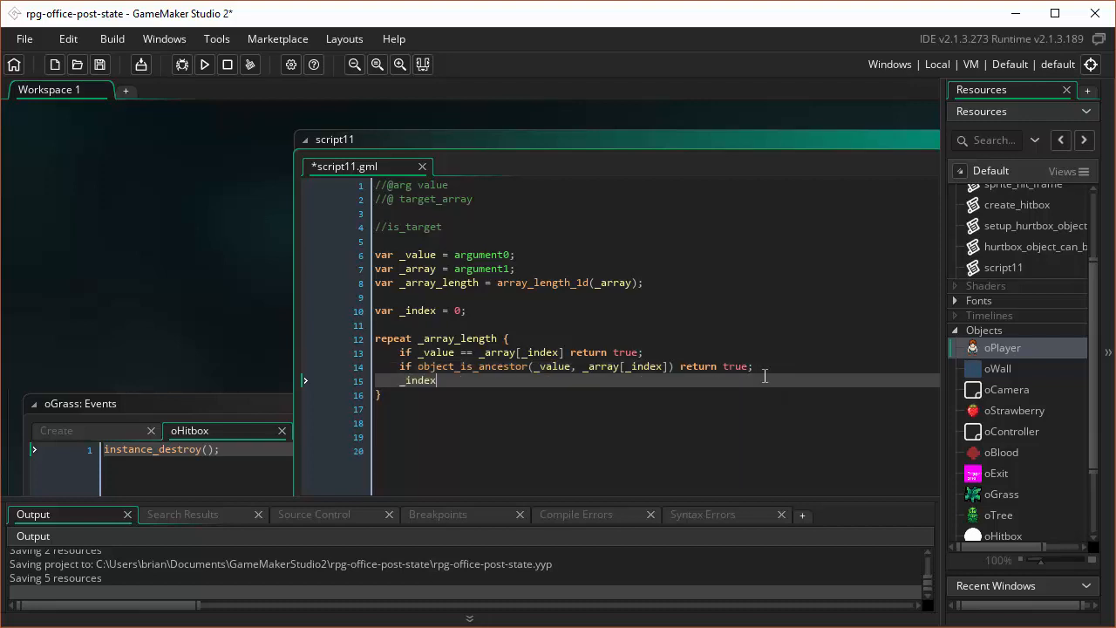
pyautogui.write('_index')
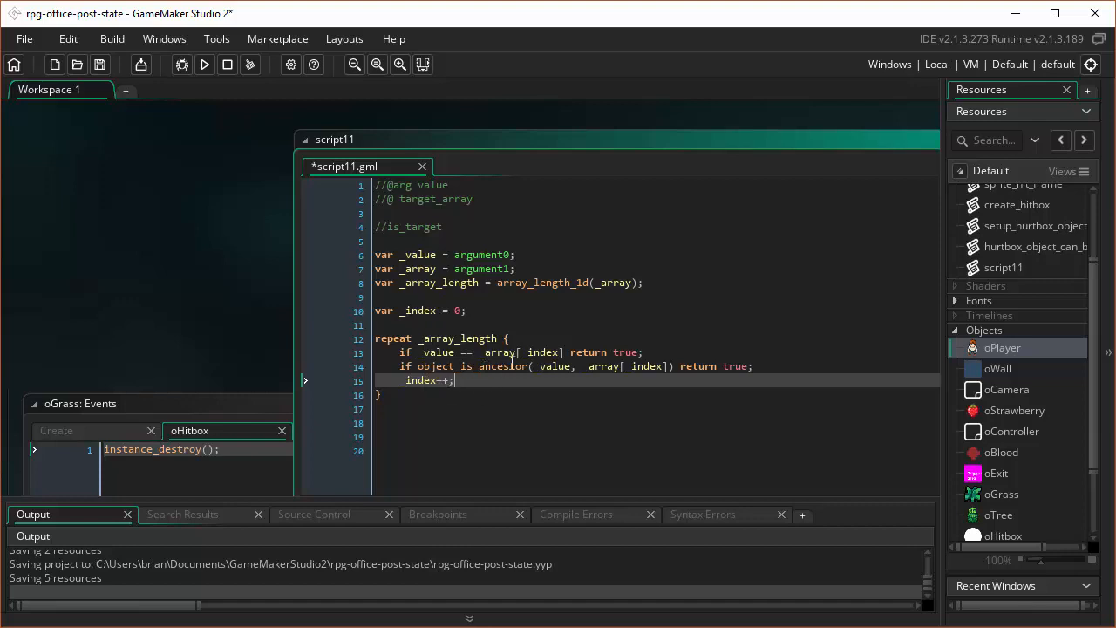
pyautogui.moveTo(482, 303)
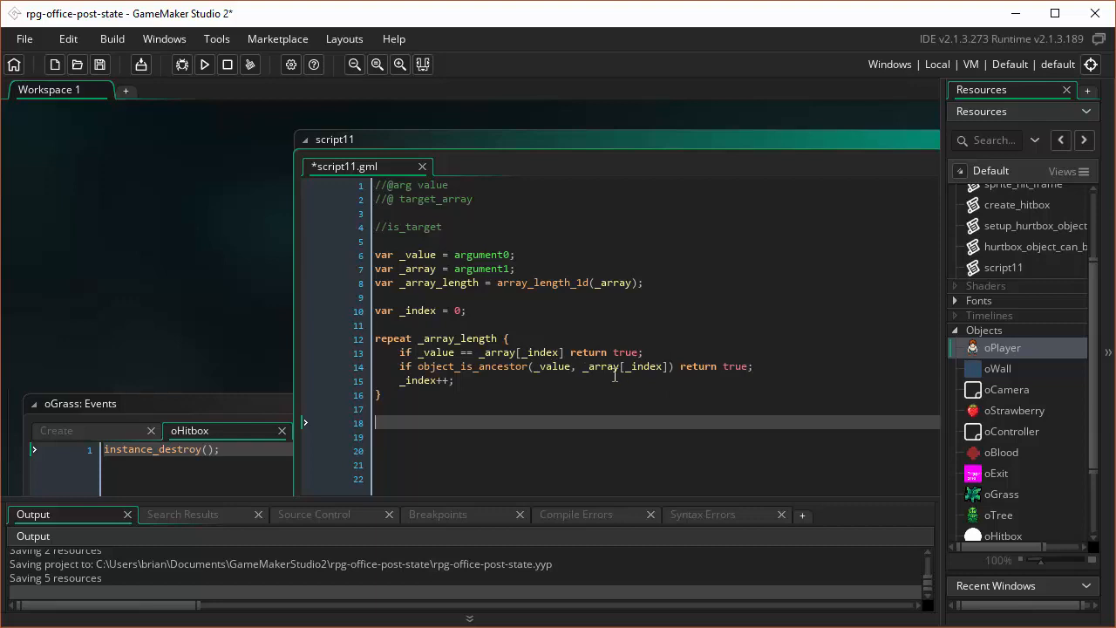
pyautogui.moveTo(646, 295)
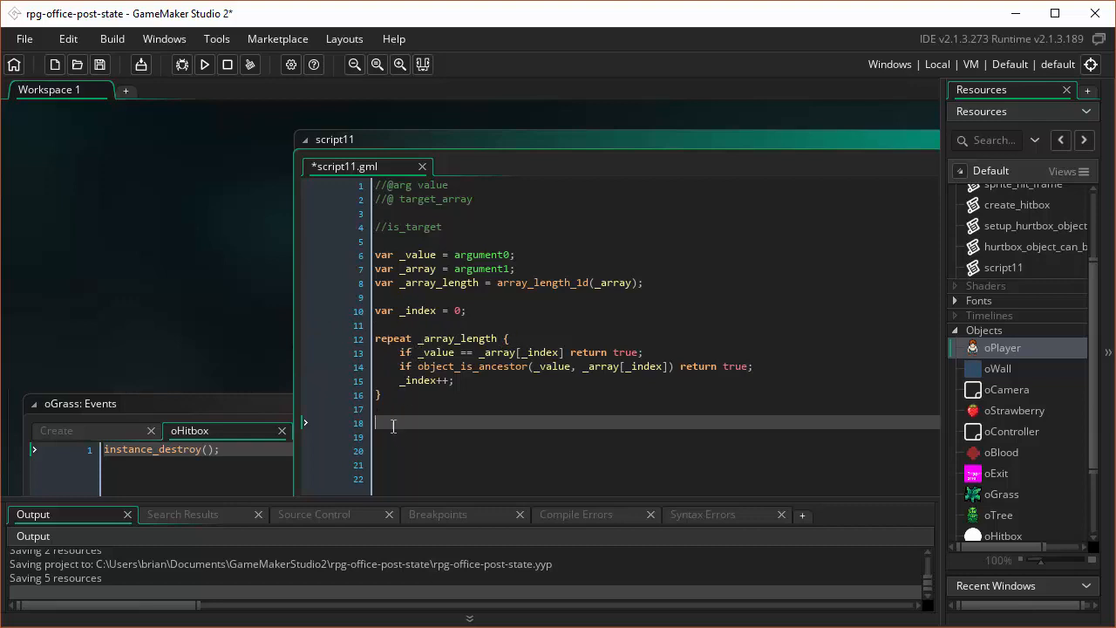
pyautogui.write('return fal')
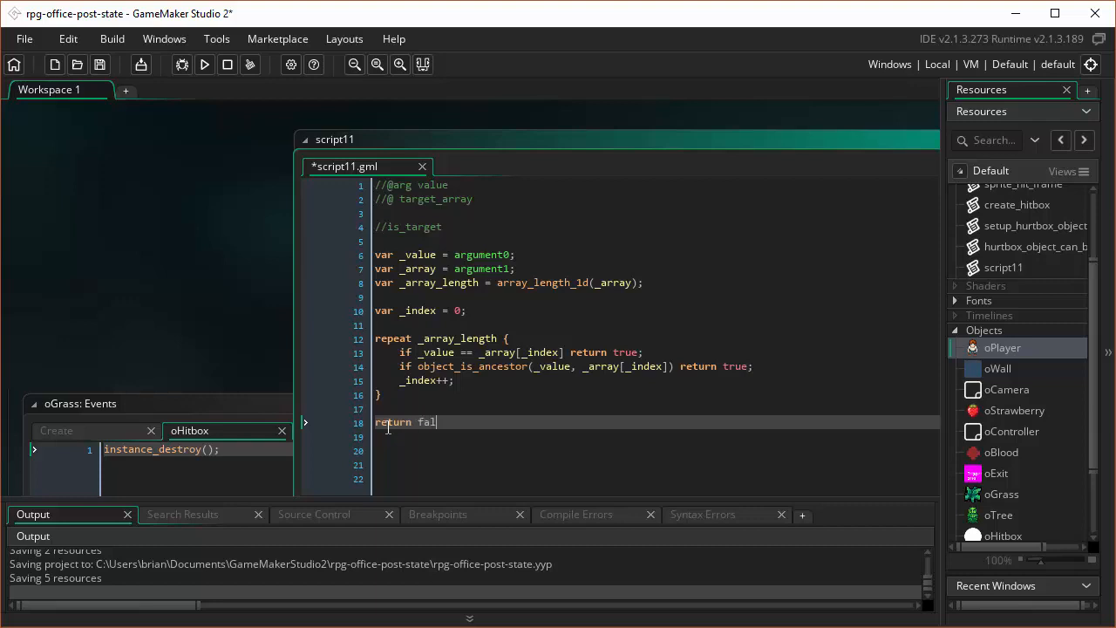
pyautogui.write('se;')
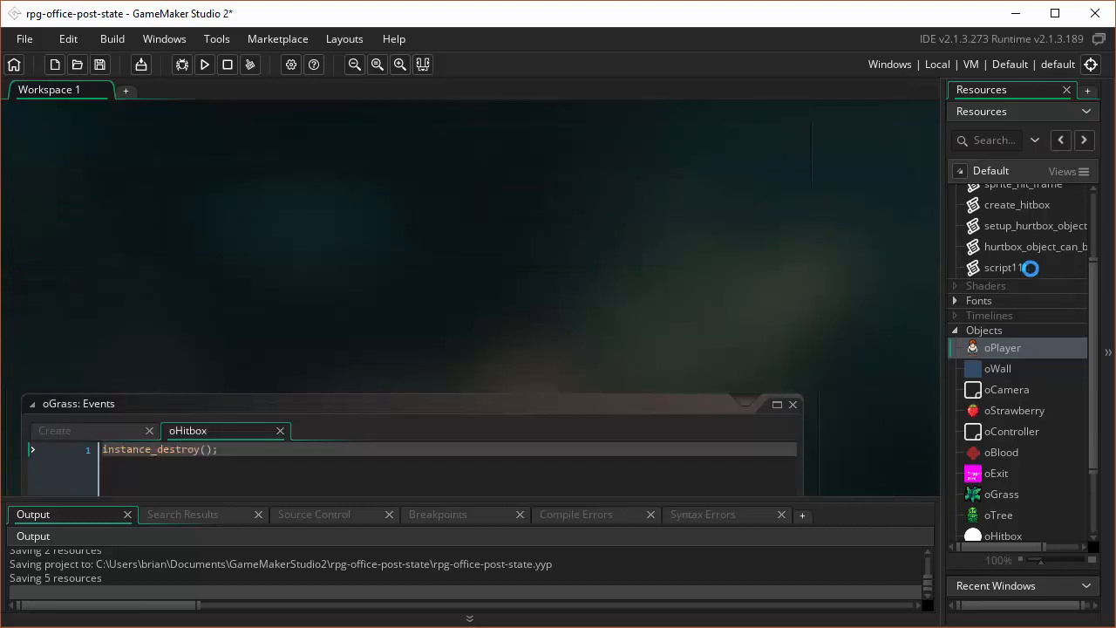
# Step: Reopen script11 from the Resources tree to rename it to is_target
pyautogui.doubleClick(1003, 269)
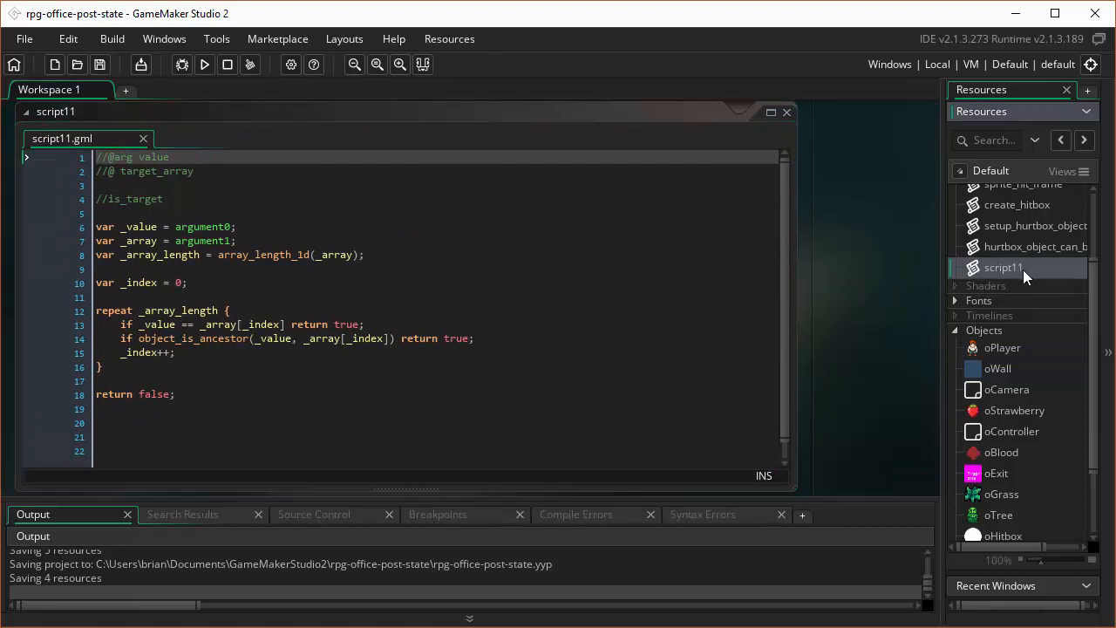
pyautogui.moveTo(973, 389)
pyautogui.write('is_target')
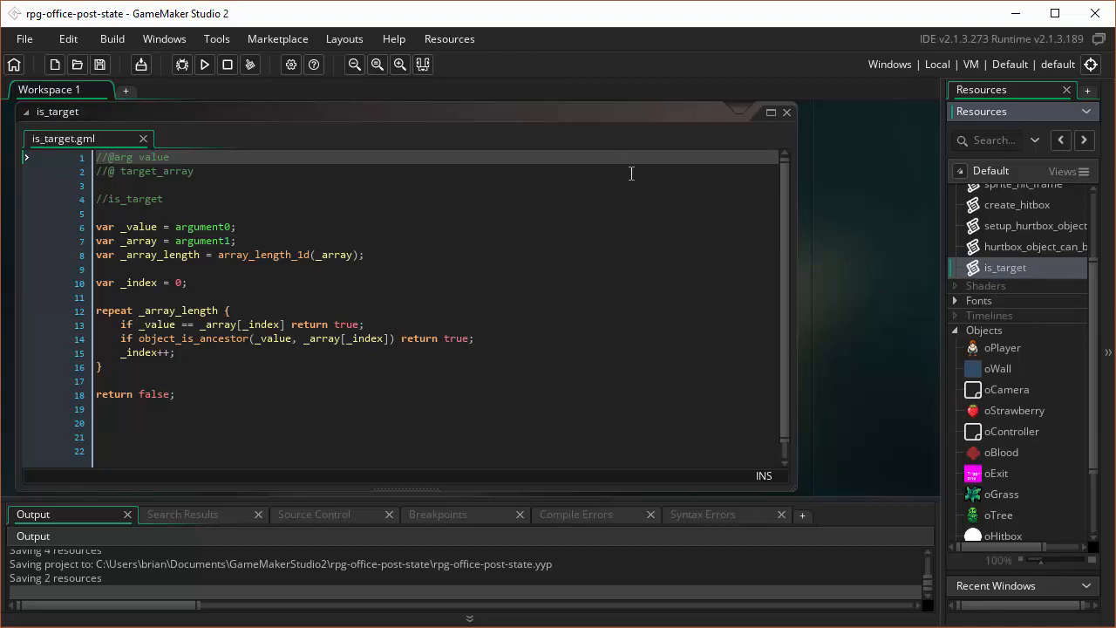
# Step: Close the script and bring up oGrass's oHitbox collision event code
pyautogui.click(787, 112)
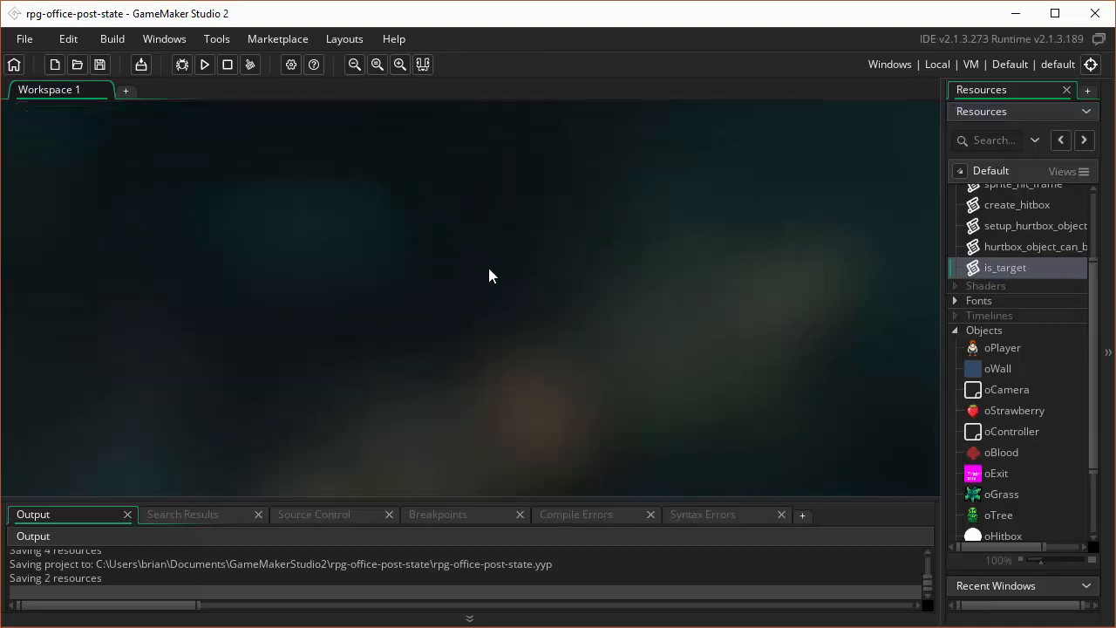
pyautogui.doubleClick(1000, 494)
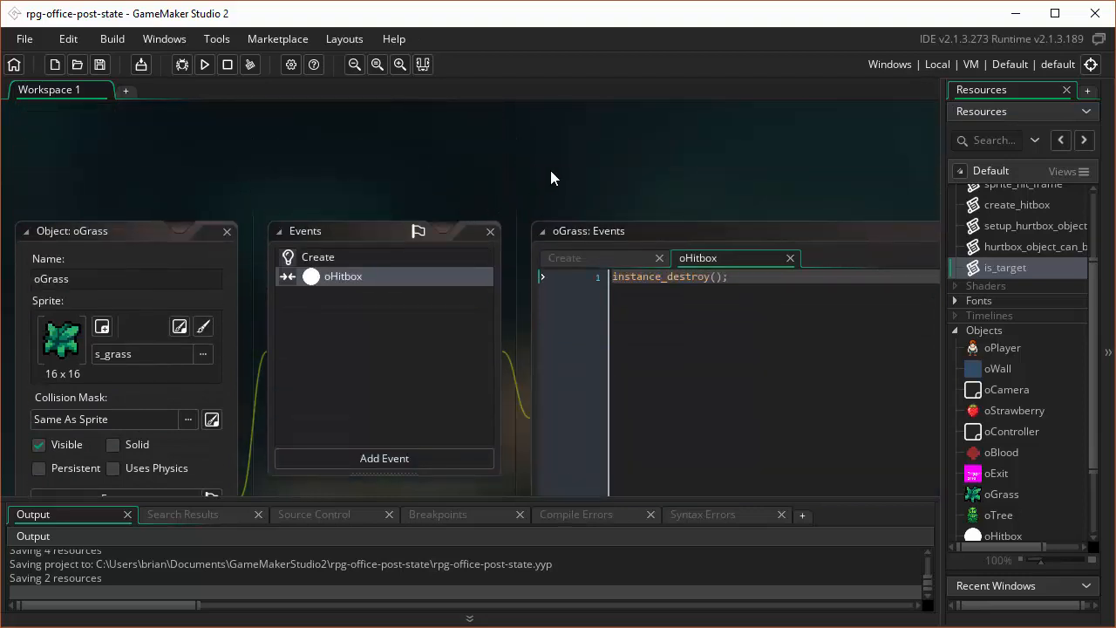
pyautogui.click(227, 230)
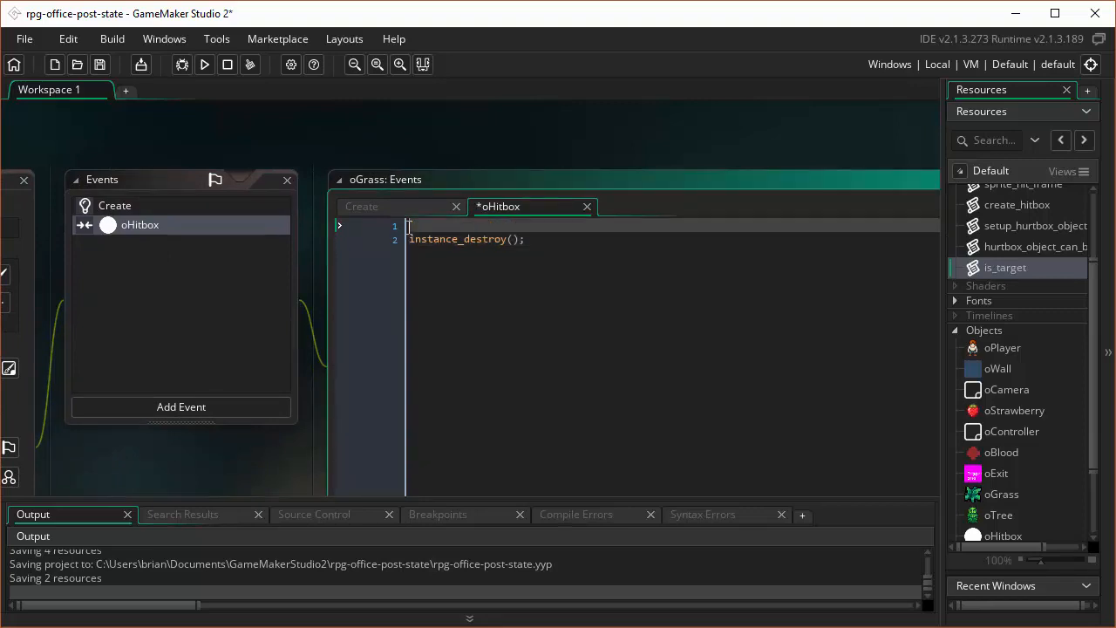
pyautogui.doubleClick(1001, 493)
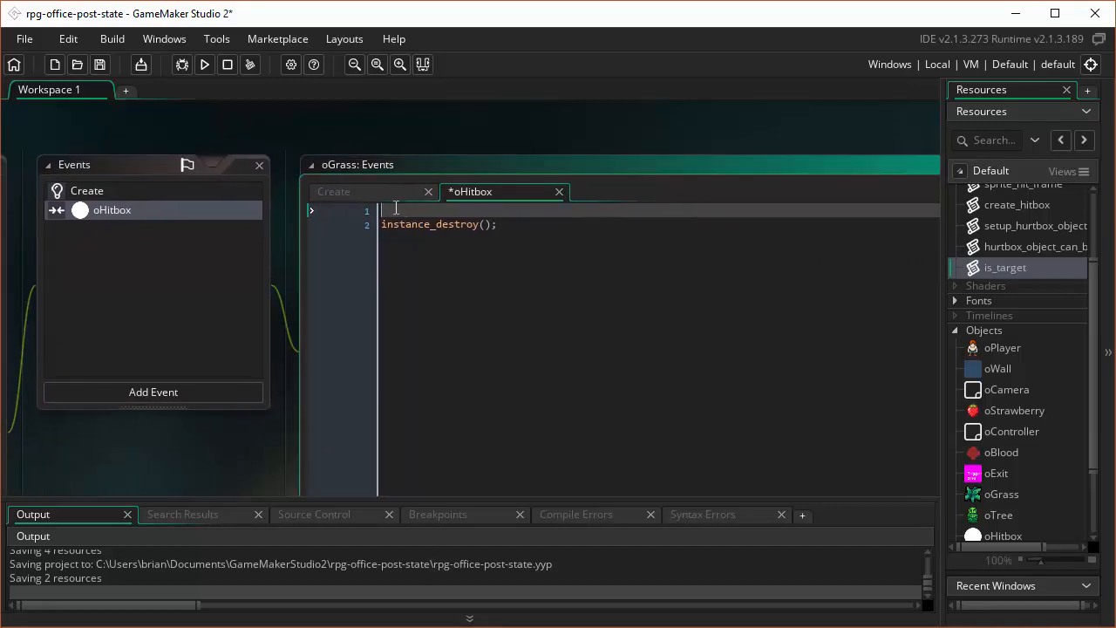
pyautogui.moveTo(501, 213)
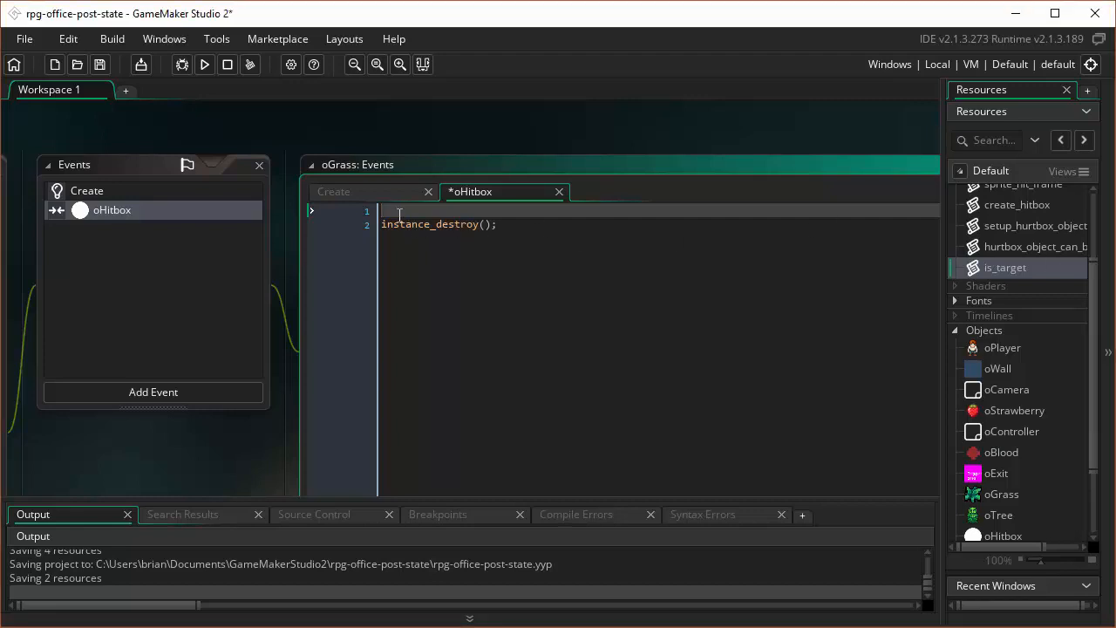
# Step: Wrap instance_destroy(); in if (hurtbox_object_can_be_hit(other)) { }
pyautogui.write('if (')
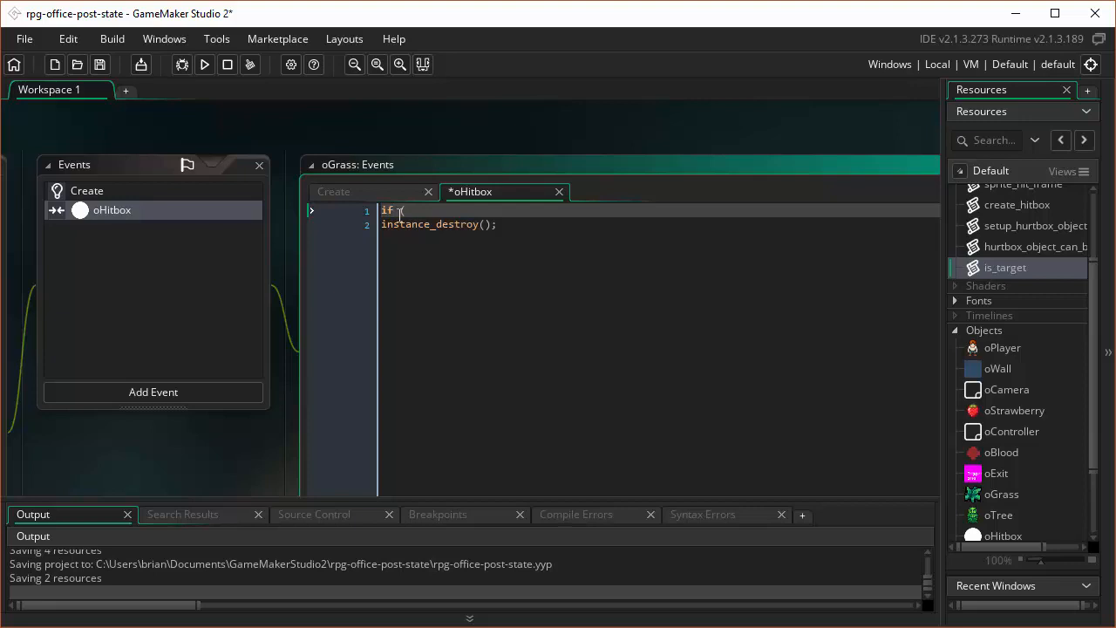
pyautogui.write('hurtbox_object_can_be_hit')
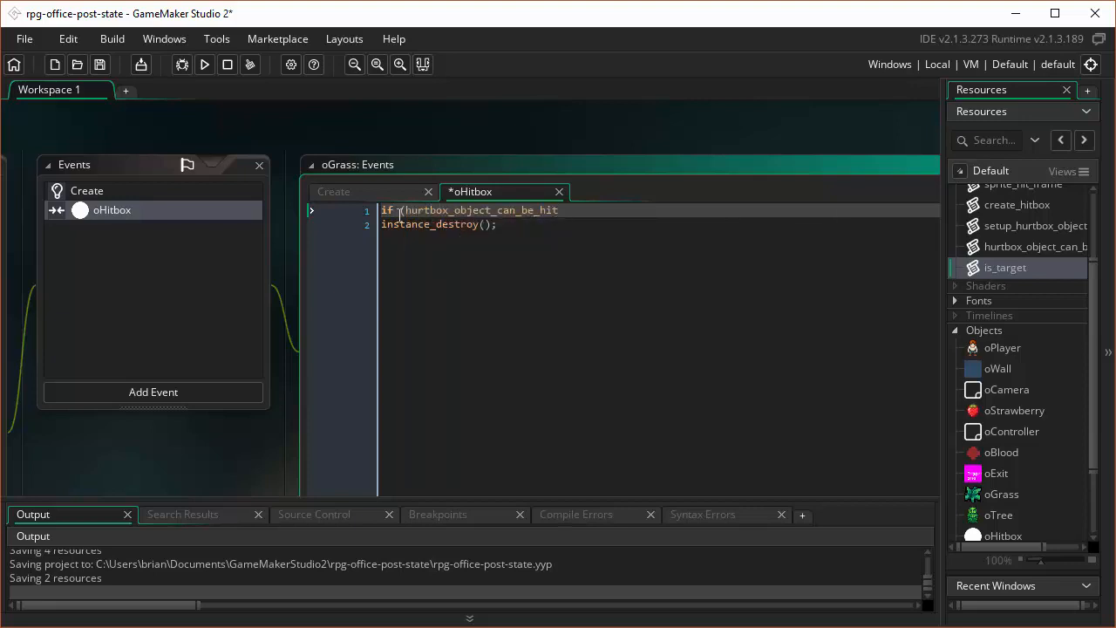
pyautogui.write('(other)')
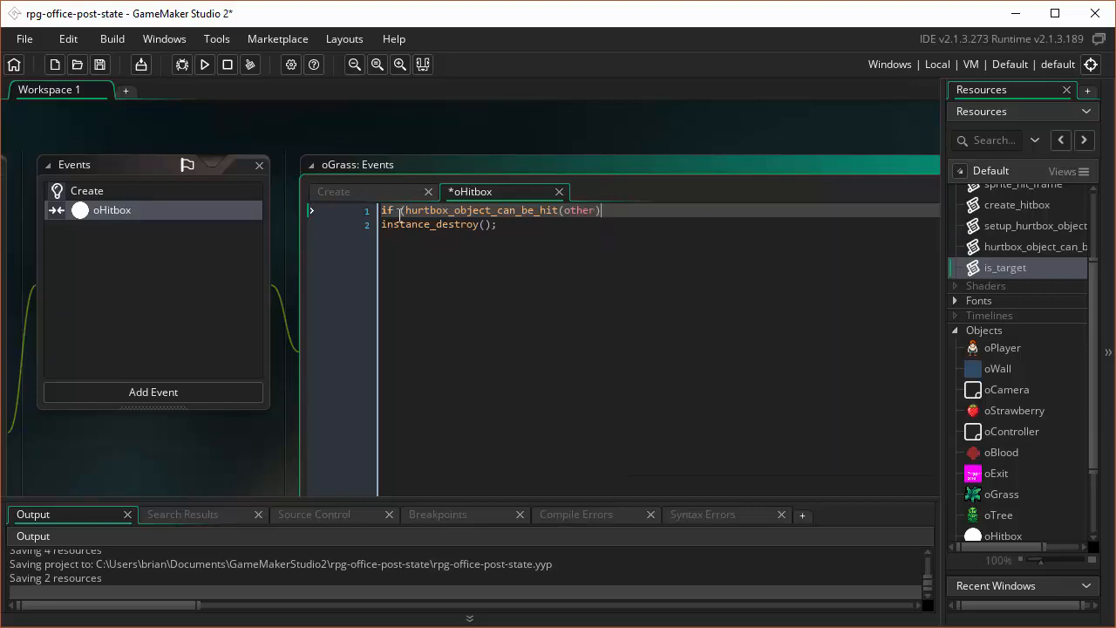
pyautogui.write(')')
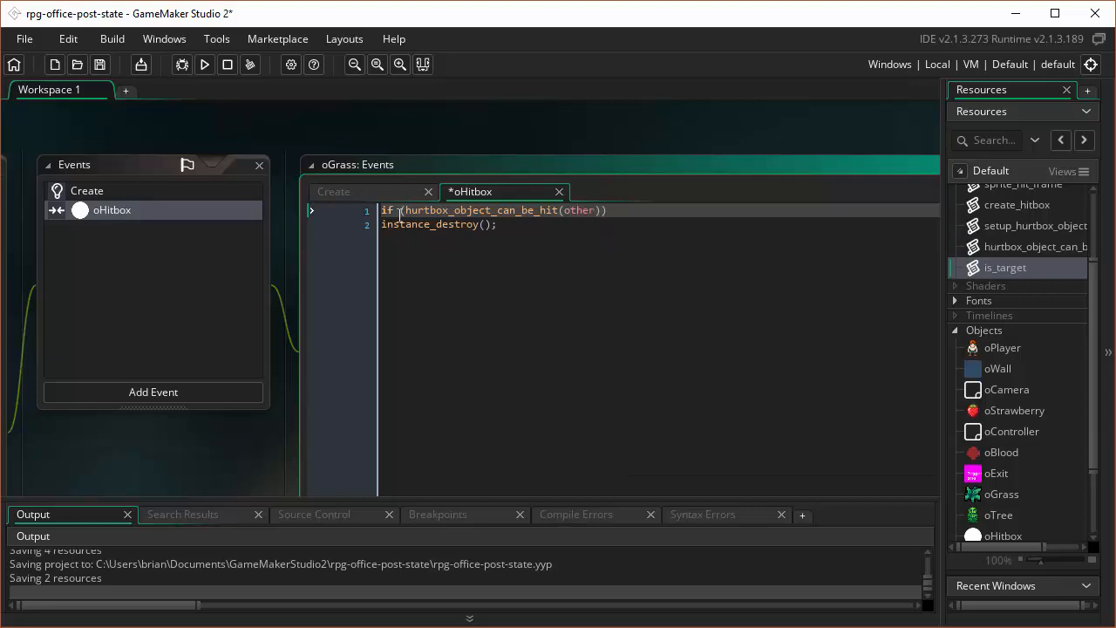
pyautogui.write('{')
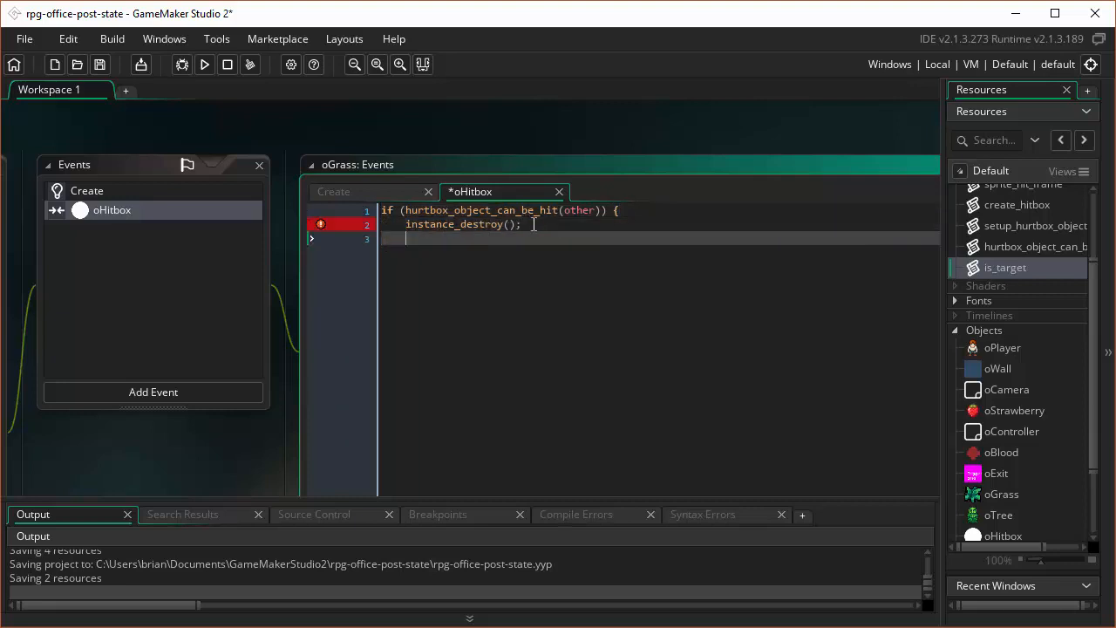
pyautogui.write('}')
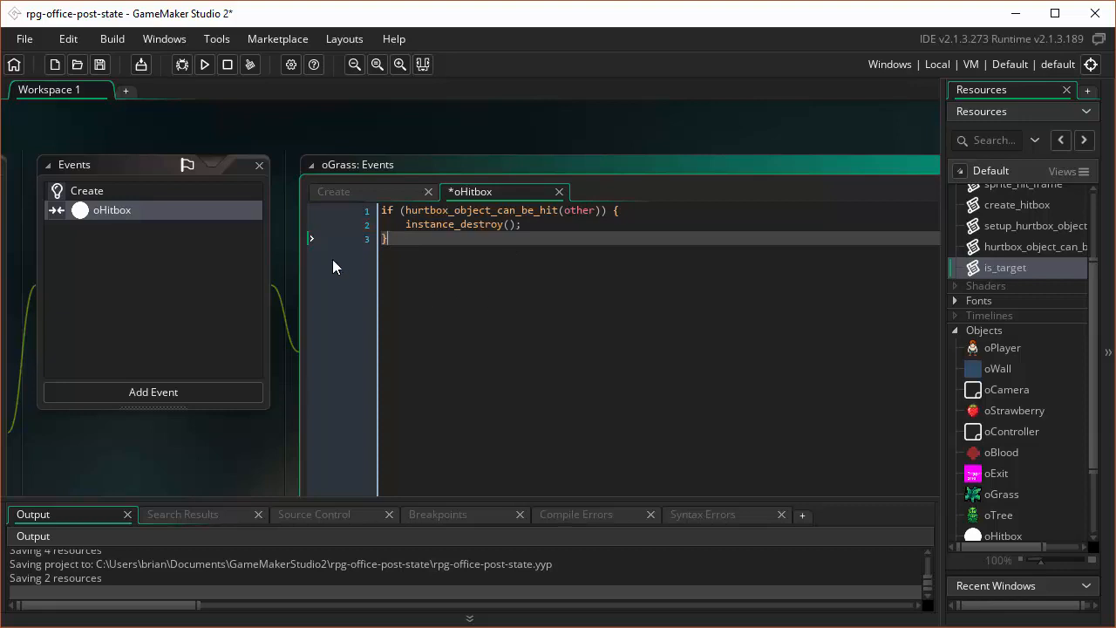
# Step: Save and run the project, then close the oGrass object windows
pyautogui.click(101, 63)
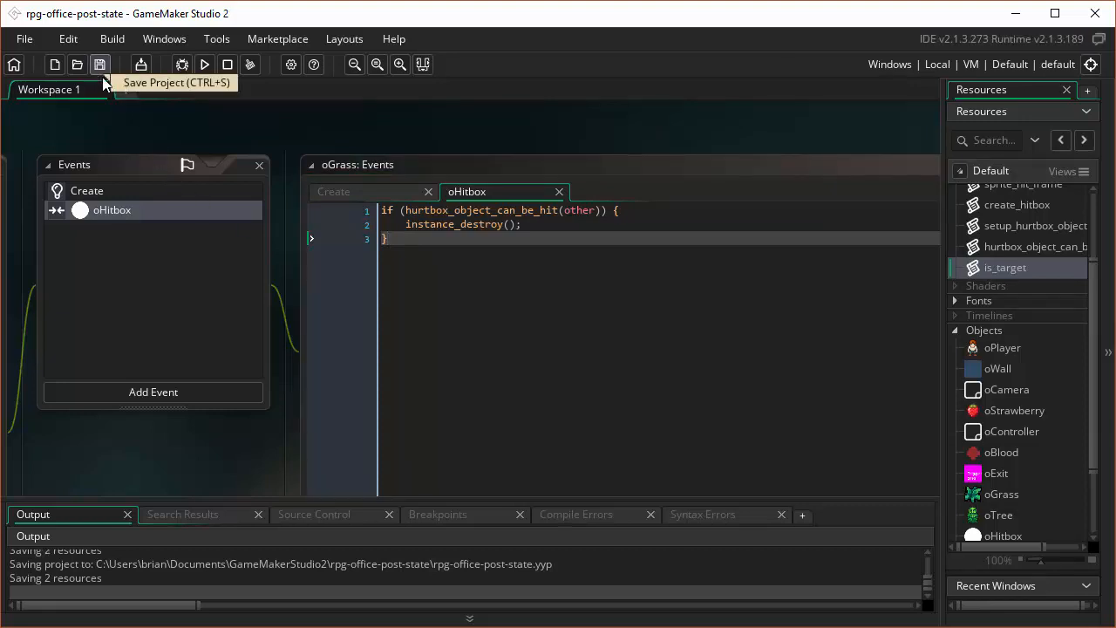
pyautogui.click(205, 66)
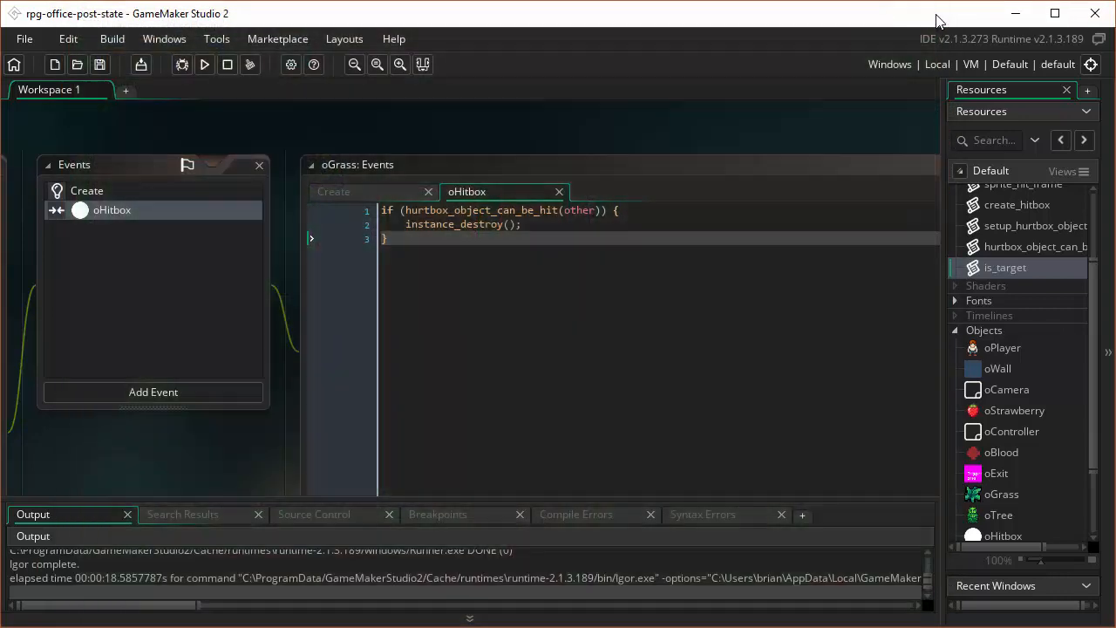
pyautogui.click(333, 191)
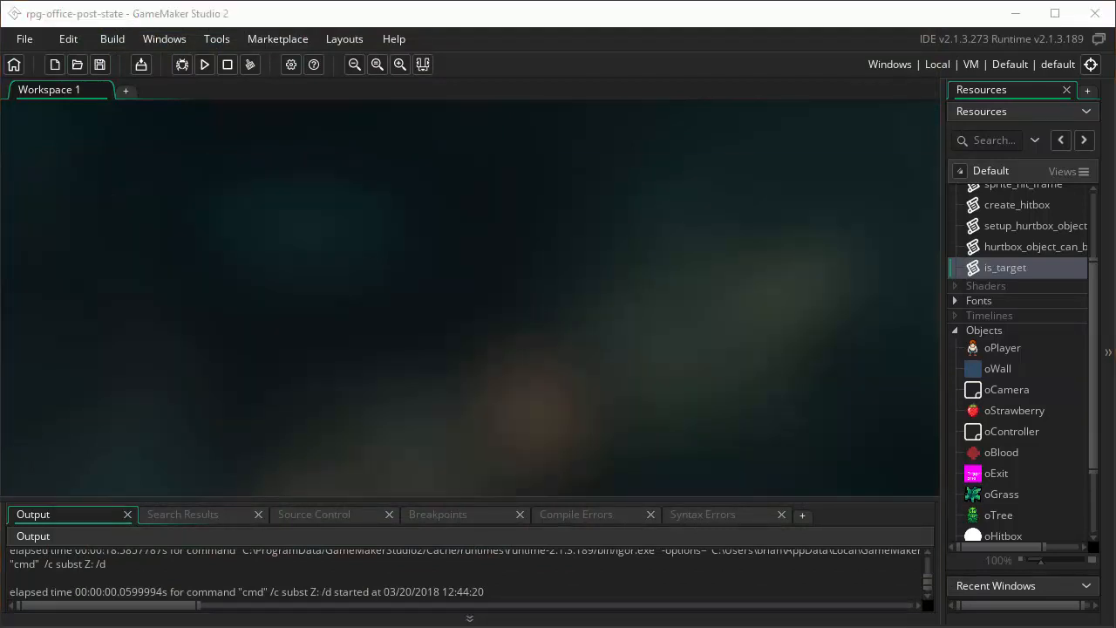
pyautogui.moveTo(452, 209)
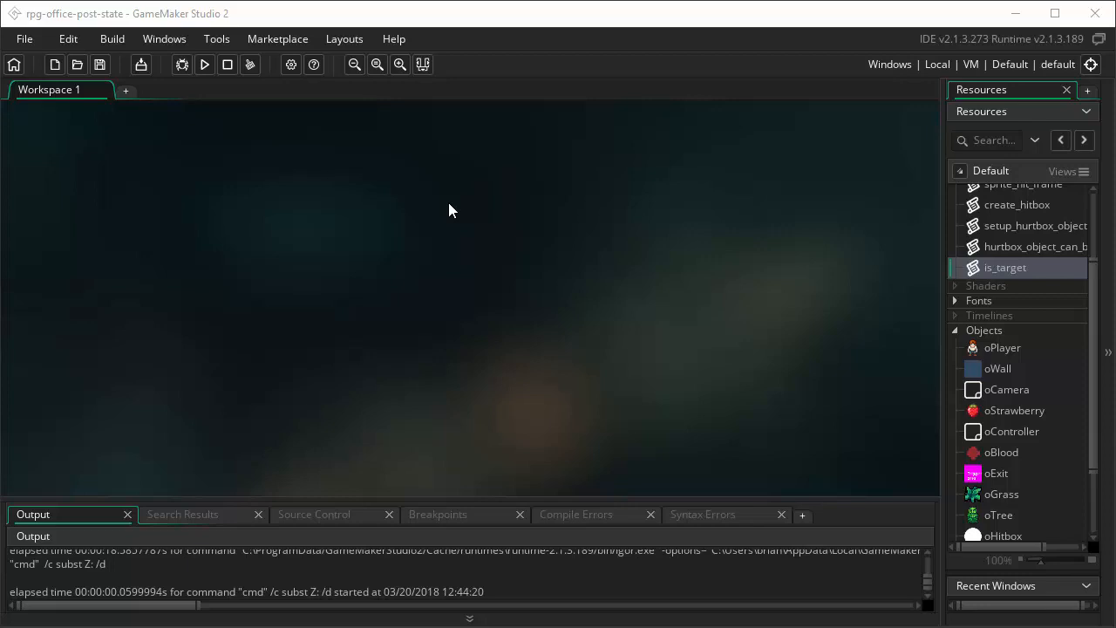
# Step: Turn off oHitbox's Visible option so the hitbox is hidden in game
pyautogui.scroll(-3)
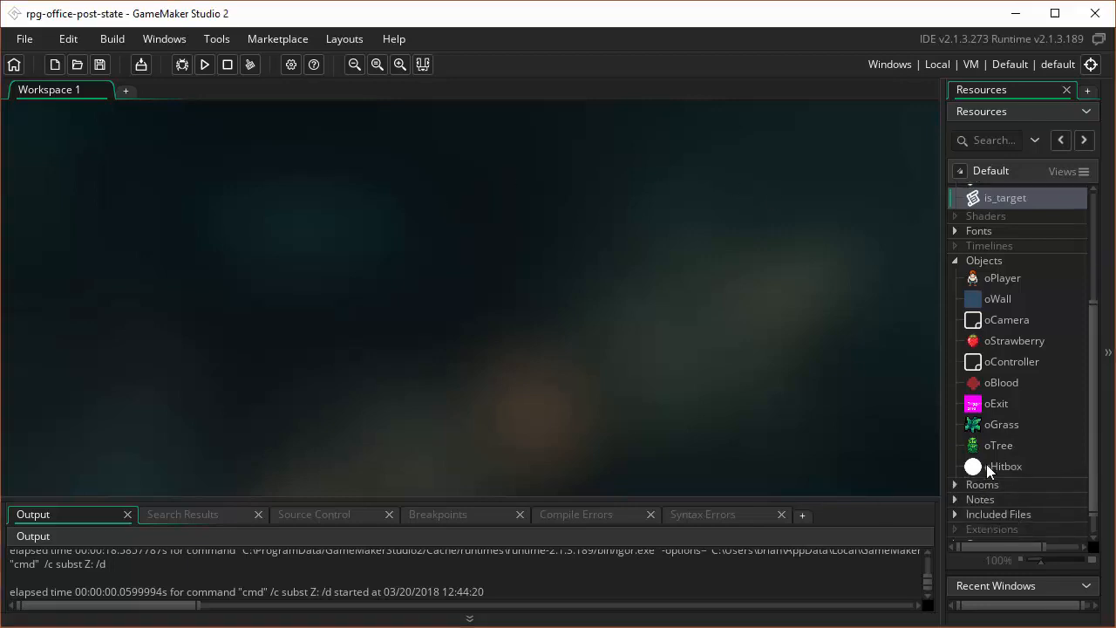
pyautogui.doubleClick(1004, 465)
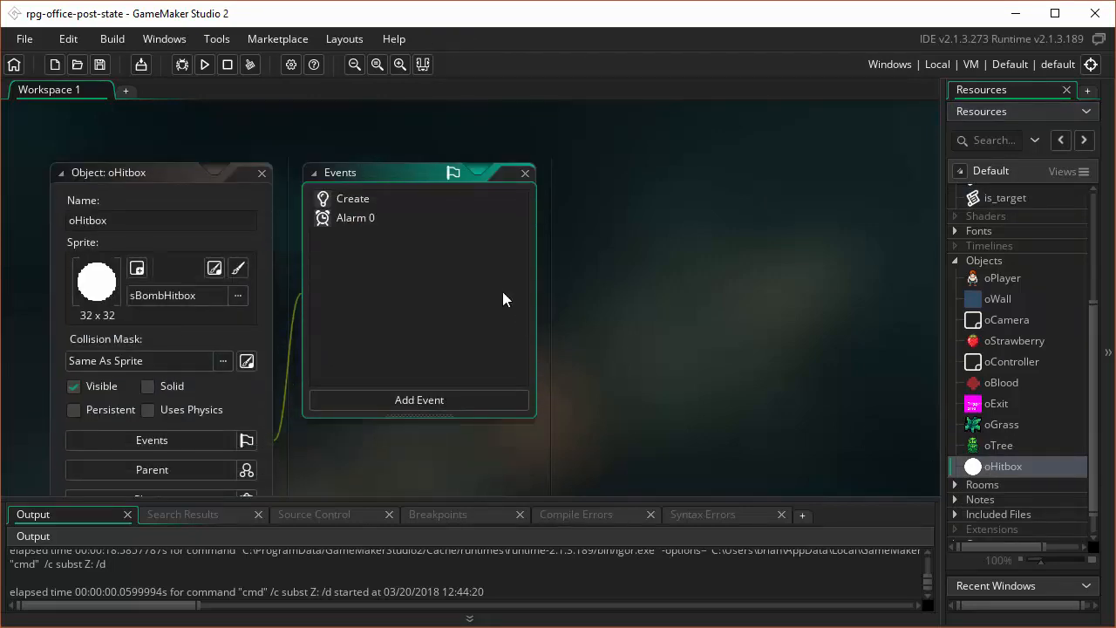
pyautogui.click(73, 387)
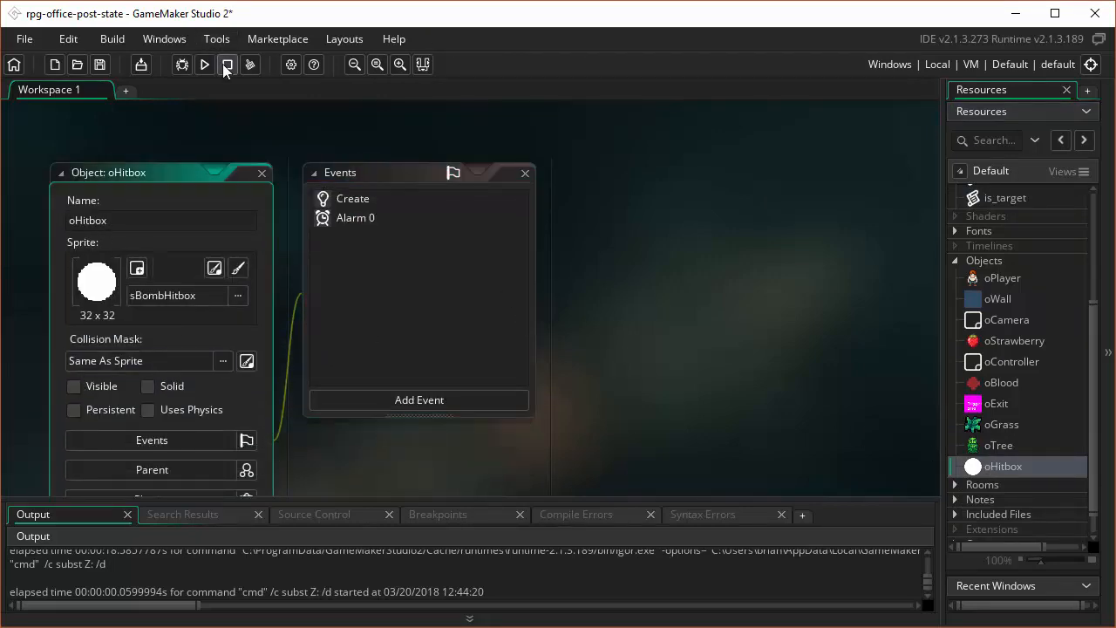
# Step: Run the game to test the change, then close the game window
pyautogui.click(204, 65)
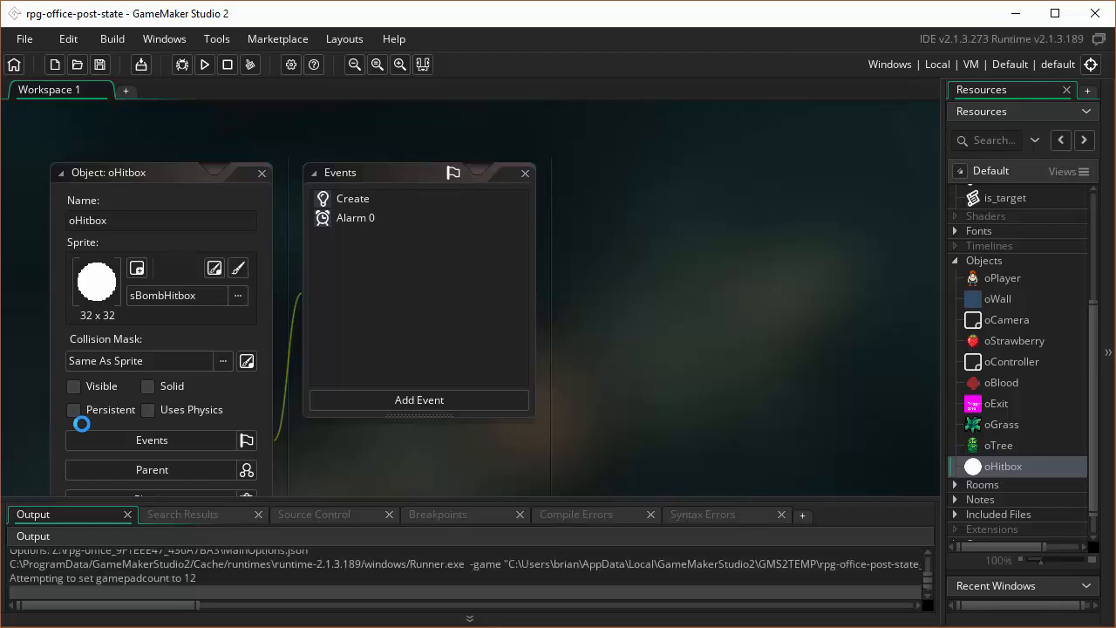
pyautogui.click(204, 63)
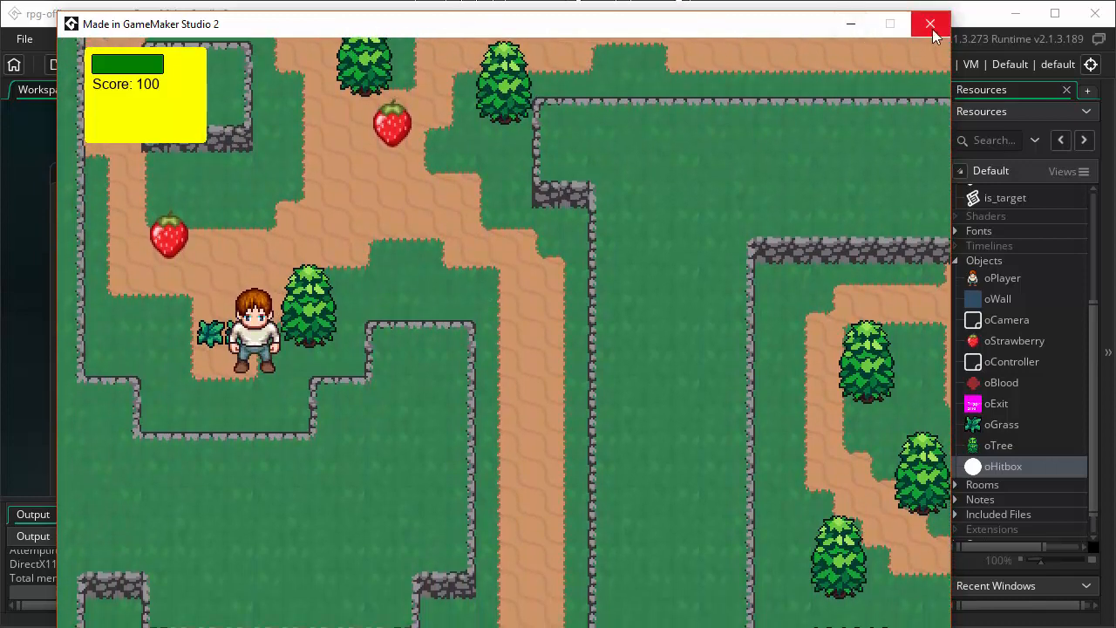
pyautogui.click(929, 24)
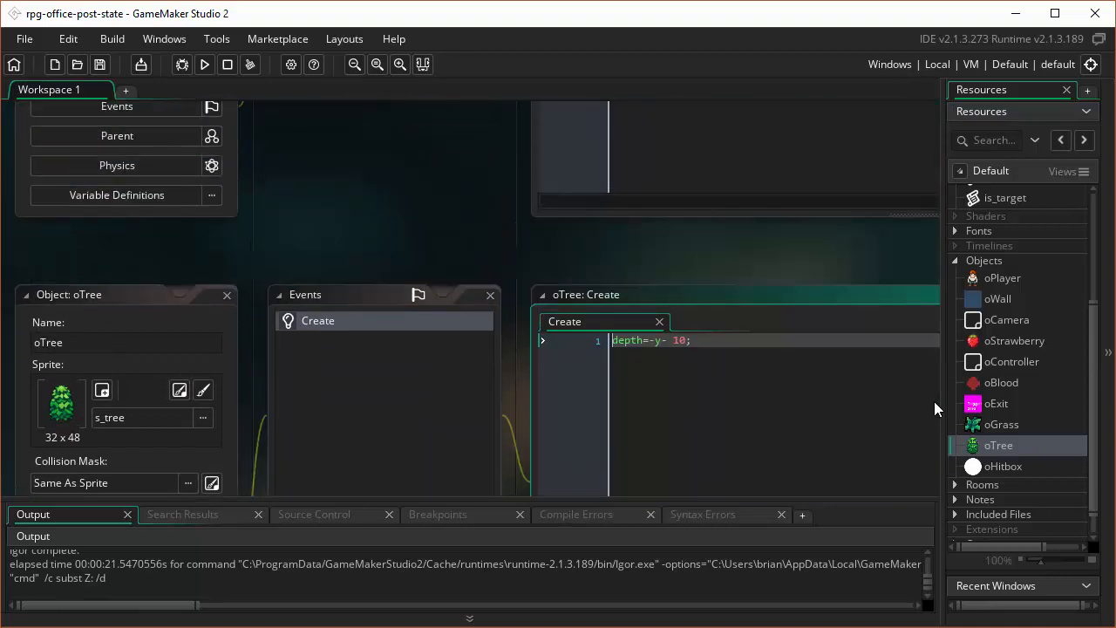
# Step: Add setup_hurtbox_object(); to oTree's Create and add a Collision event with oHitbox
pyautogui.click(1002, 424)
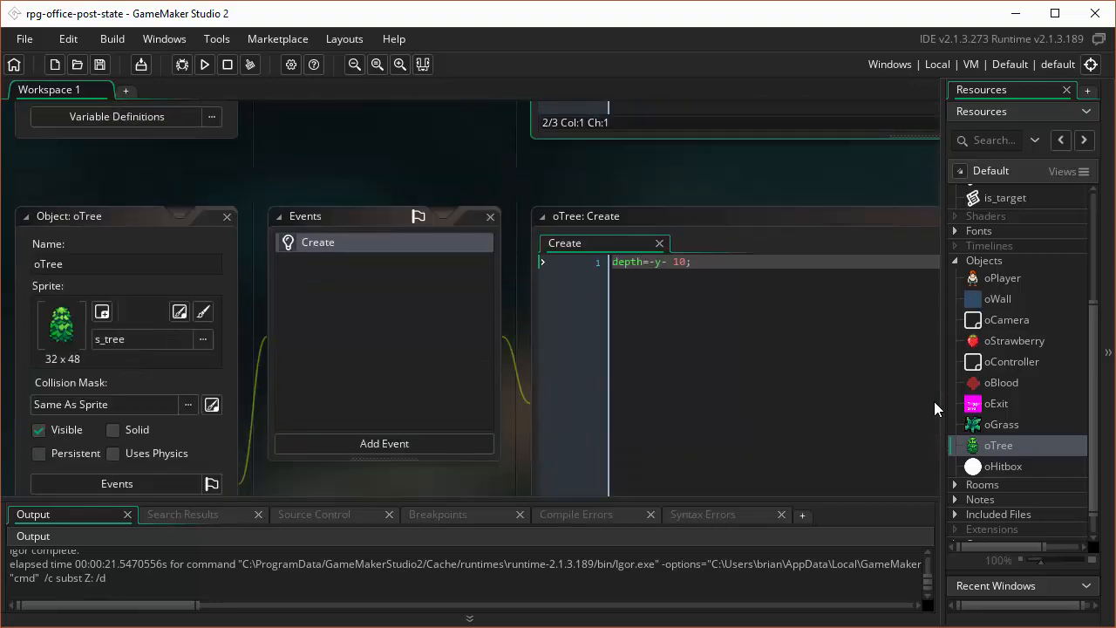
pyautogui.write('setup_hurtbox_object();')
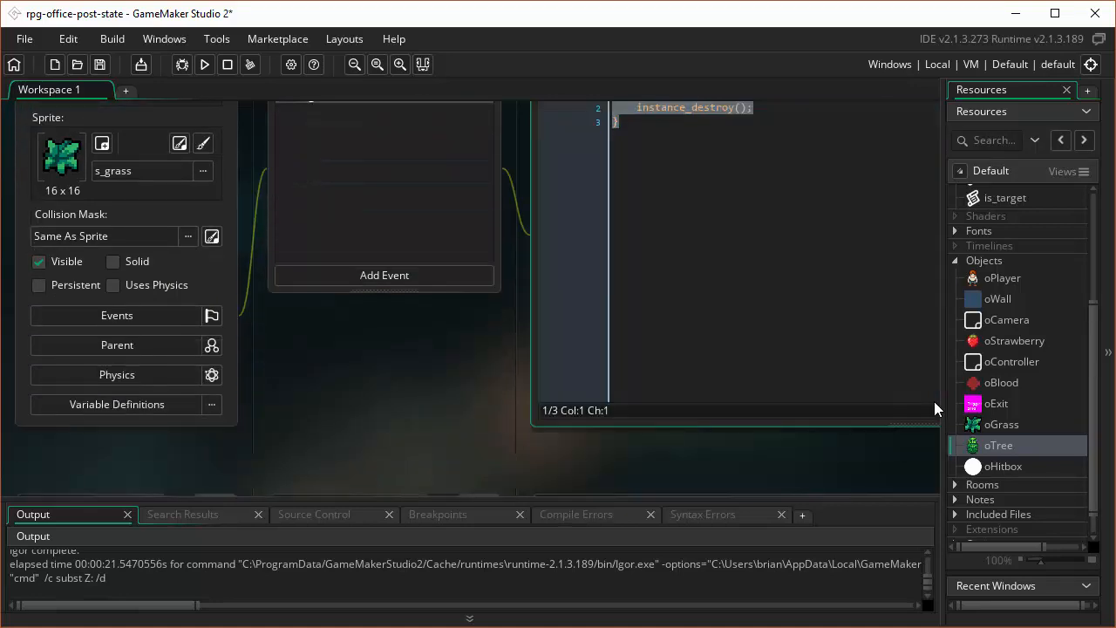
pyautogui.doubleClick(998, 445)
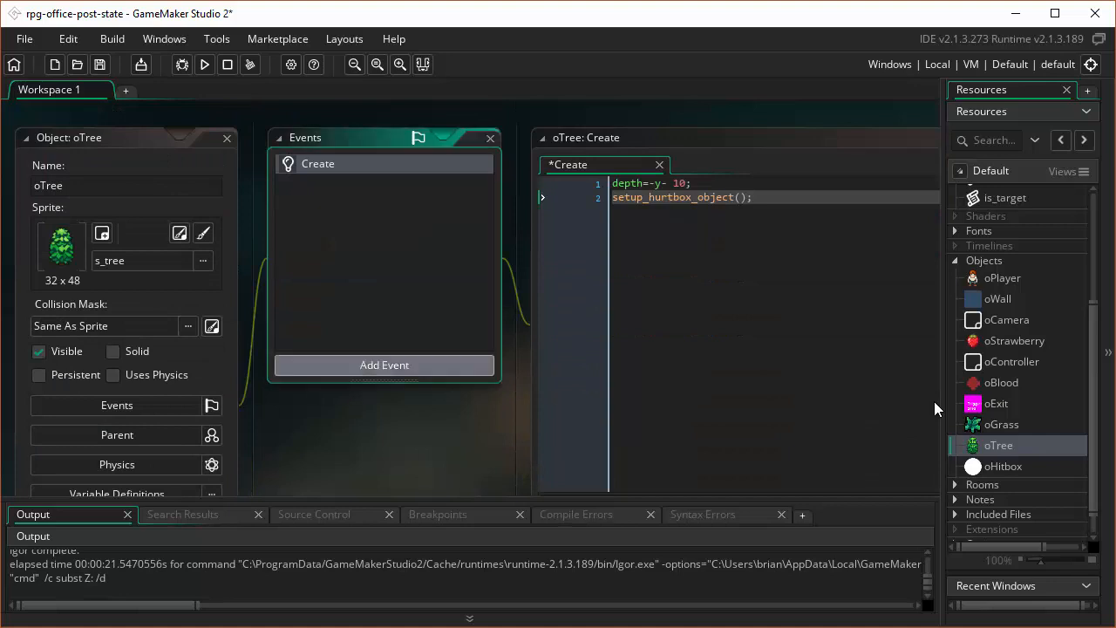
pyautogui.click(384, 365)
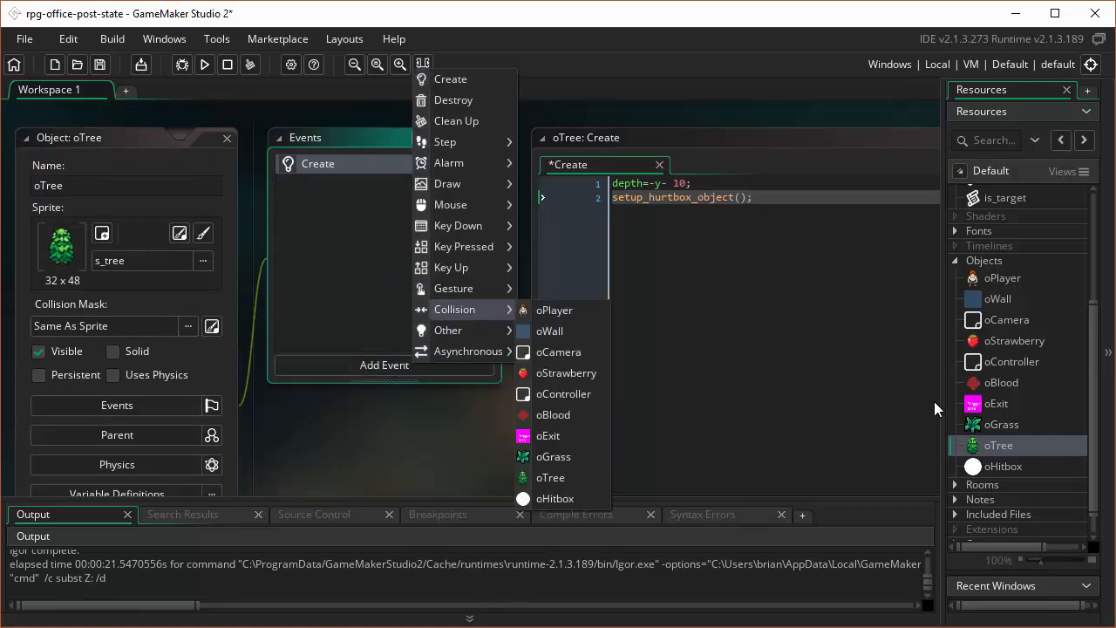
pyautogui.click(555, 499)
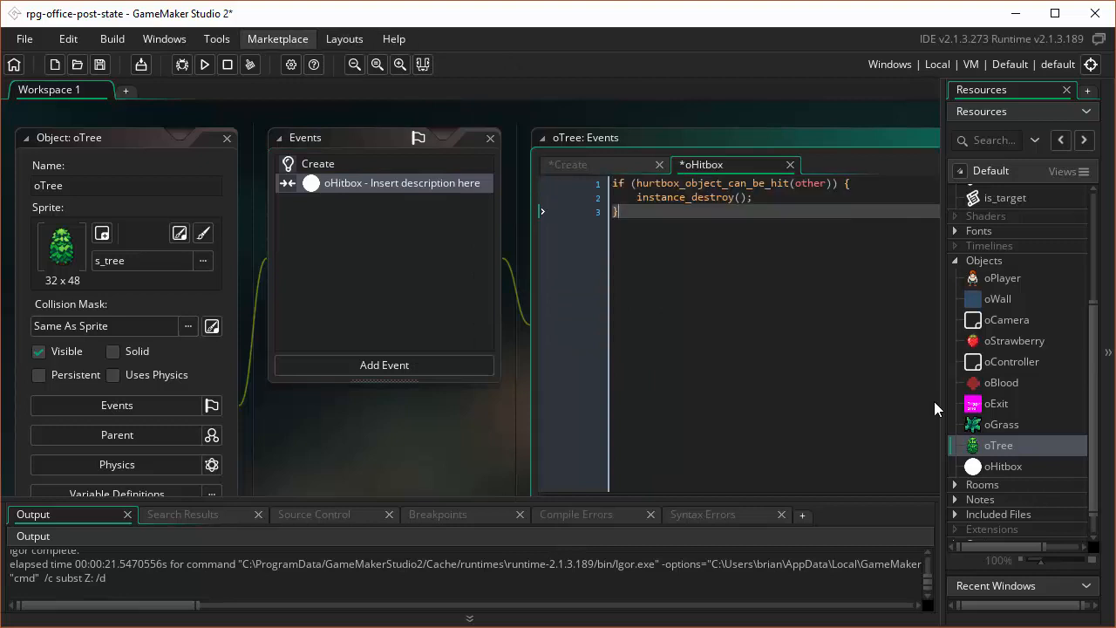
# Step: Give the collision the can-be-hit destroy code and rerun the game, moving the player
pyautogui.click(202, 65)
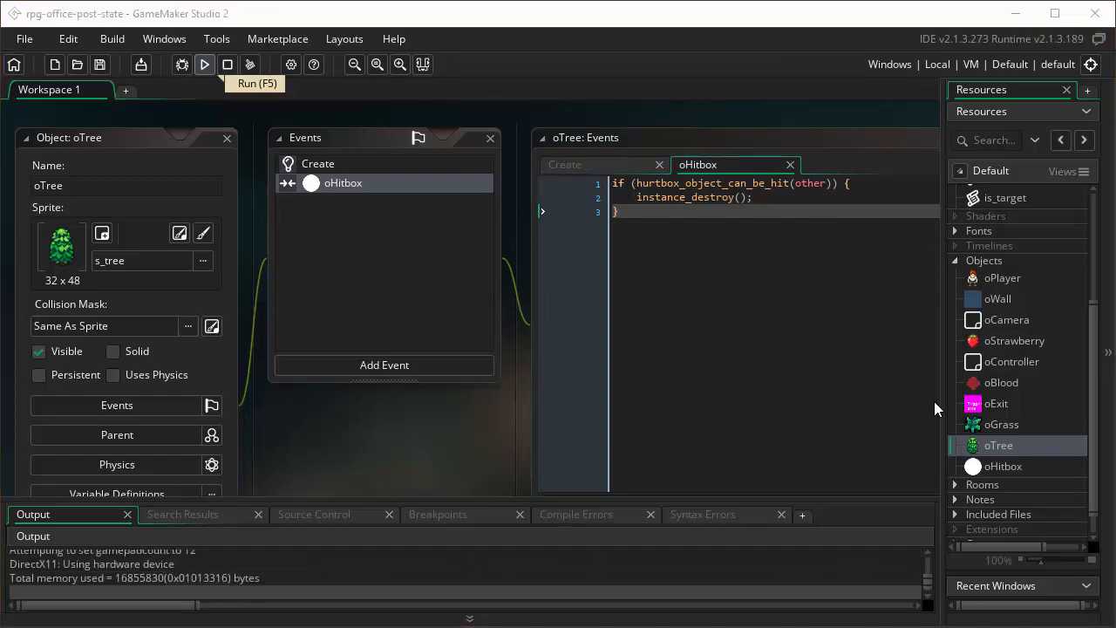
pyautogui.click(204, 65)
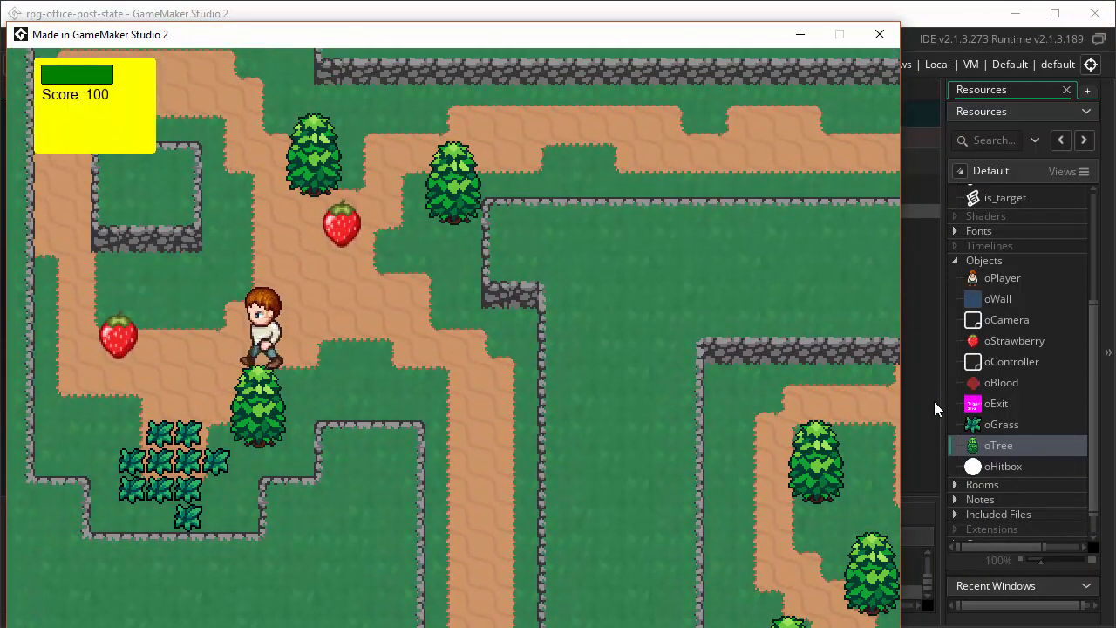
pyautogui.press('Up')
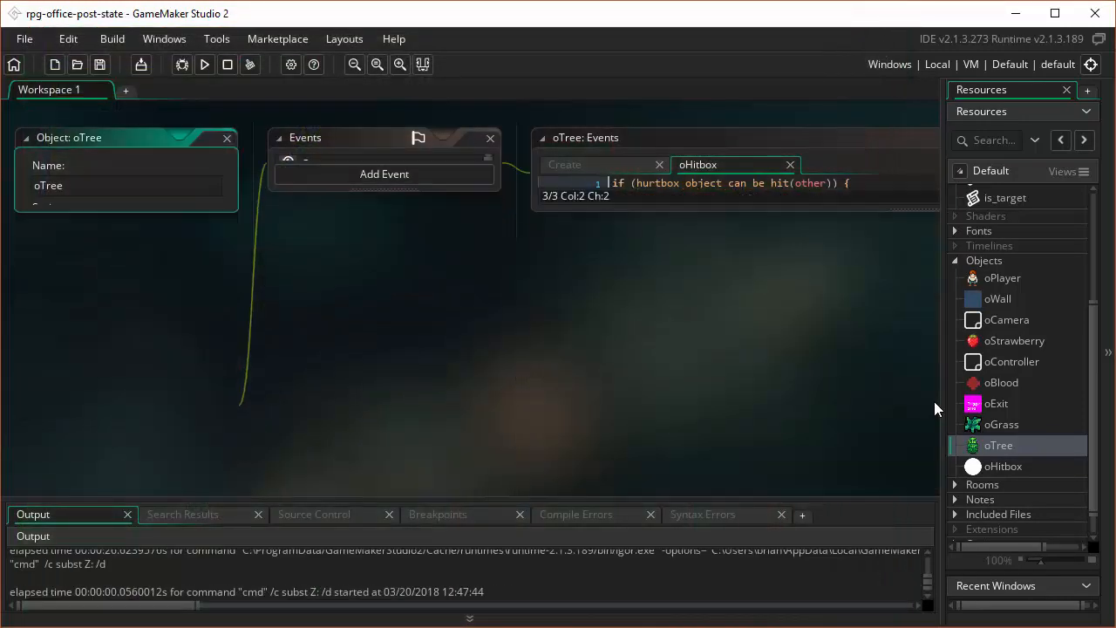
# Step: Change the create_hitbox target array in oPlayer's Attack State to [oGrass, oTree]
pyautogui.doubleClick(1003, 278)
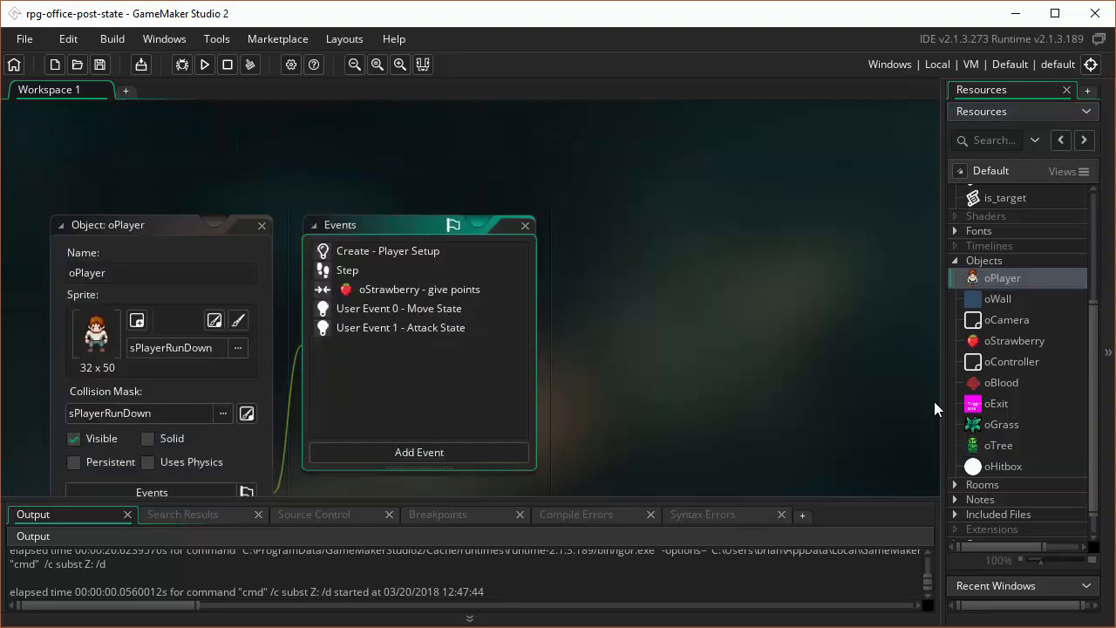
pyautogui.doubleClick(401, 328)
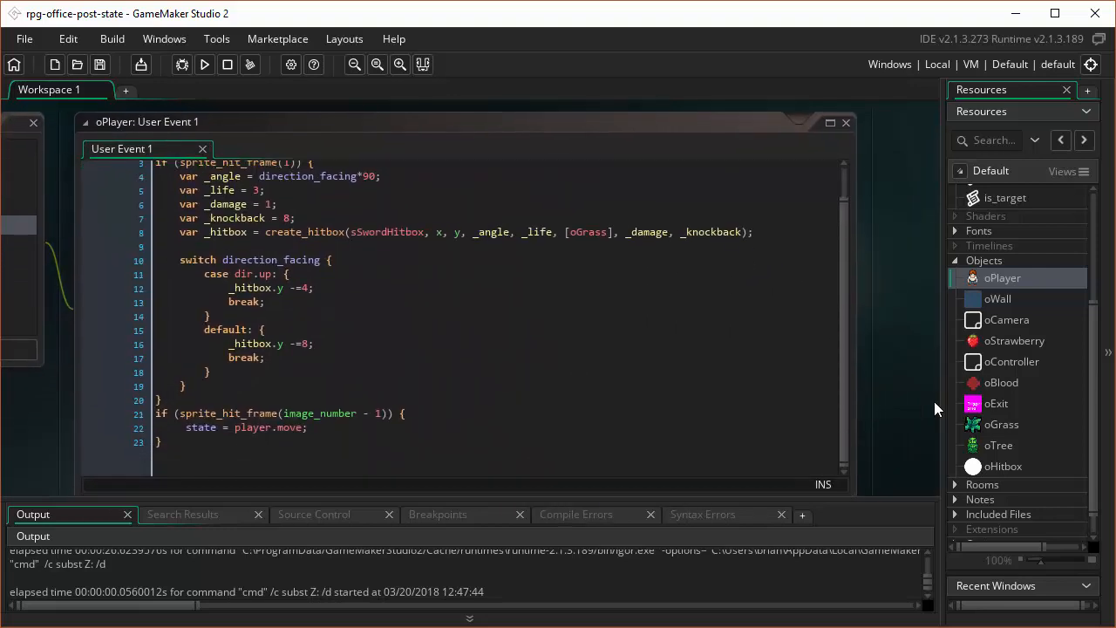
pyautogui.click(587, 232)
pyautogui.write(',o')
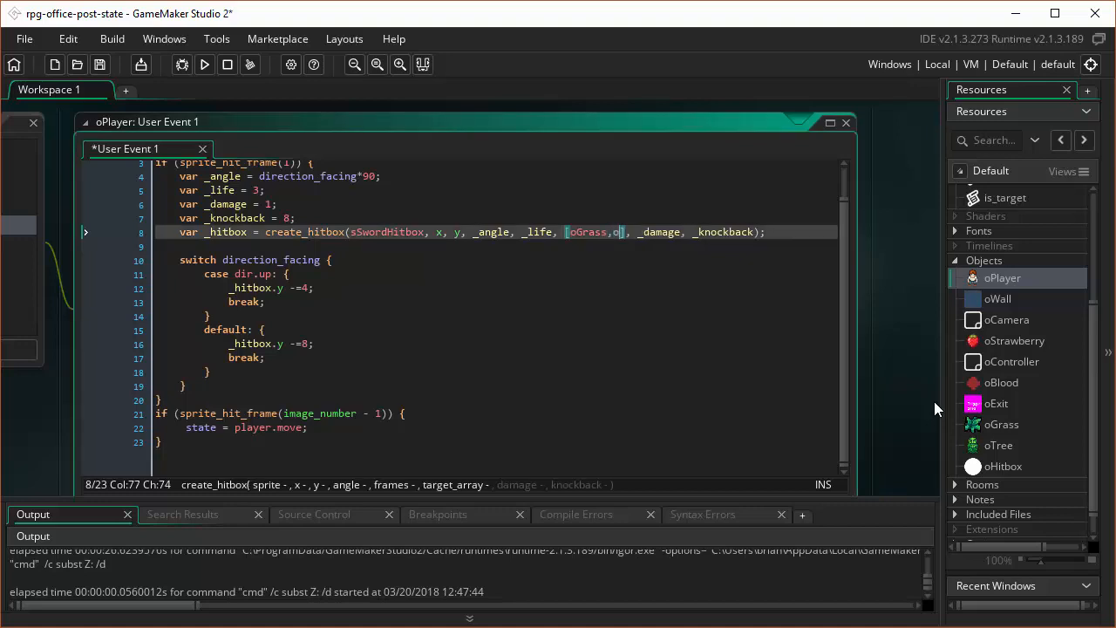
pyautogui.write('Tree')
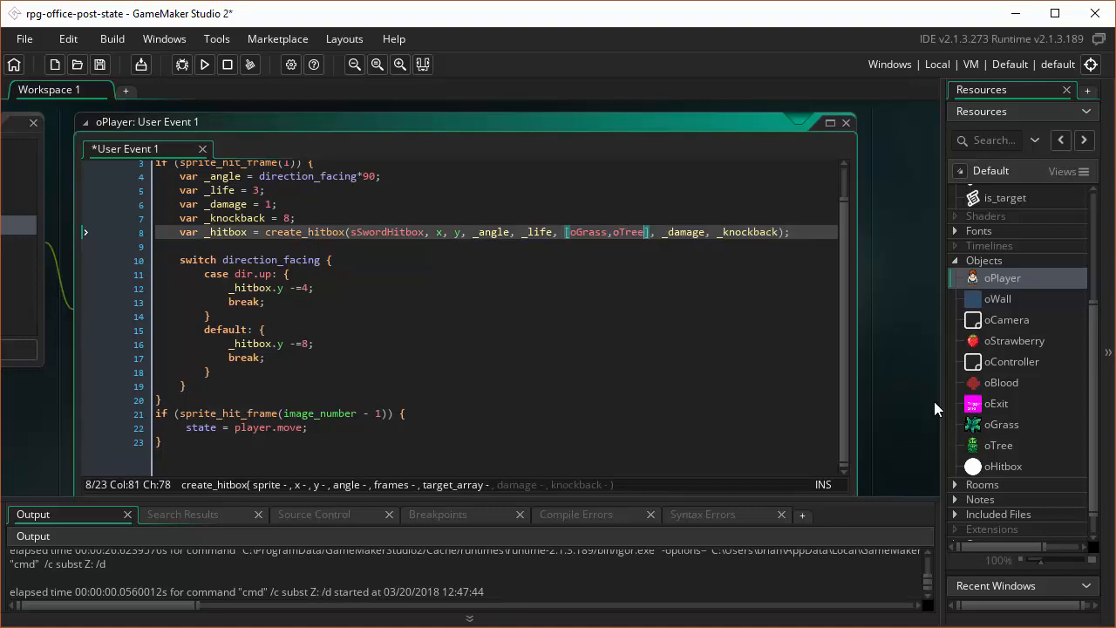
# Step: Run the game and walk the player through the level to test sword hits
pyautogui.click(204, 66)
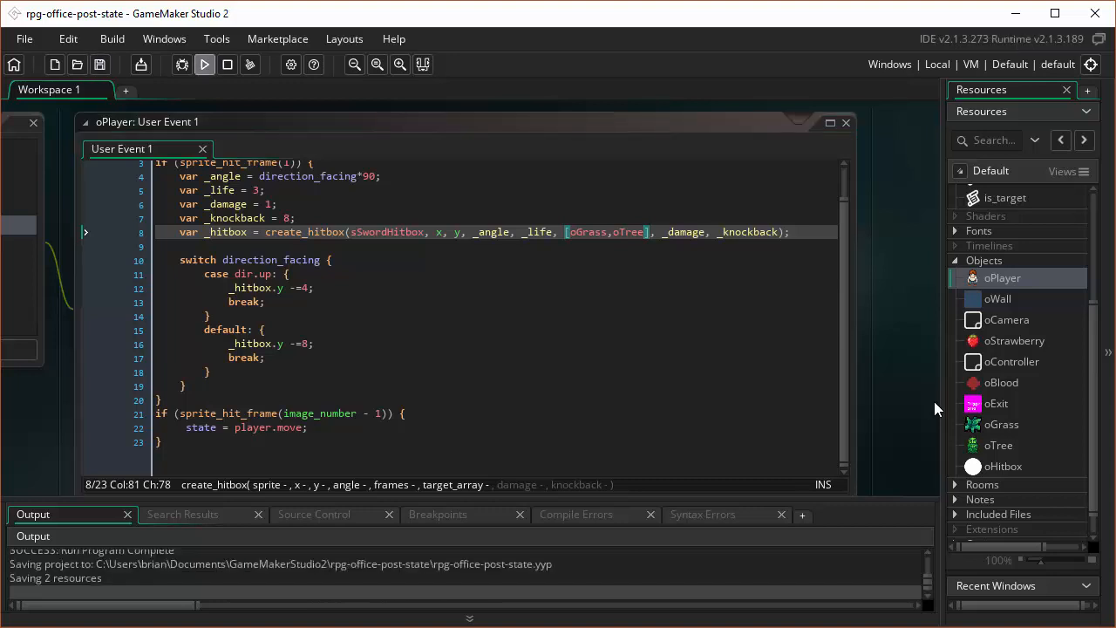
pyautogui.click(203, 64)
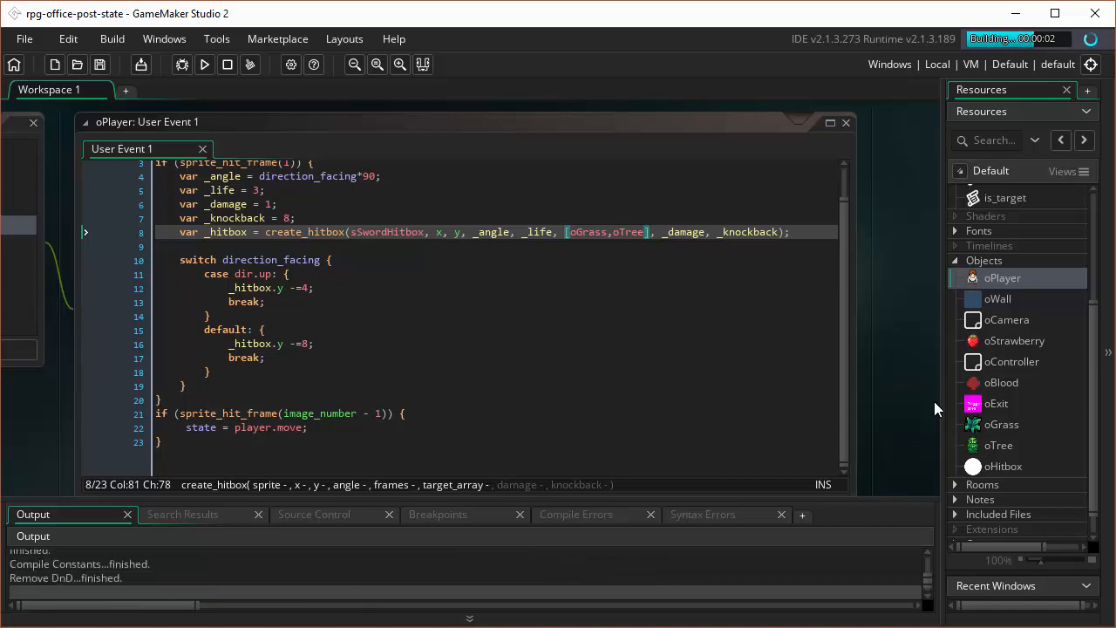
pyautogui.click(204, 65)
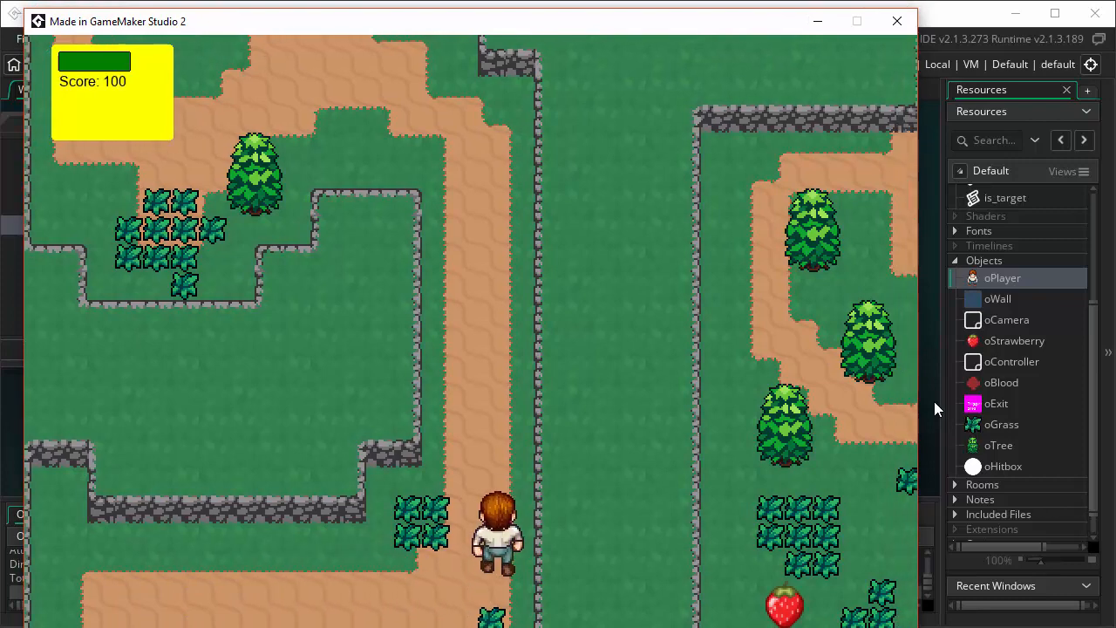
pyautogui.press('Up')
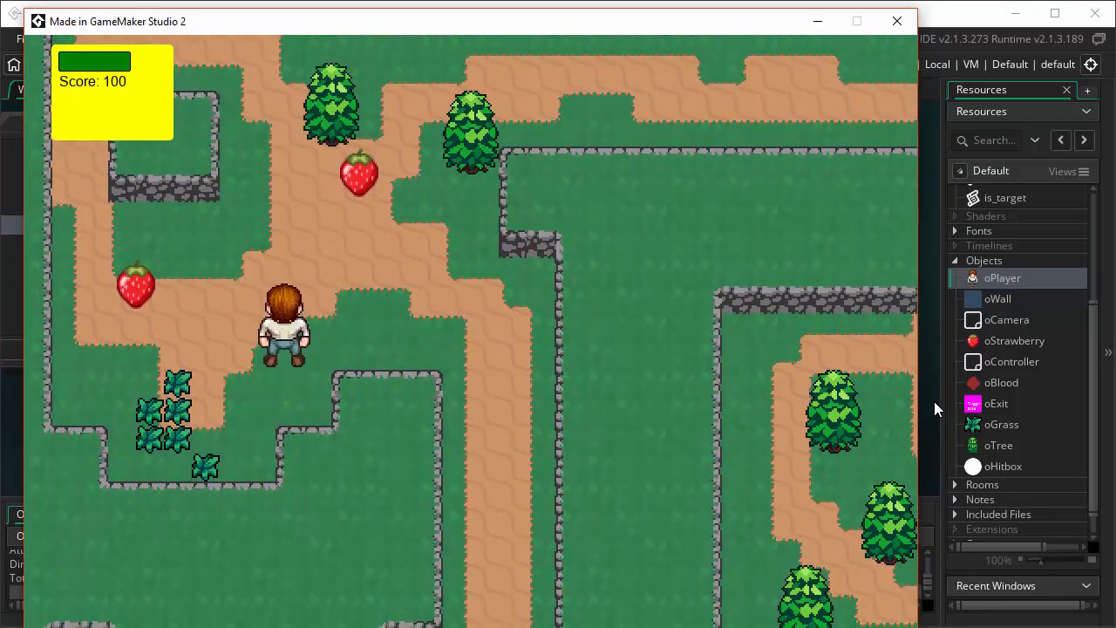
pyautogui.press('Up')
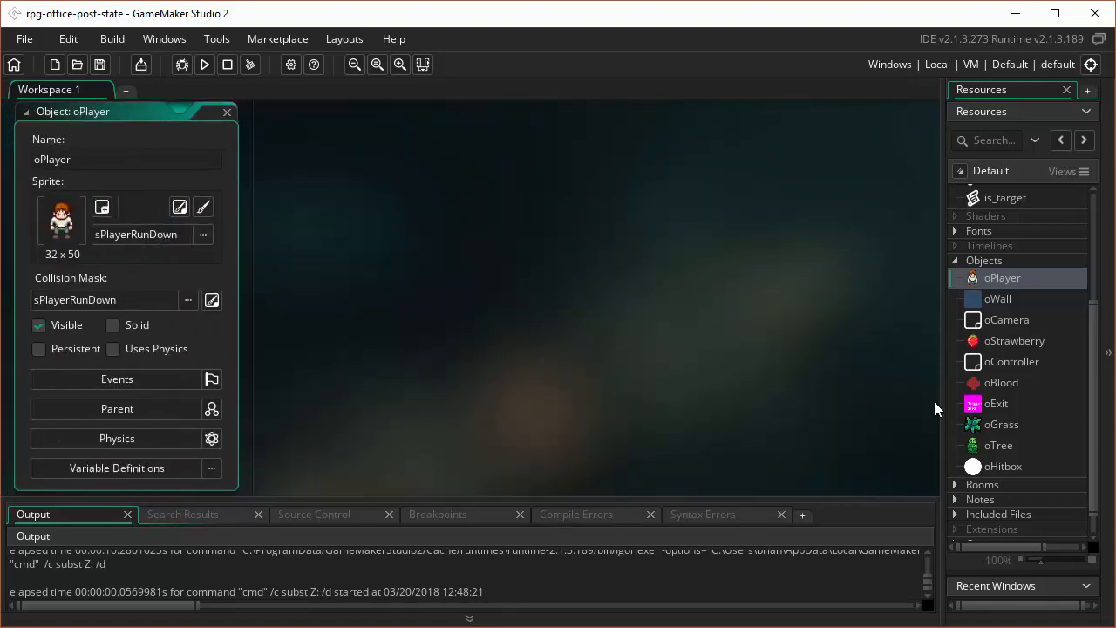
# Step: Review oGrass's oHitbox collision and Create code unchanged, then clear the workspace of editors
pyautogui.click(227, 112)
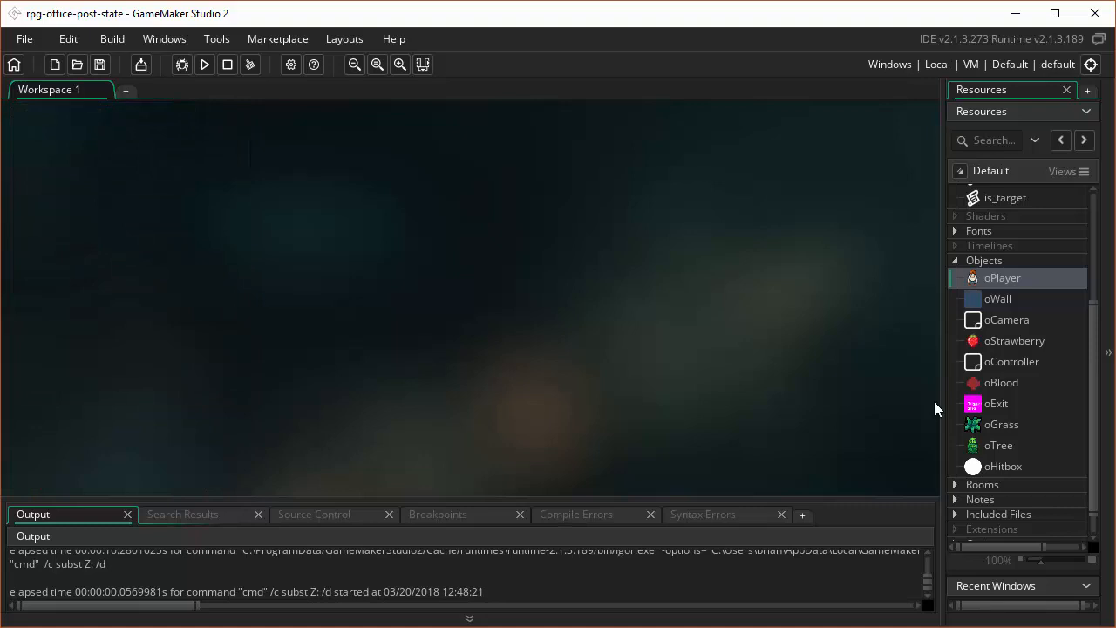
pyautogui.click(1003, 424)
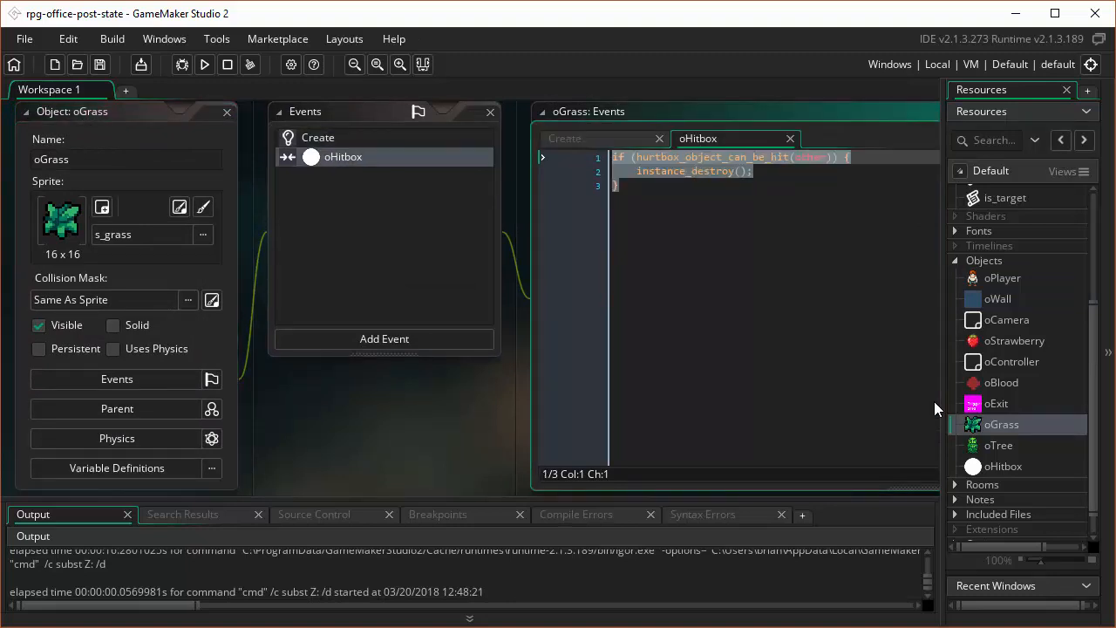
pyautogui.click(565, 138)
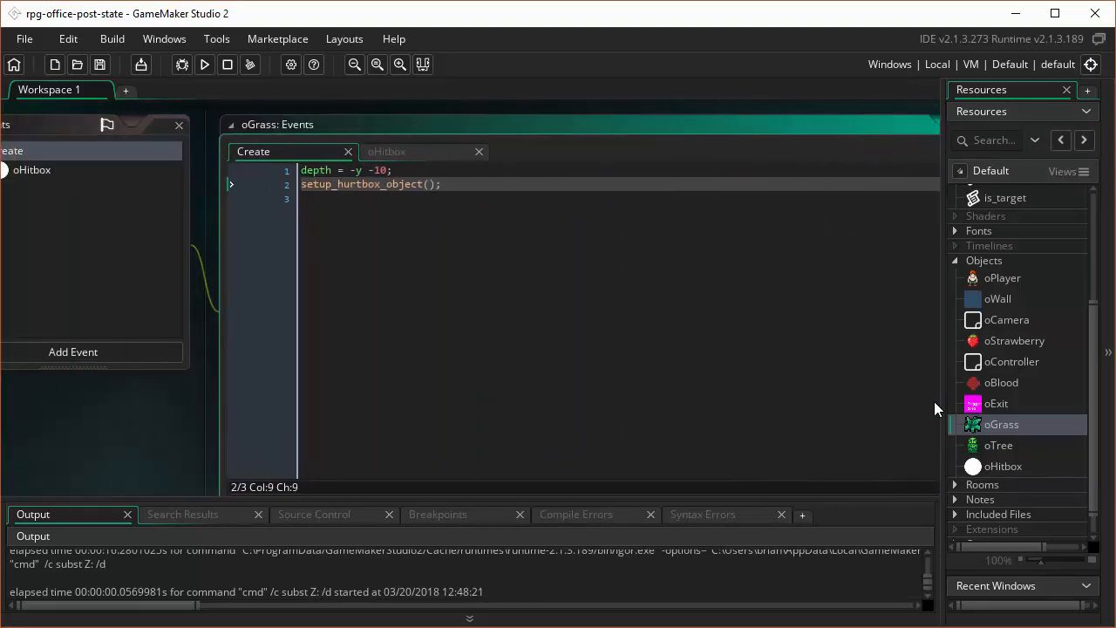
pyautogui.click(387, 150)
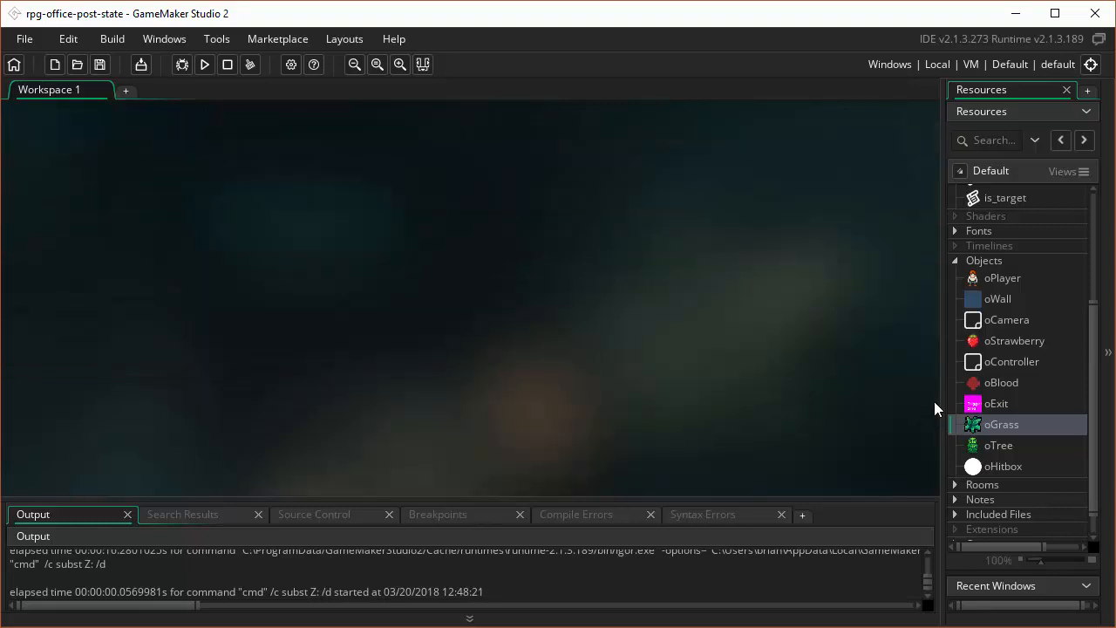
pyautogui.doubleClick(1002, 424)
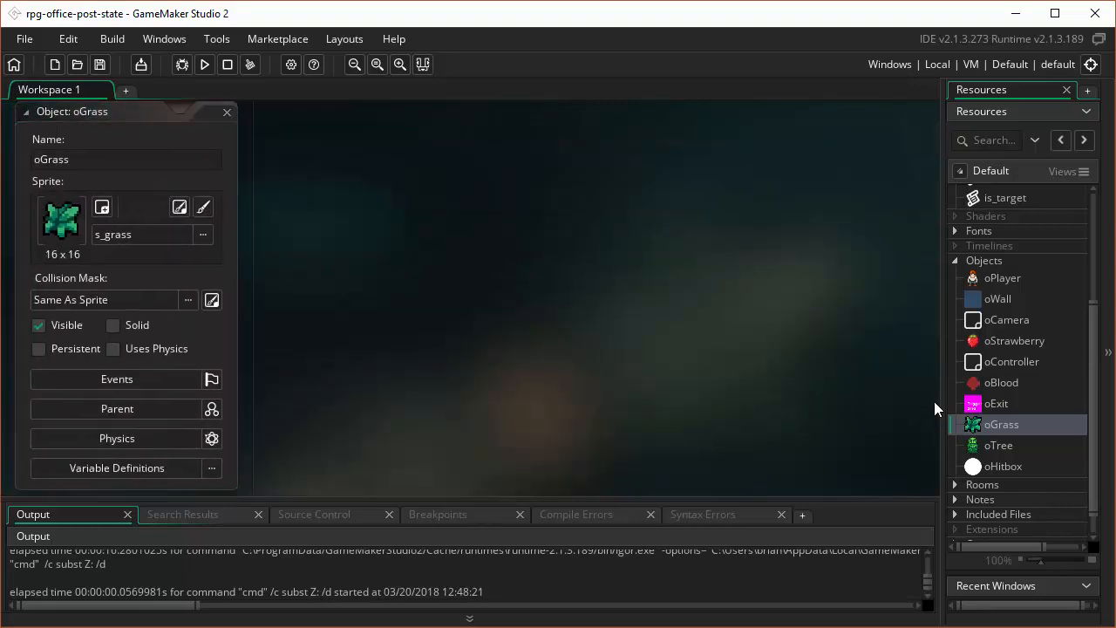
pyautogui.click(227, 112)
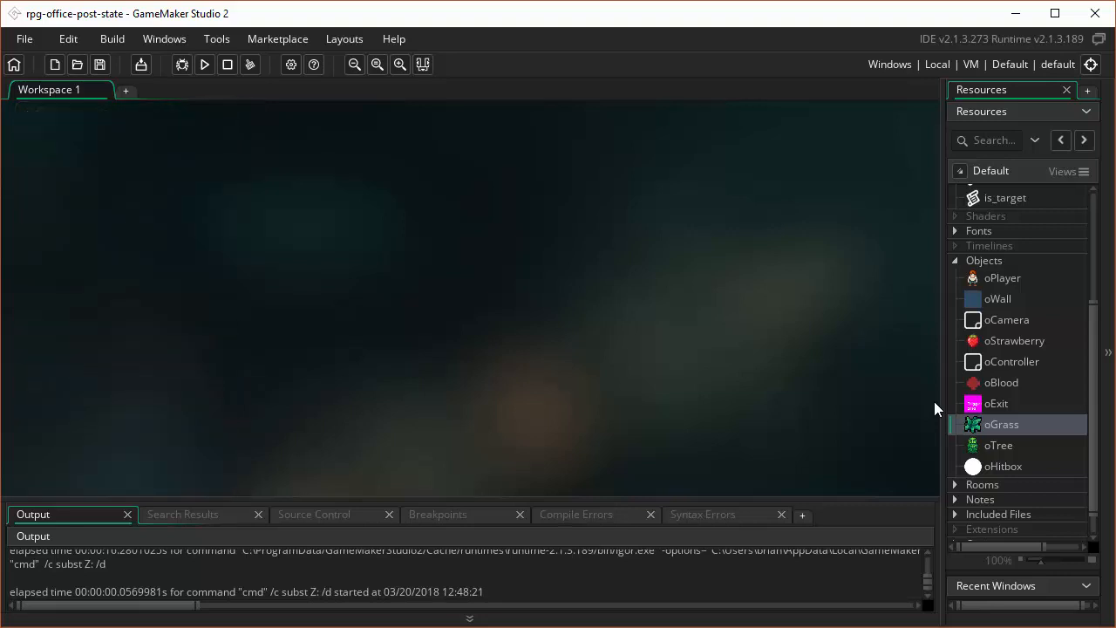